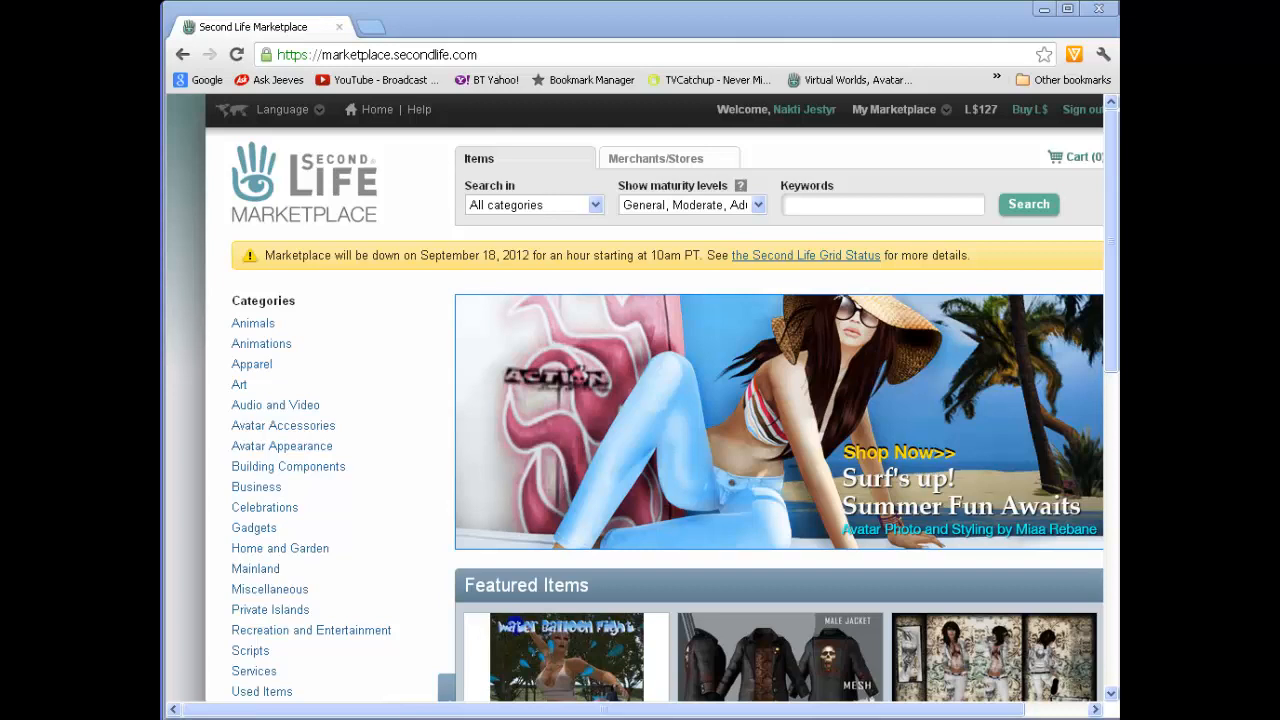
mouse_move(836, 300)
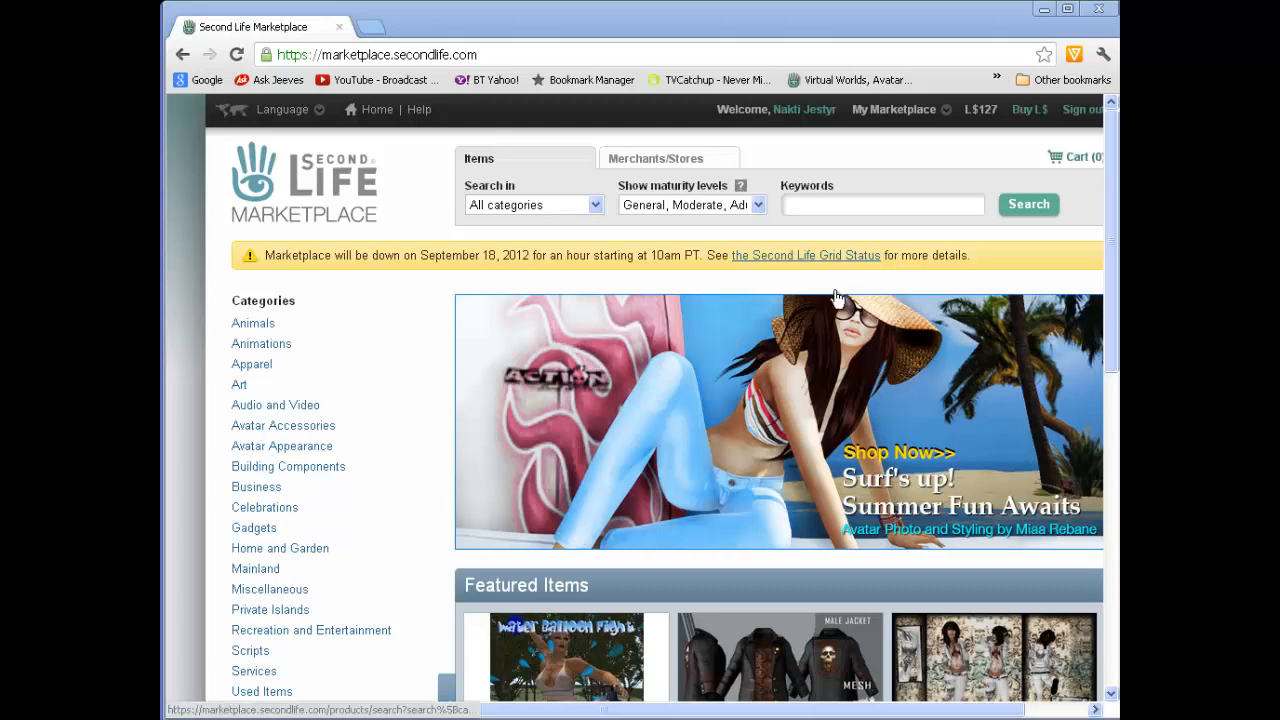
mouse_move(888, 116)
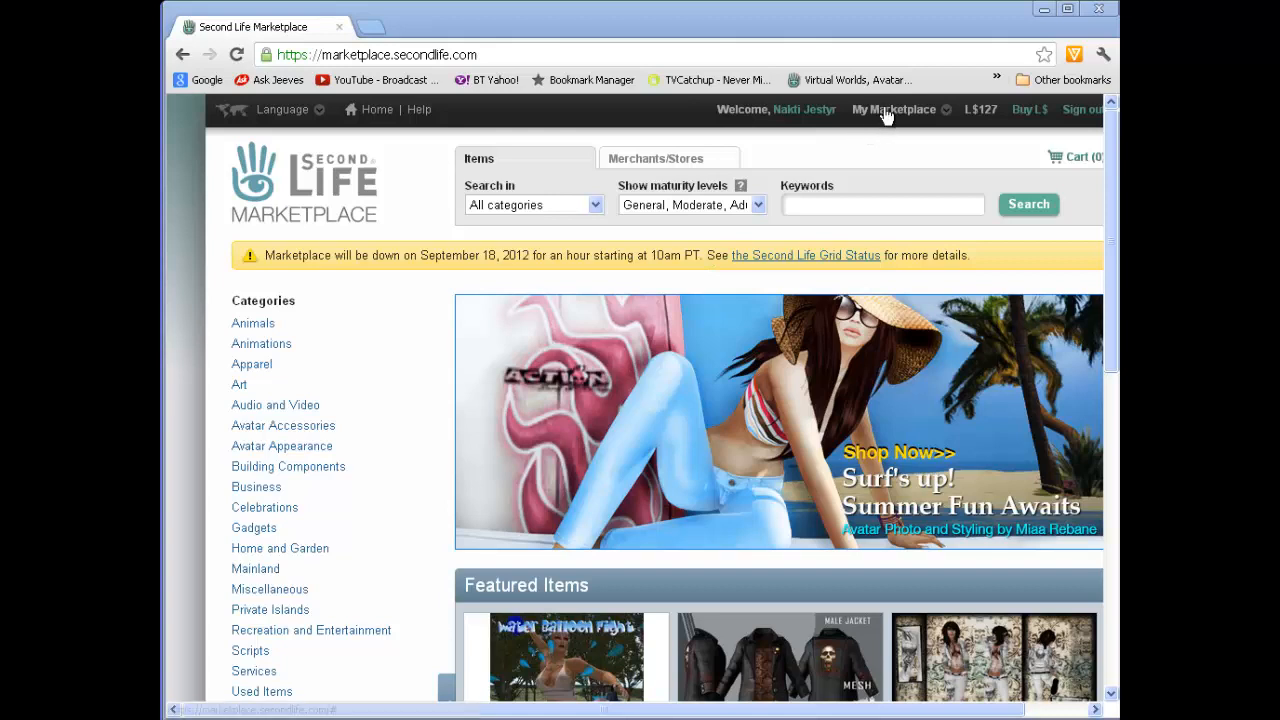
mouse_move(892, 110)
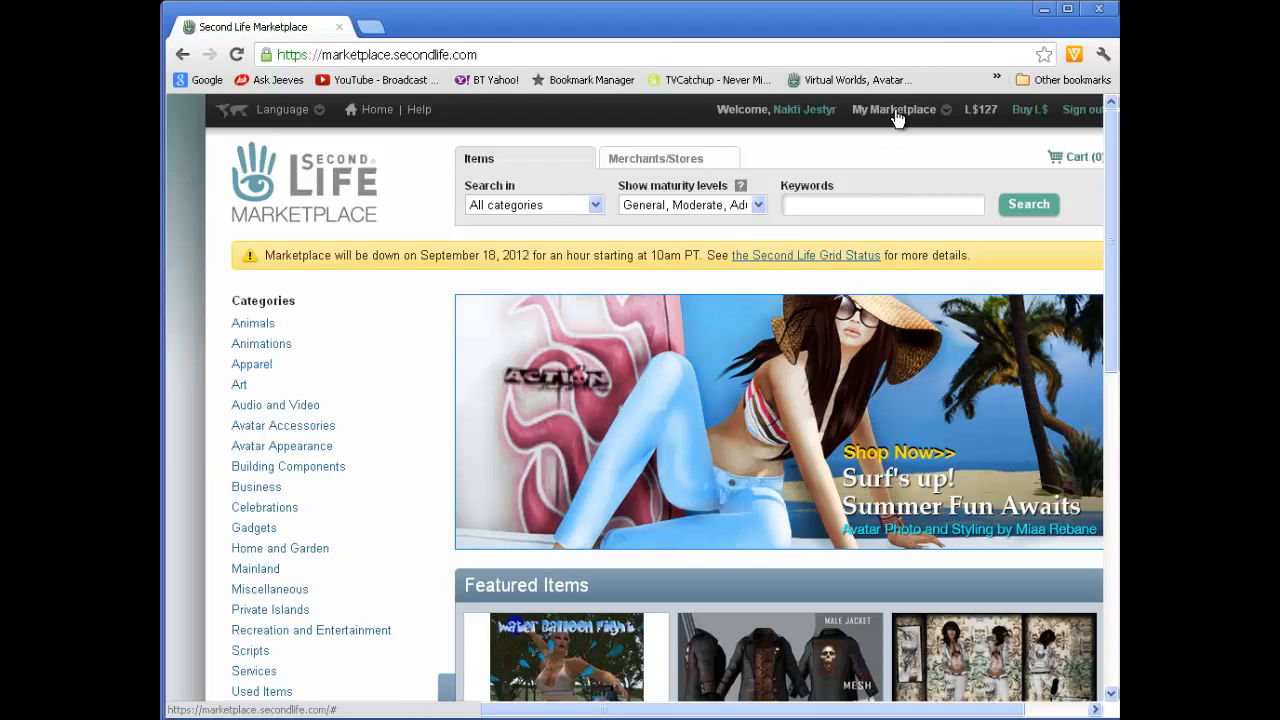
Start creating a new store from the My Marketplace menu, reaching the Terms of Service
click(894, 110)
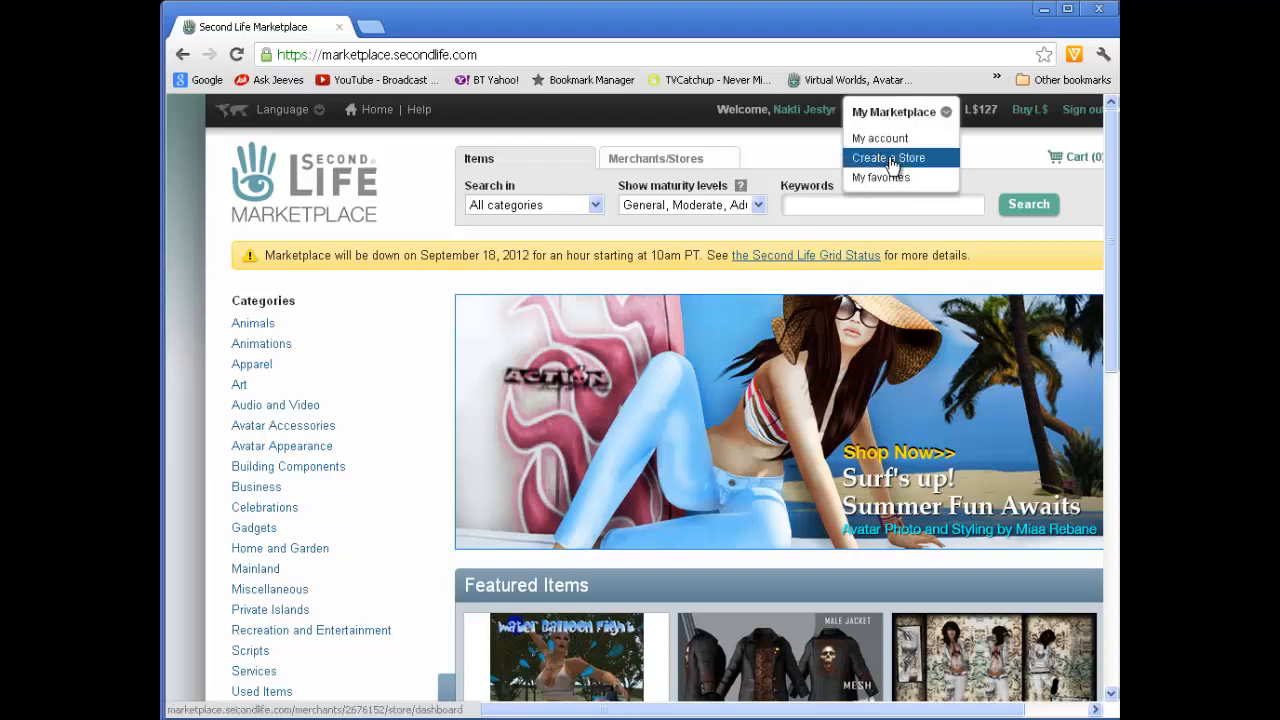
click(888, 158)
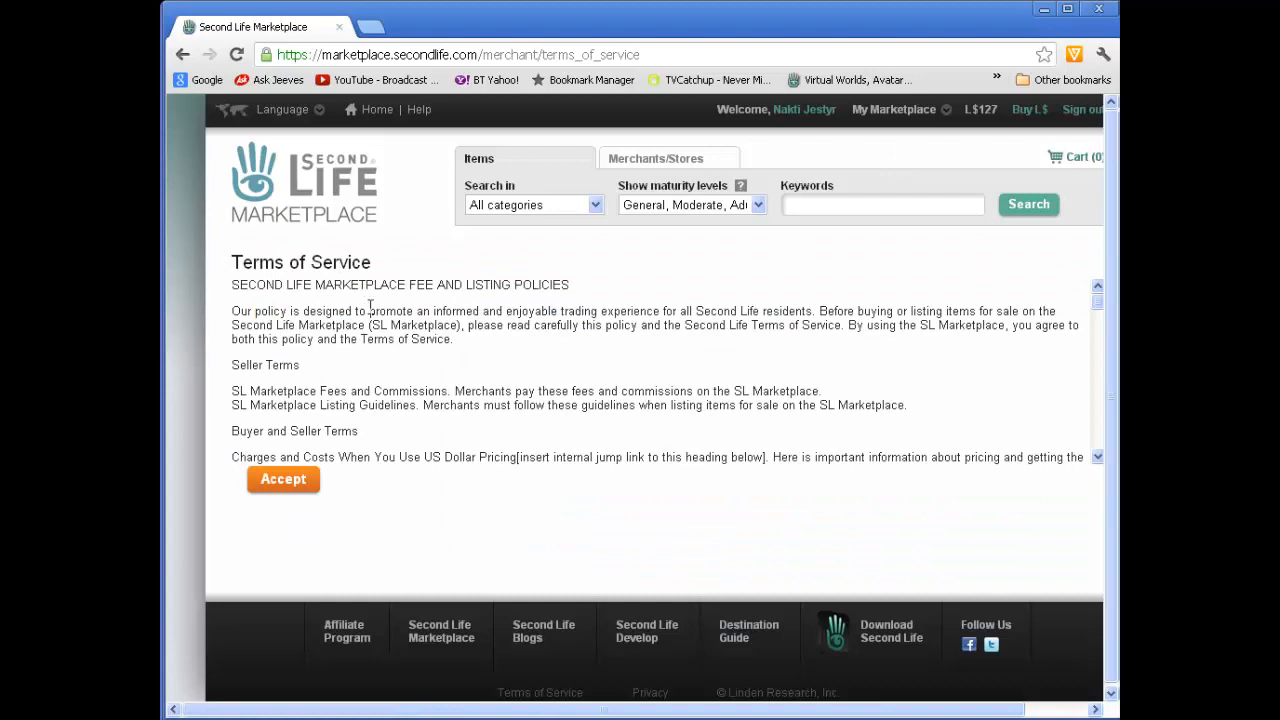
Accept the Terms of Service and highlight the 'Your store has been created' message
click(284, 480)
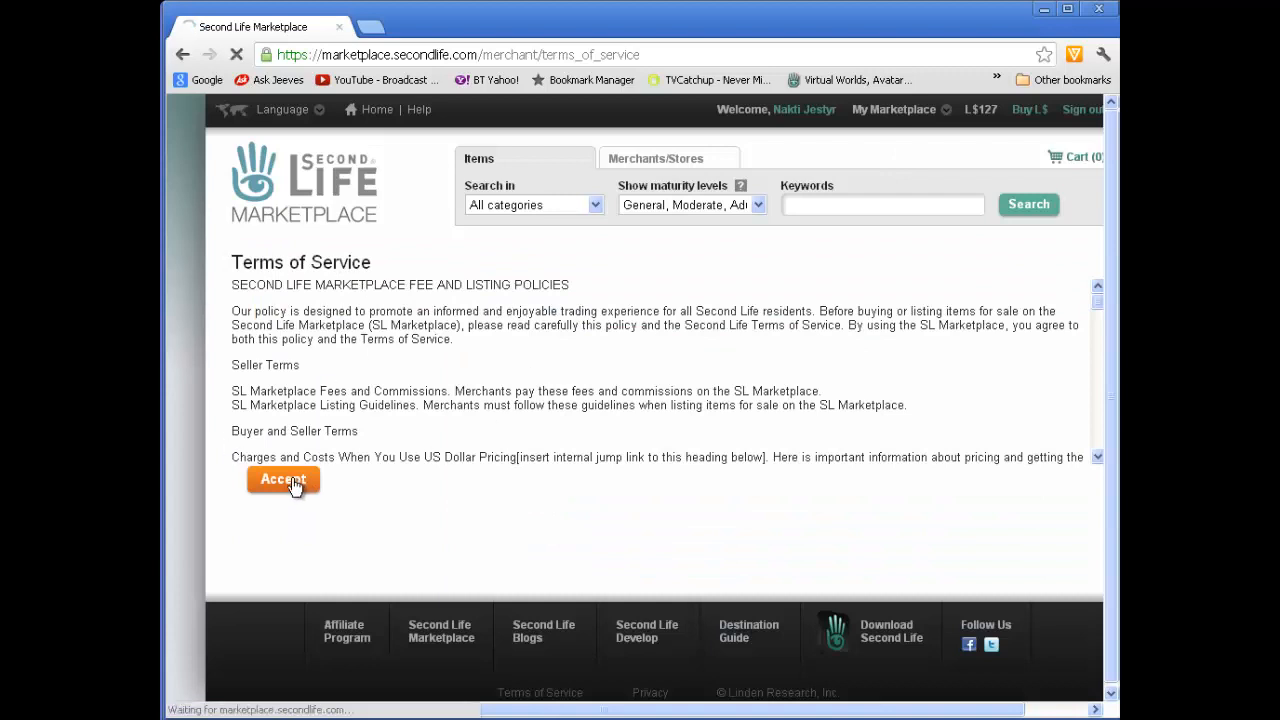
click(284, 480)
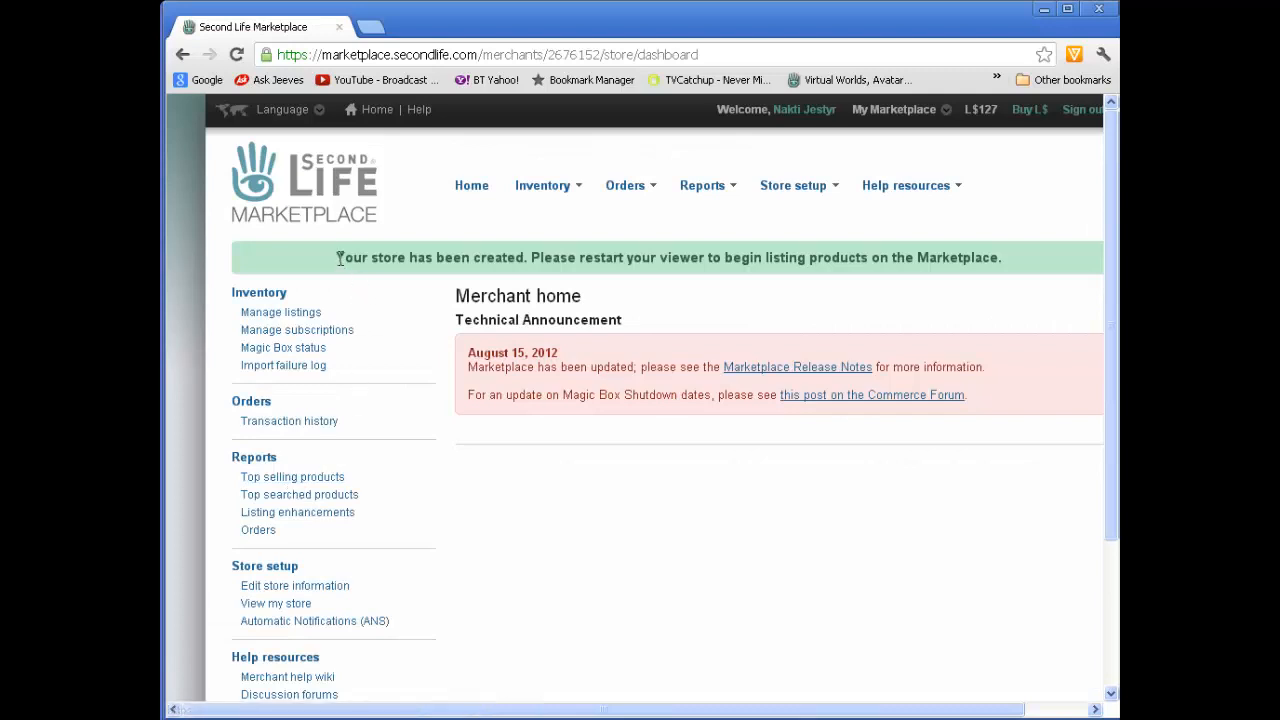
drag(336, 256, 528, 256)
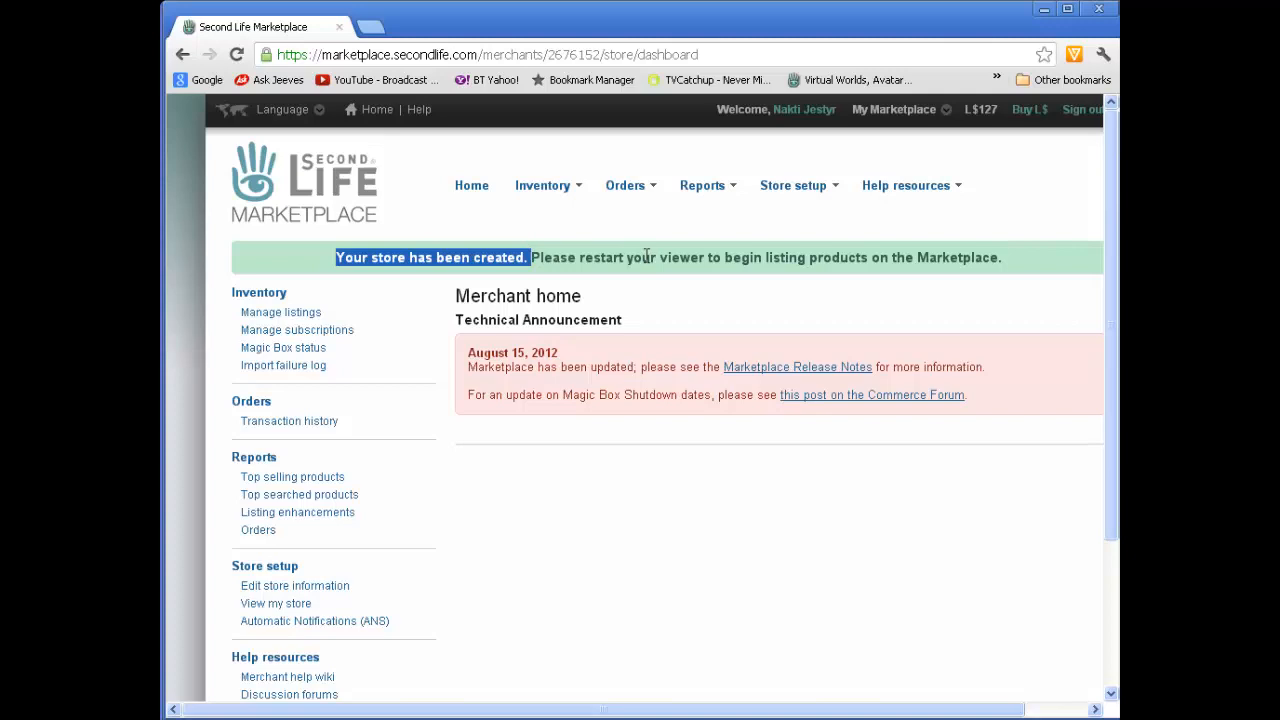
mouse_move(684, 268)
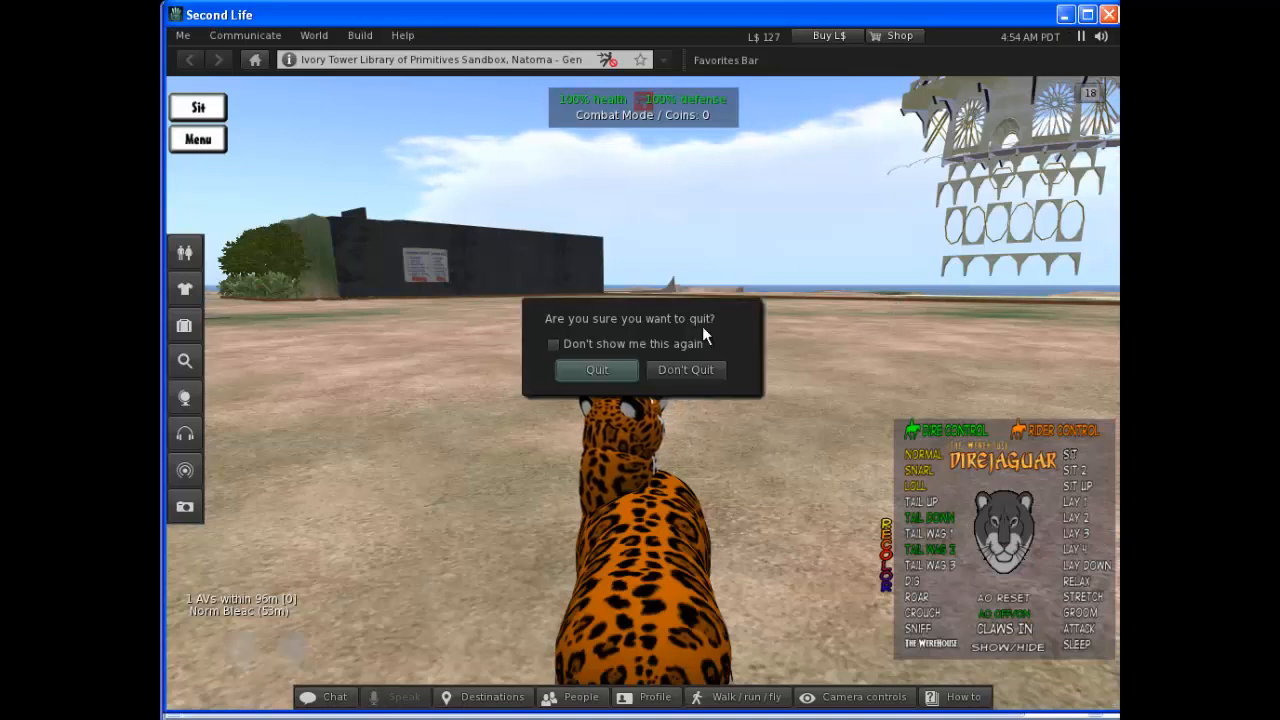
Confirm quitting the Second Life viewer so it can restart
click(684, 368)
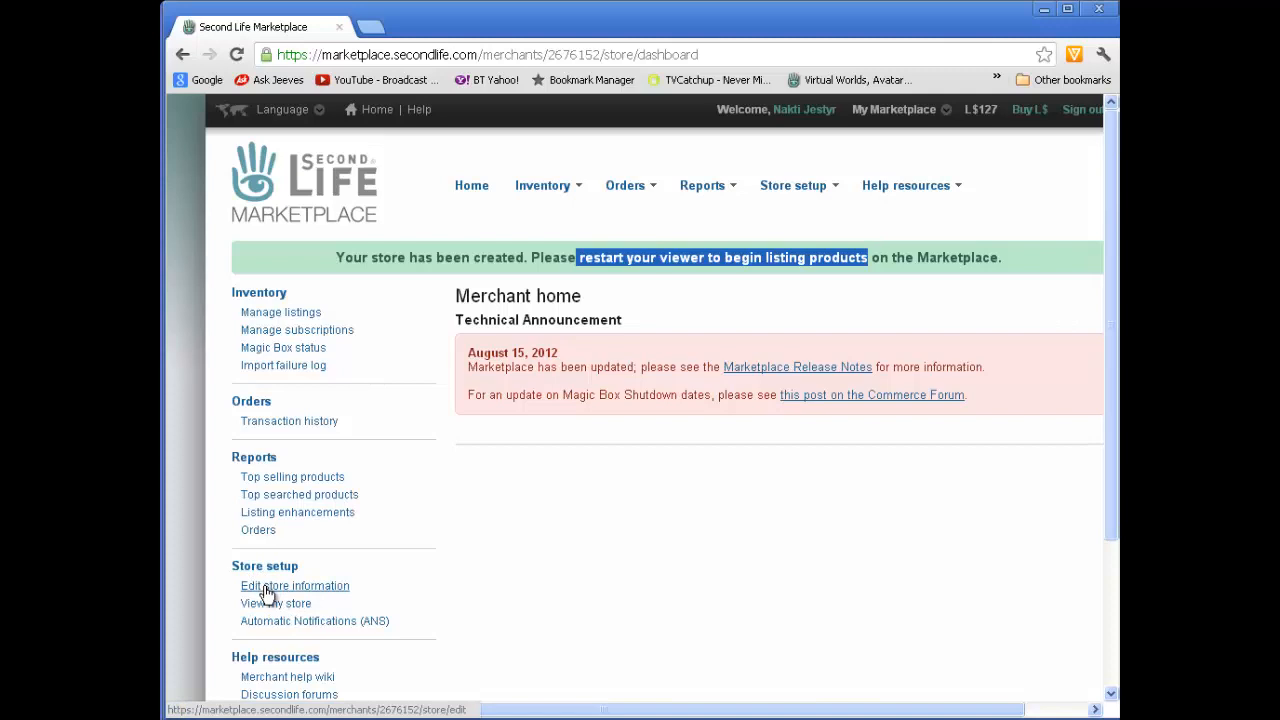
Review the store information form's Profile, Link to Blog and Link to Inworld Store fields
click(294, 584)
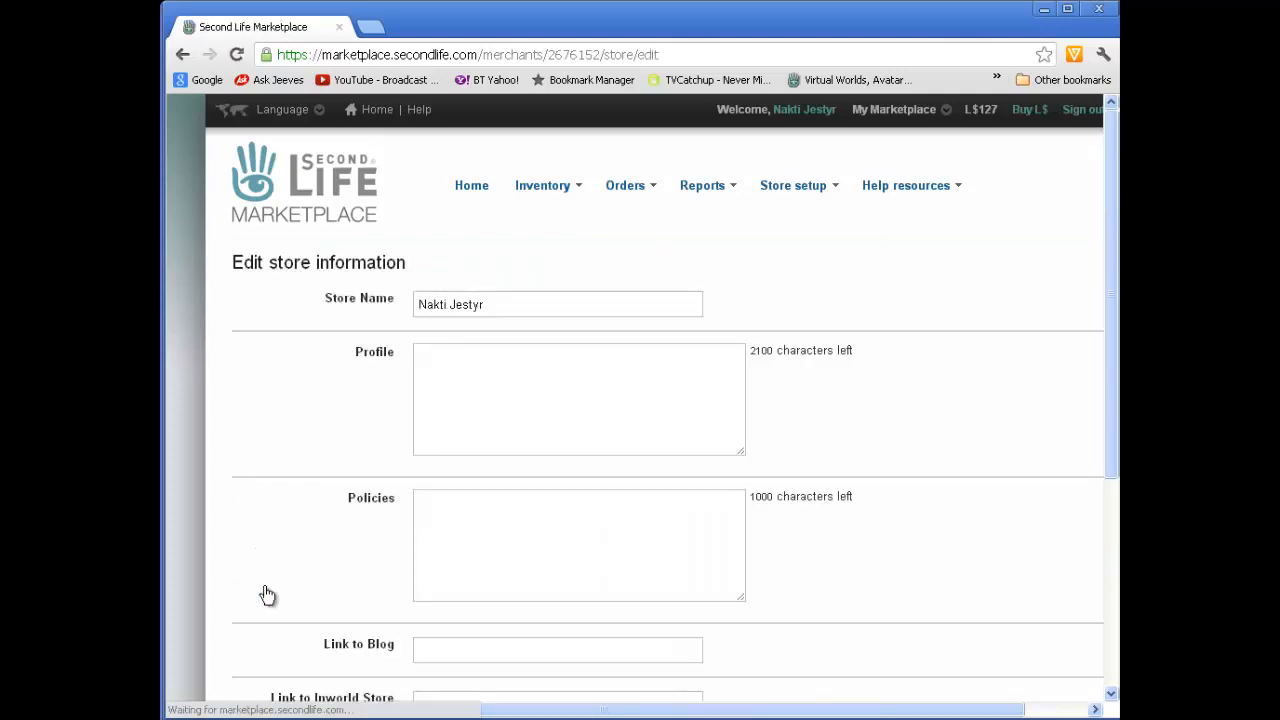
mouse_move(556, 368)
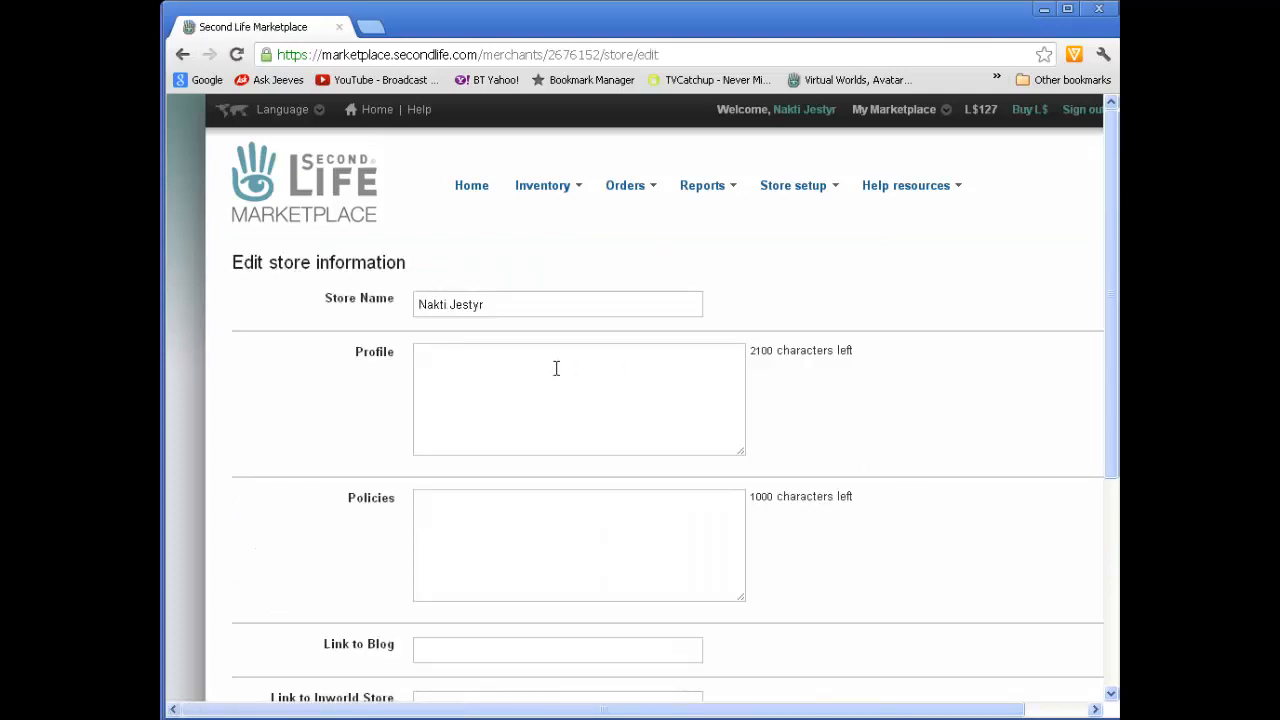
click(578, 398)
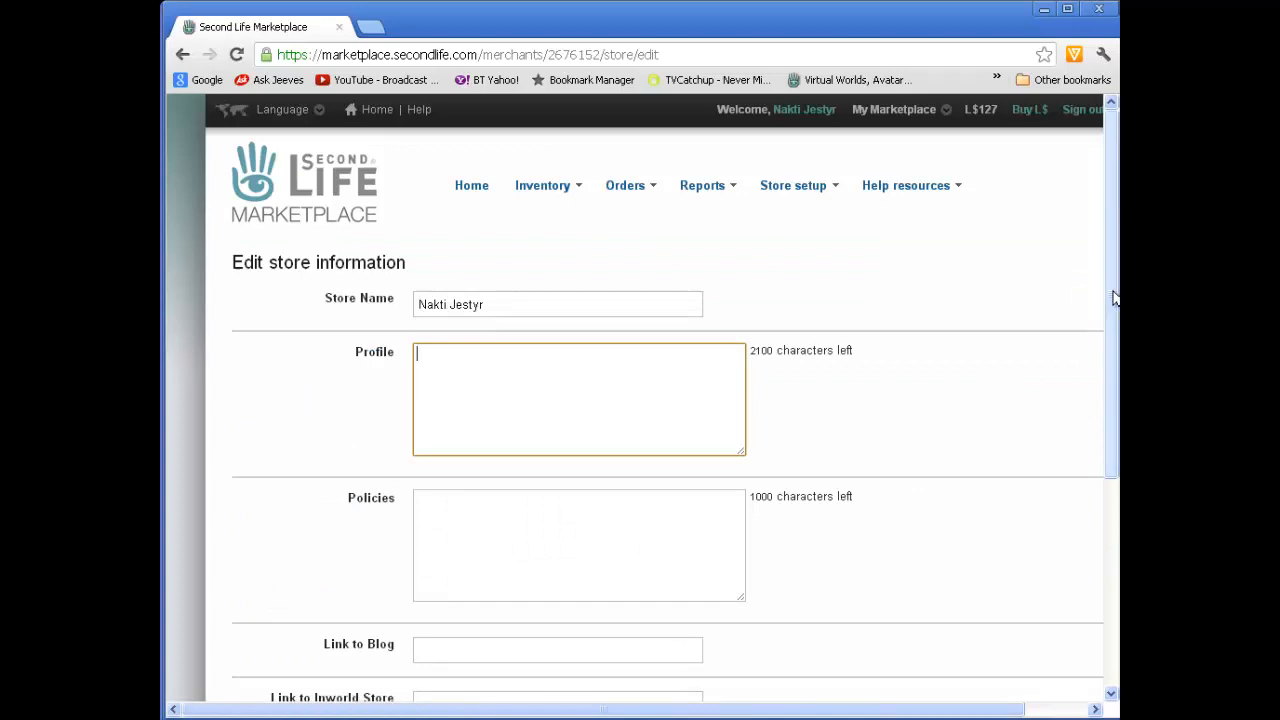
scroll(down, 3)
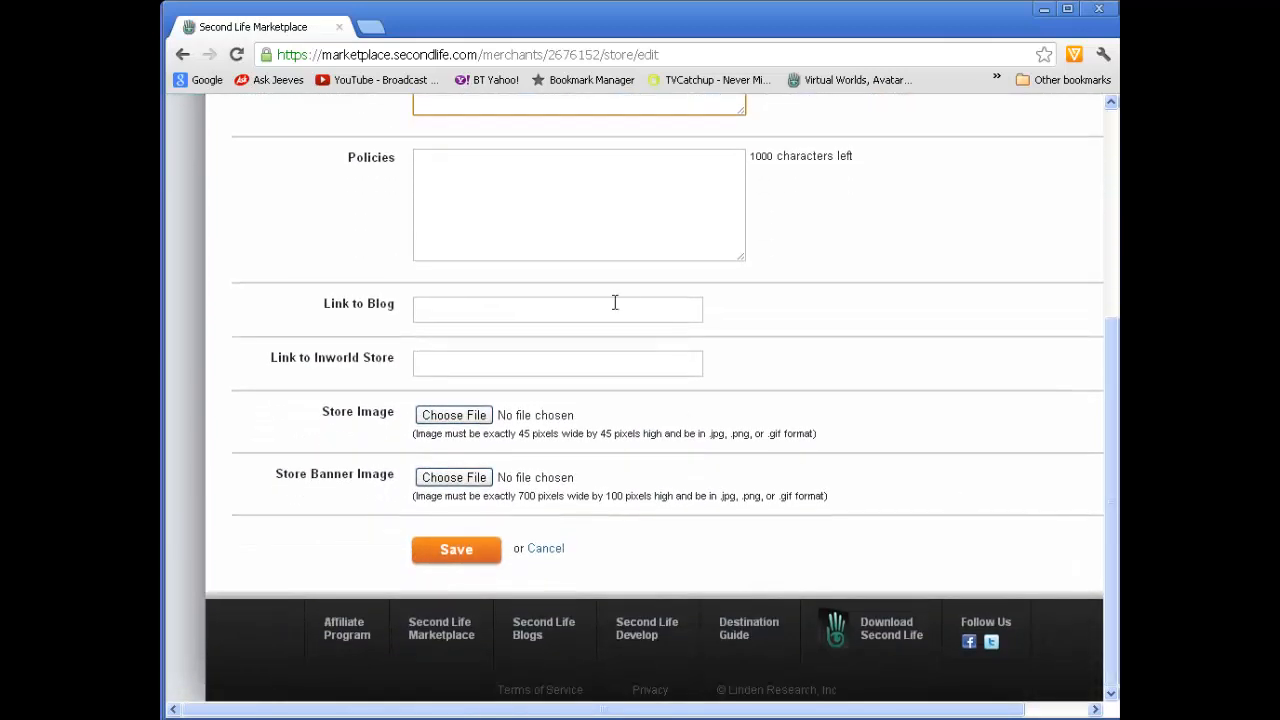
click(556, 308)
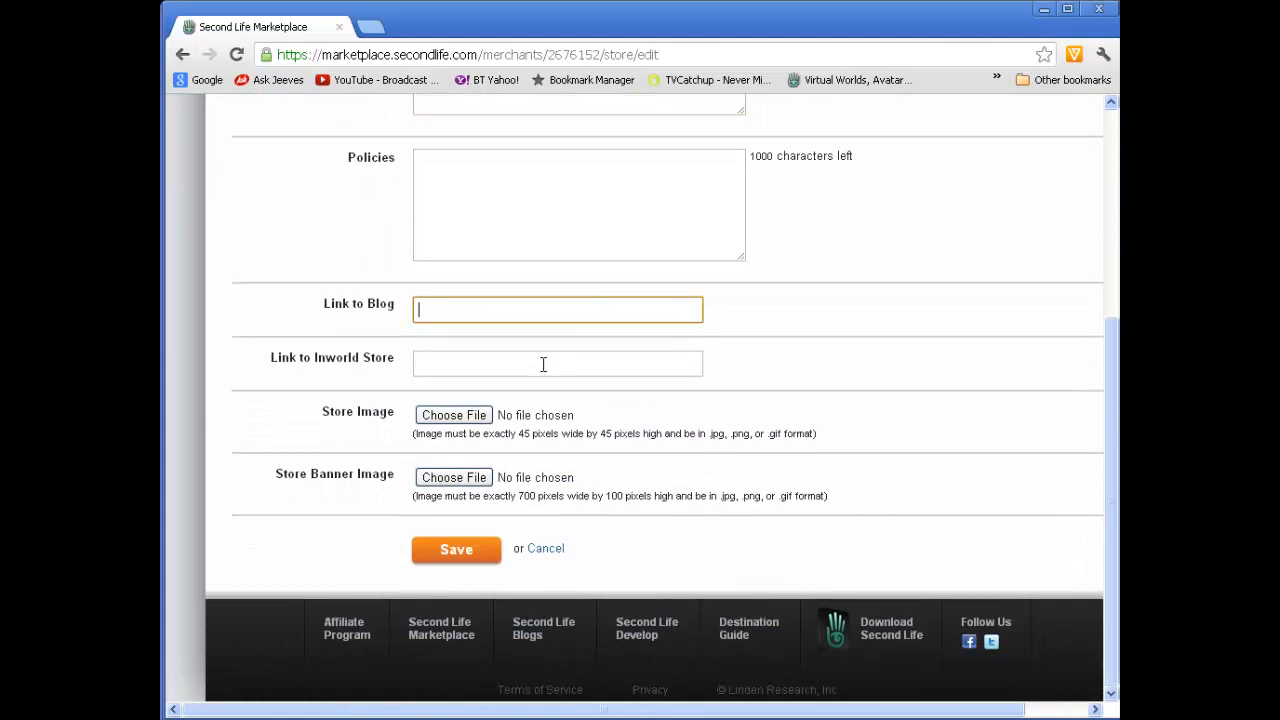
click(556, 364)
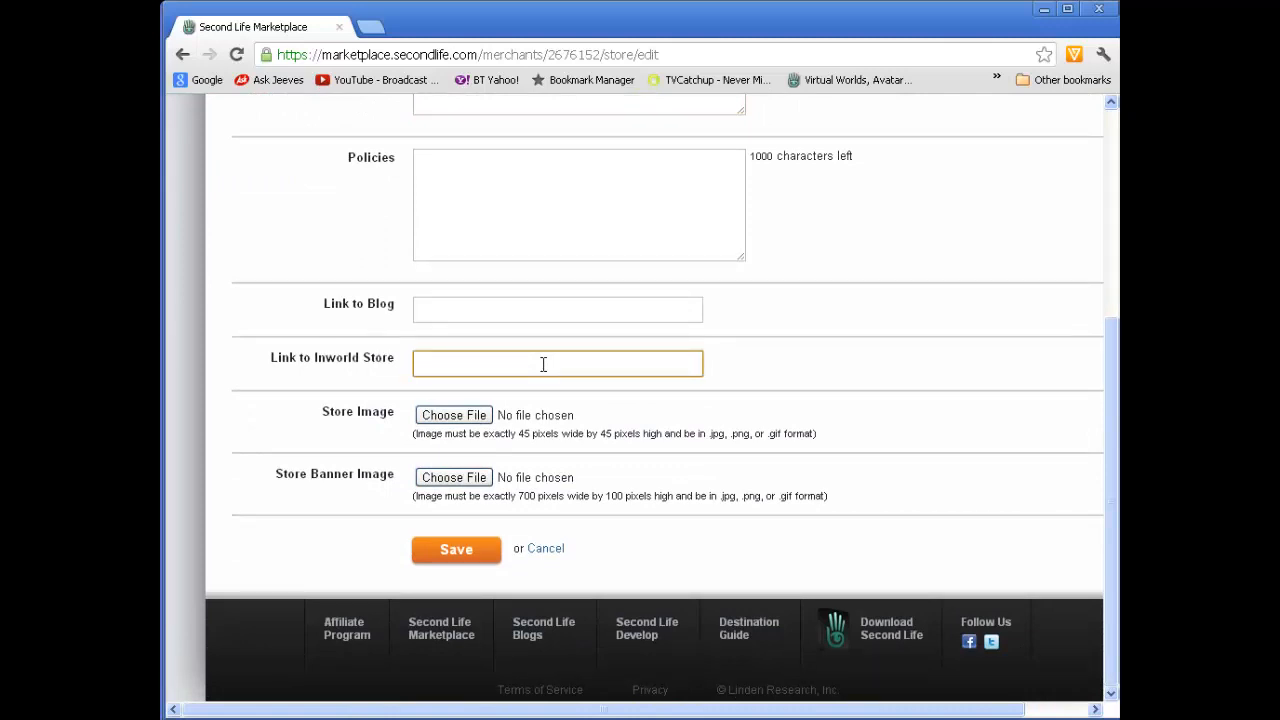
mouse_move(458, 400)
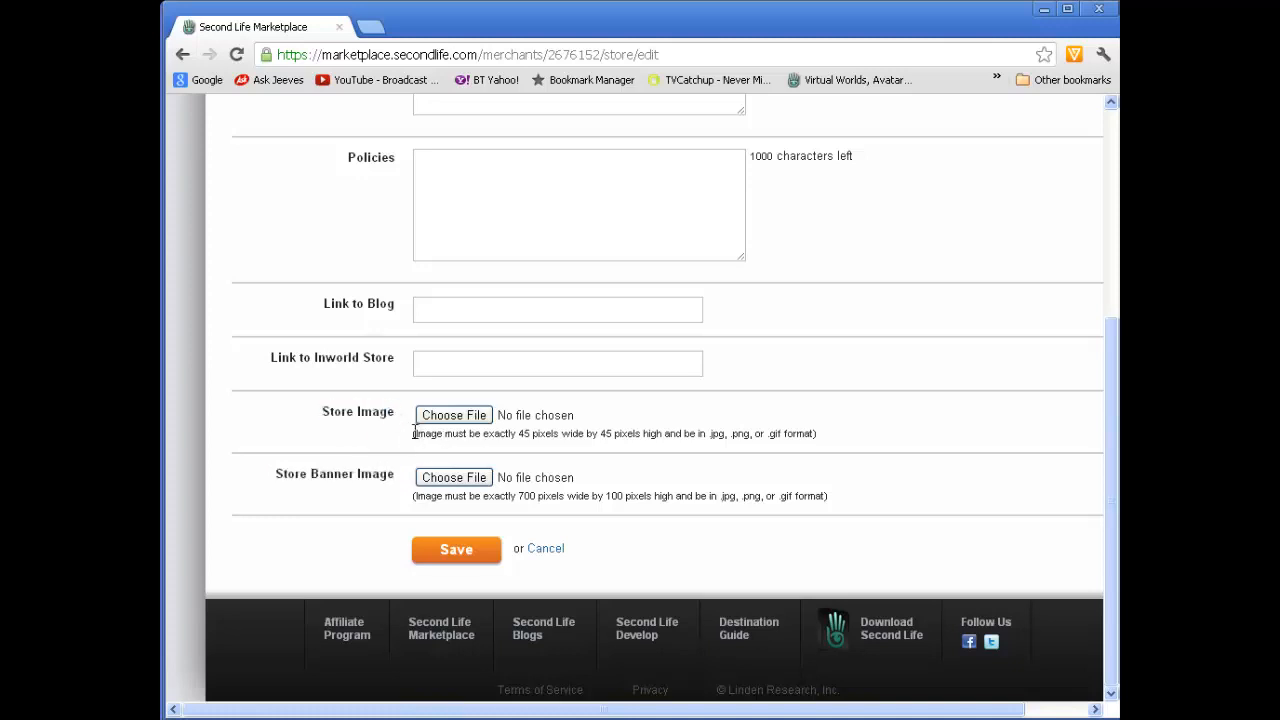
drag(414, 432, 614, 432)
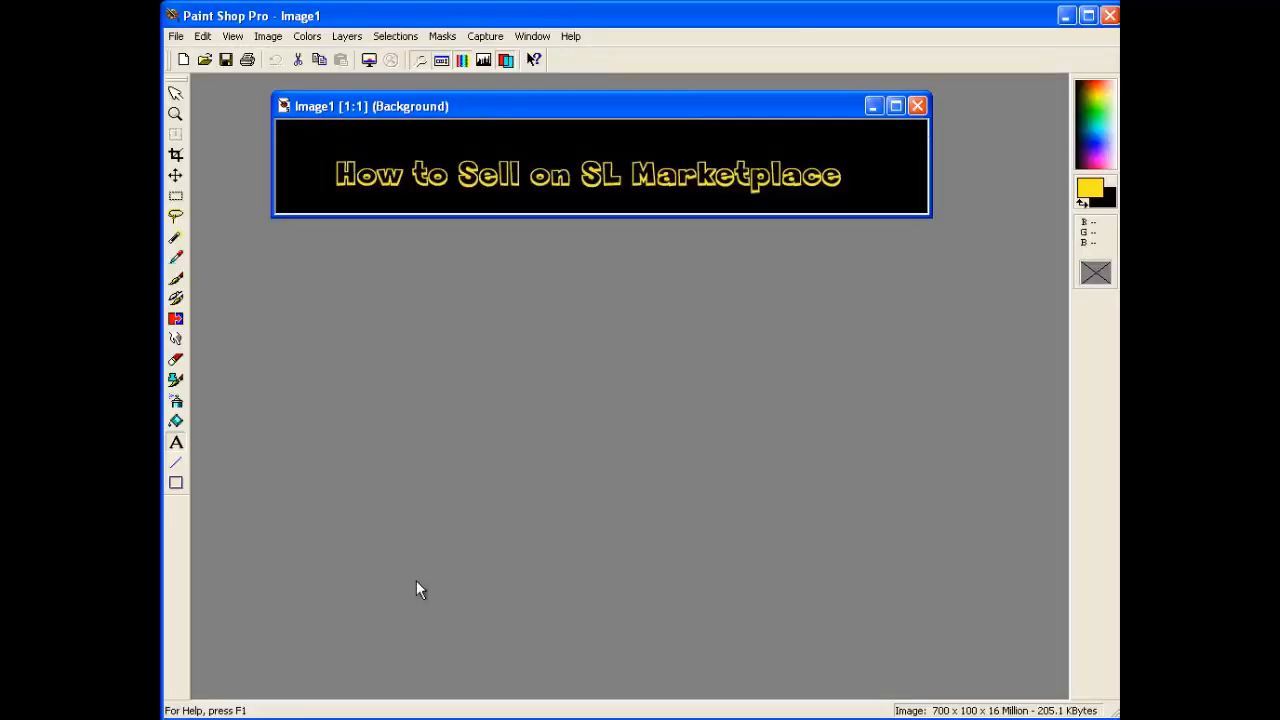
Create a new 45 by 45 pixel image with a black background beside the banner
click(176, 36)
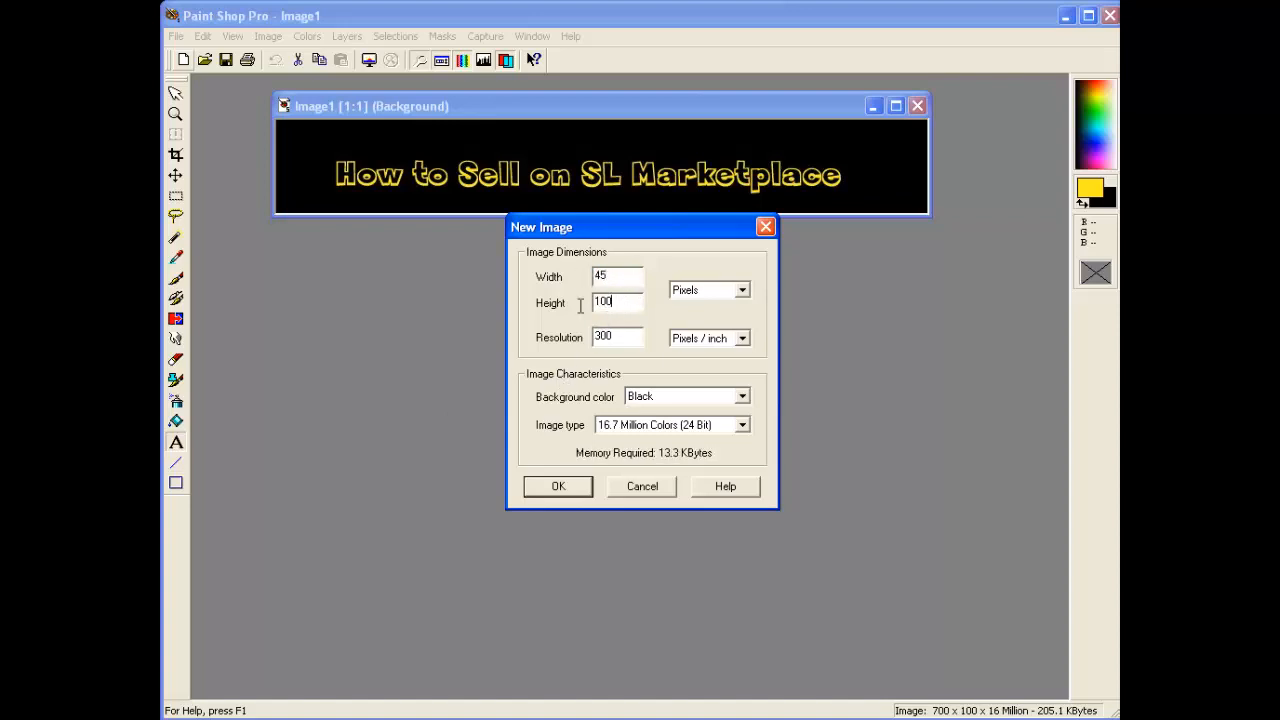
text(45)
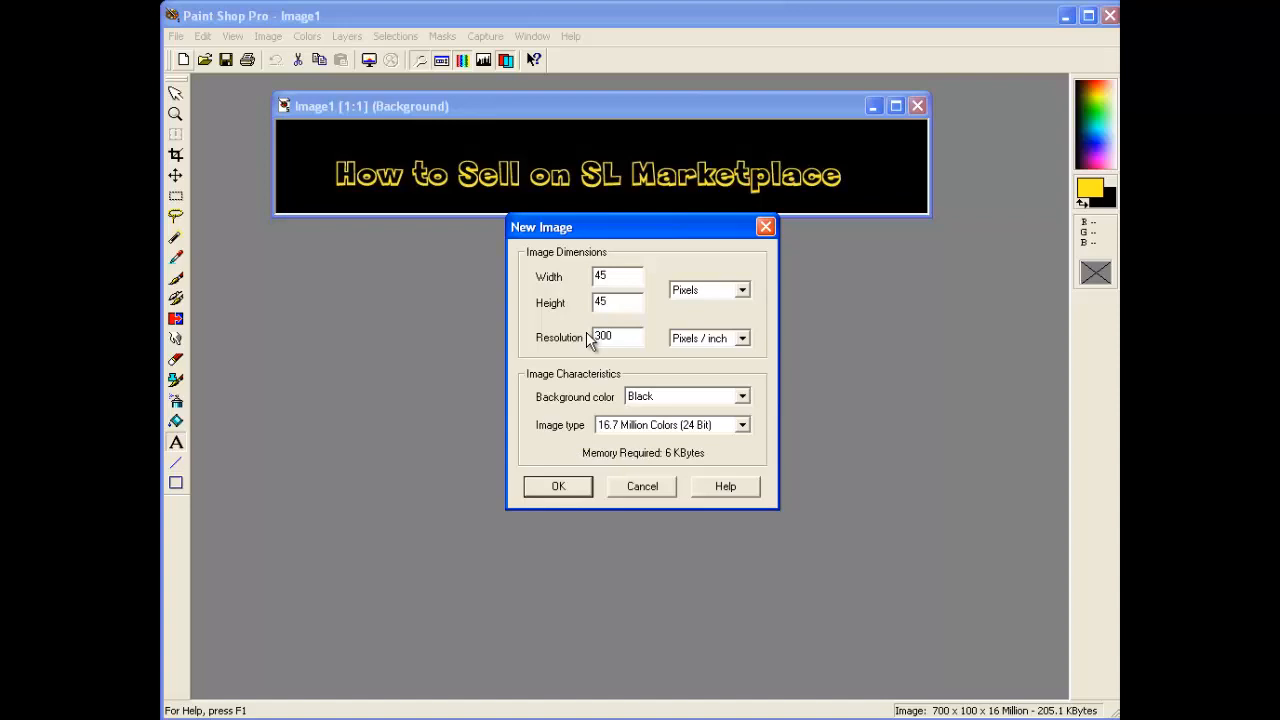
mouse_move(676, 404)
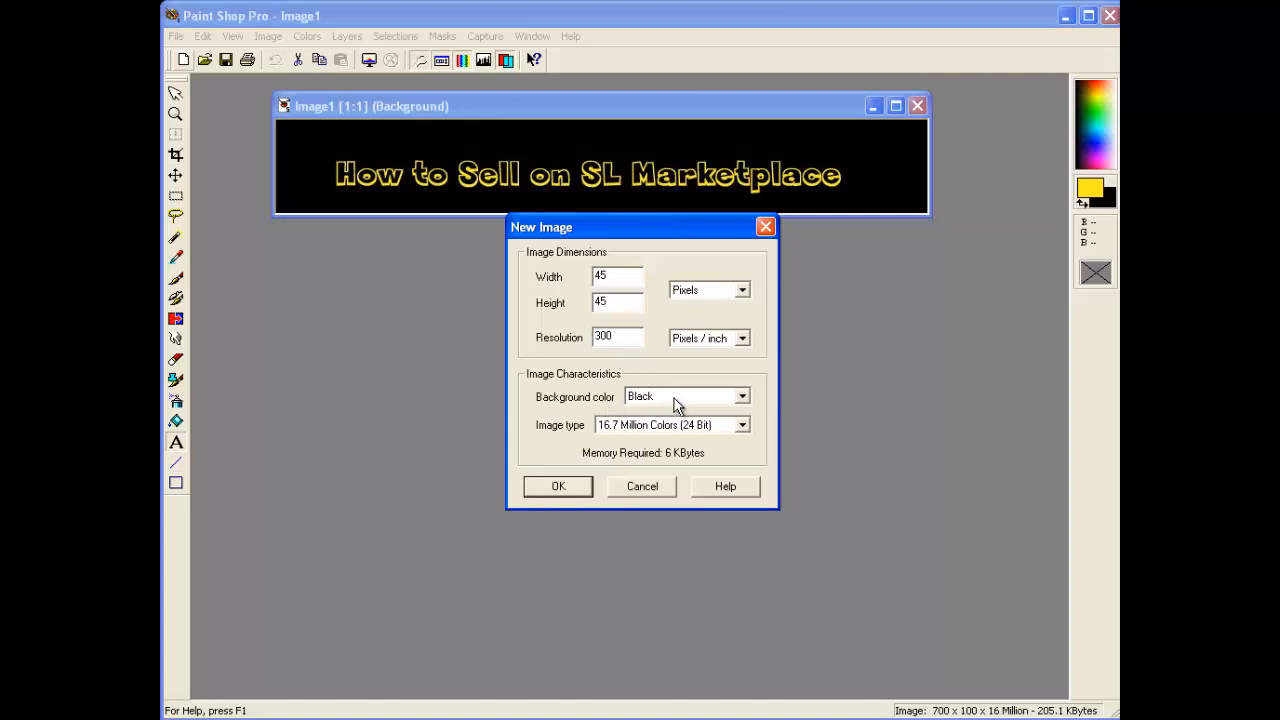
click(556, 486)
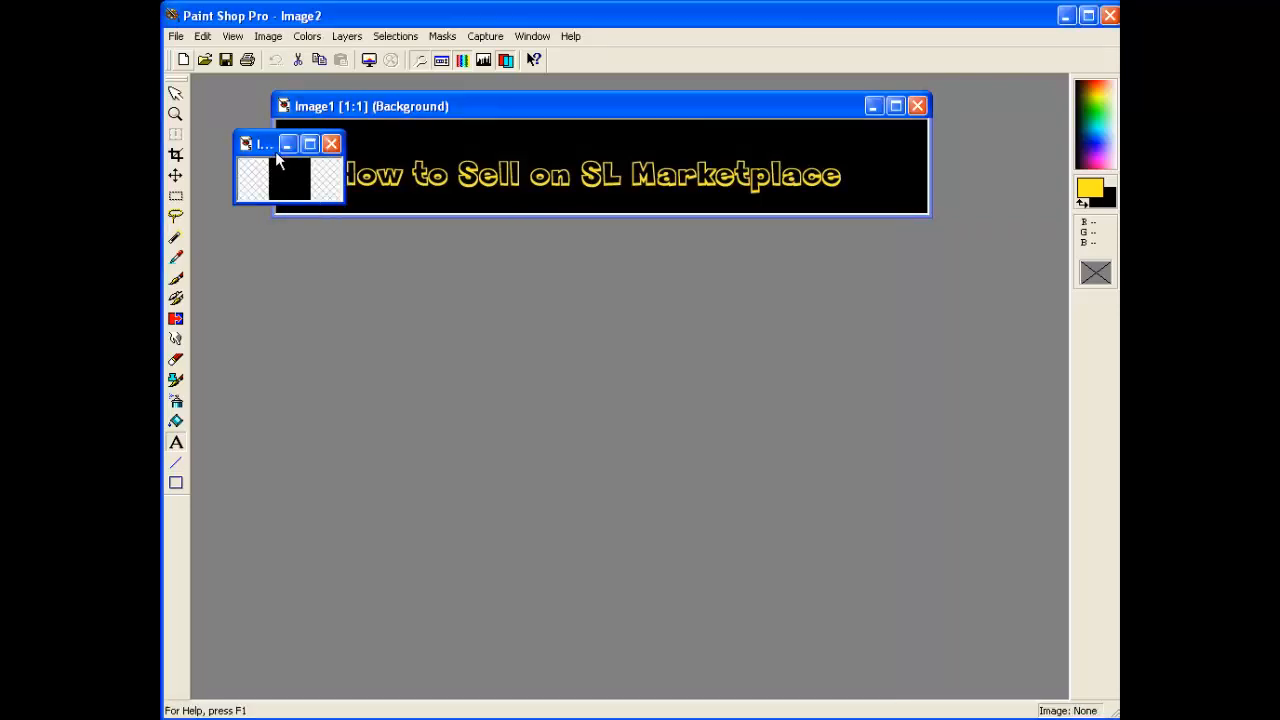
drag(290, 144, 420, 278)
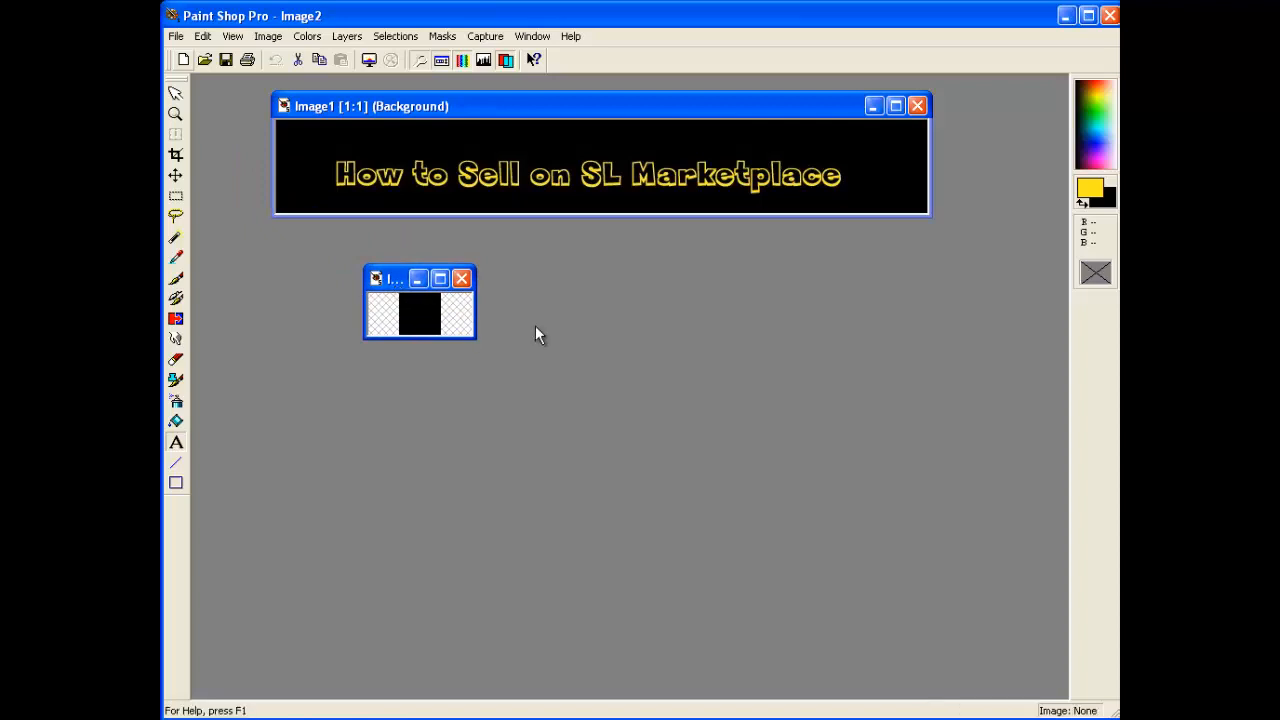
mouse_move(418, 356)
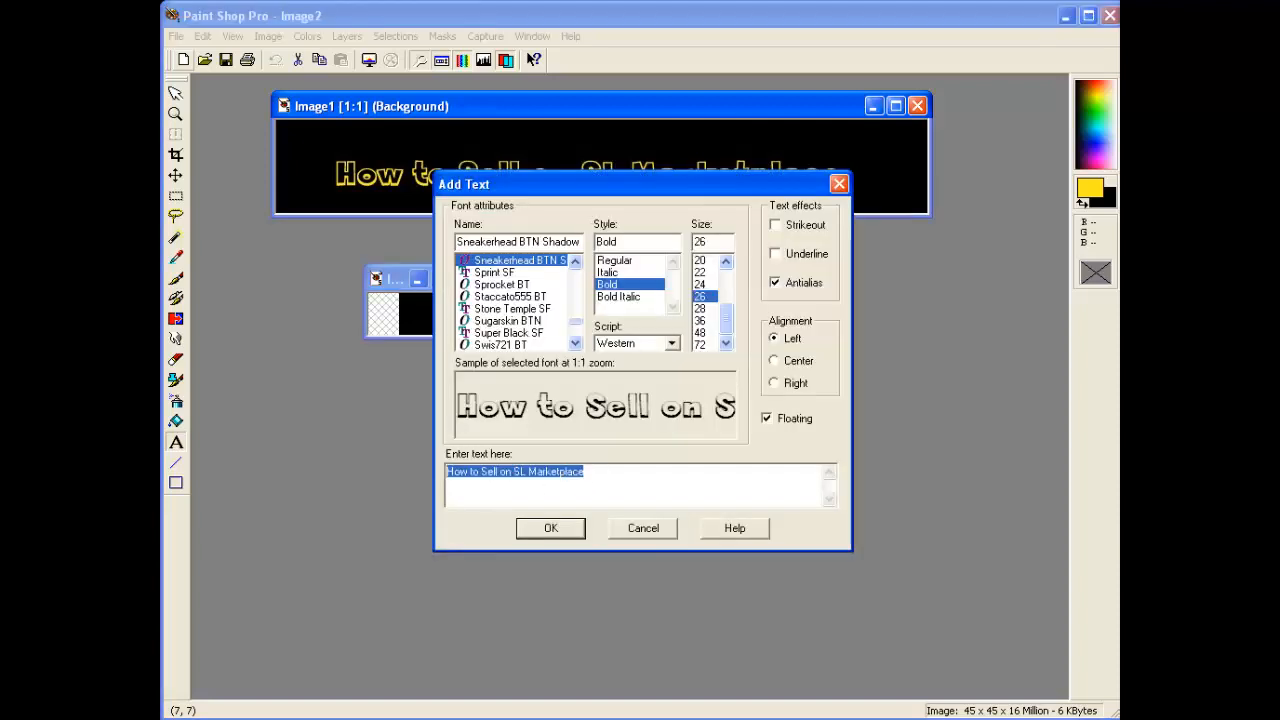
Add the letter N as yellow text on the small image
text(N)
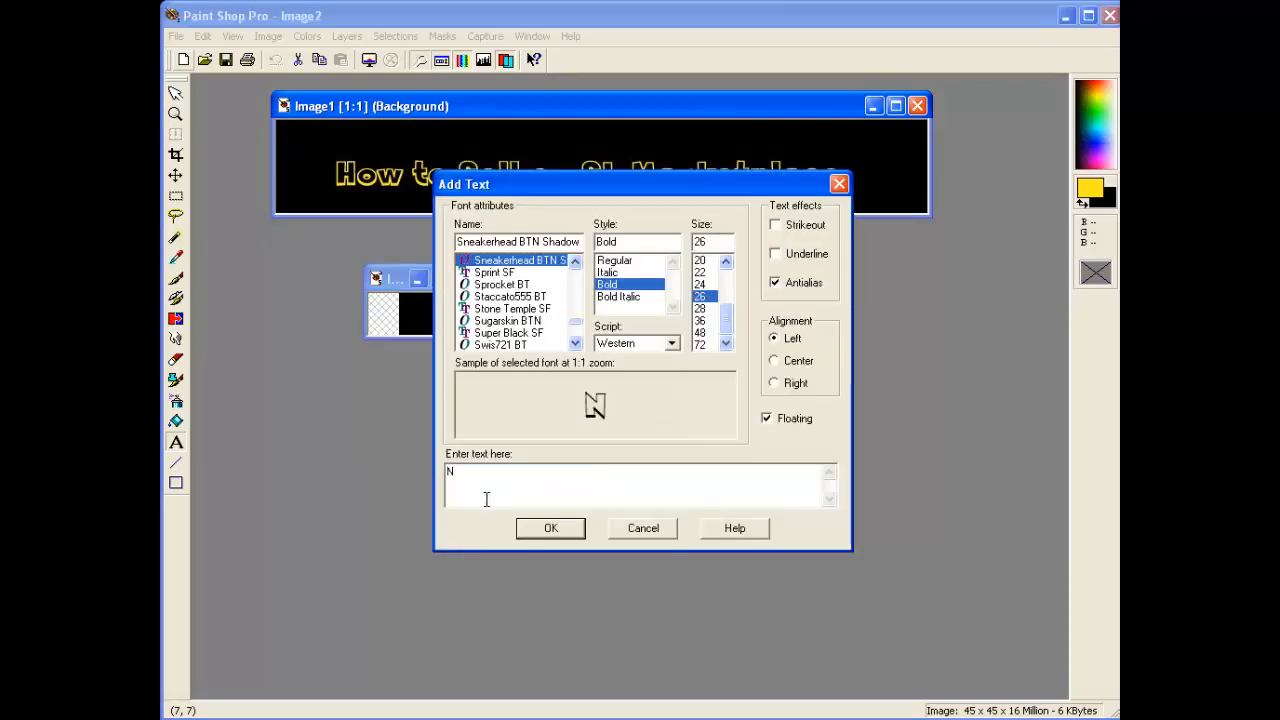
click(550, 528)
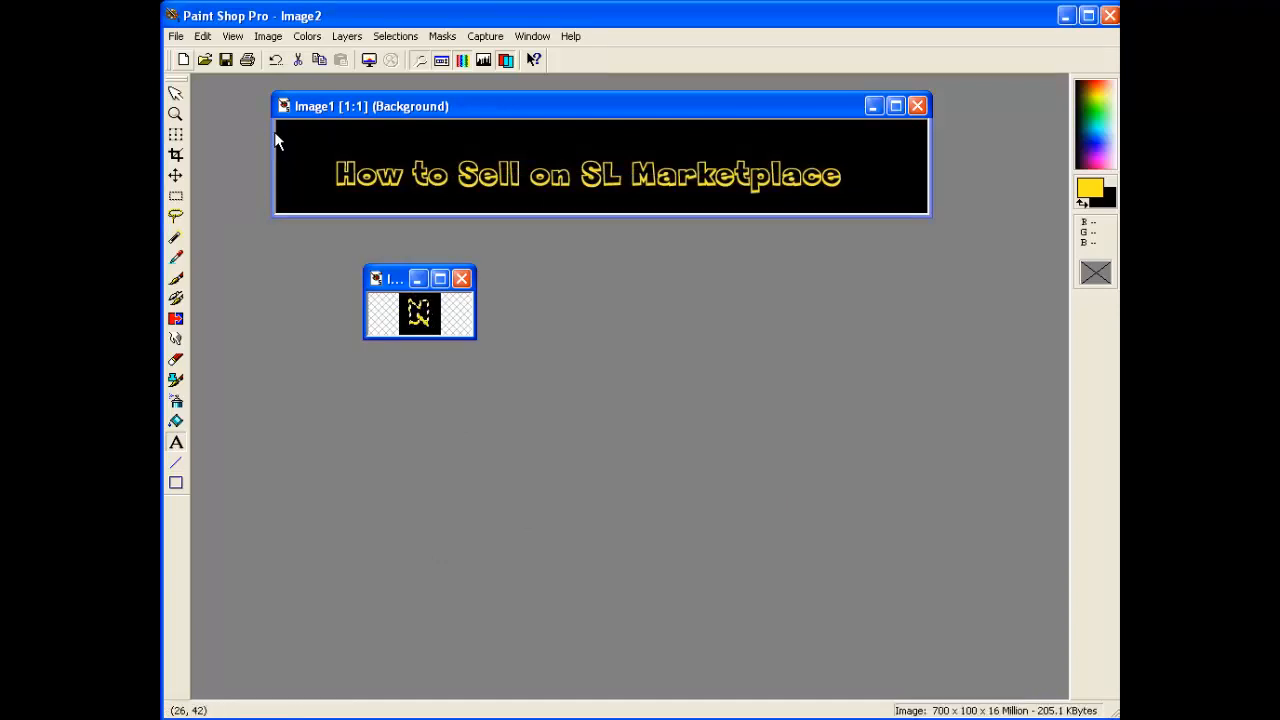
Save the small image as 'Store Logo' in JPEG - JFIF Compliant format
click(176, 36)
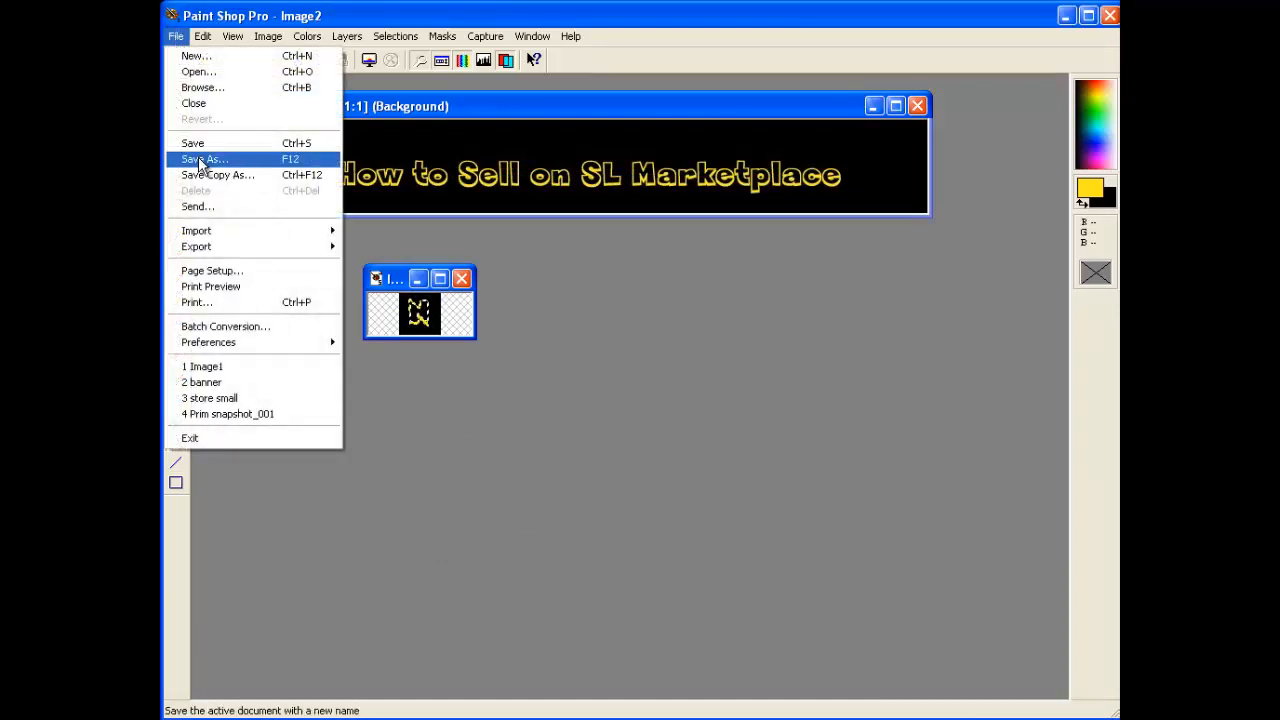
click(204, 160)
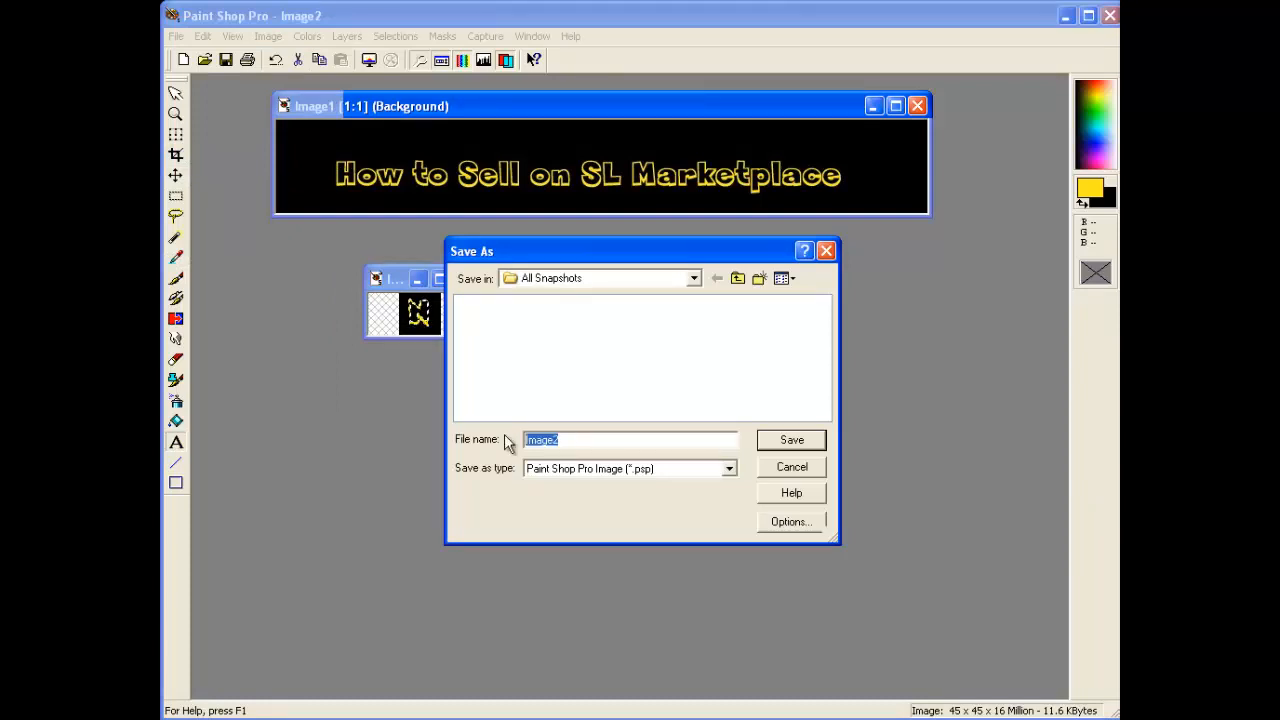
text(Store Logo)
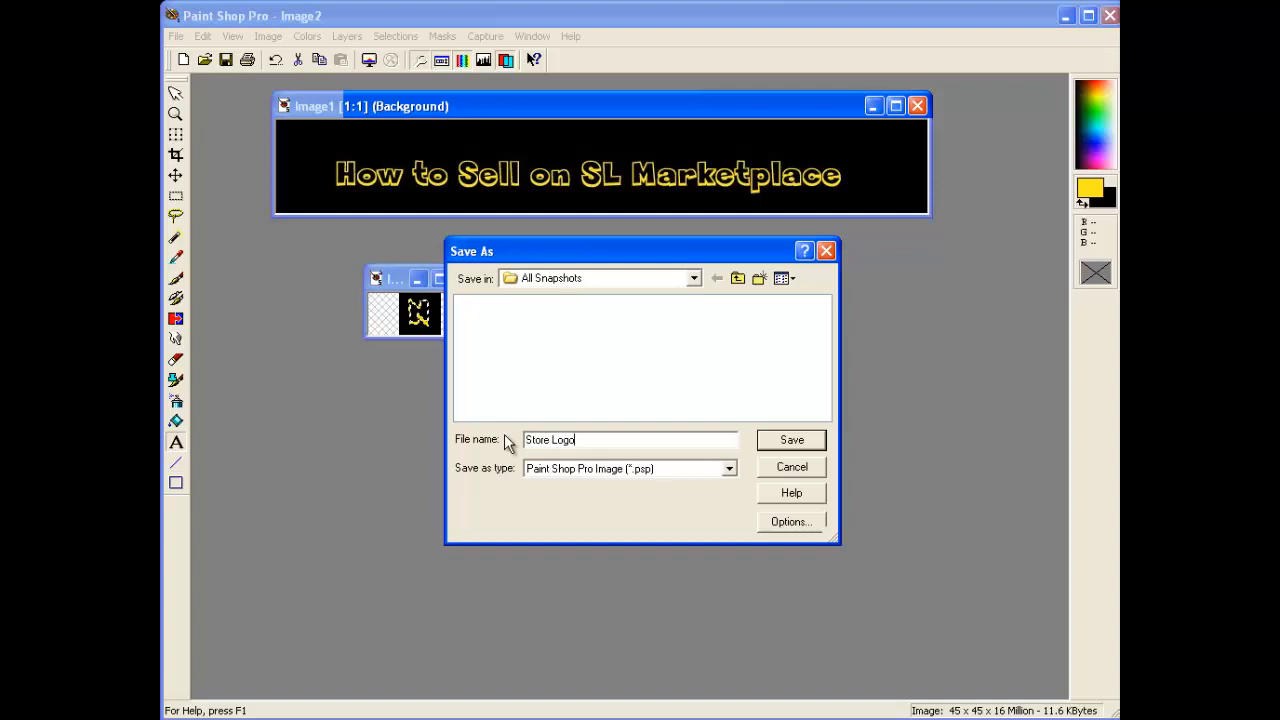
mouse_move(770, 490)
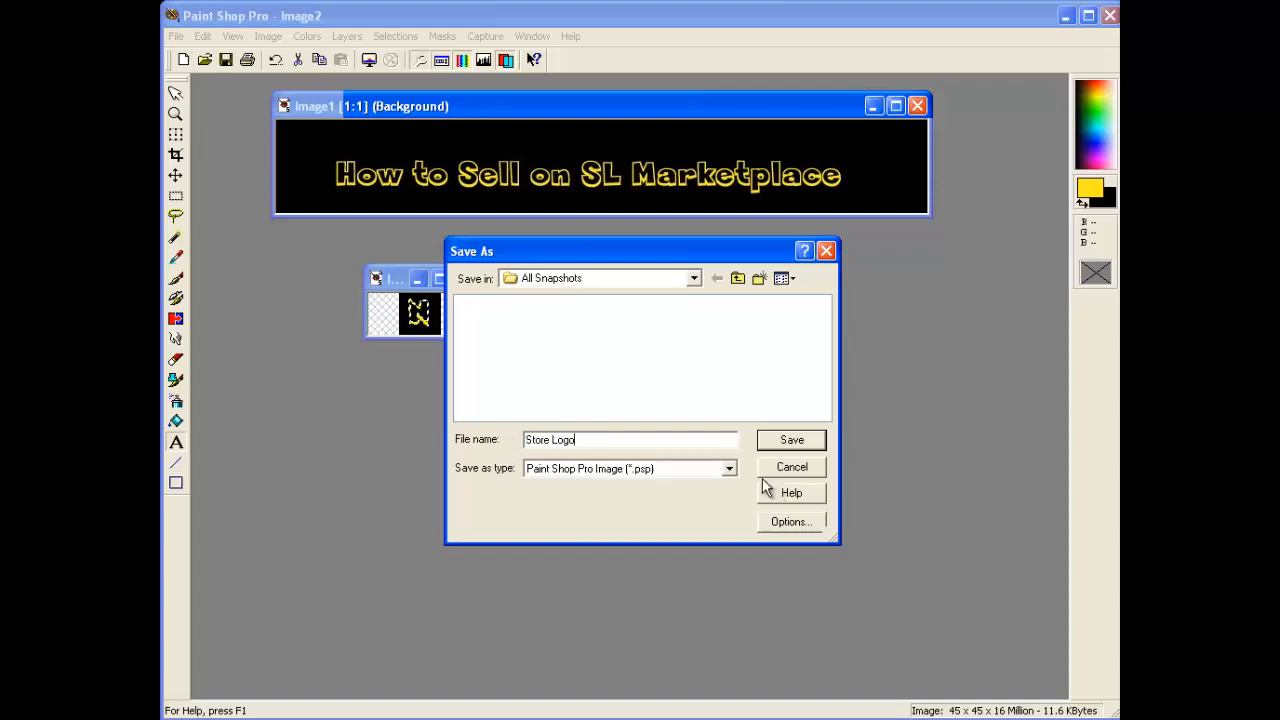
click(728, 468)
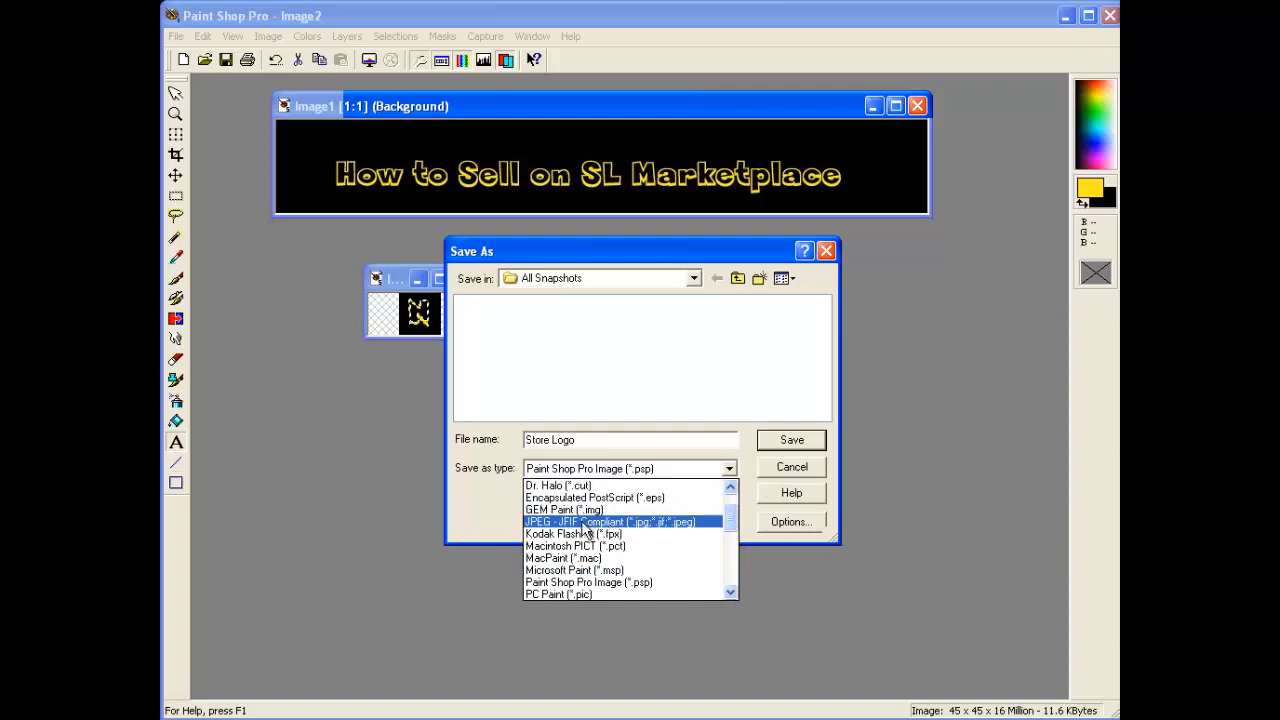
mouse_move(678, 530)
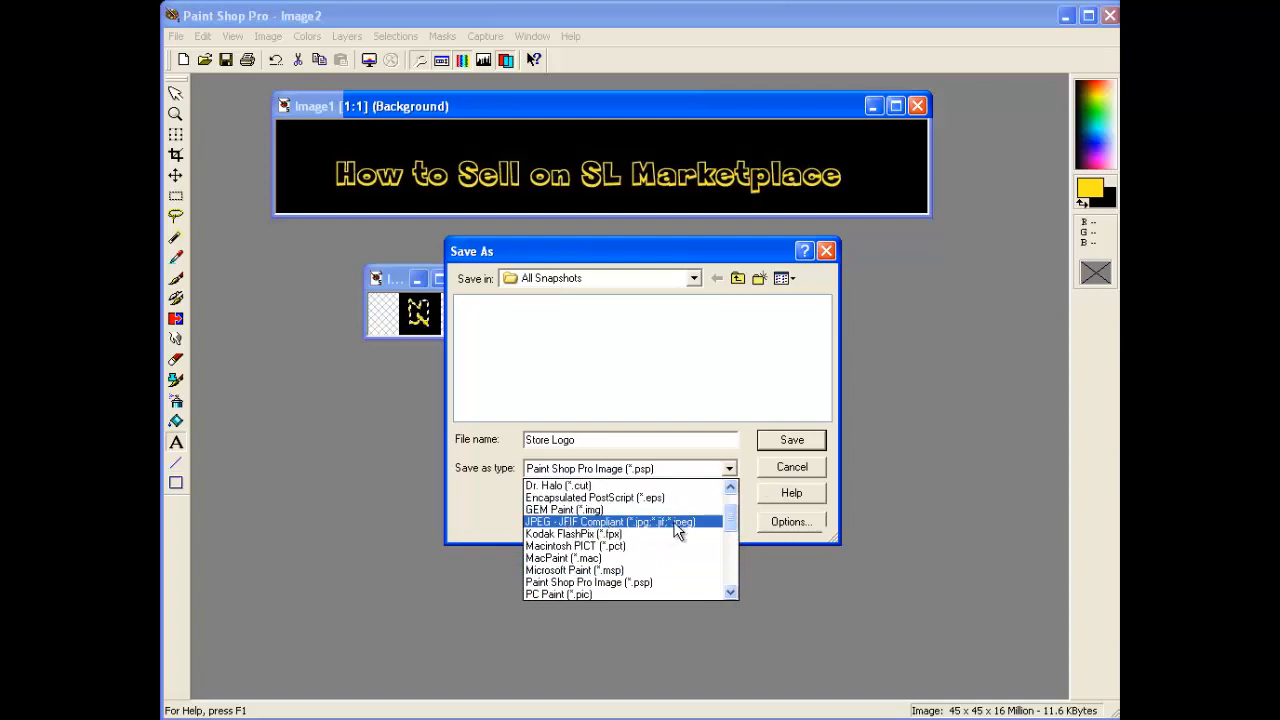
click(610, 520)
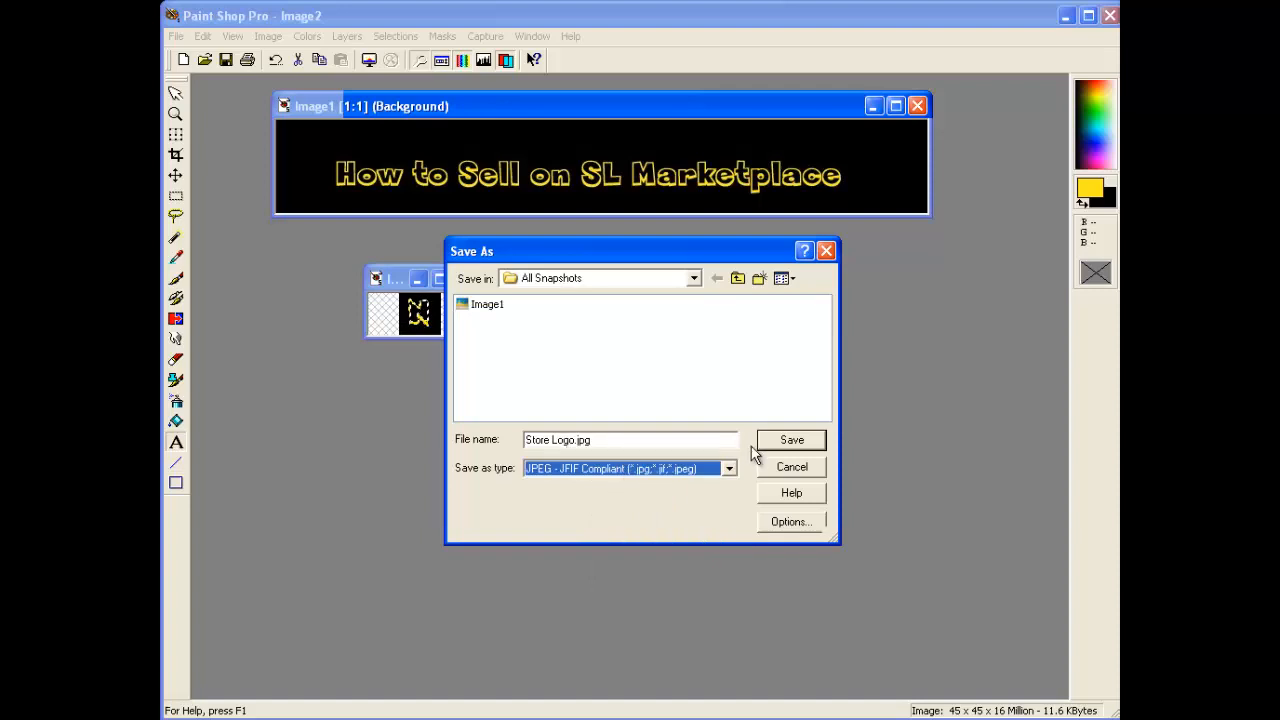
click(792, 440)
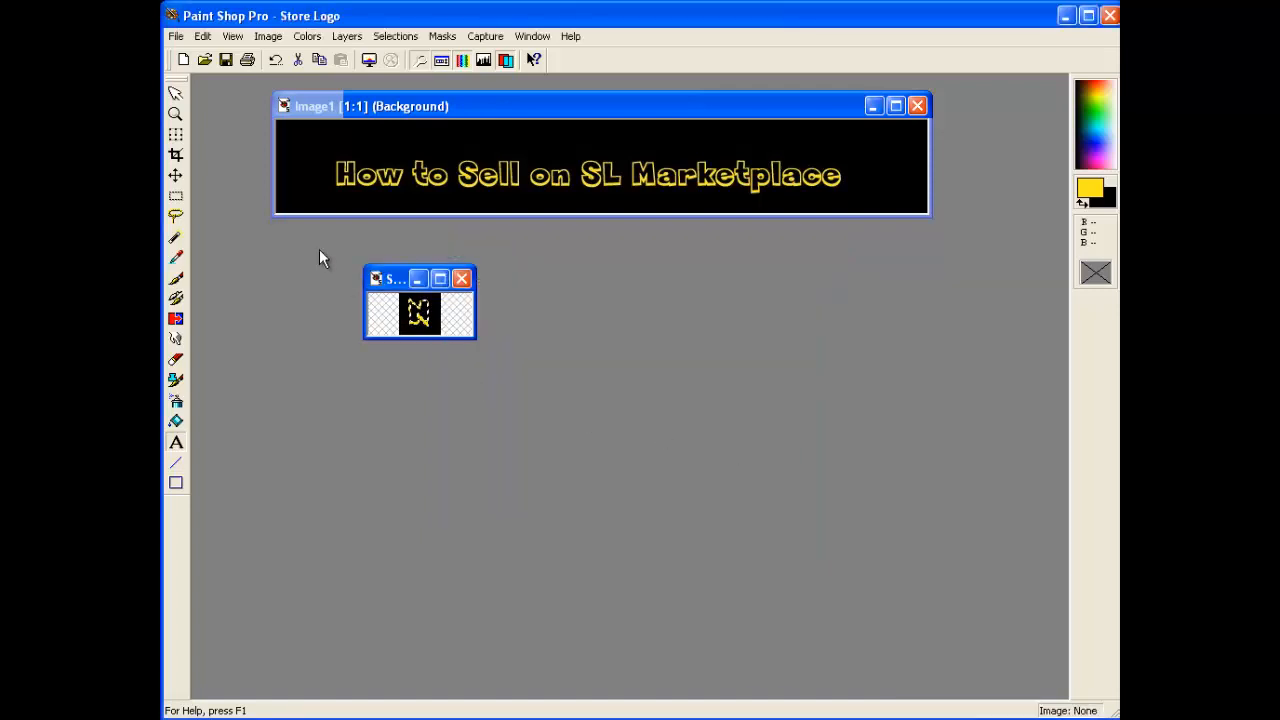
Create a new 700 by 100 pixel image with a black background
click(176, 36)
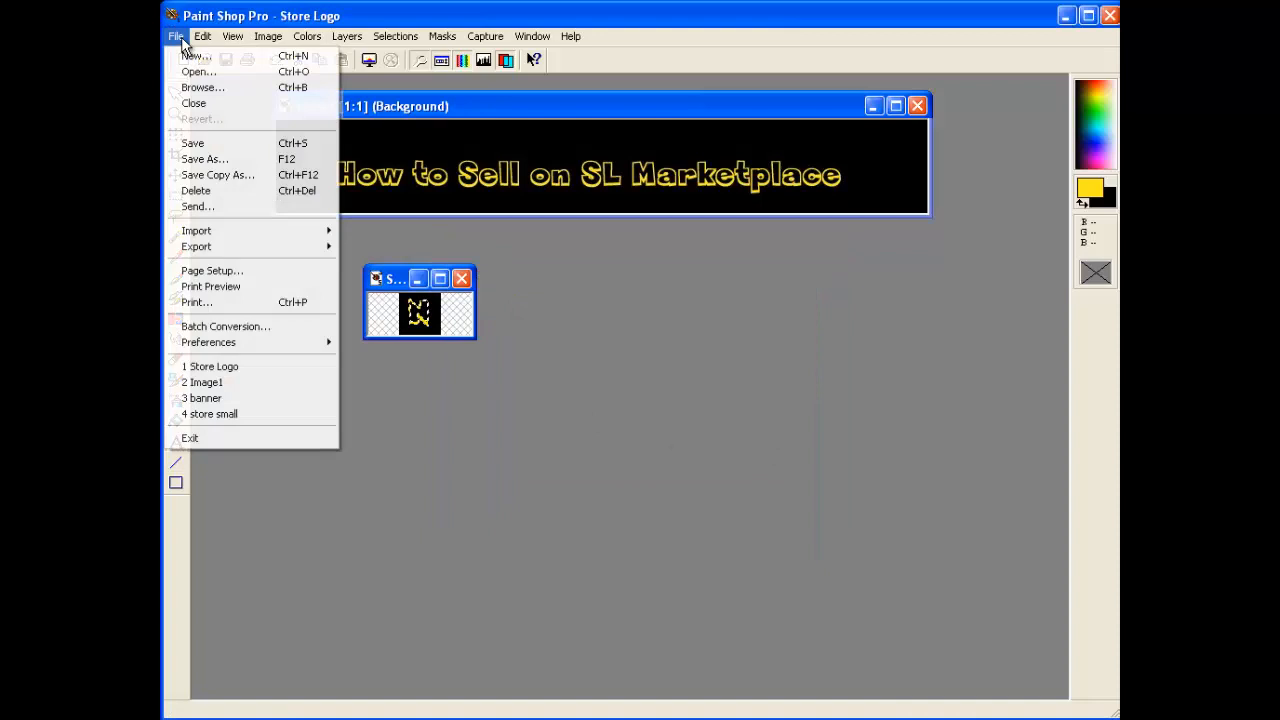
click(196, 56)
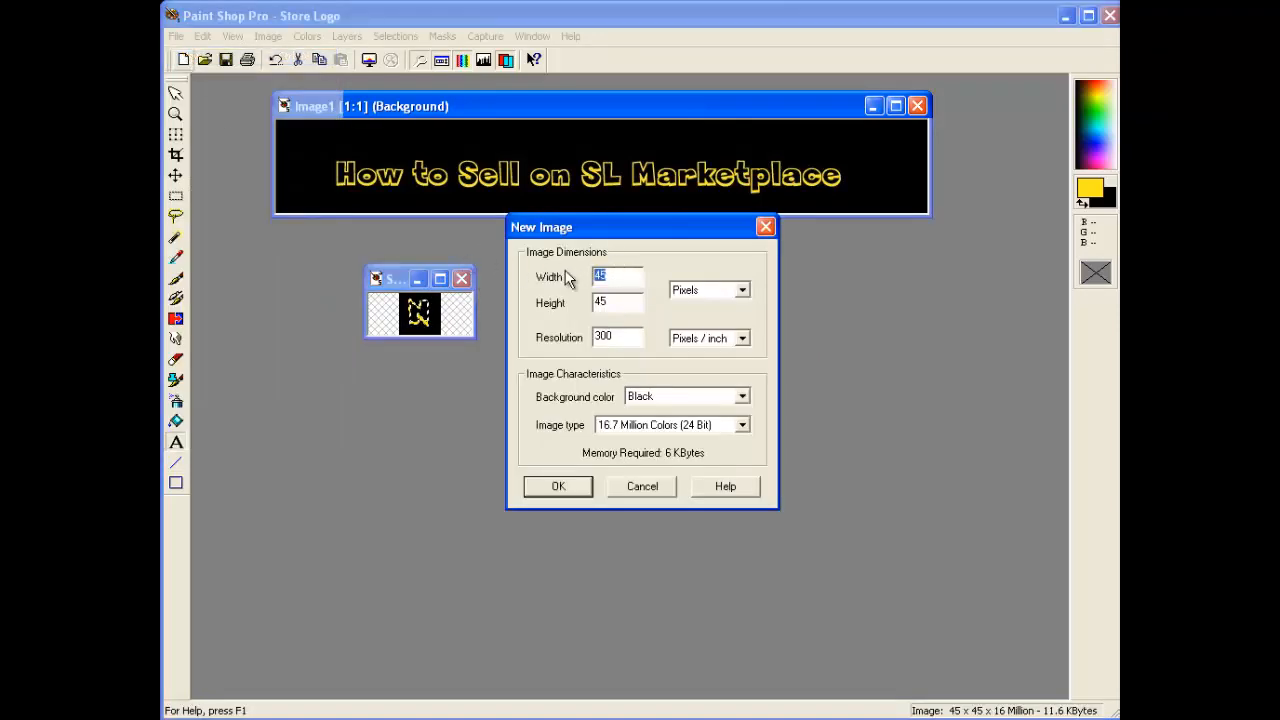
text(700)
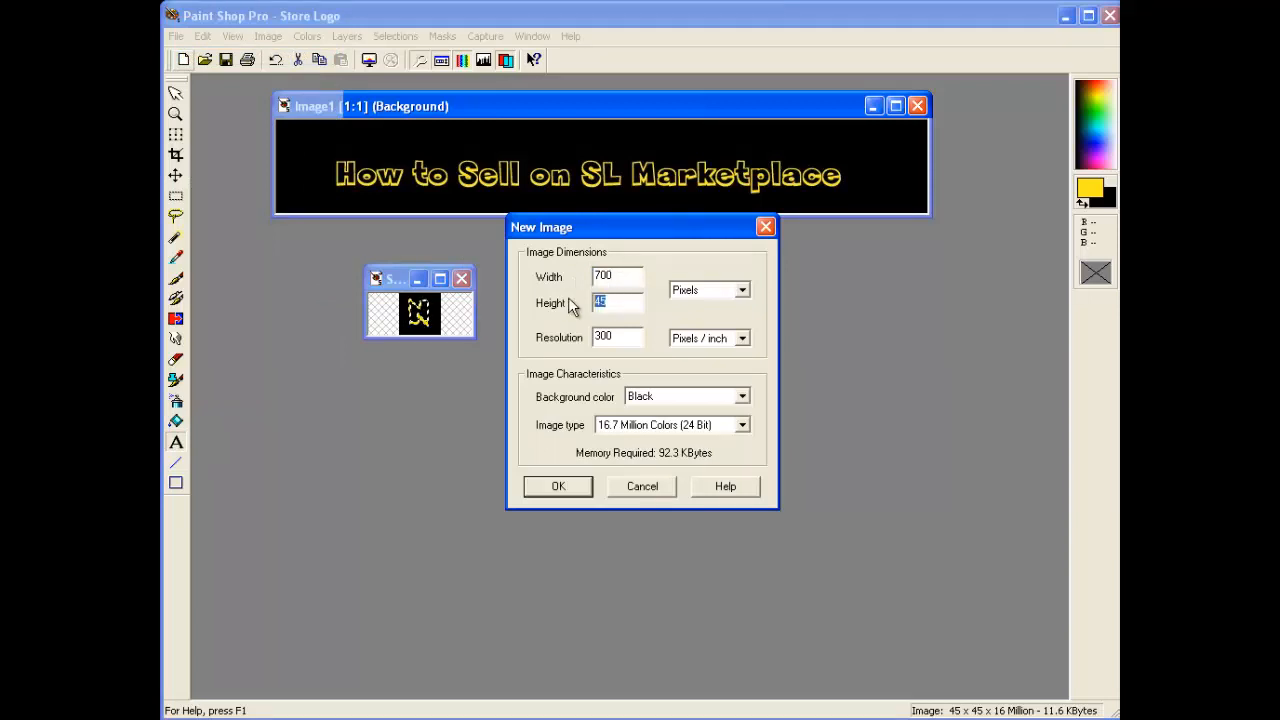
text(100)
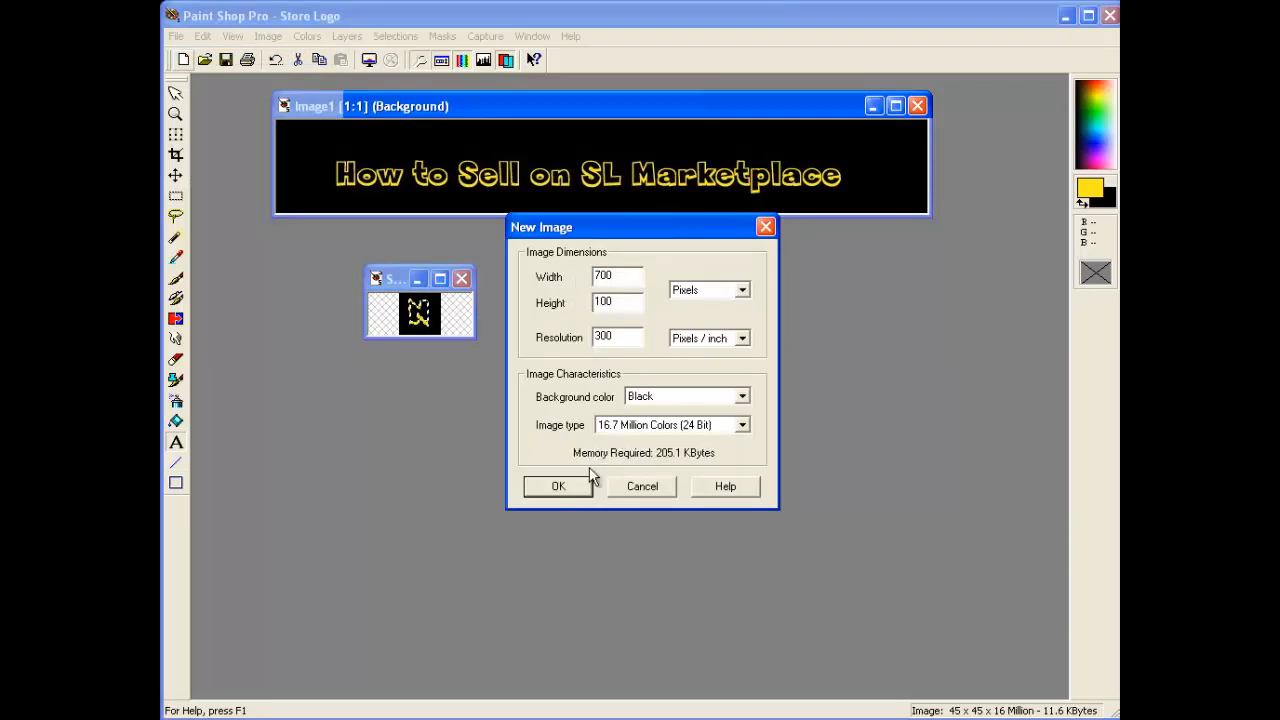
click(556, 486)
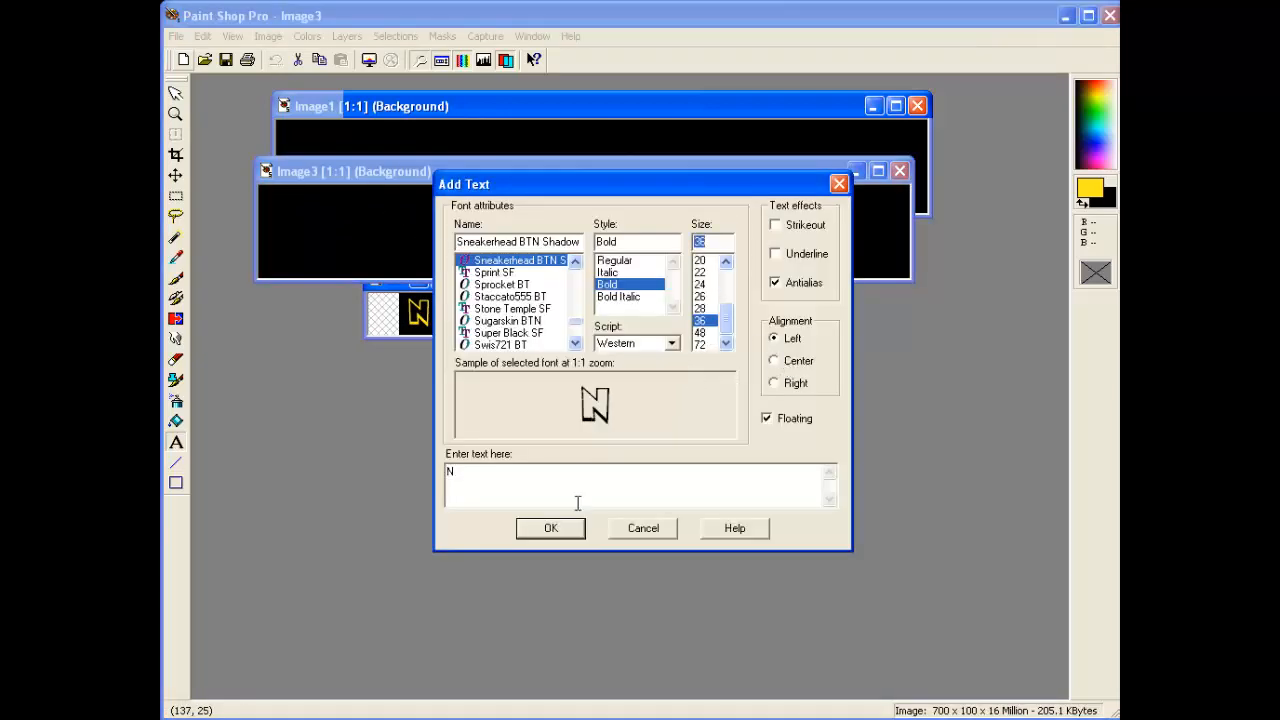
Add the store name 'Nakti's Store' as bold text on the banner
text(akti's S)
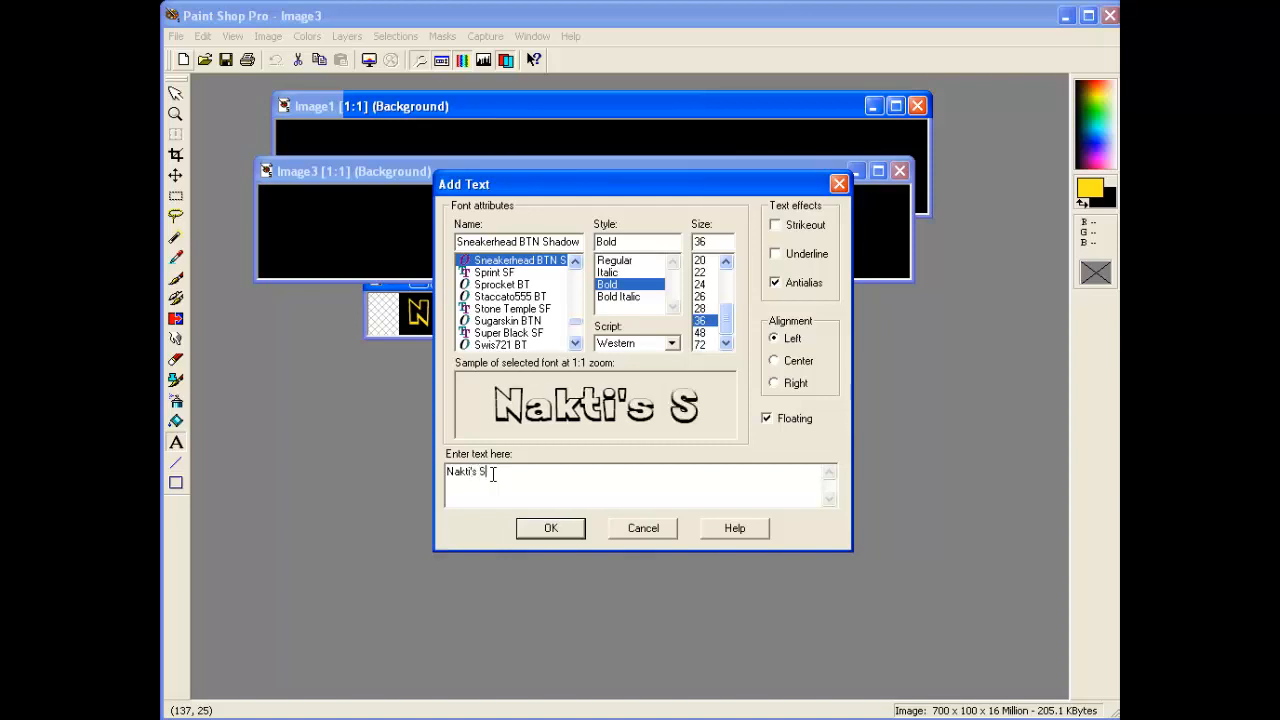
click(550, 528)
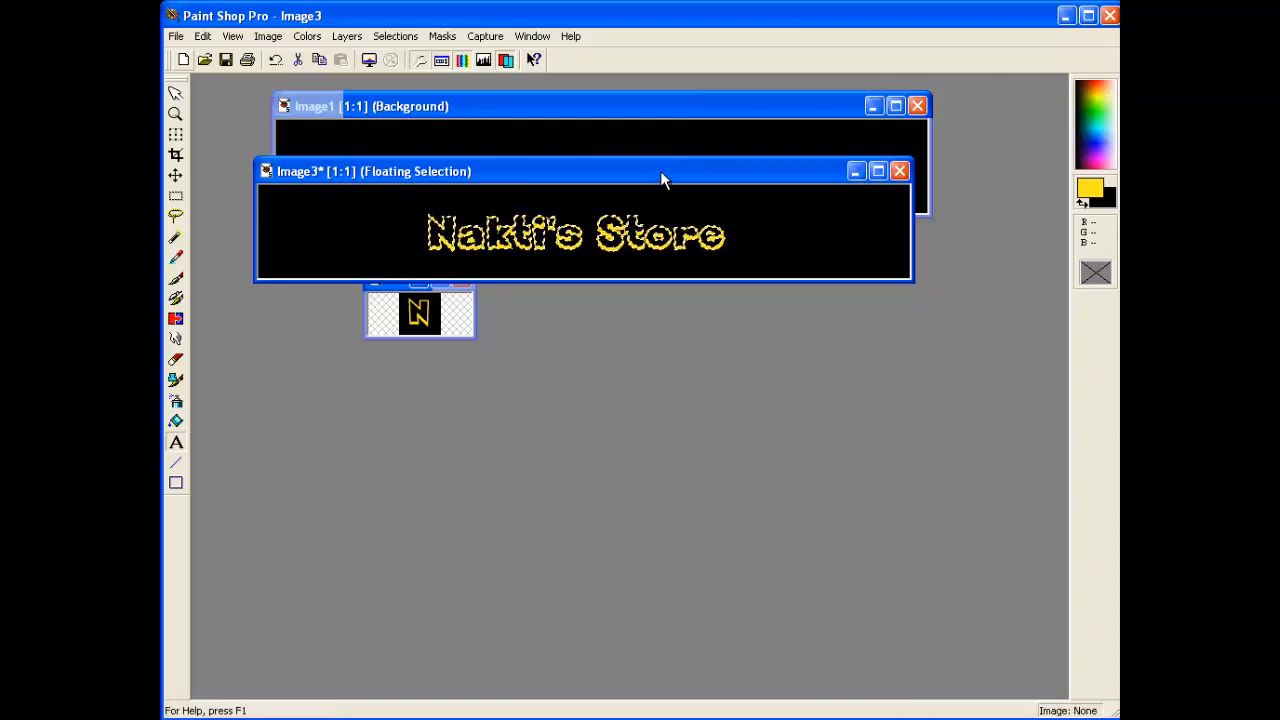
Save the banner image as 'Banner' in JPEG - JFIF Compliant format
click(176, 36)
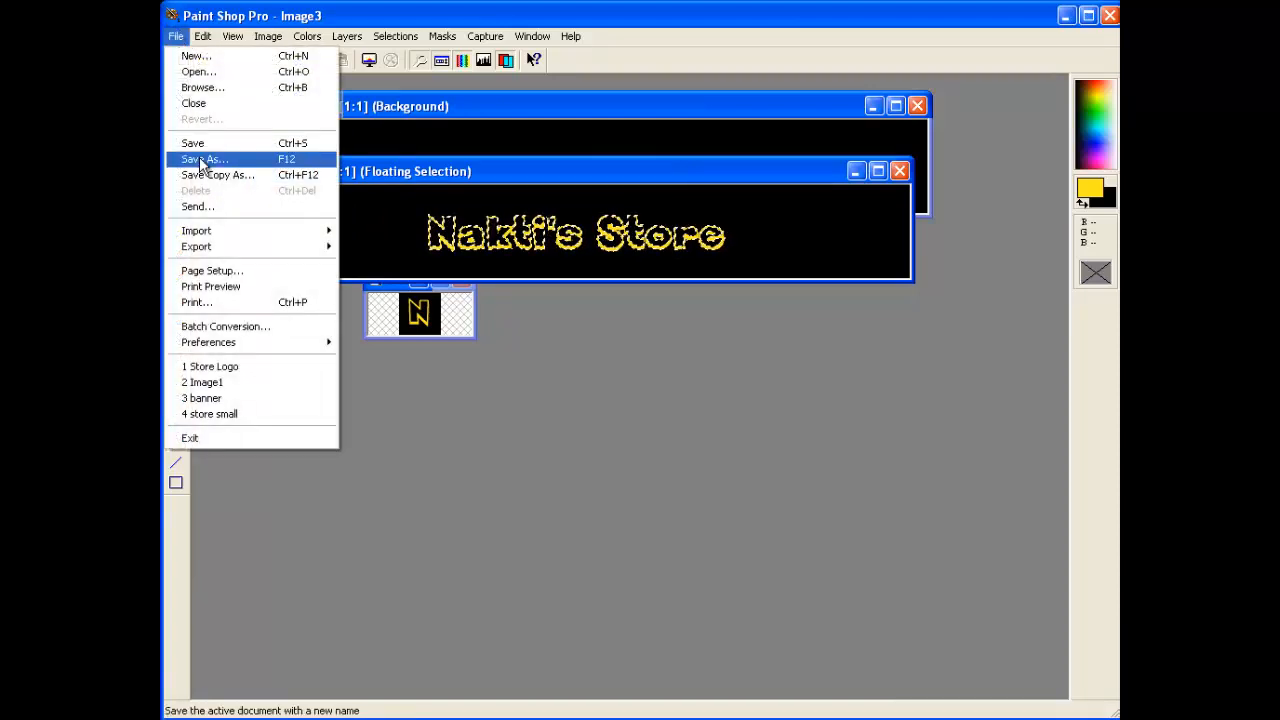
click(204, 160)
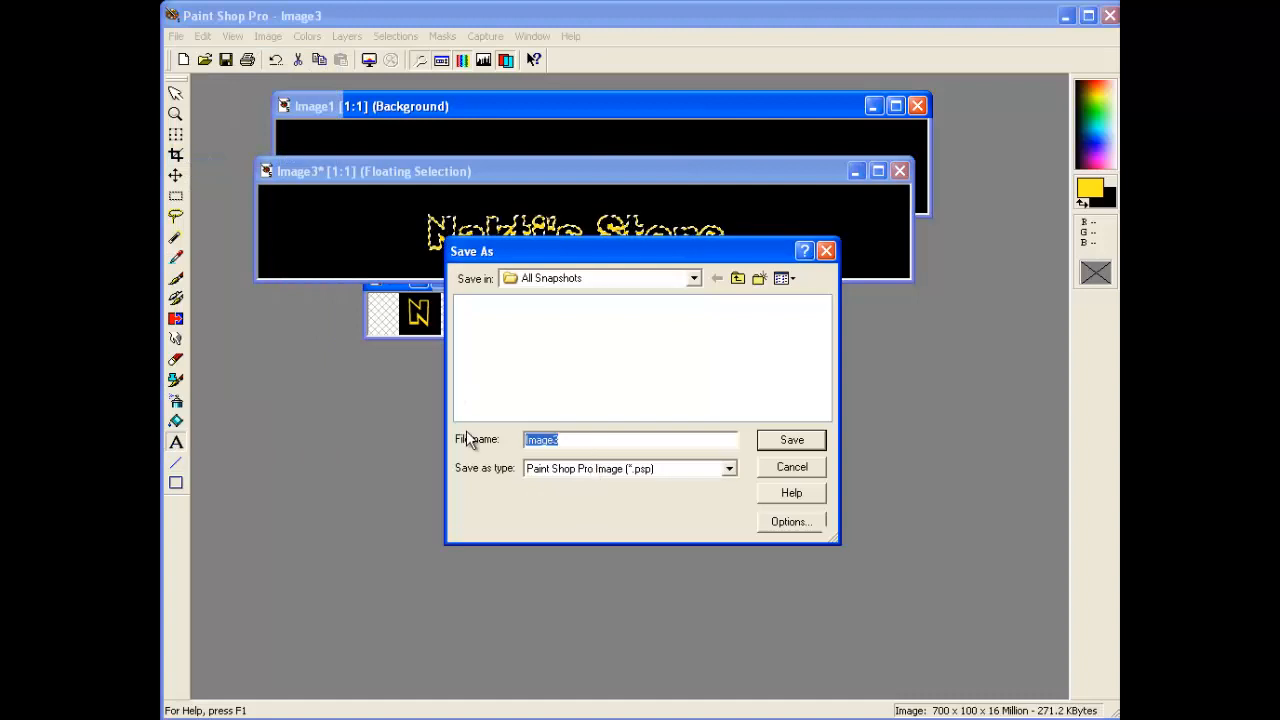
click(728, 468)
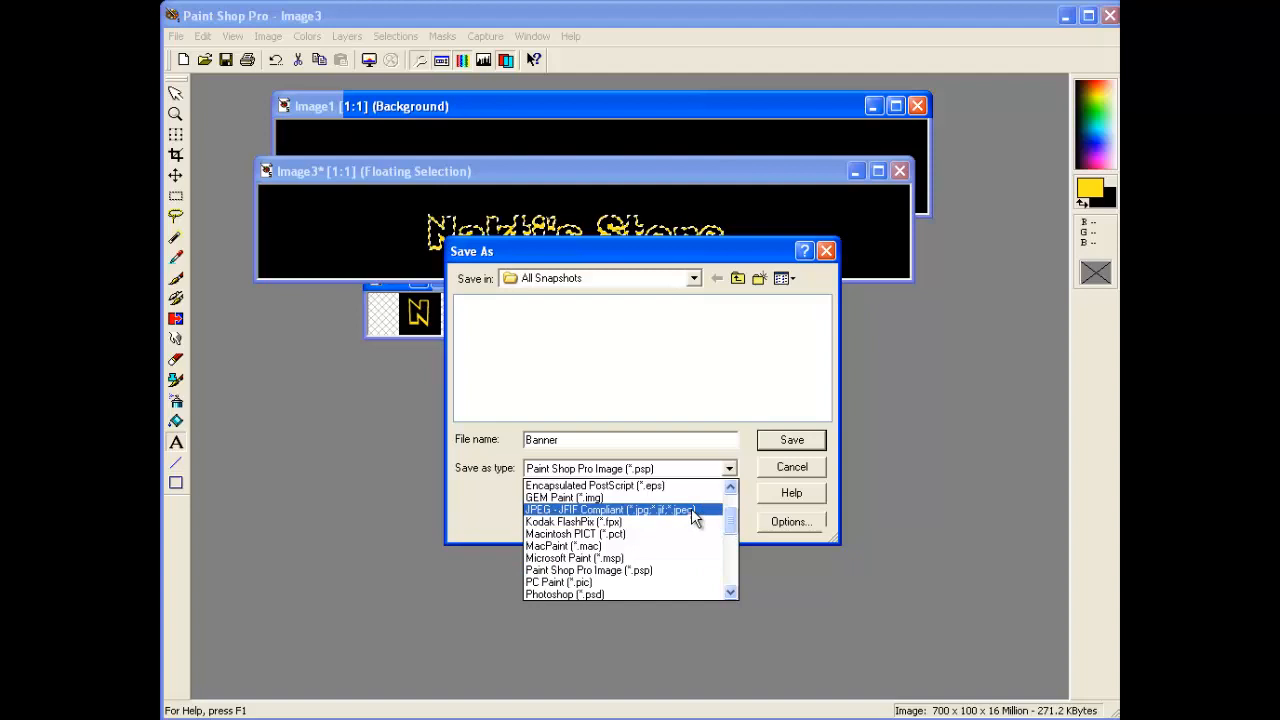
click(610, 510)
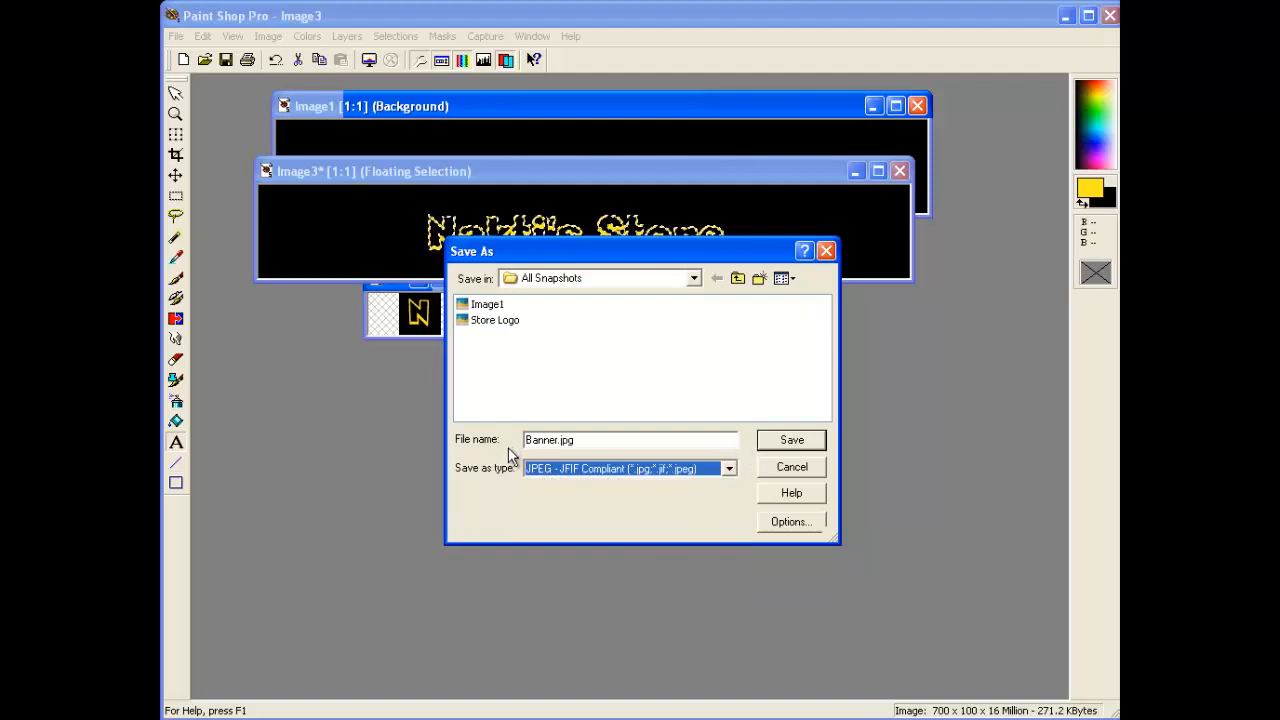
click(792, 440)
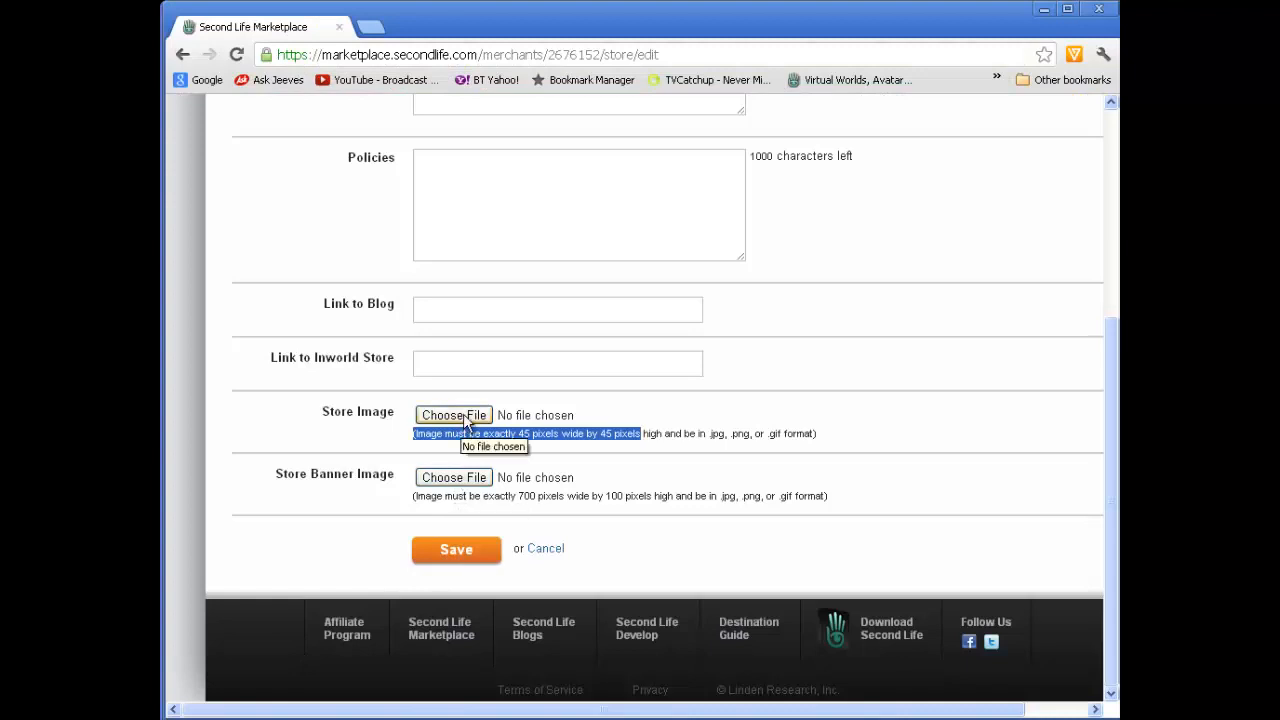
Attach Store Logo.jpg as the store image and Banner.jpg as the store banner
click(452, 414)
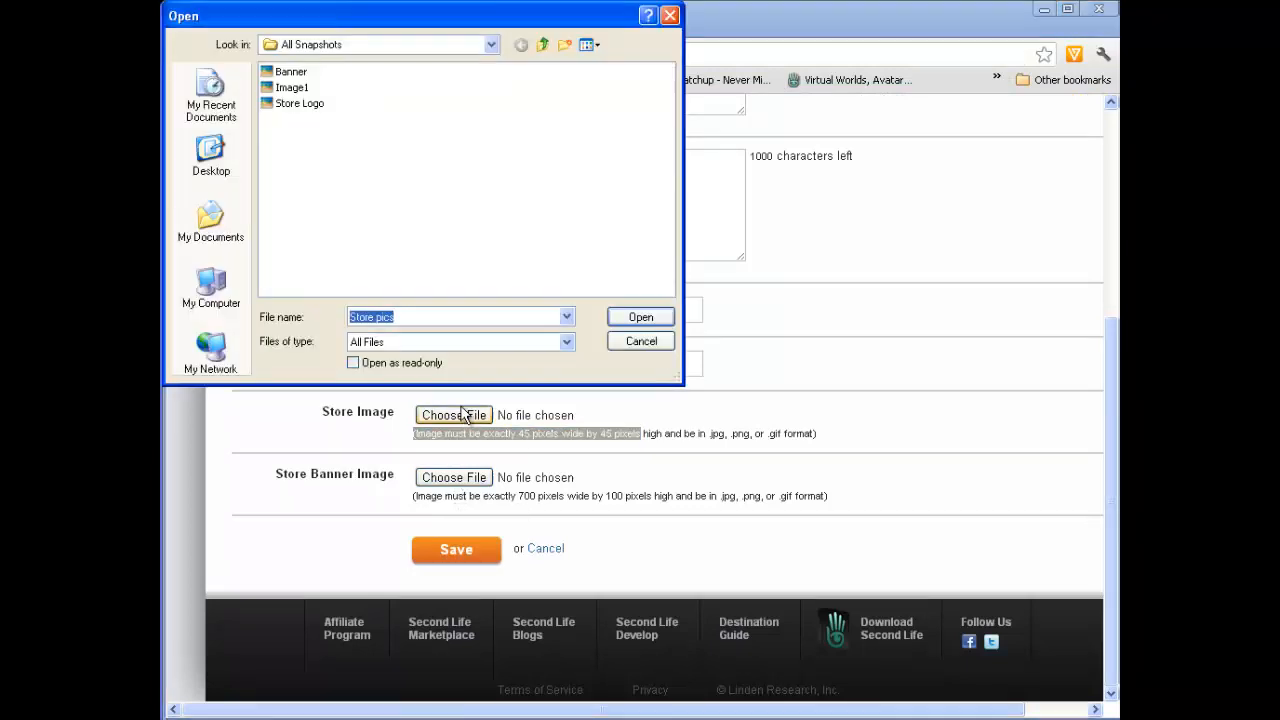
click(300, 104)
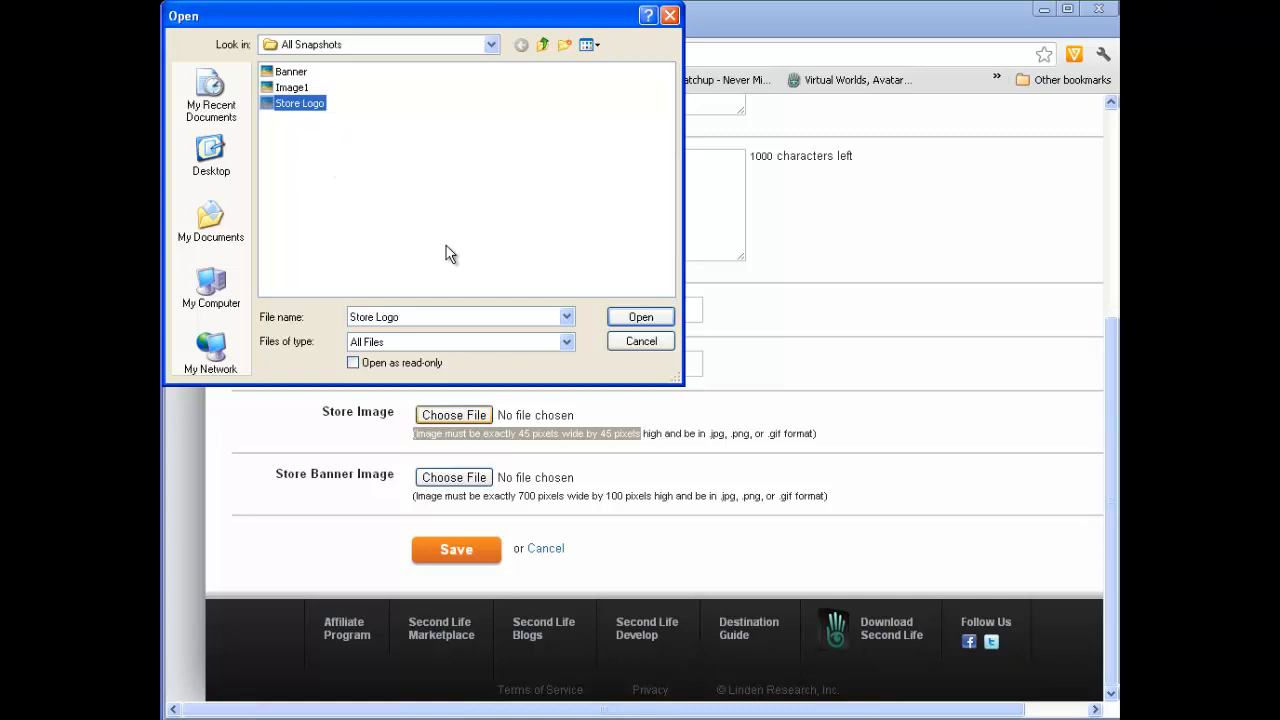
click(640, 316)
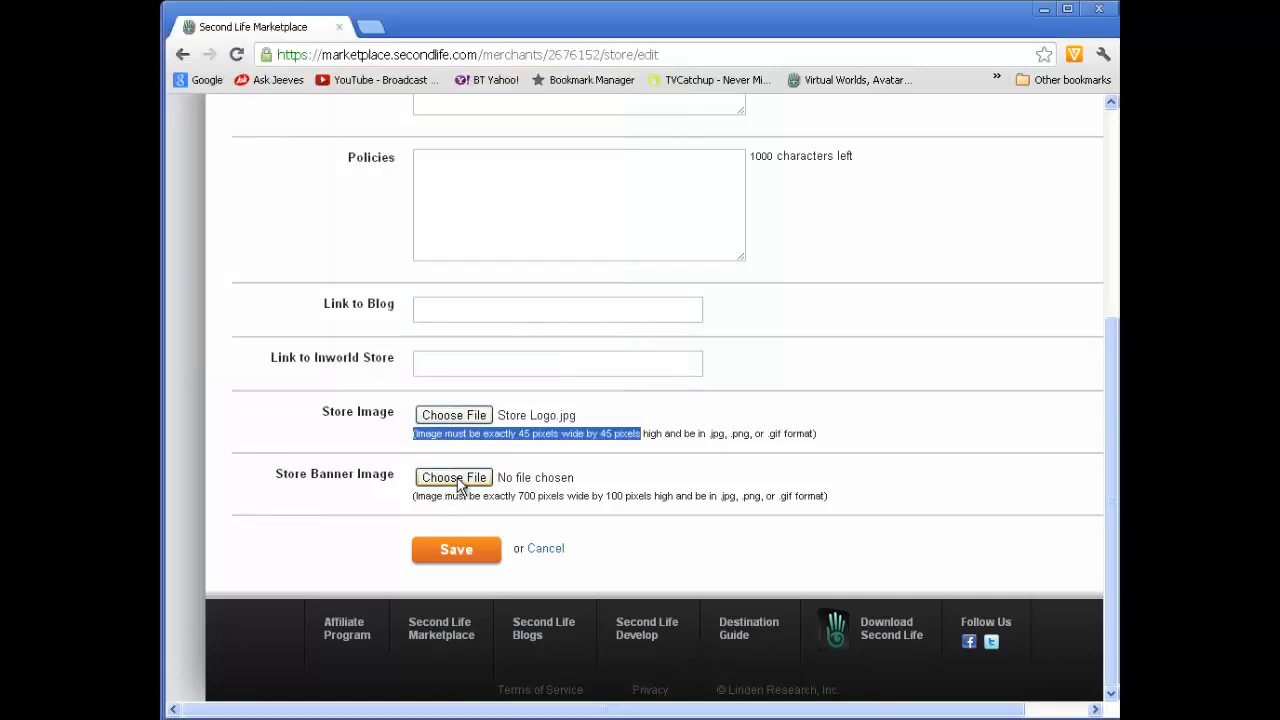
click(452, 476)
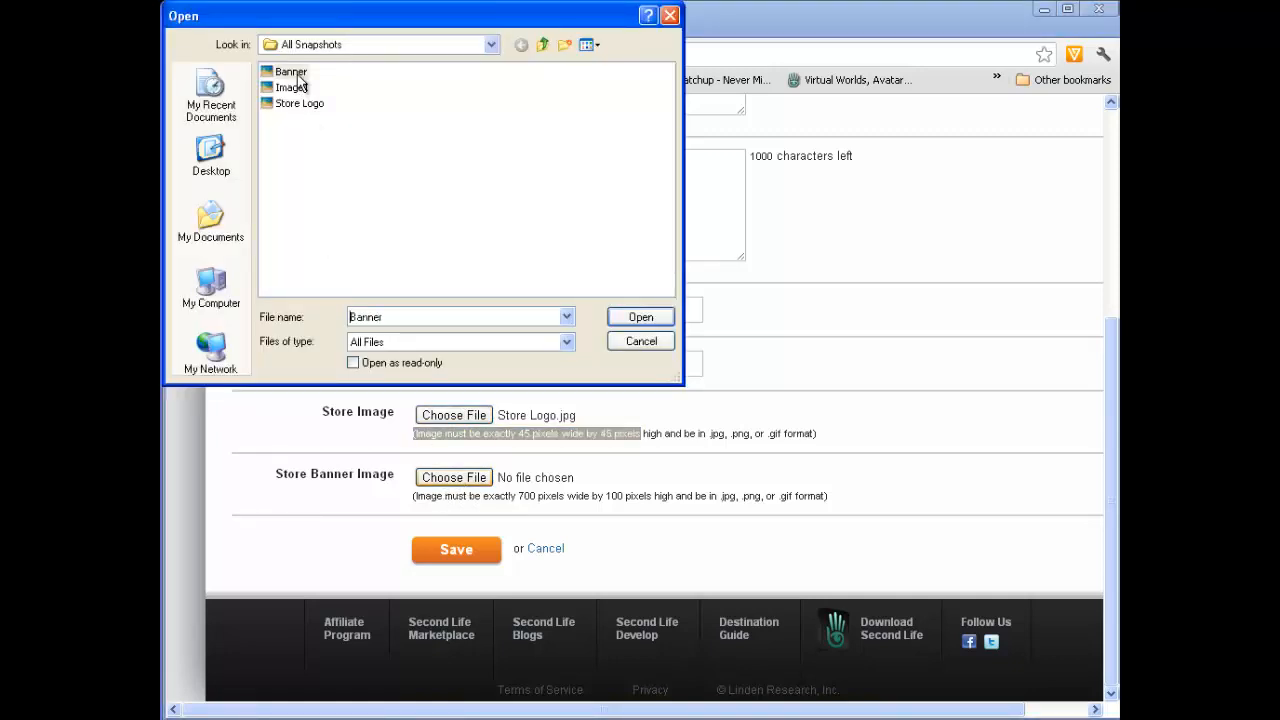
click(640, 316)
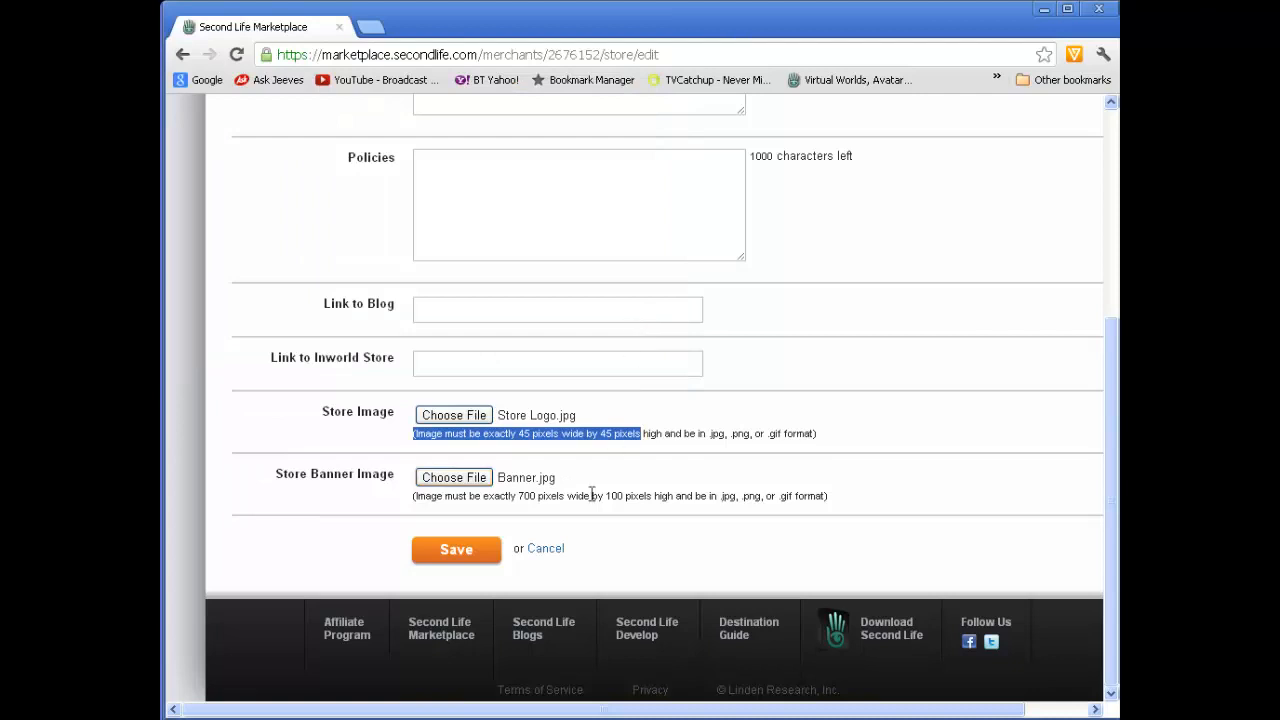
Save the store settings so the dashboard shows the new banner
click(456, 550)
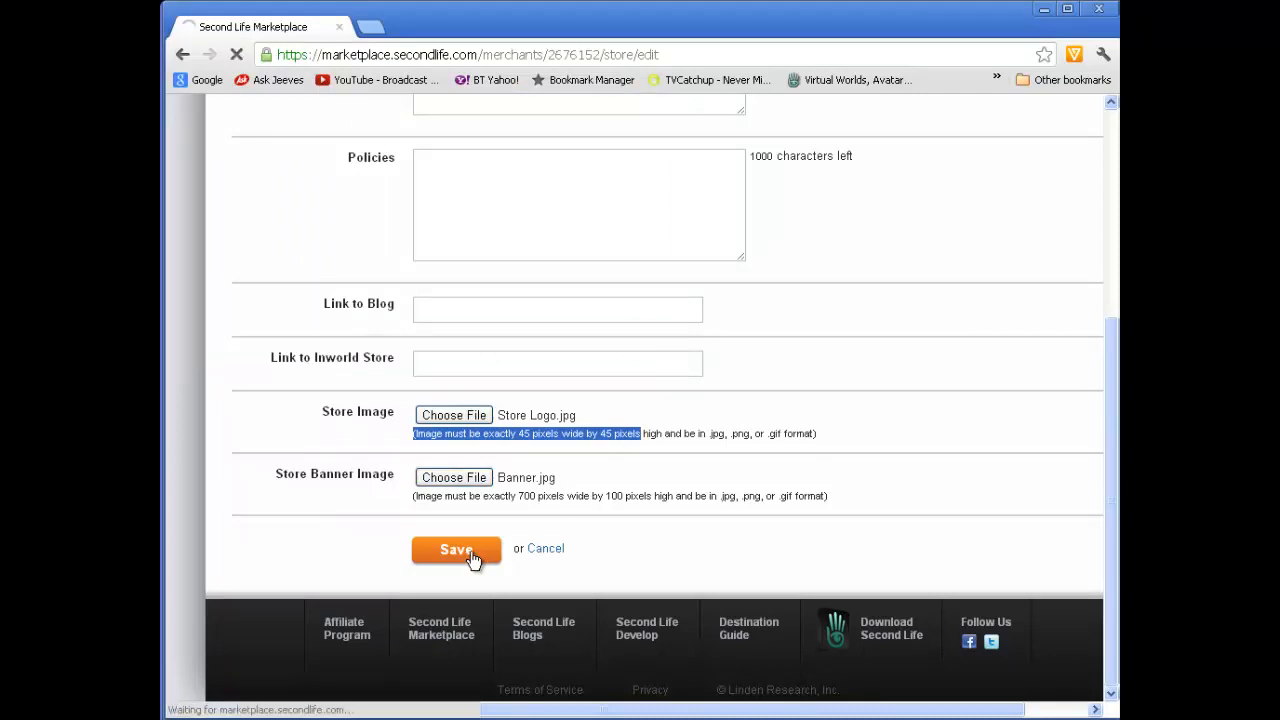
click(456, 550)
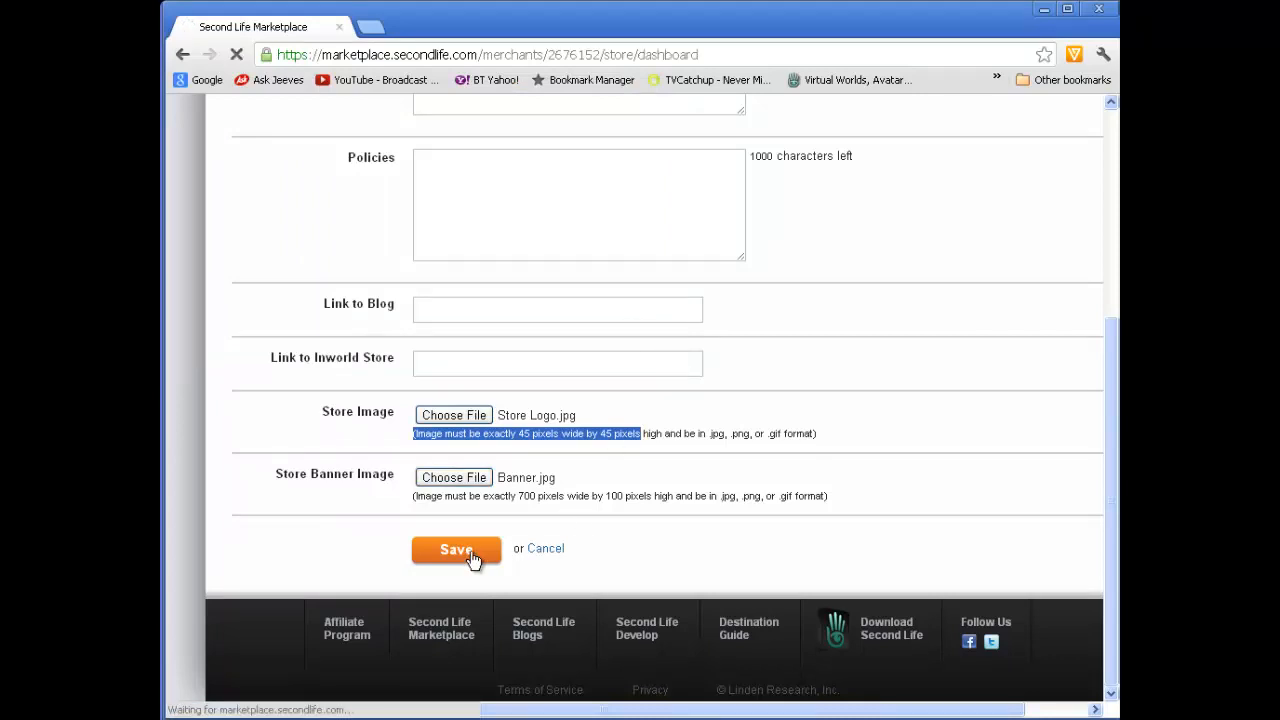
click(456, 550)
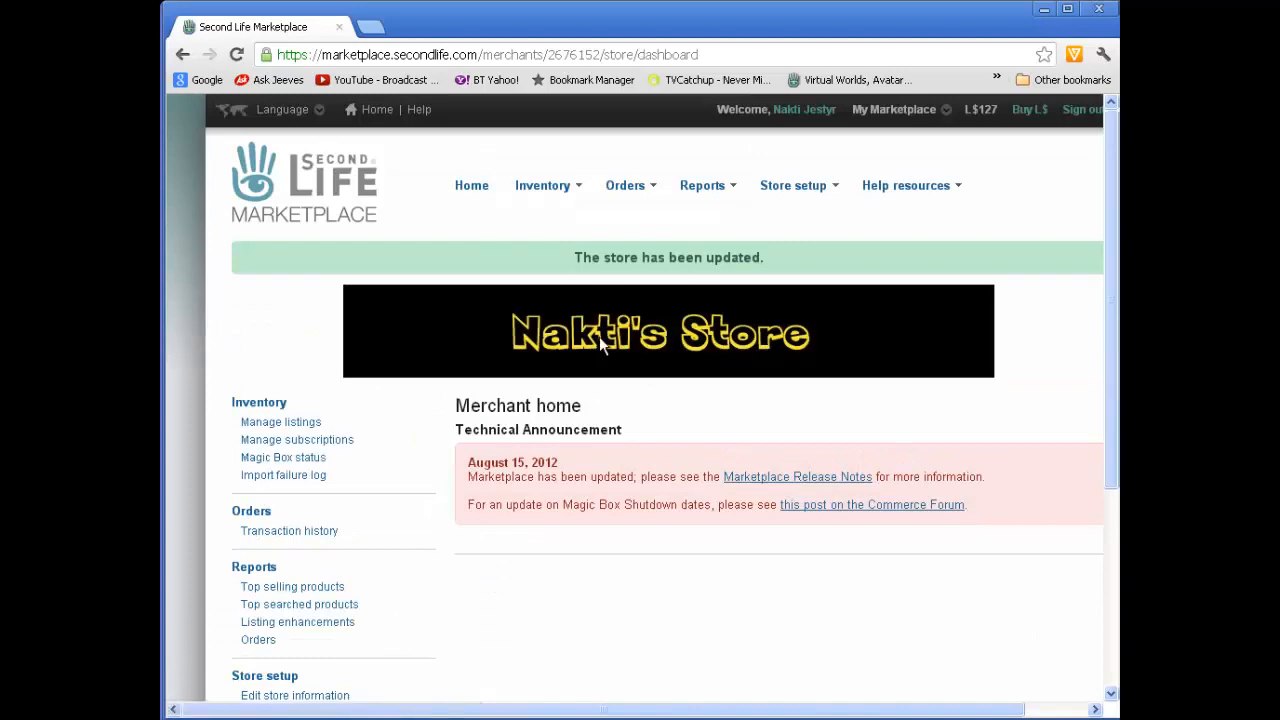
mouse_move(776, 356)
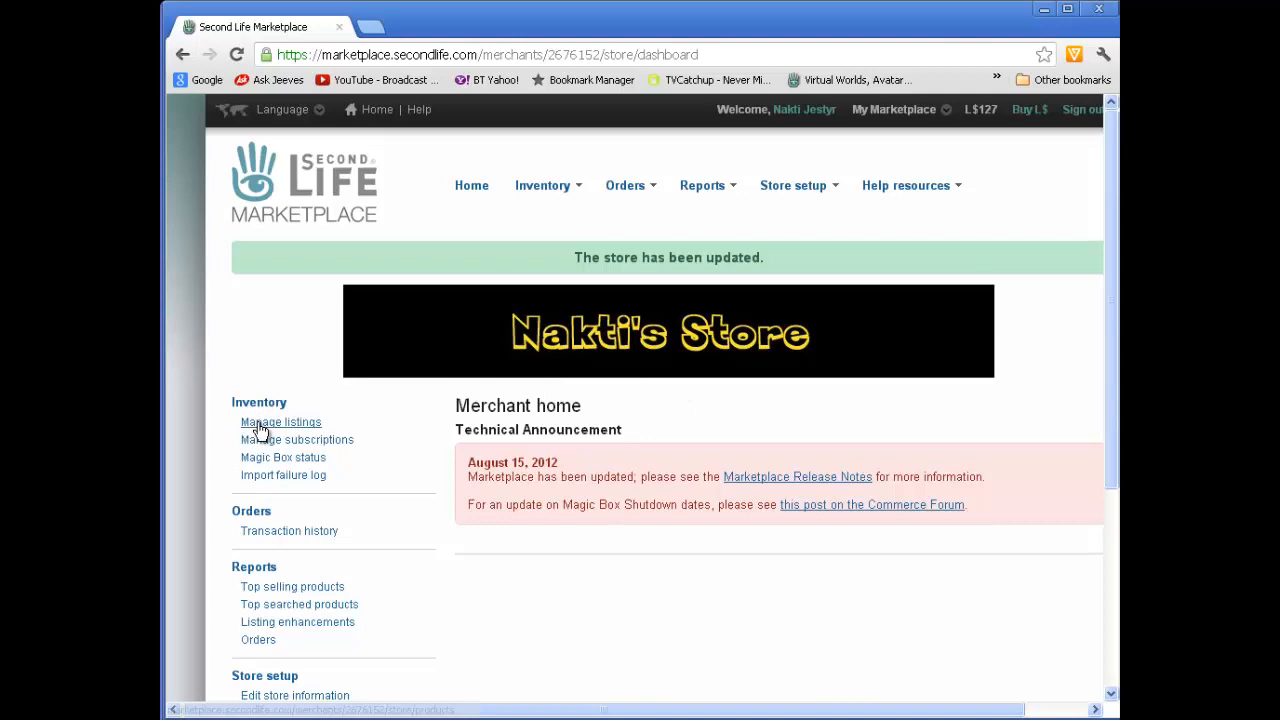
mouse_move(280, 420)
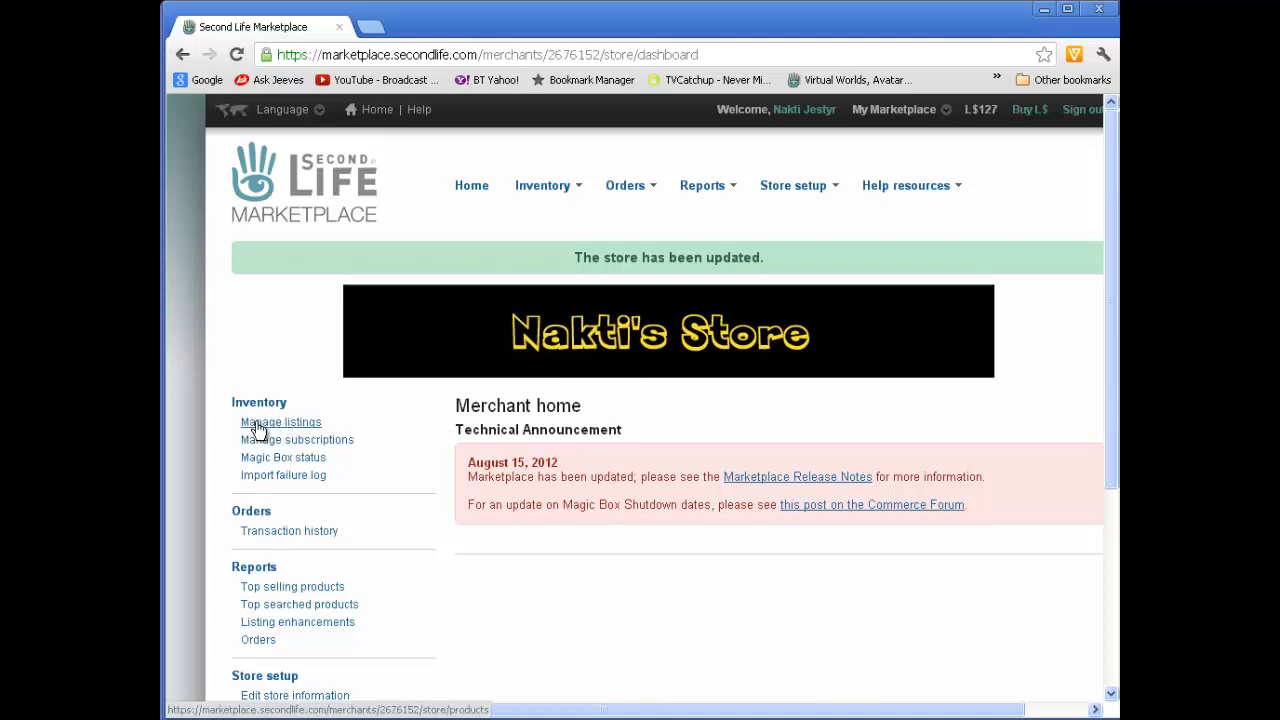
mouse_move(284, 428)
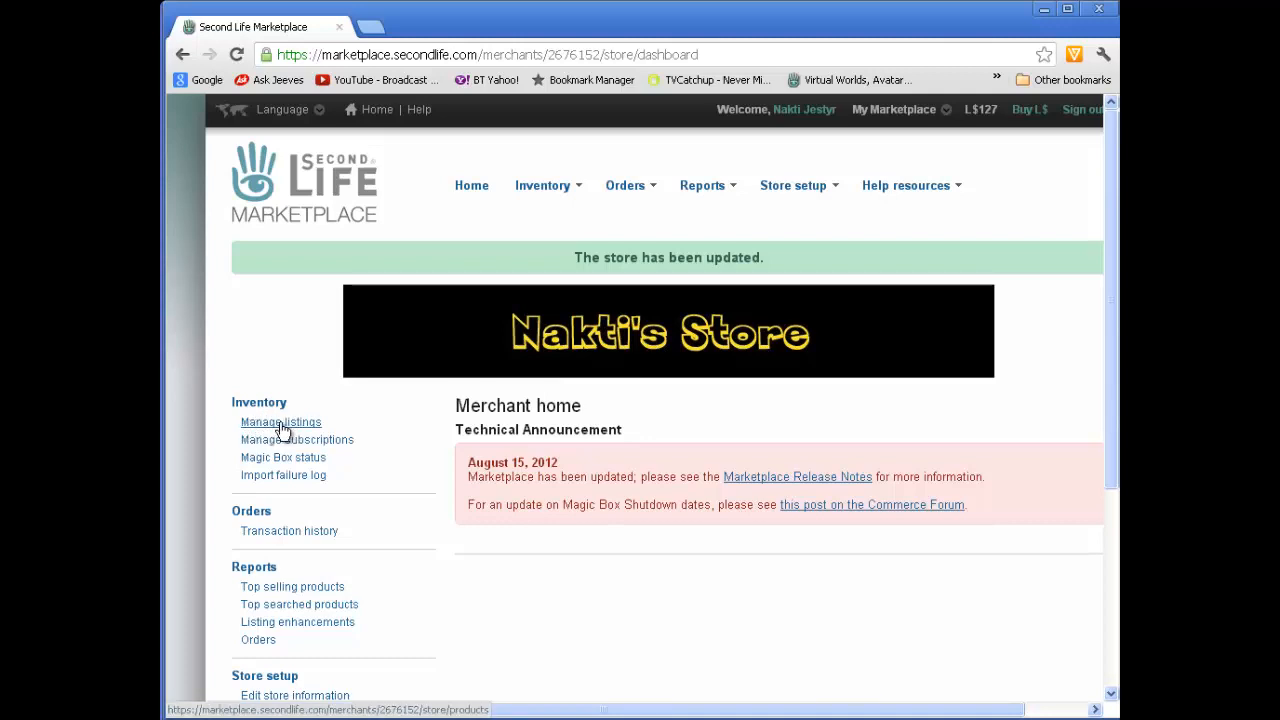
mouse_move(294, 428)
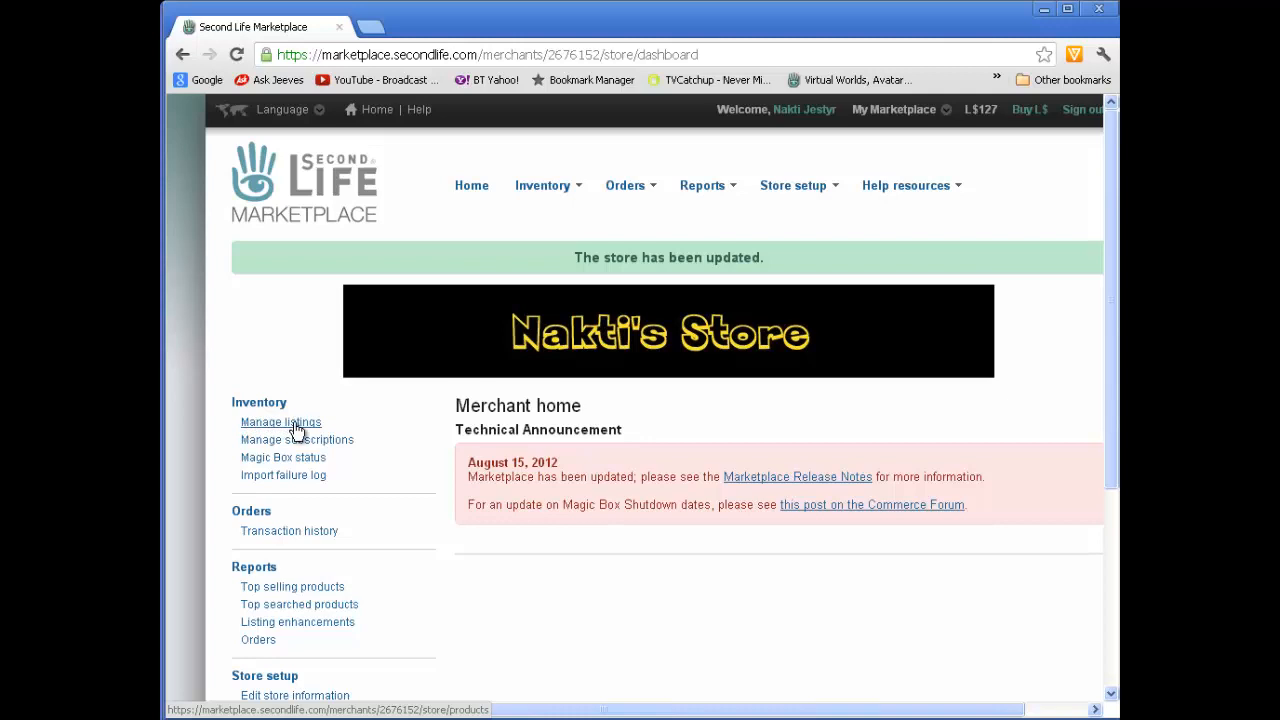
Go to Inventory > Manage listings, showing zero items under the store banner
click(280, 420)
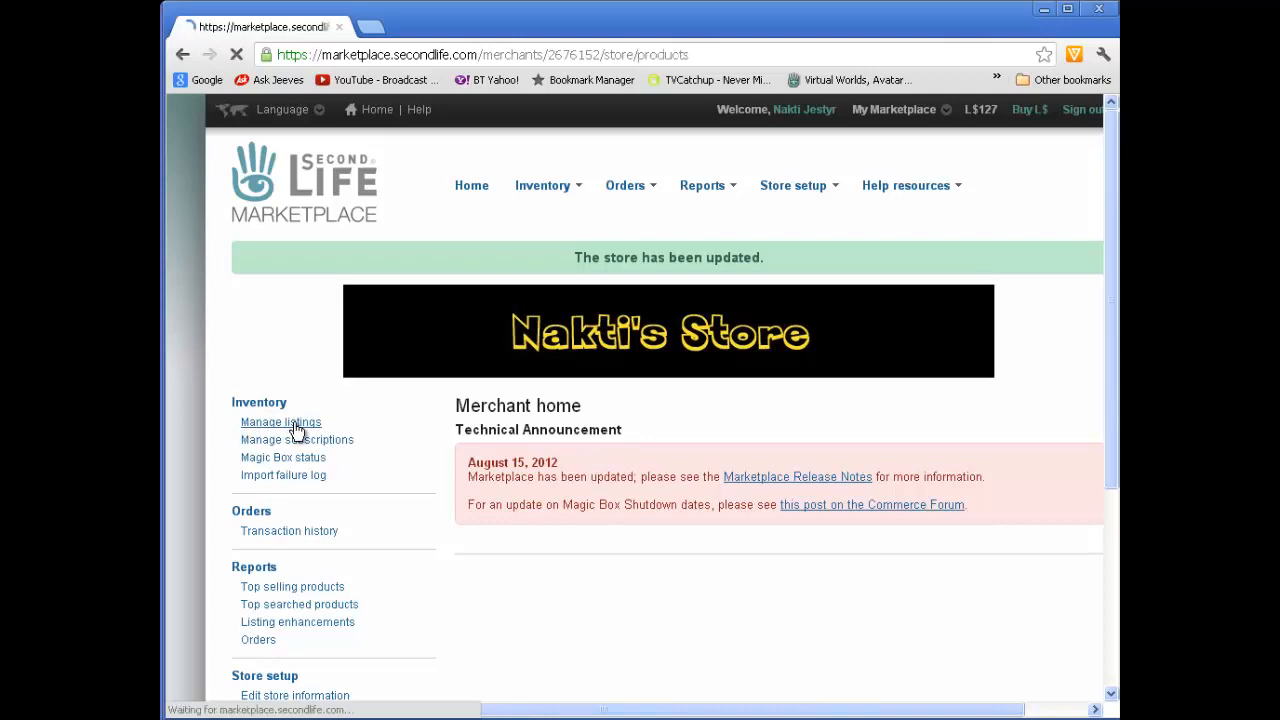
click(280, 420)
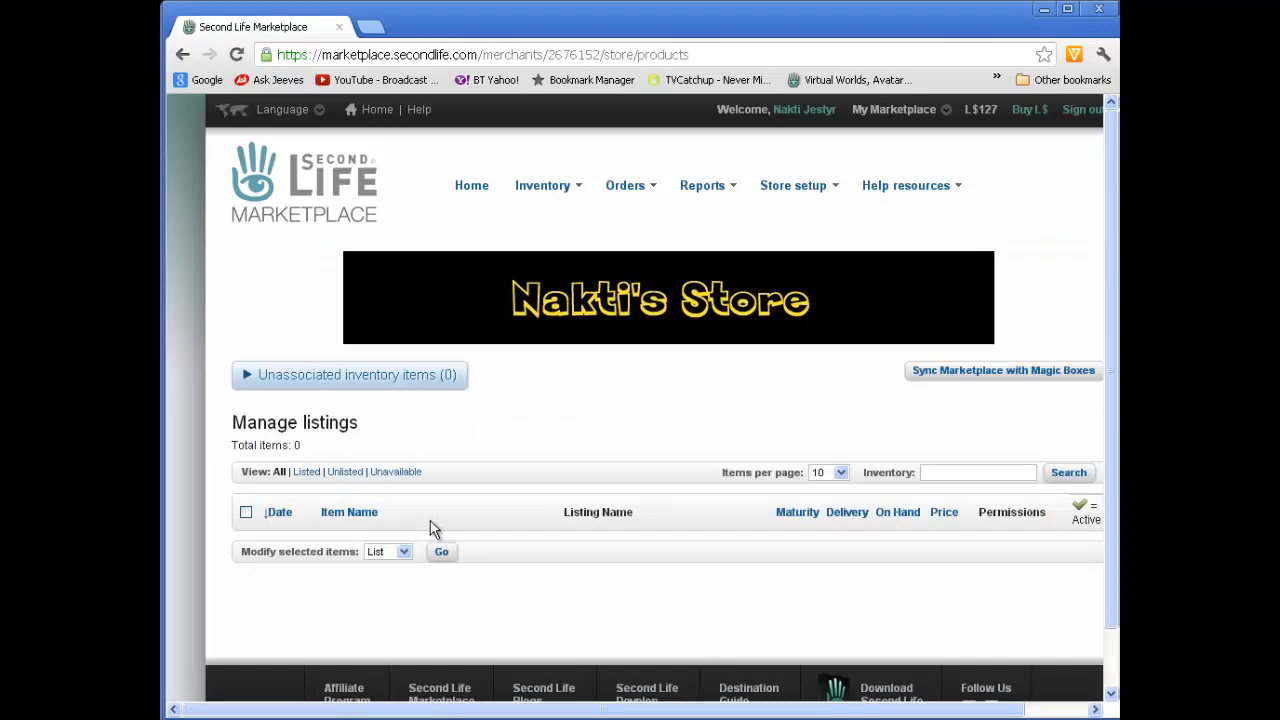
mouse_move(448, 608)
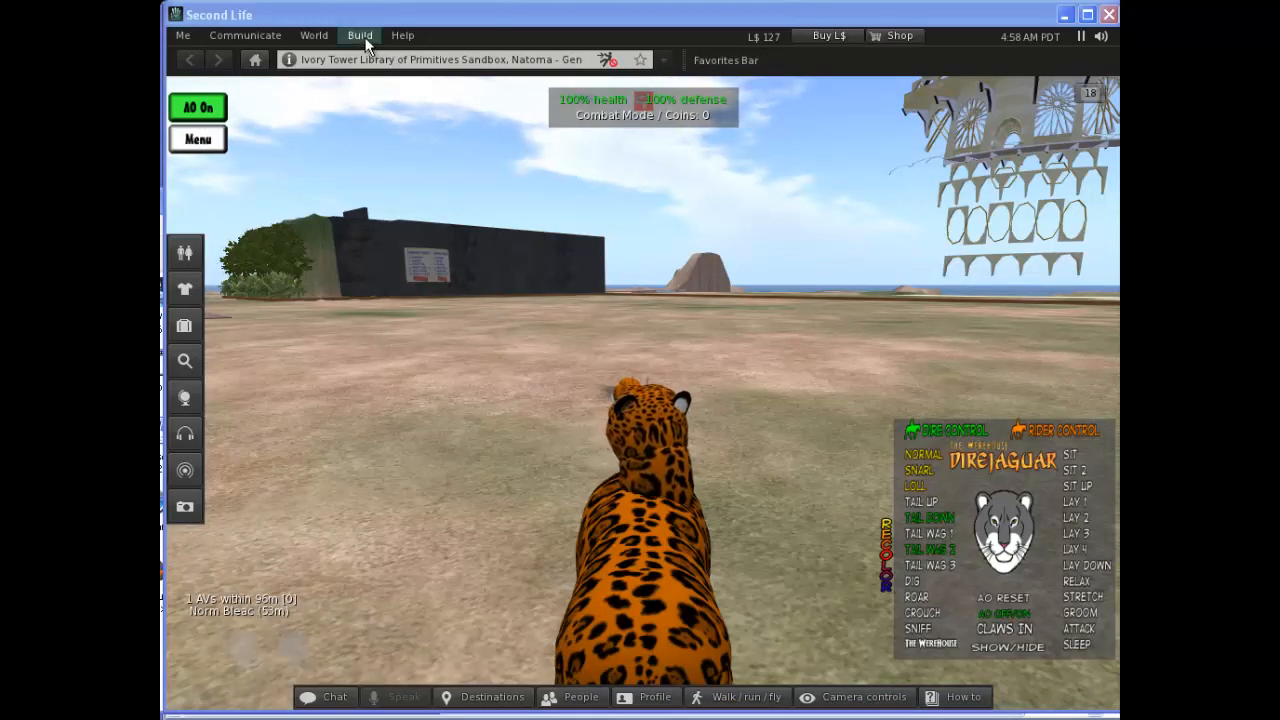
Rez a new box prim from the Build tool and name it 'A Prim'
click(360, 36)
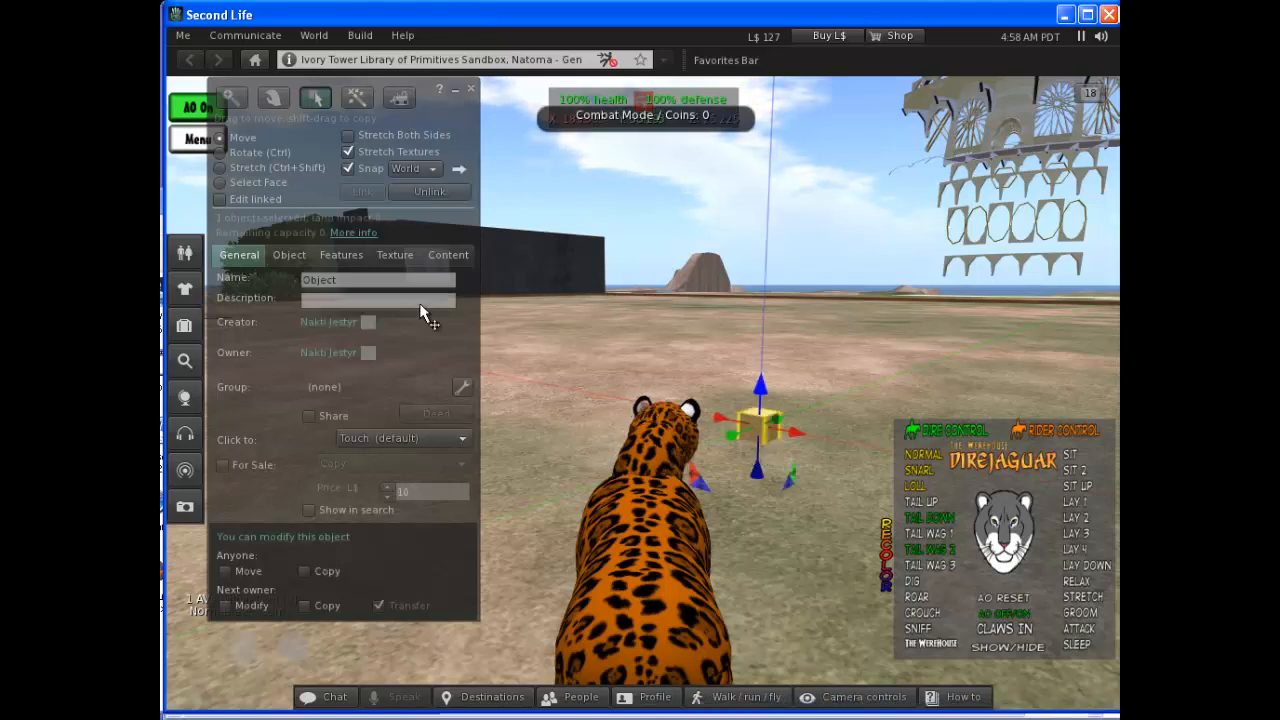
click(378, 280)
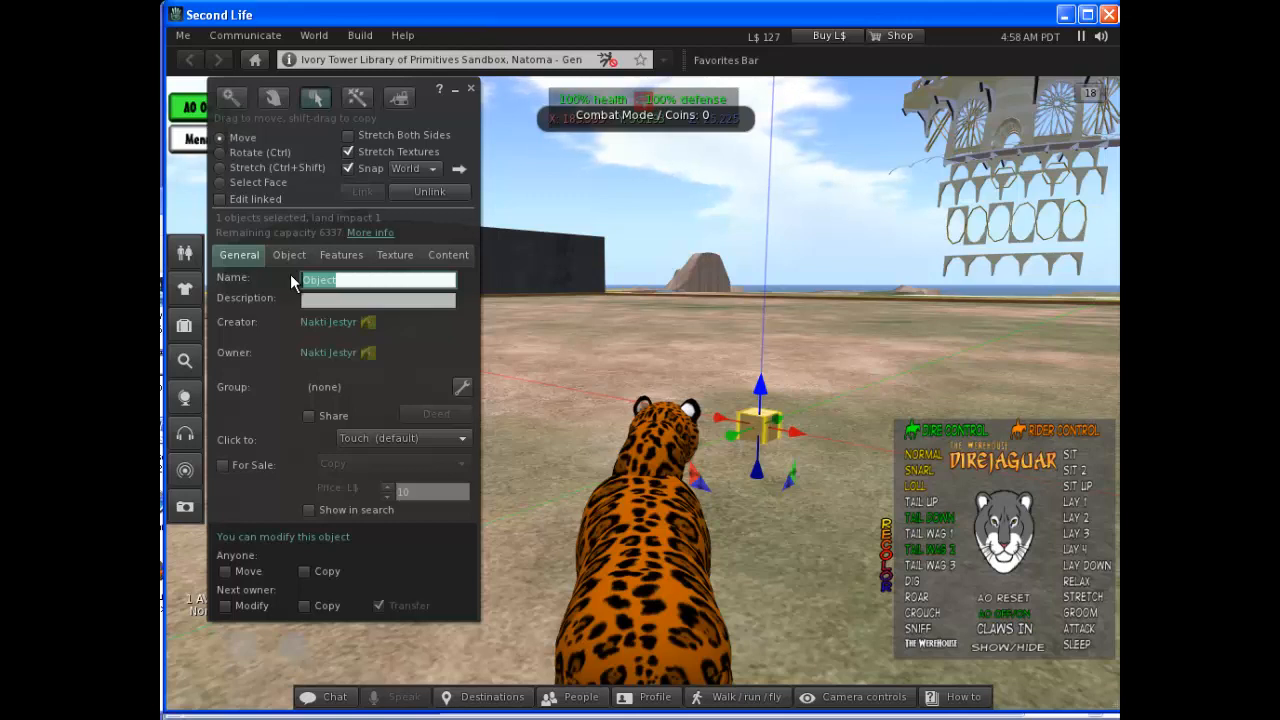
text(A Prim)
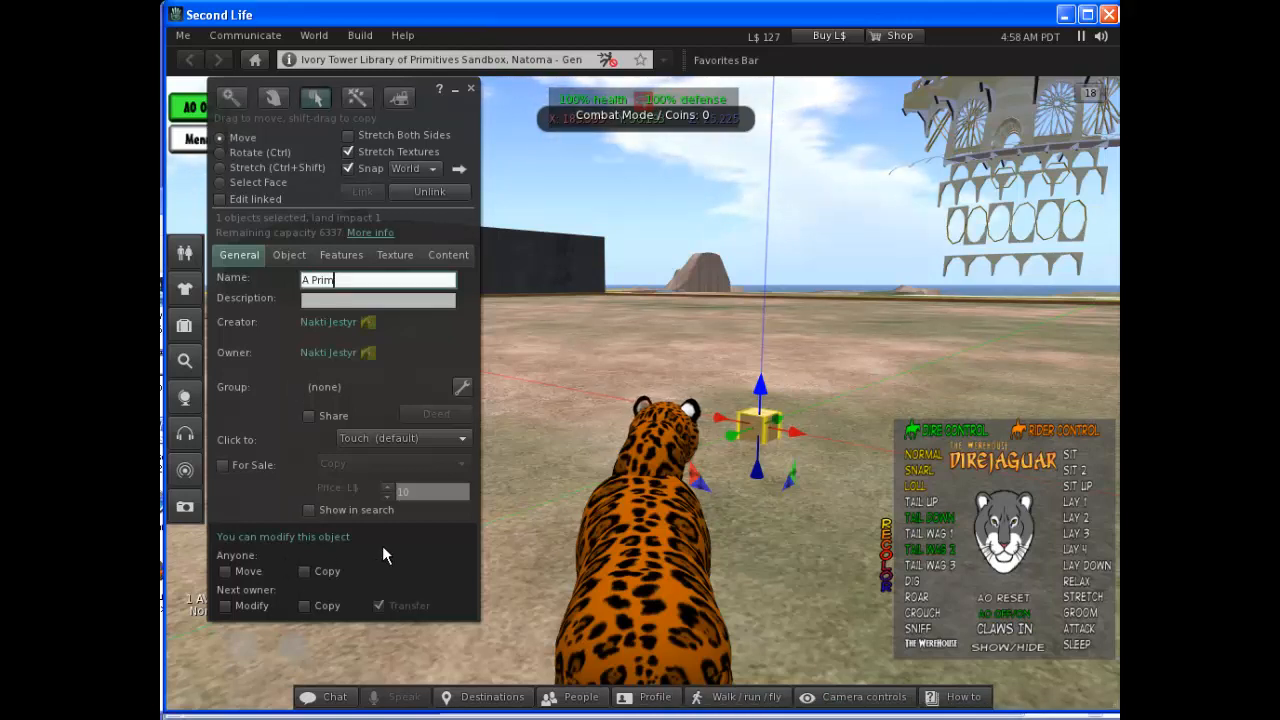
Allow the next owner to modify and copy the prim, then finish editing it
click(224, 606)
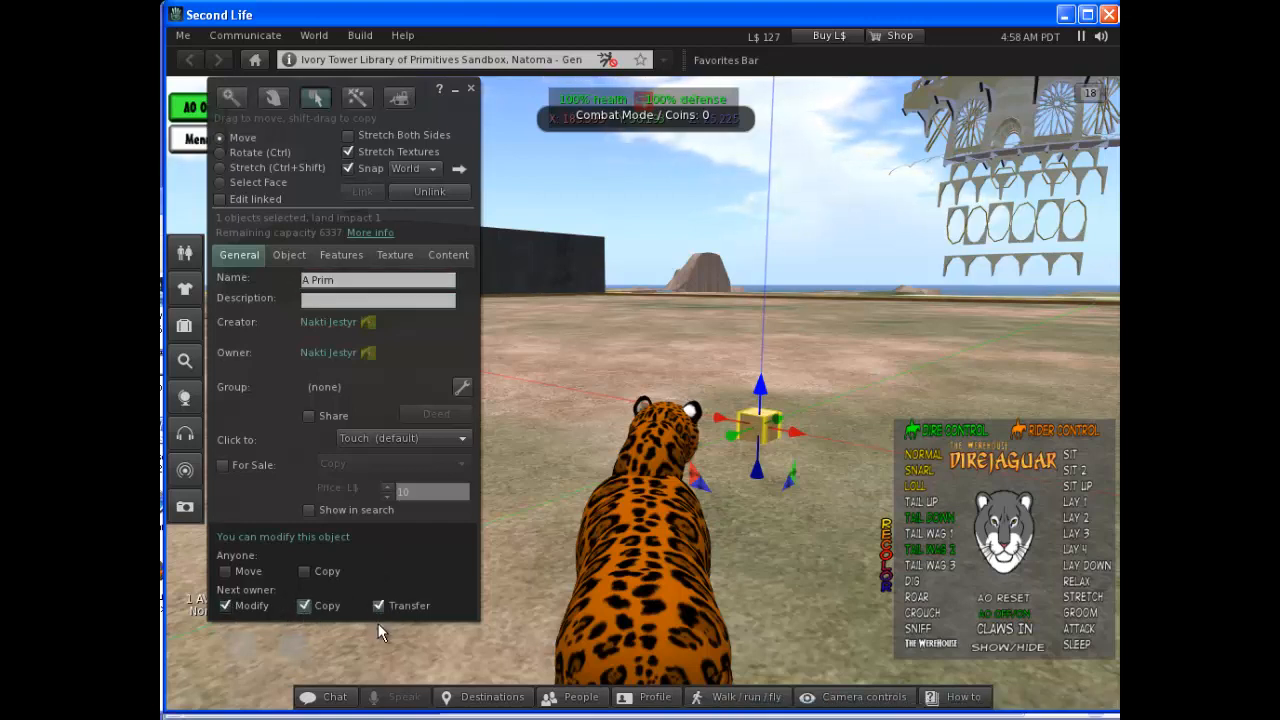
click(380, 604)
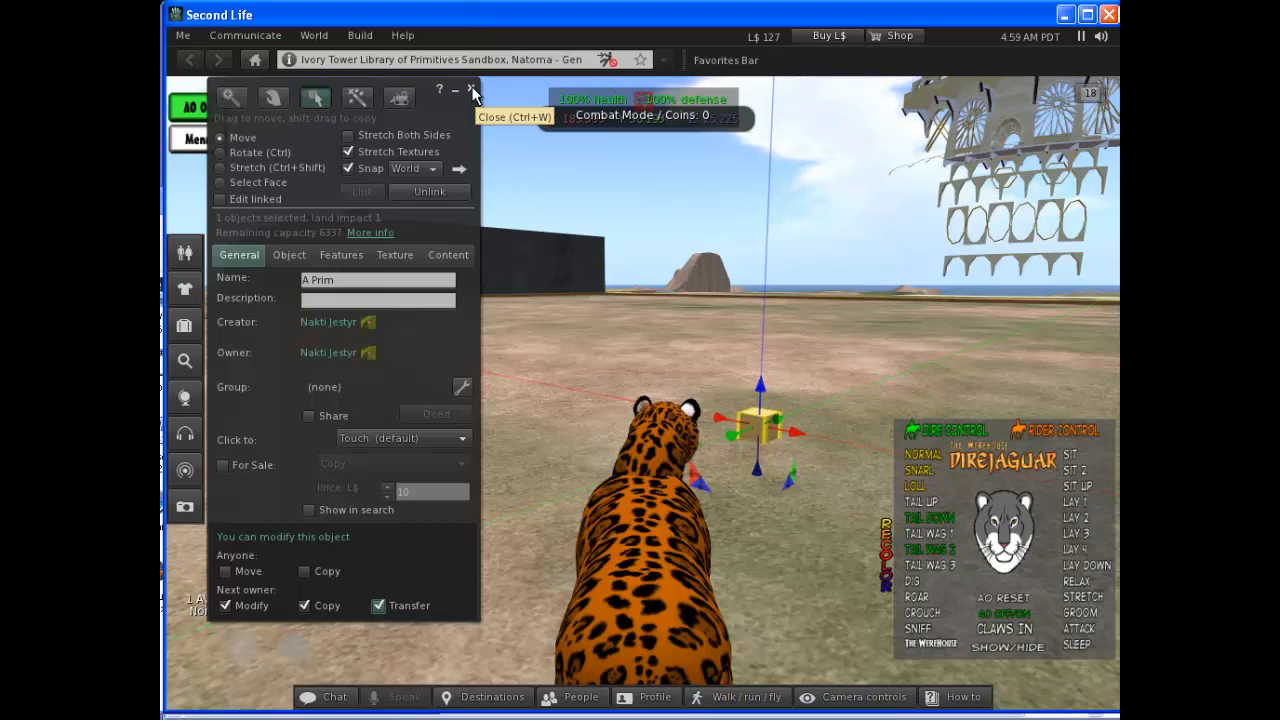
click(470, 90)
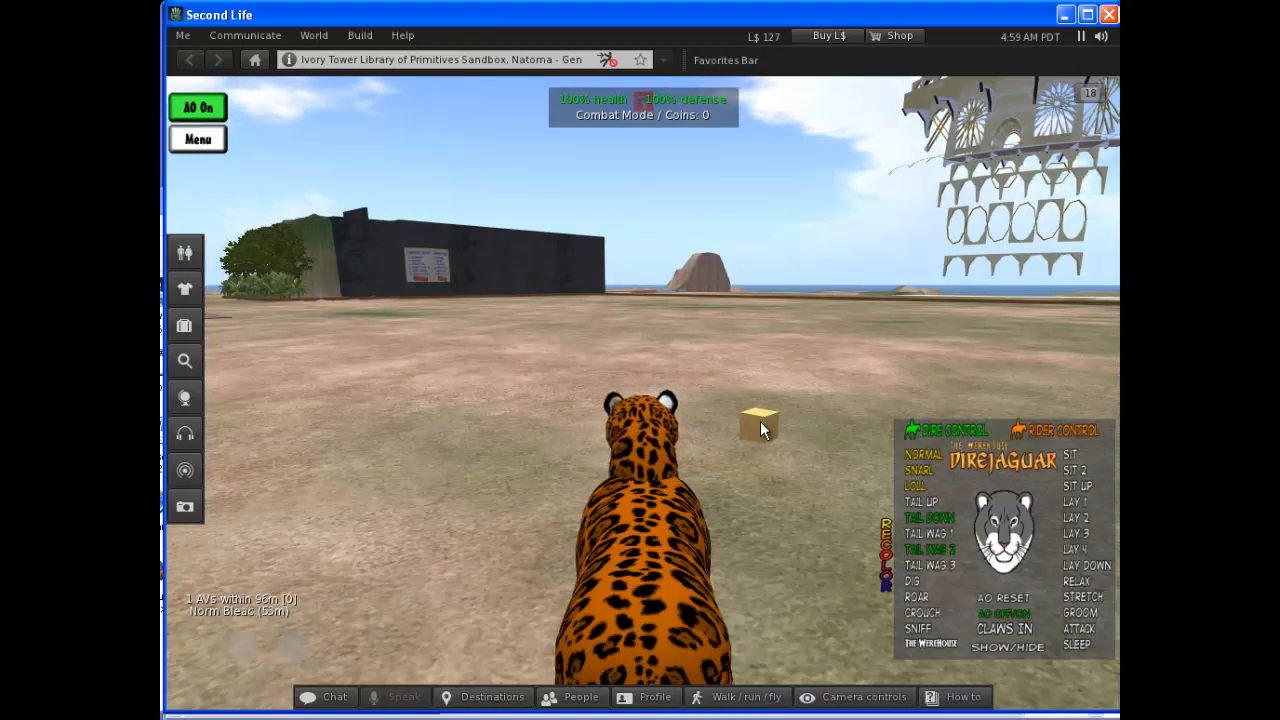
Take the box prim back into inventory and bring up the inventory list
right_click(758, 424)
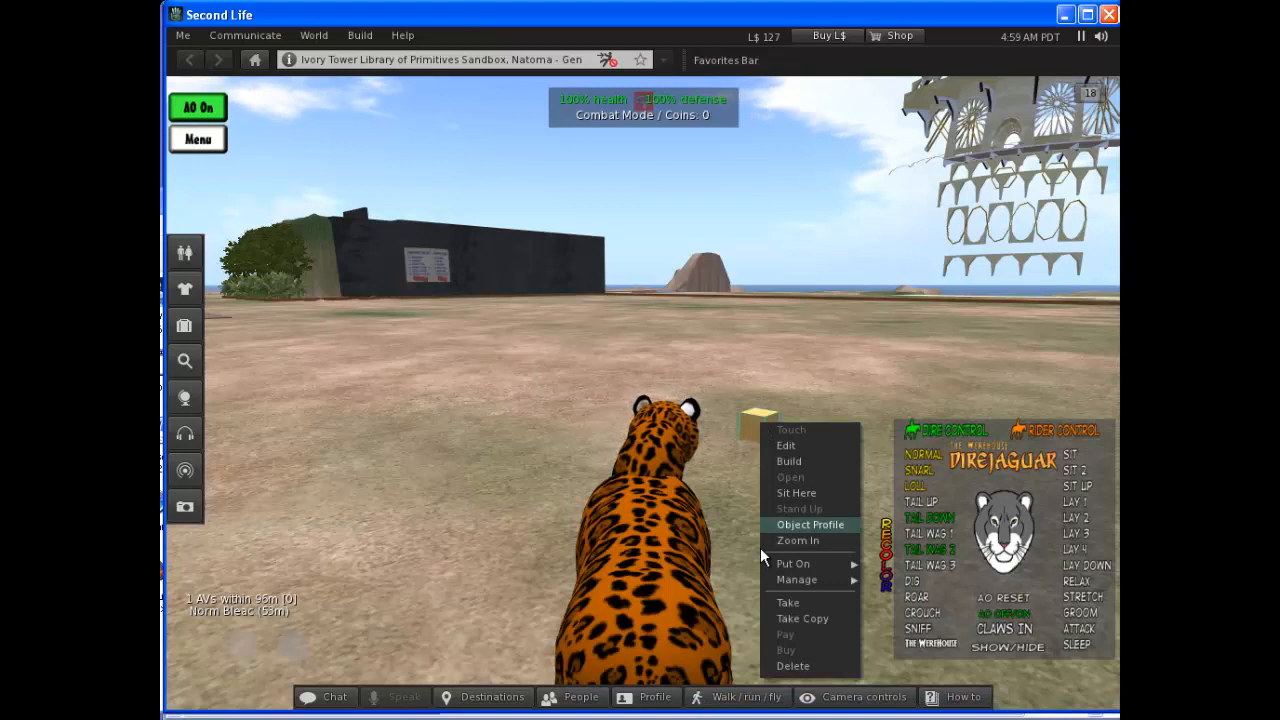
click(784, 610)
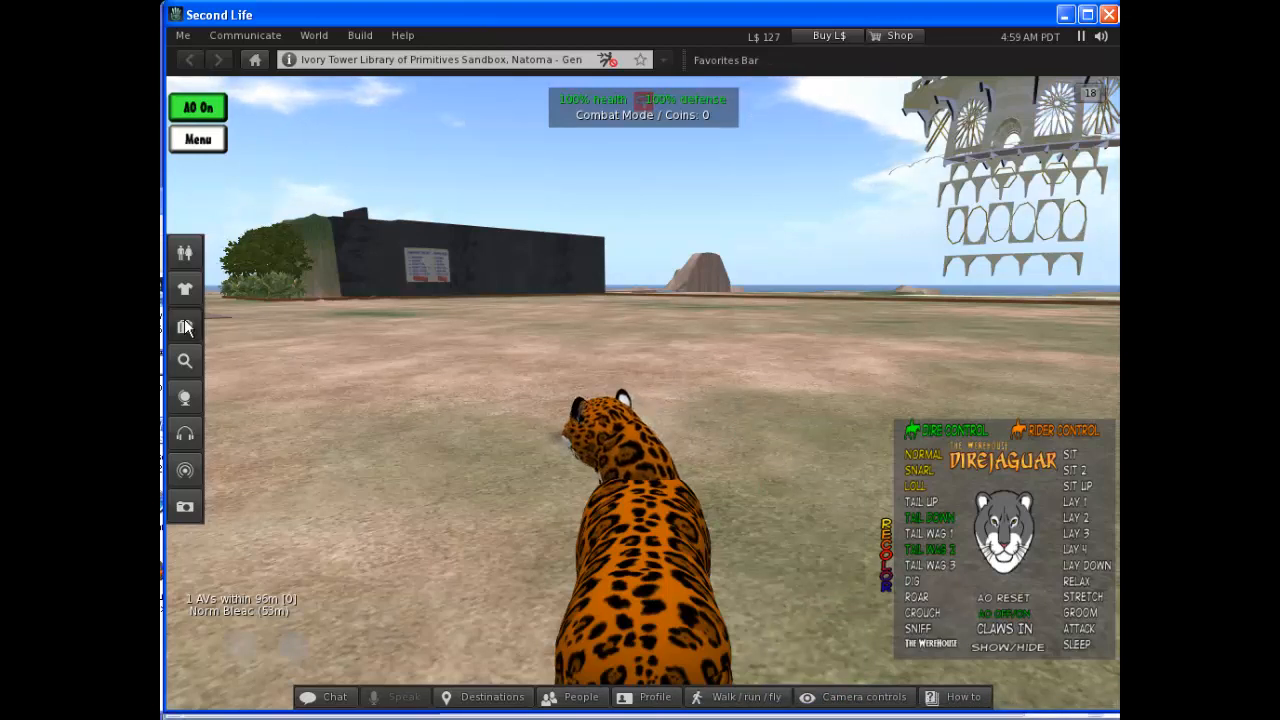
click(184, 324)
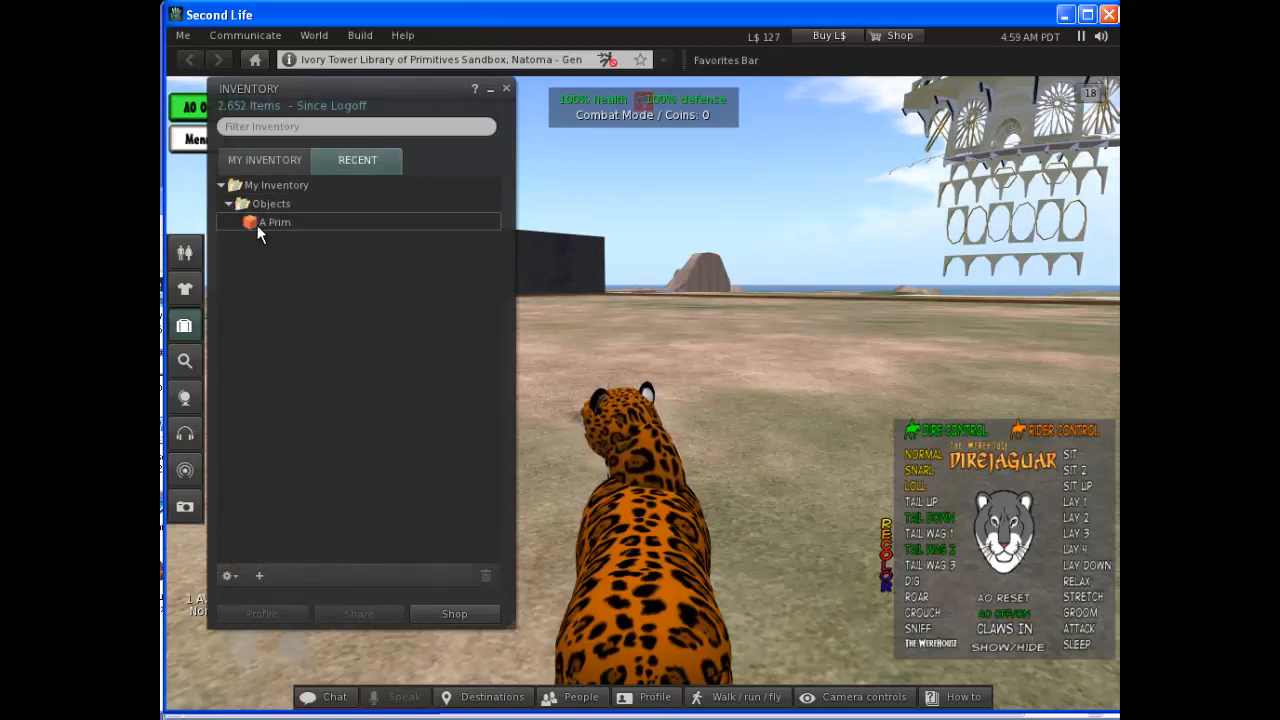
Copy the A Prim item into the Merchant Outbox and dismiss the new-folder notice
right_click(274, 222)
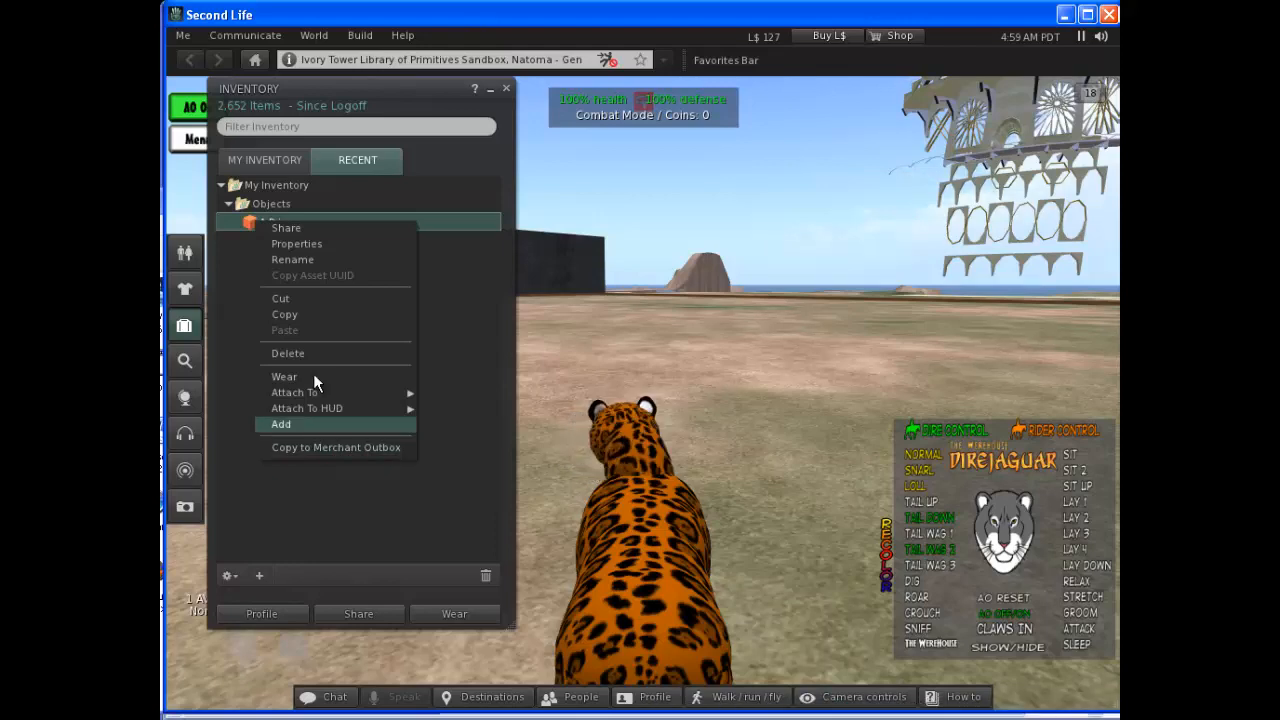
mouse_move(364, 448)
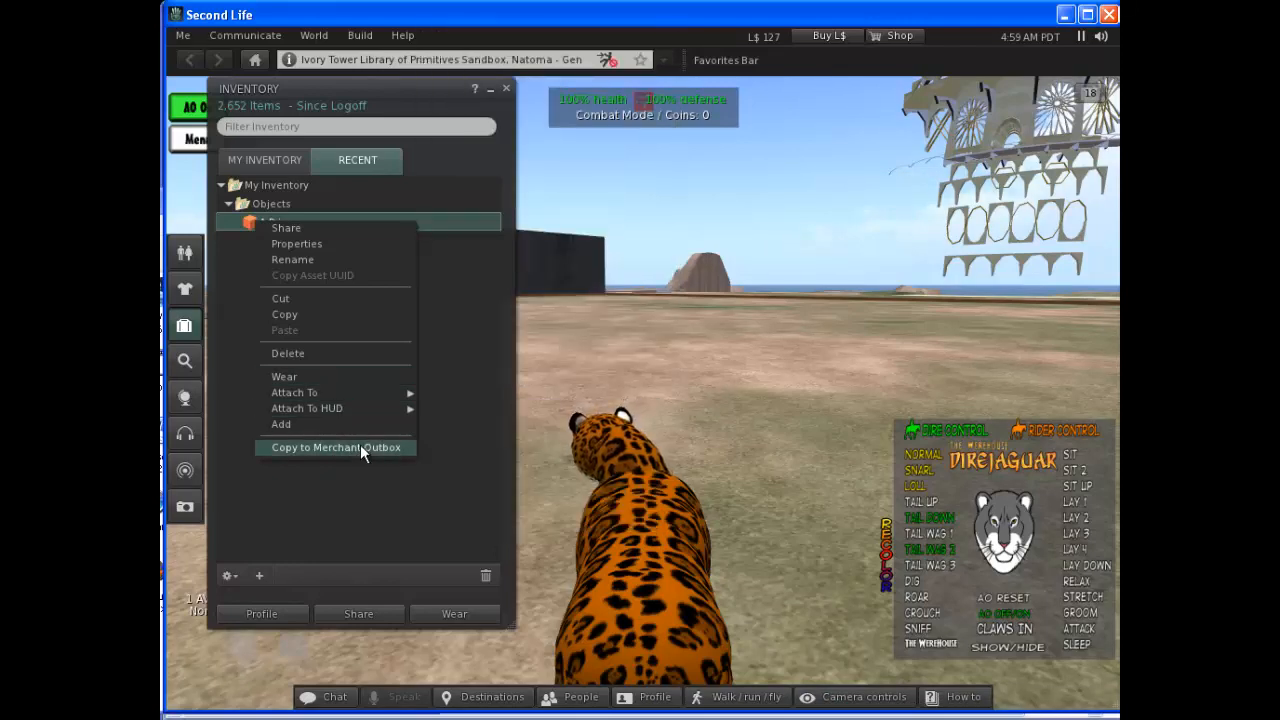
click(336, 448)
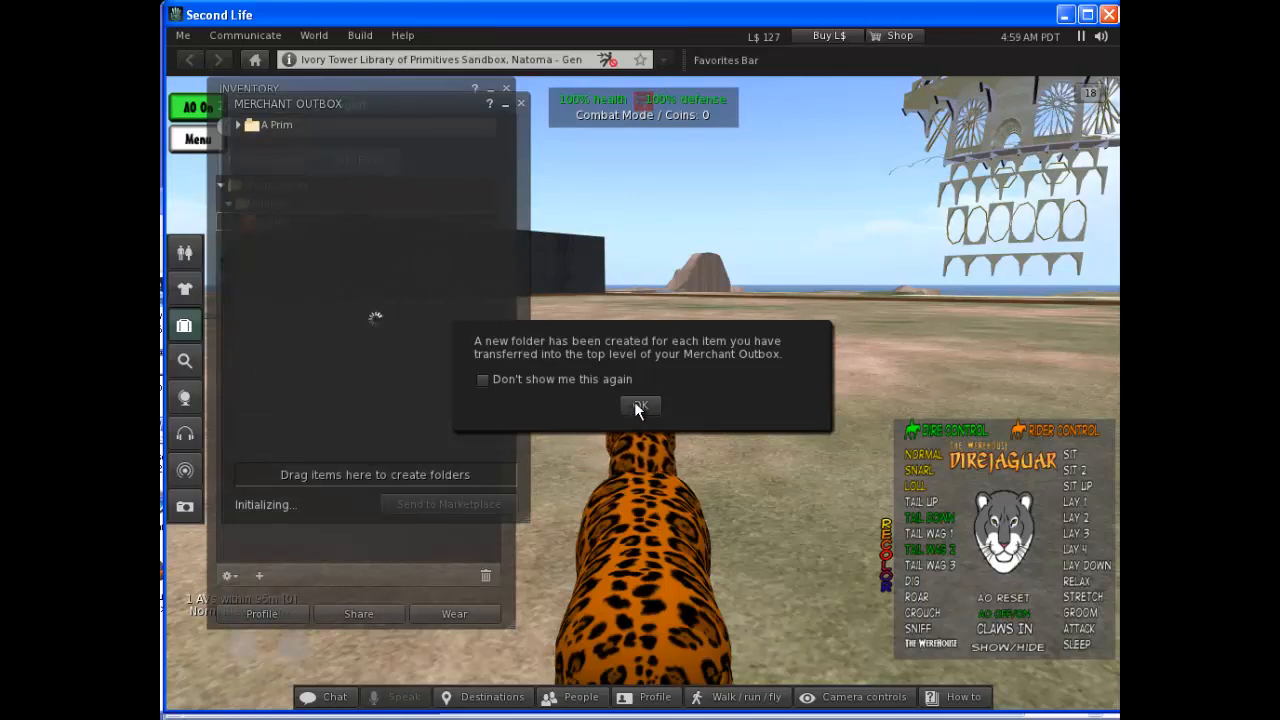
click(640, 406)
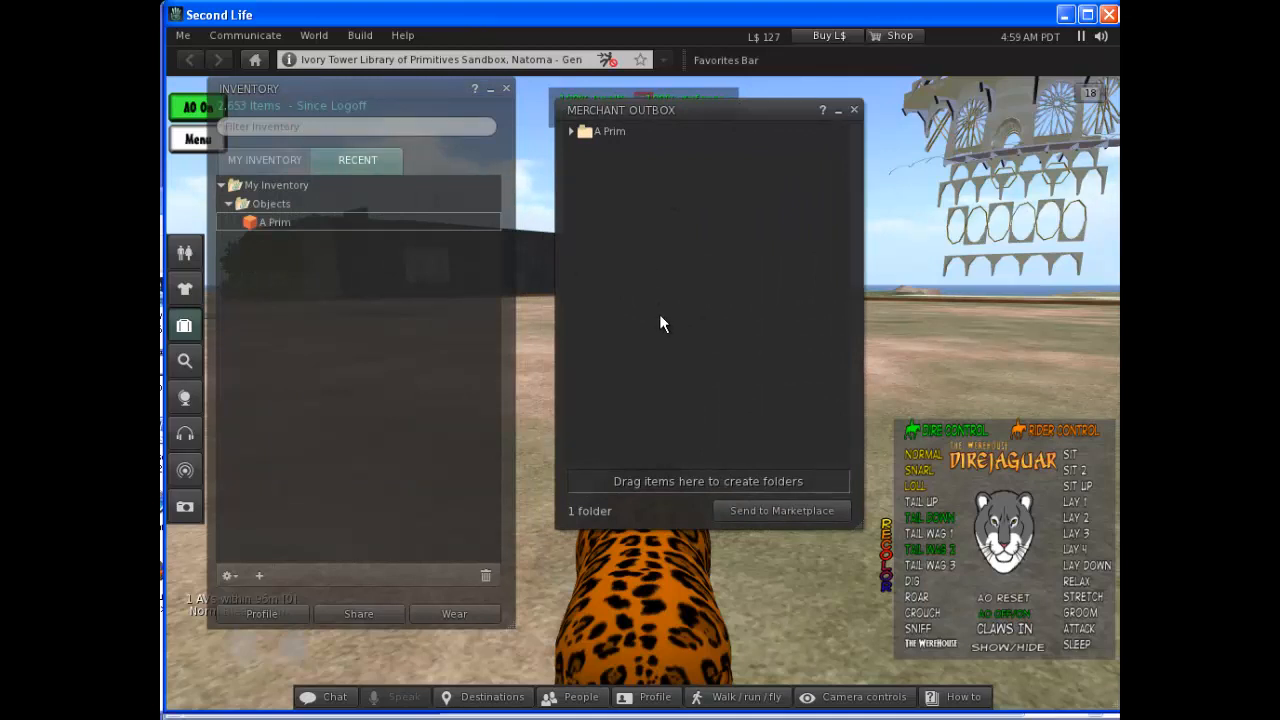
mouse_move(676, 264)
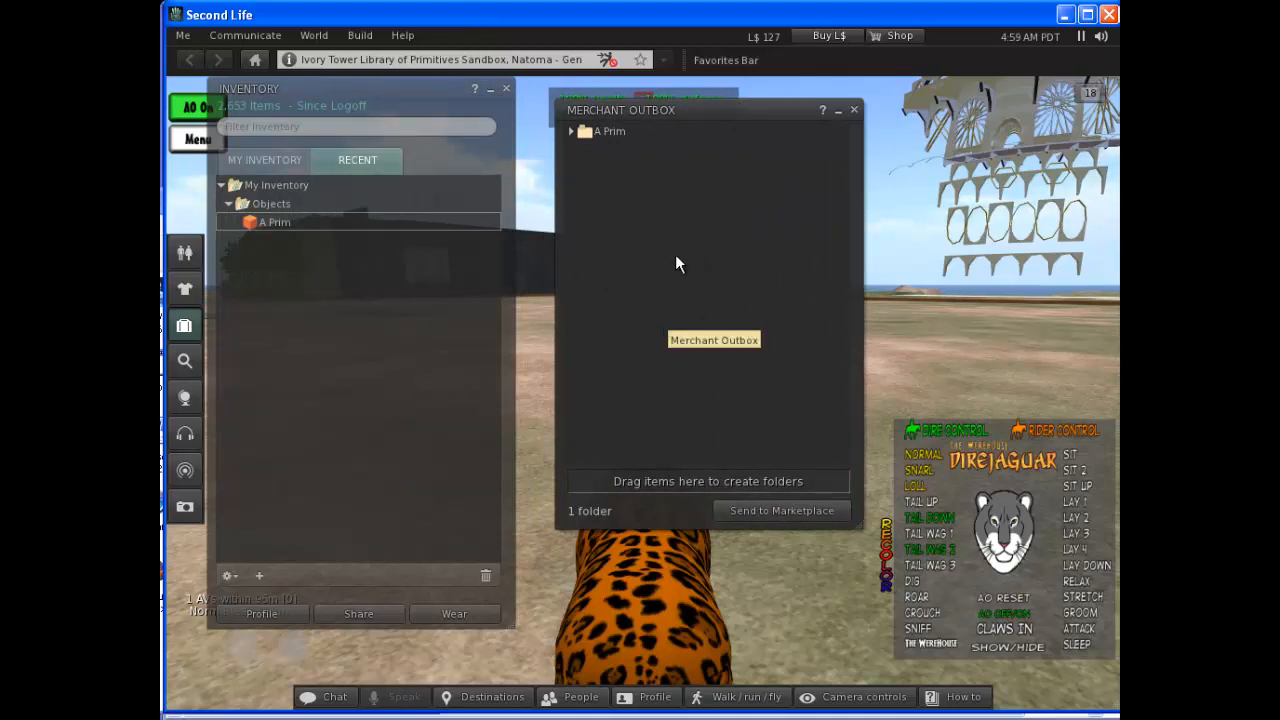
mouse_move(658, 470)
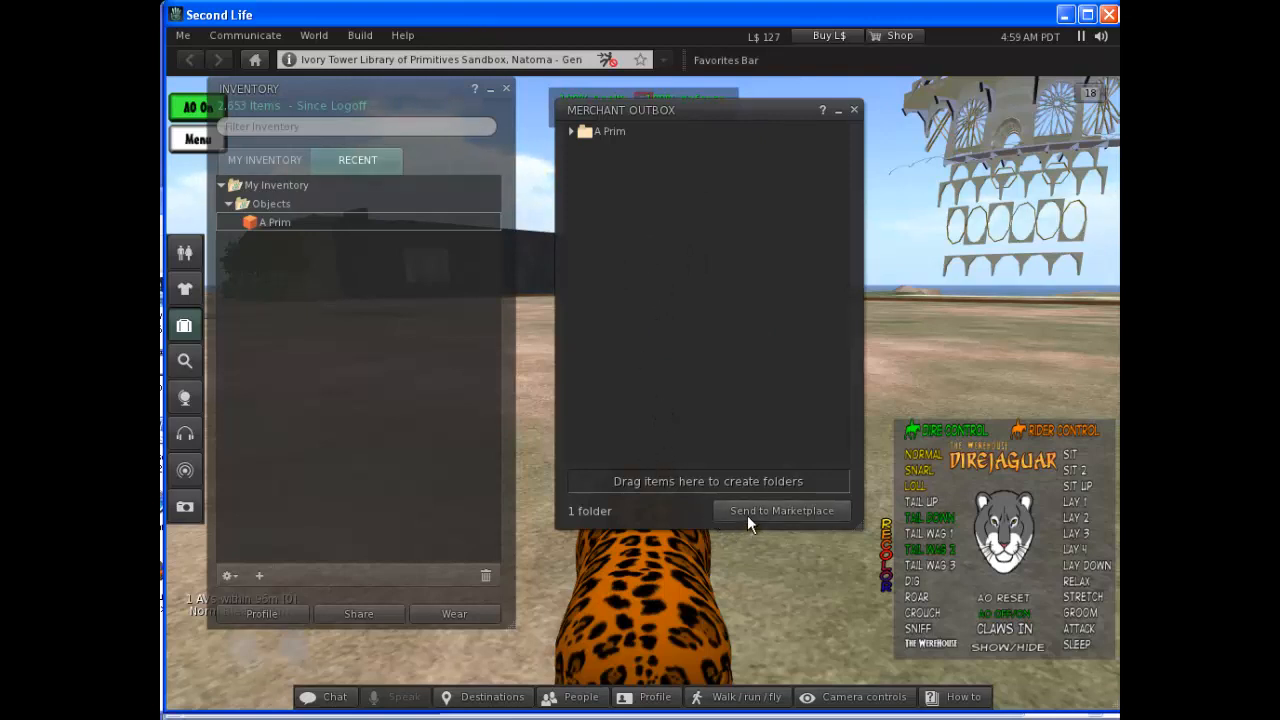
Send the A Prim folder from the Merchant Outbox to the Marketplace and close the empty outbox
click(570, 132)
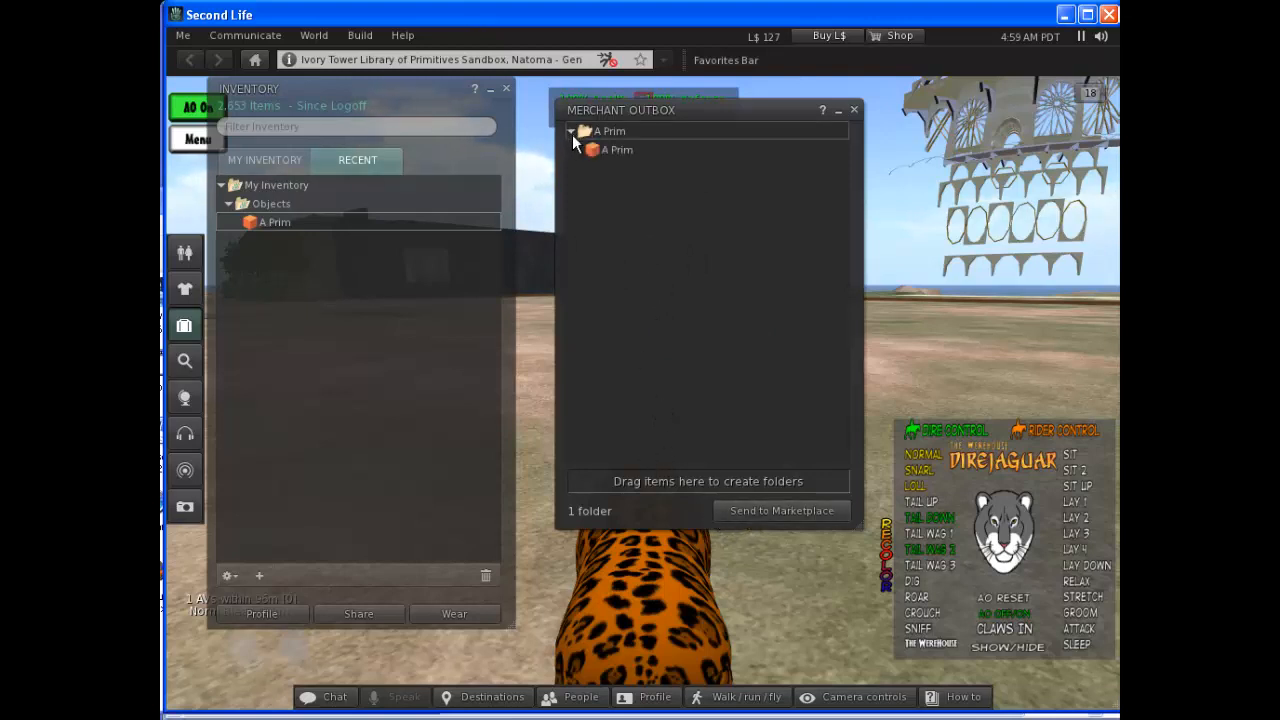
click(616, 148)
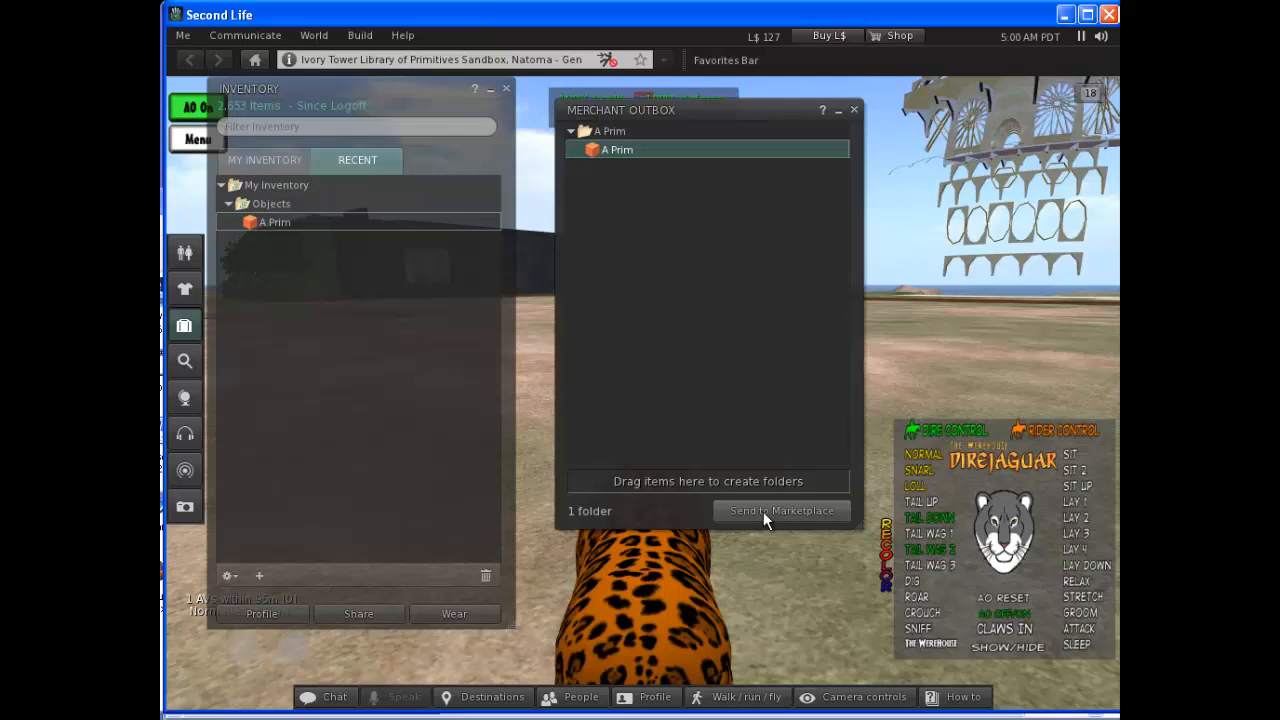
click(780, 512)
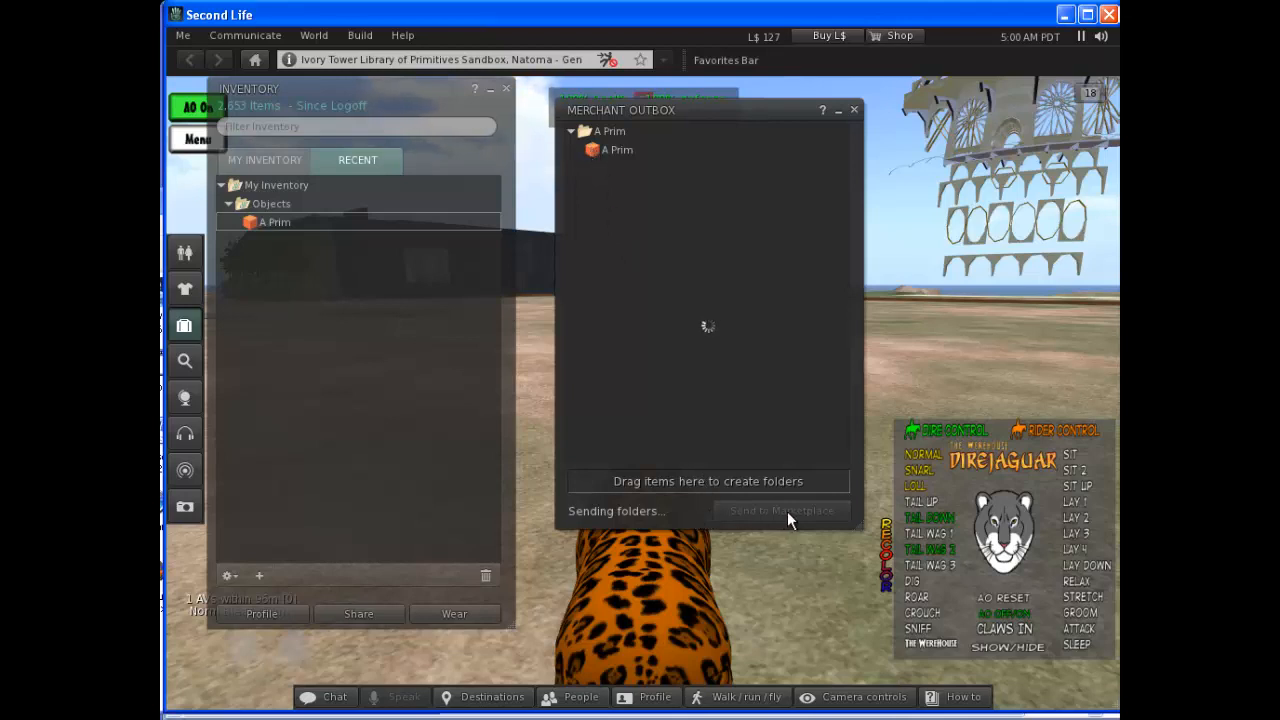
mouse_move(718, 308)
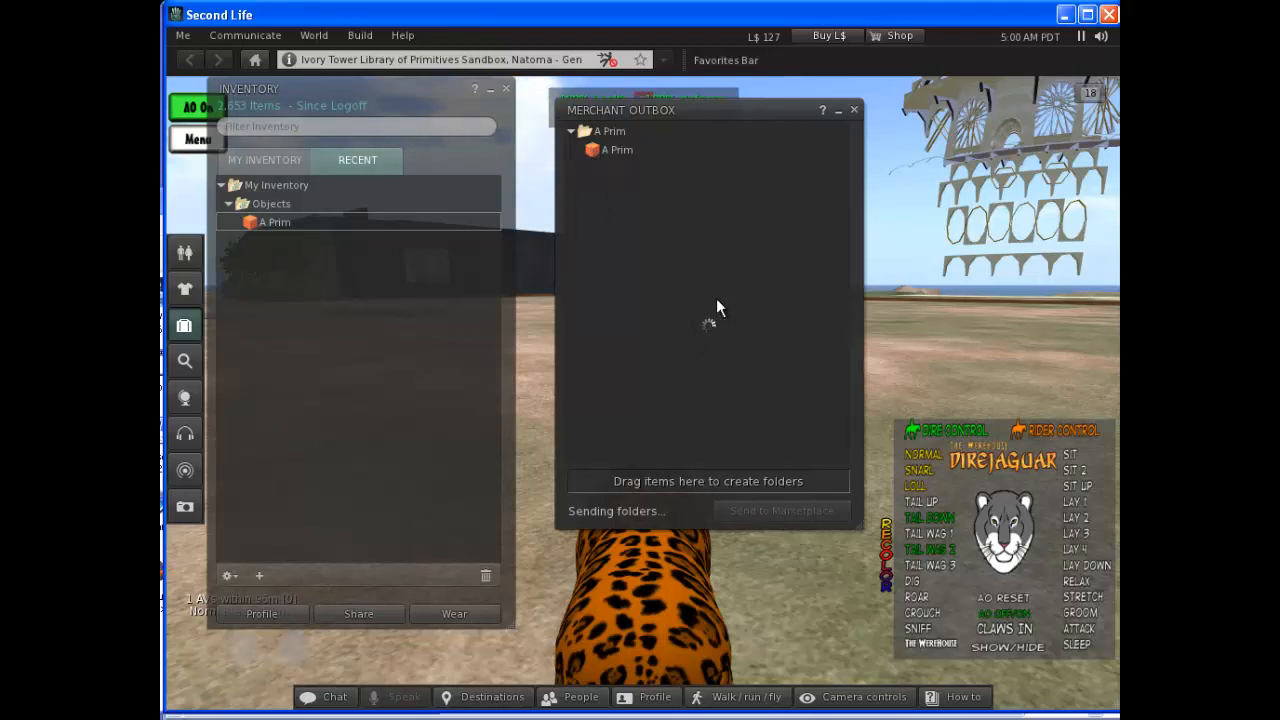
mouse_move(744, 332)
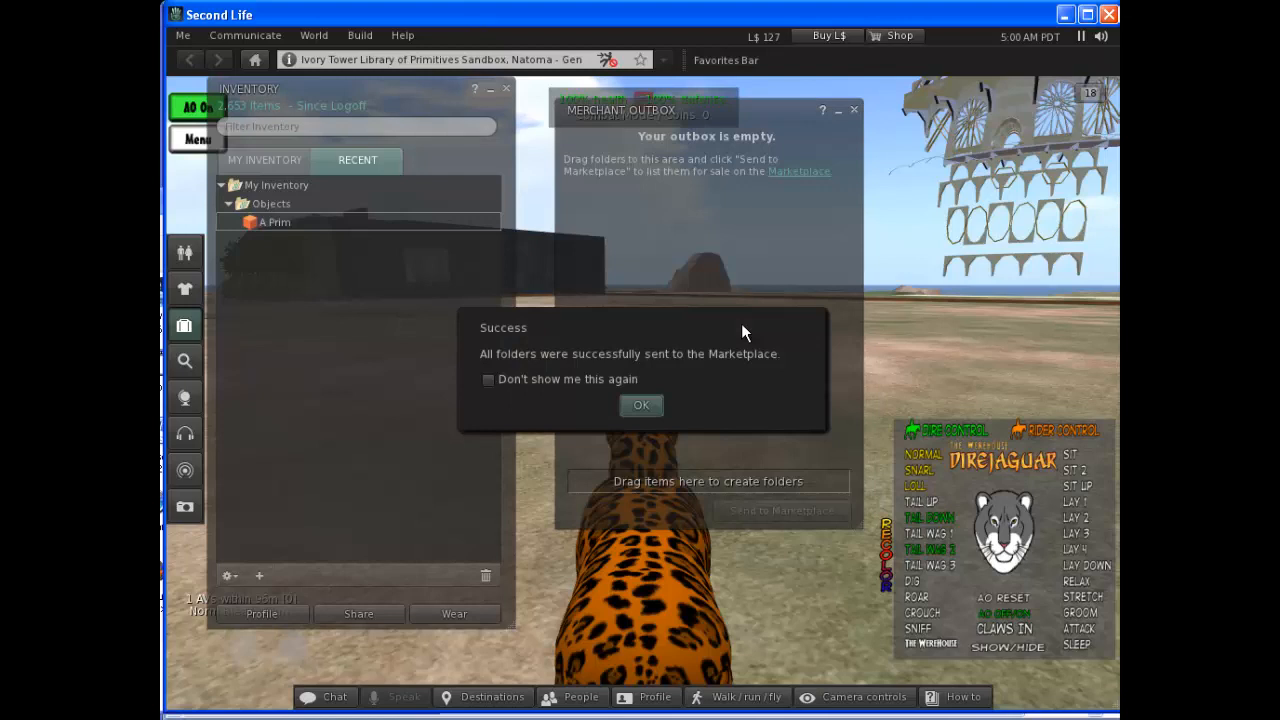
mouse_move(520, 358)
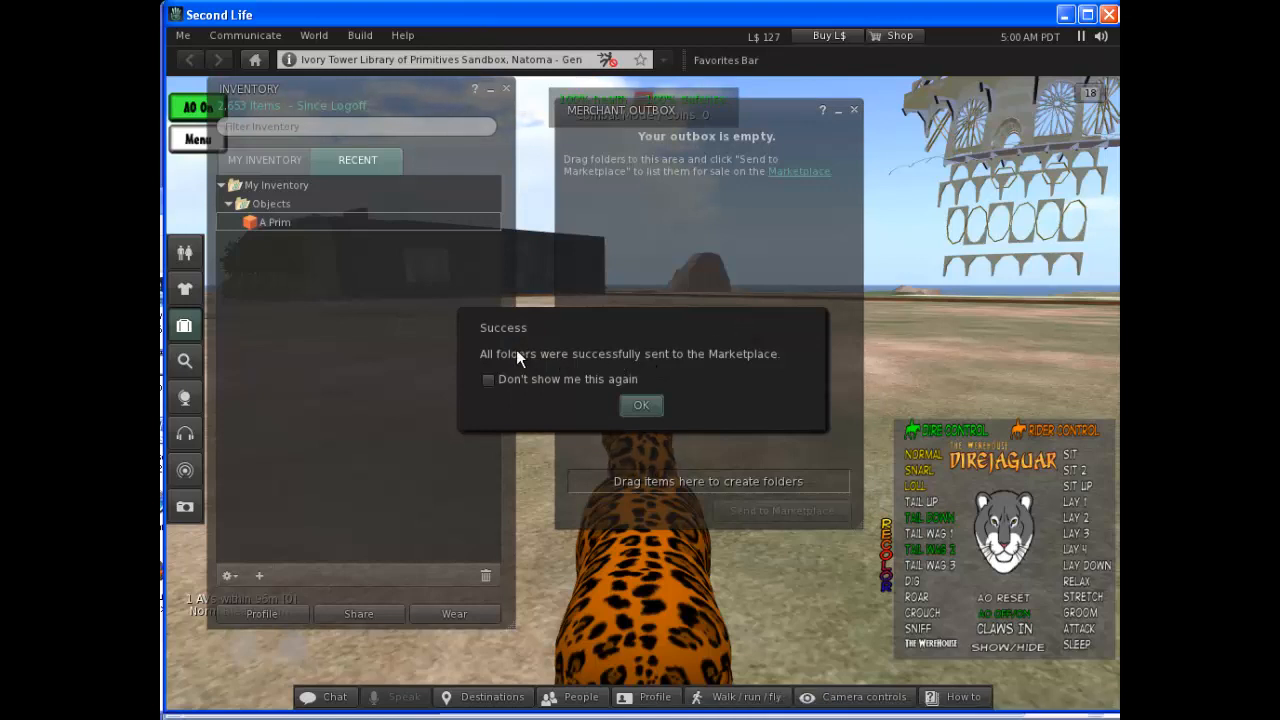
mouse_move(732, 360)
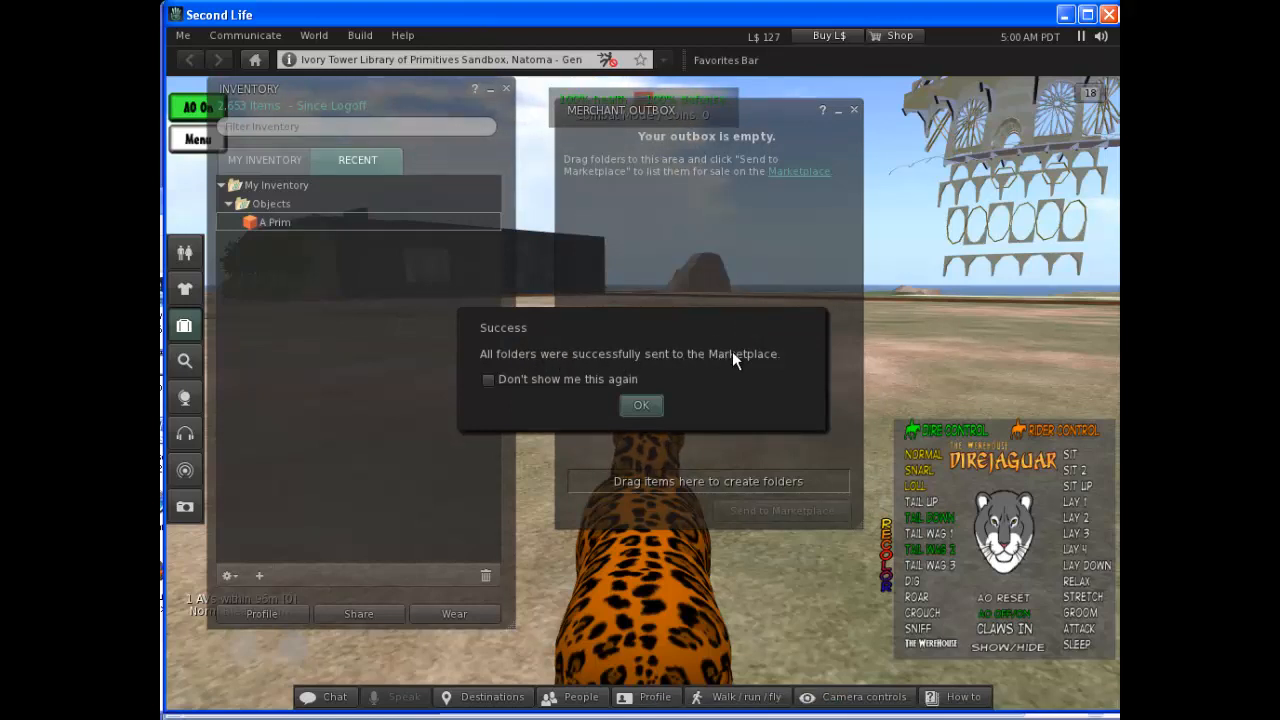
click(640, 404)
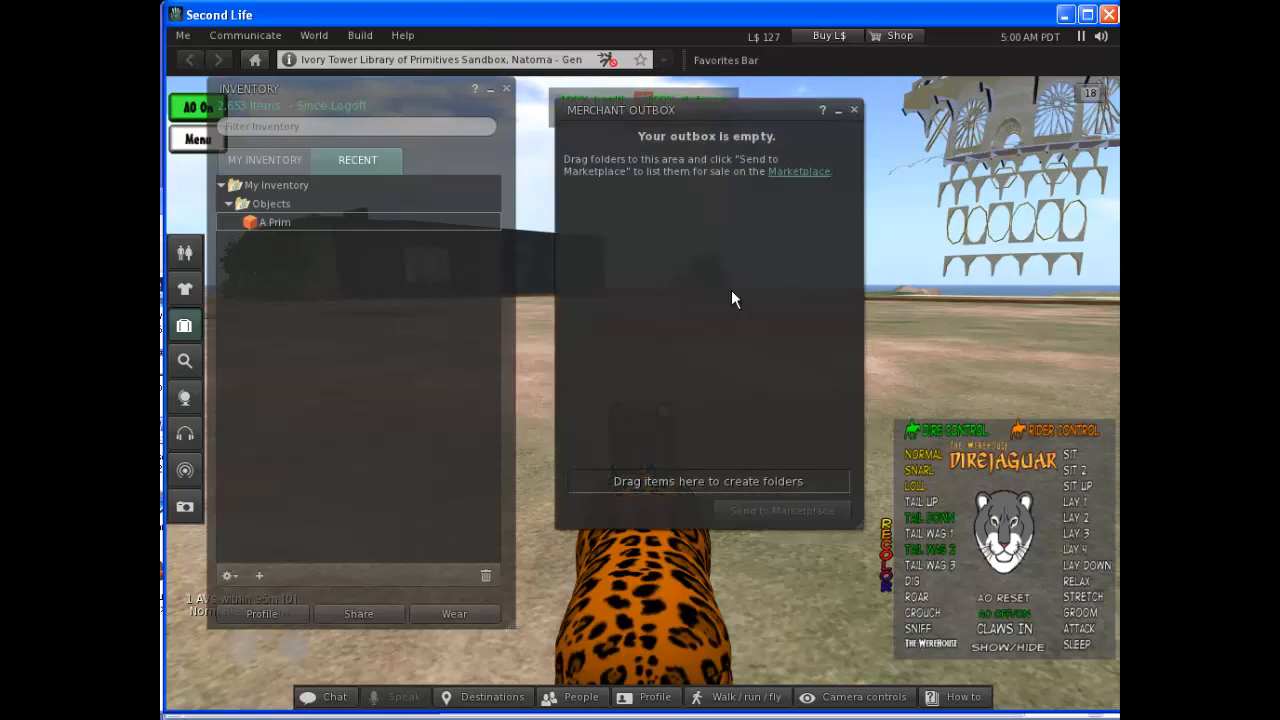
click(852, 110)
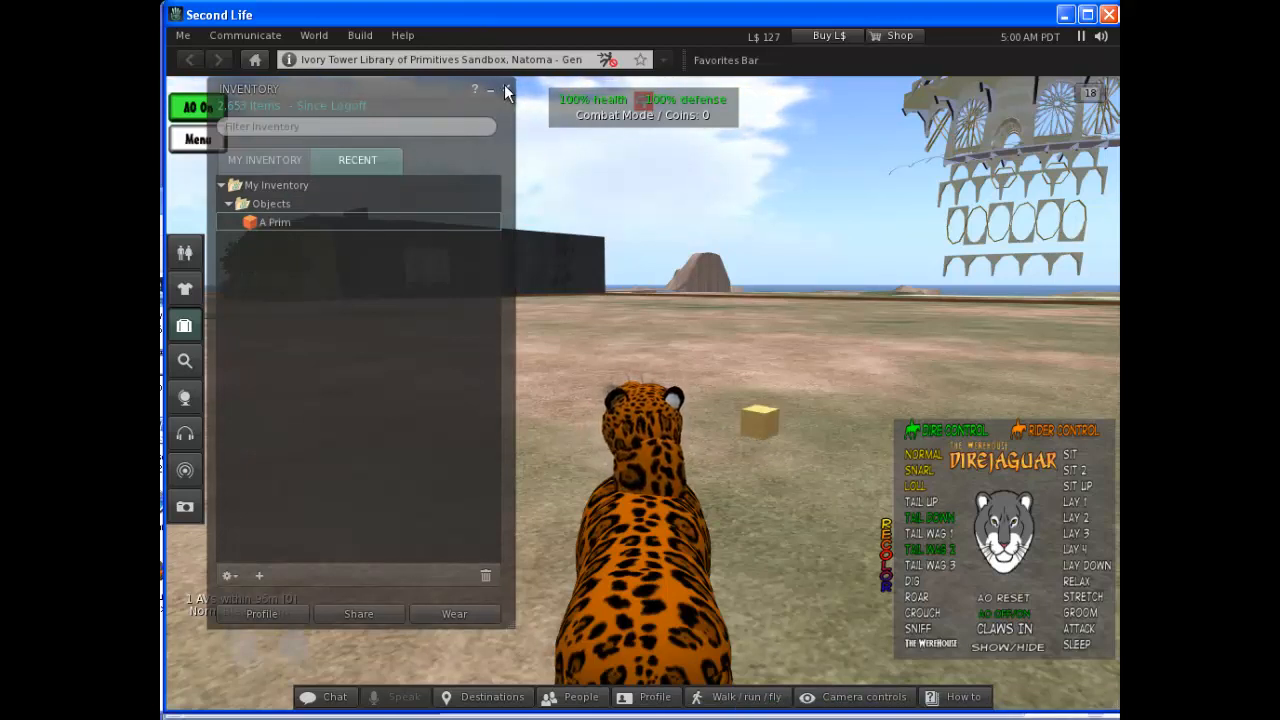
Take a snapshot of the cube and choose to save it to the computer under a custom name
click(506, 90)
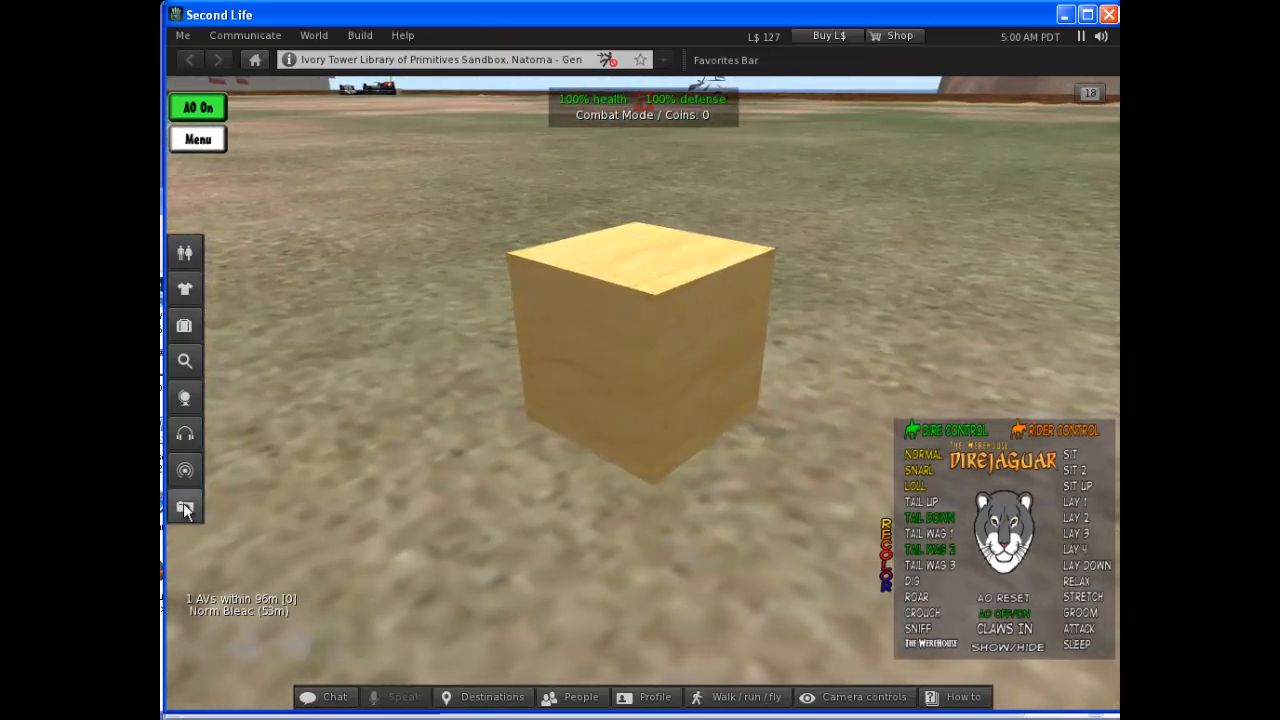
click(184, 508)
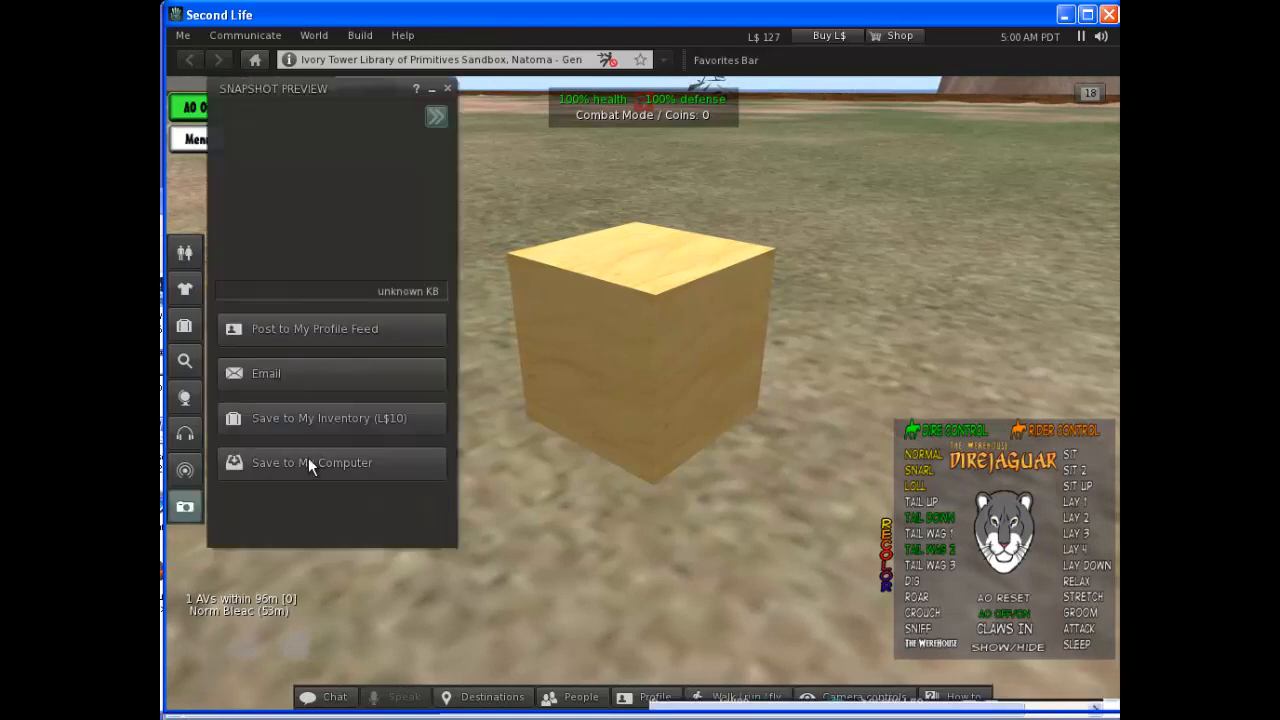
click(312, 462)
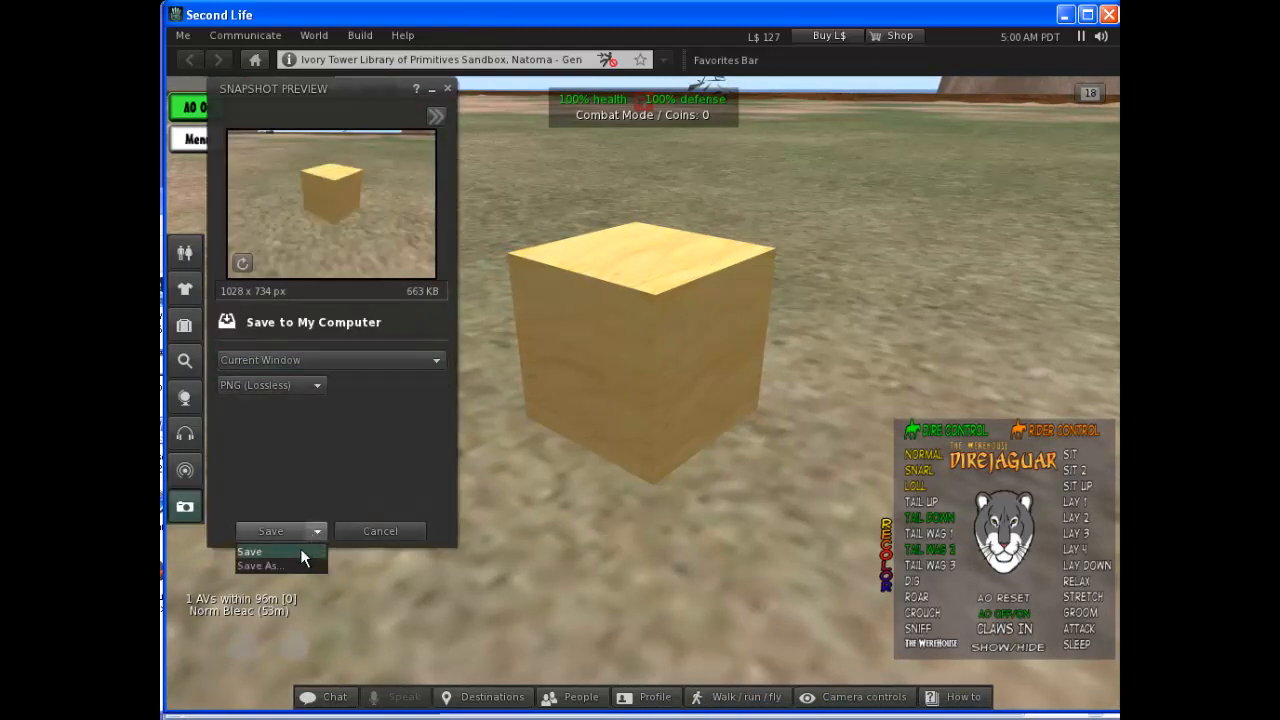
click(260, 564)
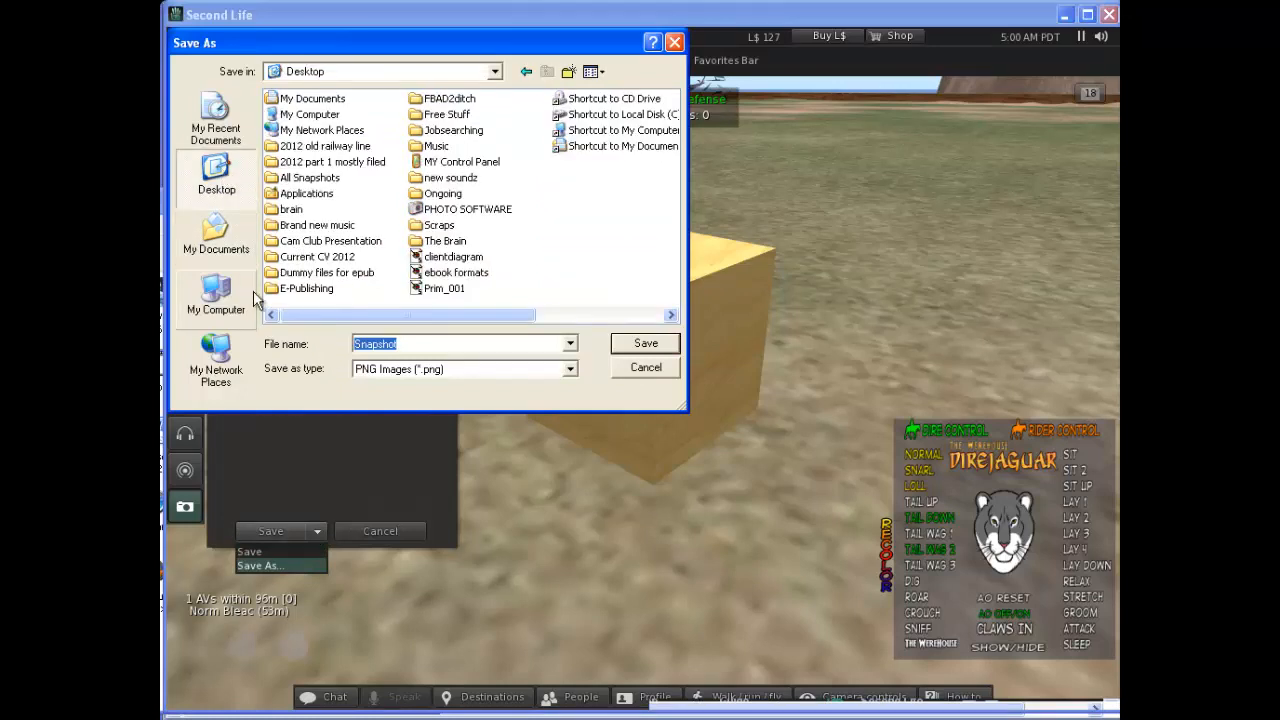
Save the snapshot into the All Snapshots folder as 'Snapshot of prim'
double_click(308, 176)
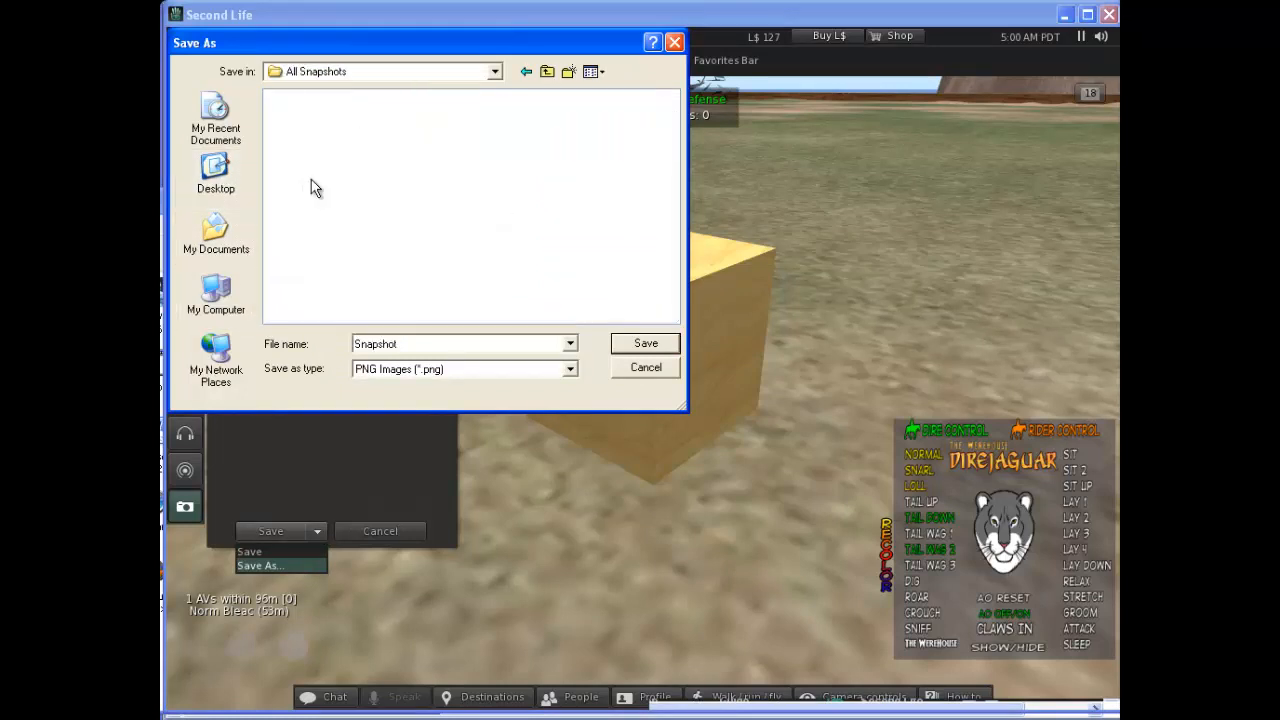
click(460, 344)
text( o)
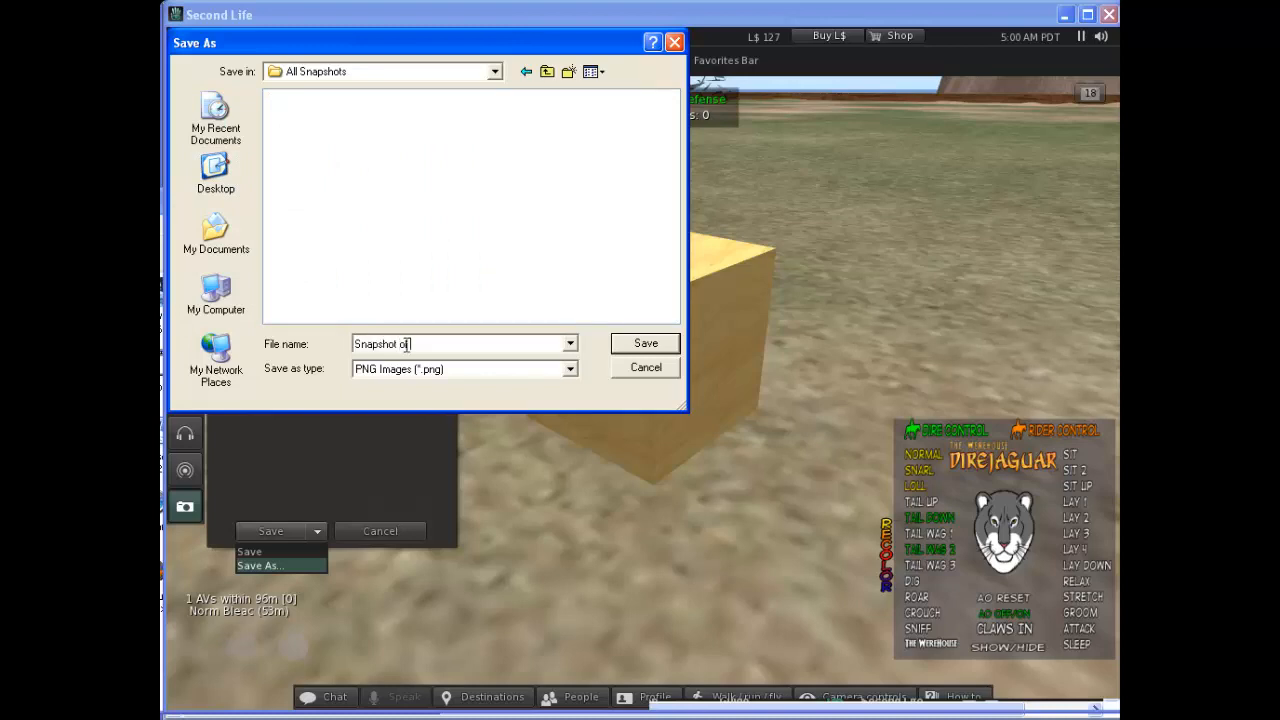
text(prim)
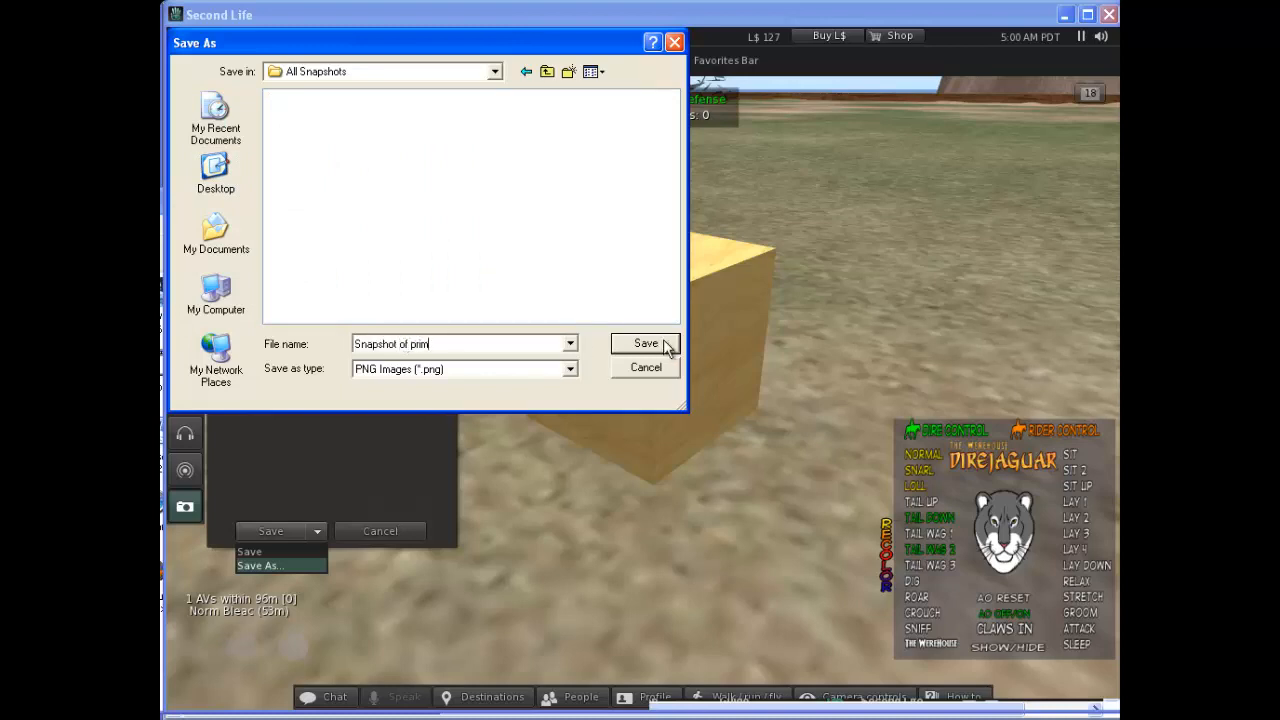
click(646, 344)
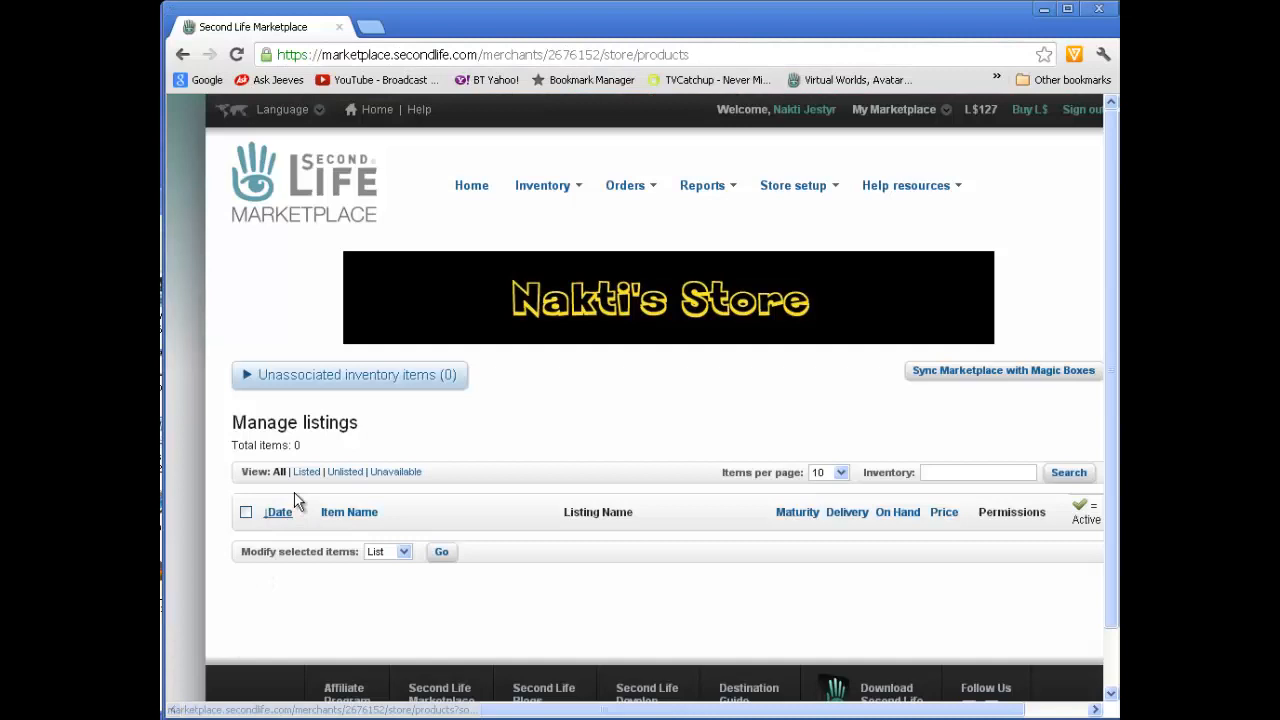
mouse_move(312, 462)
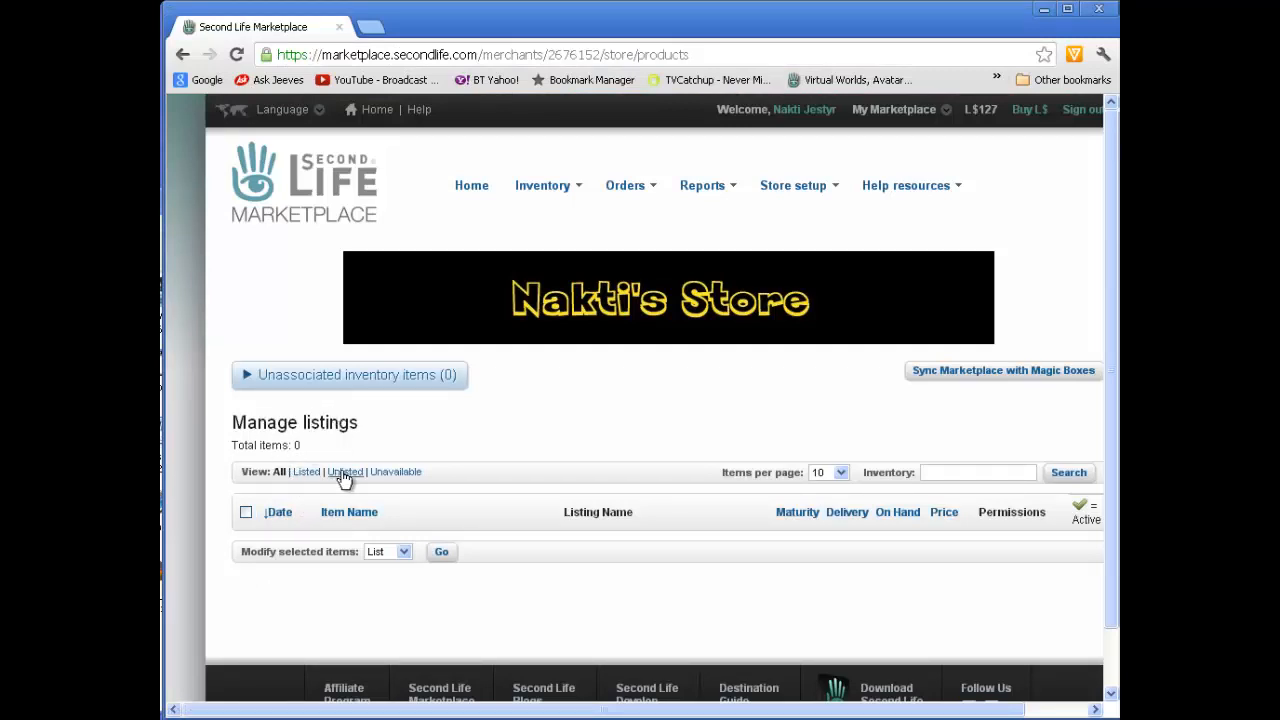
Show unlisted items and create a new listing for A Prim from its Actions menu
click(344, 472)
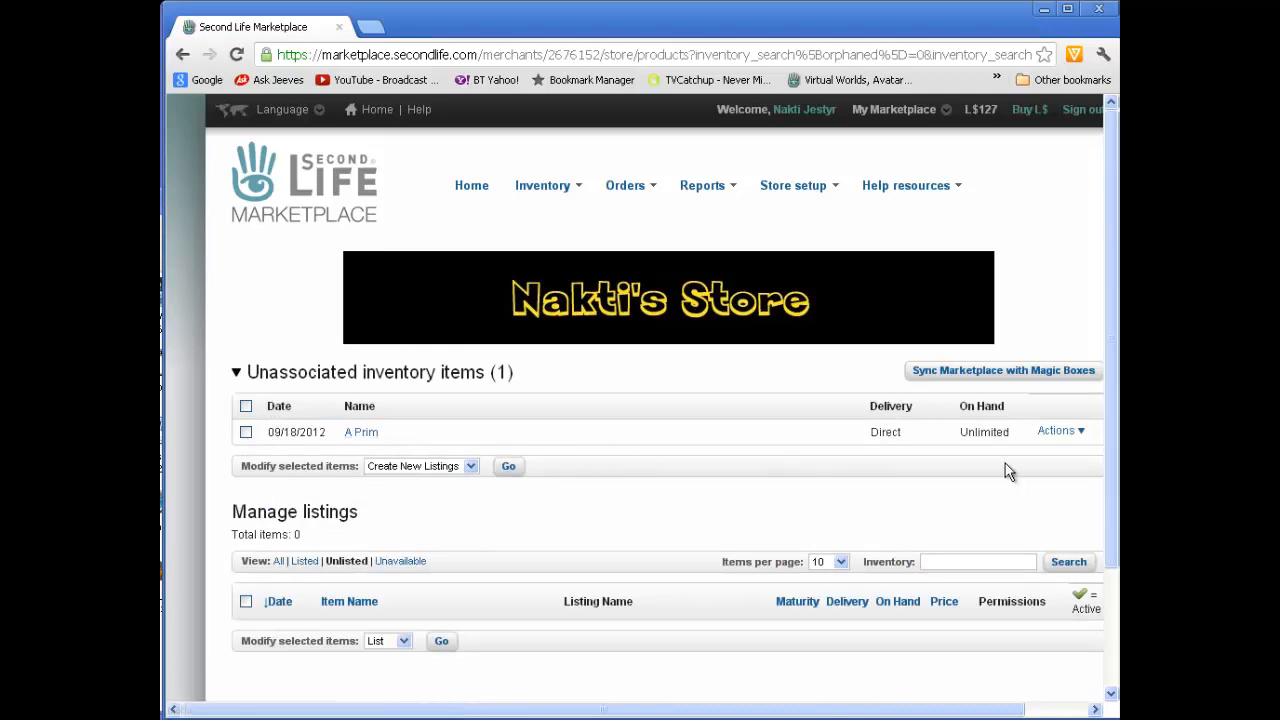
click(1058, 432)
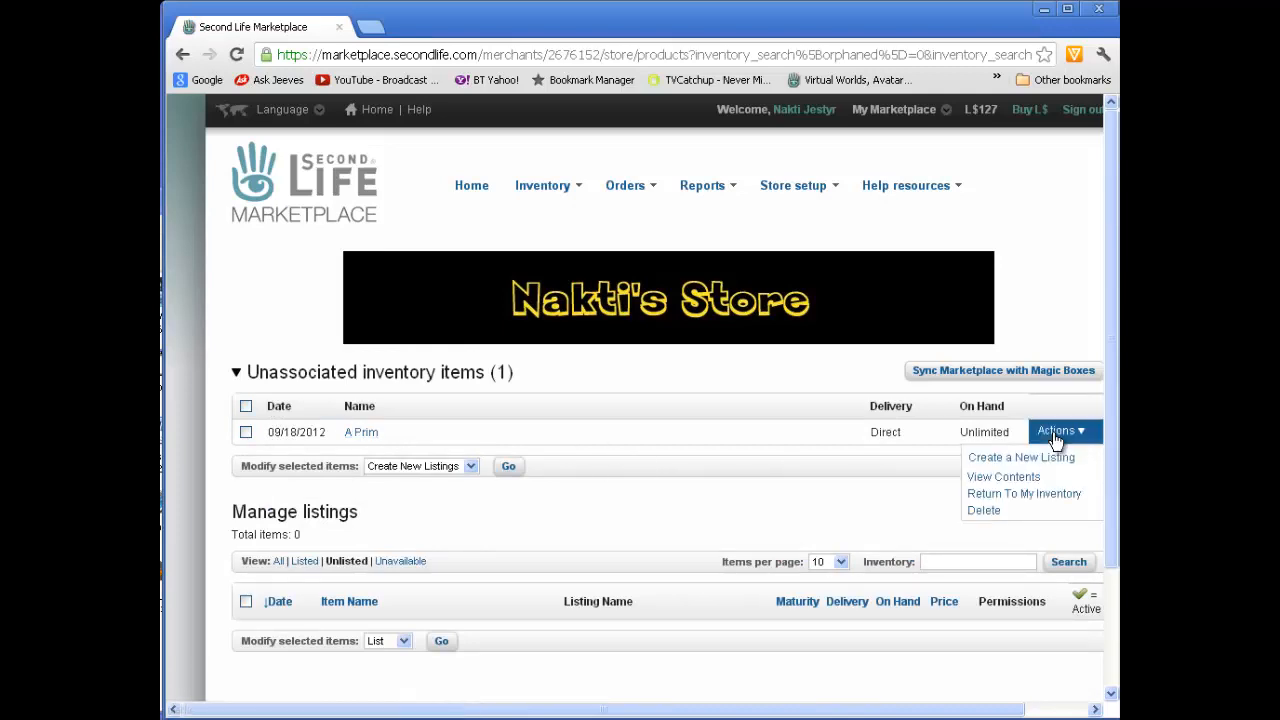
mouse_move(1020, 456)
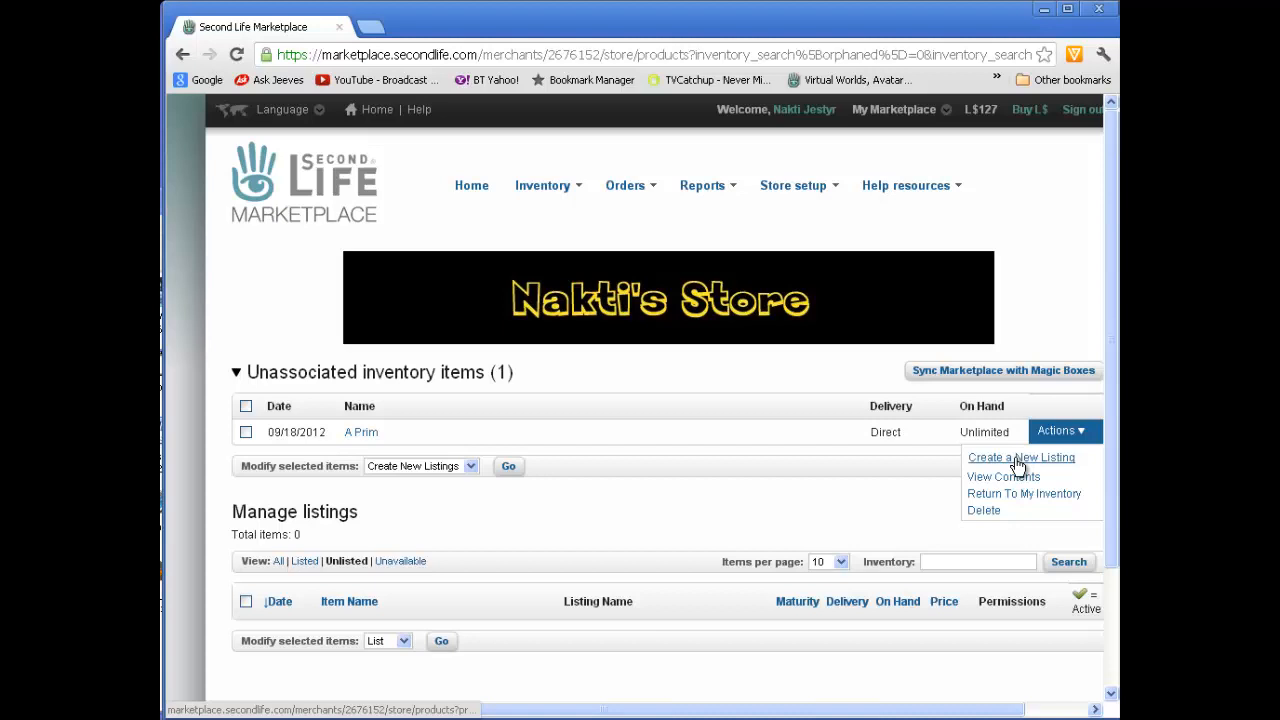
click(1020, 456)
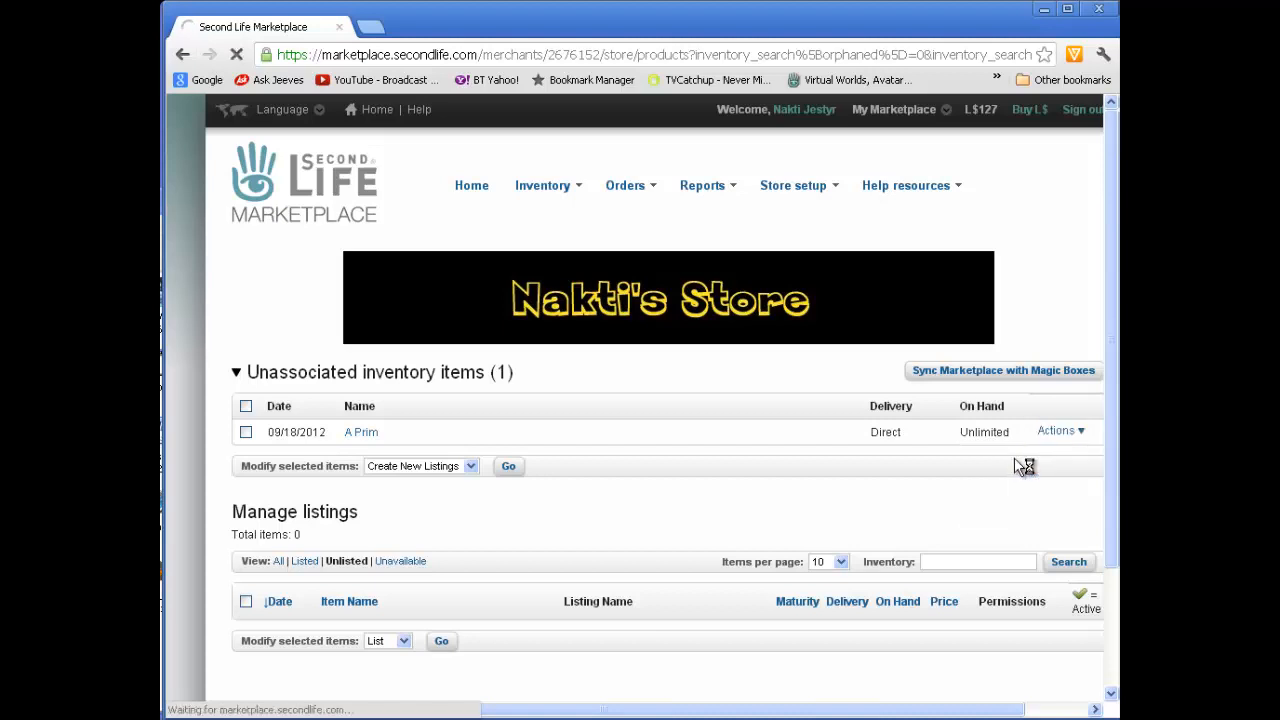
mouse_move(830, 452)
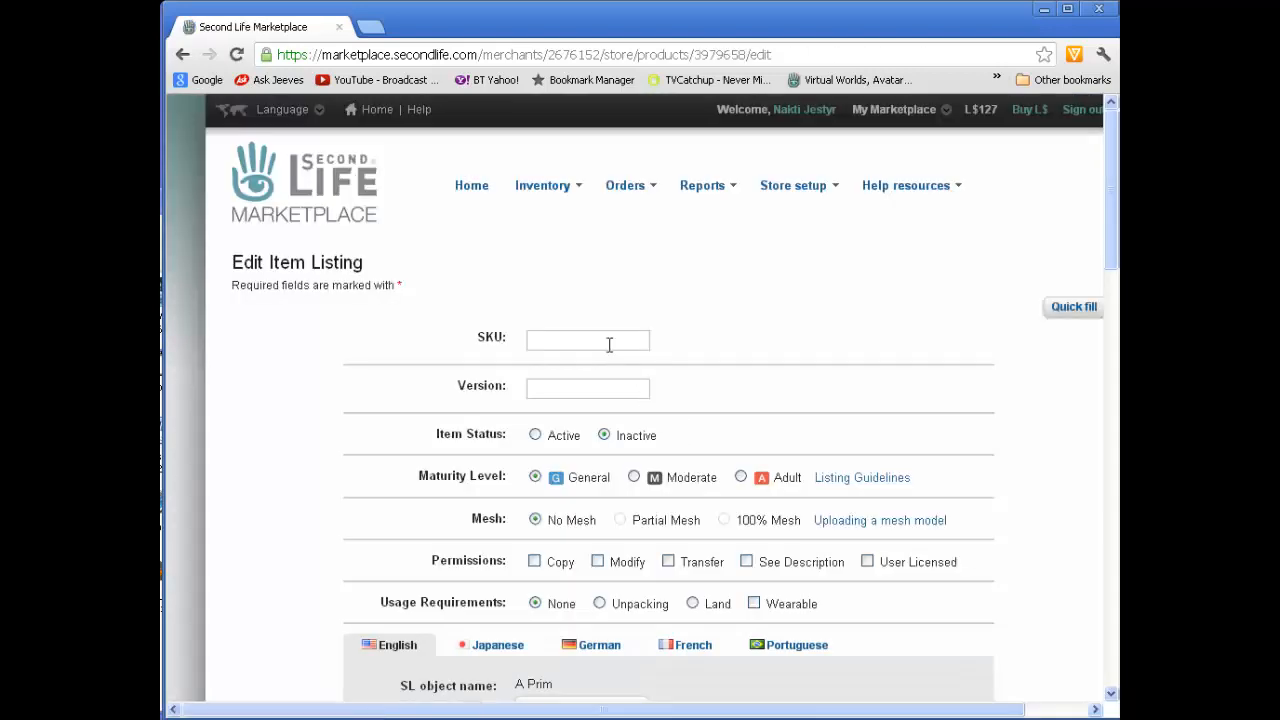
Enter SKU 0001 and version 1, set the listing Active and allow buyers to copy the item
click(588, 340)
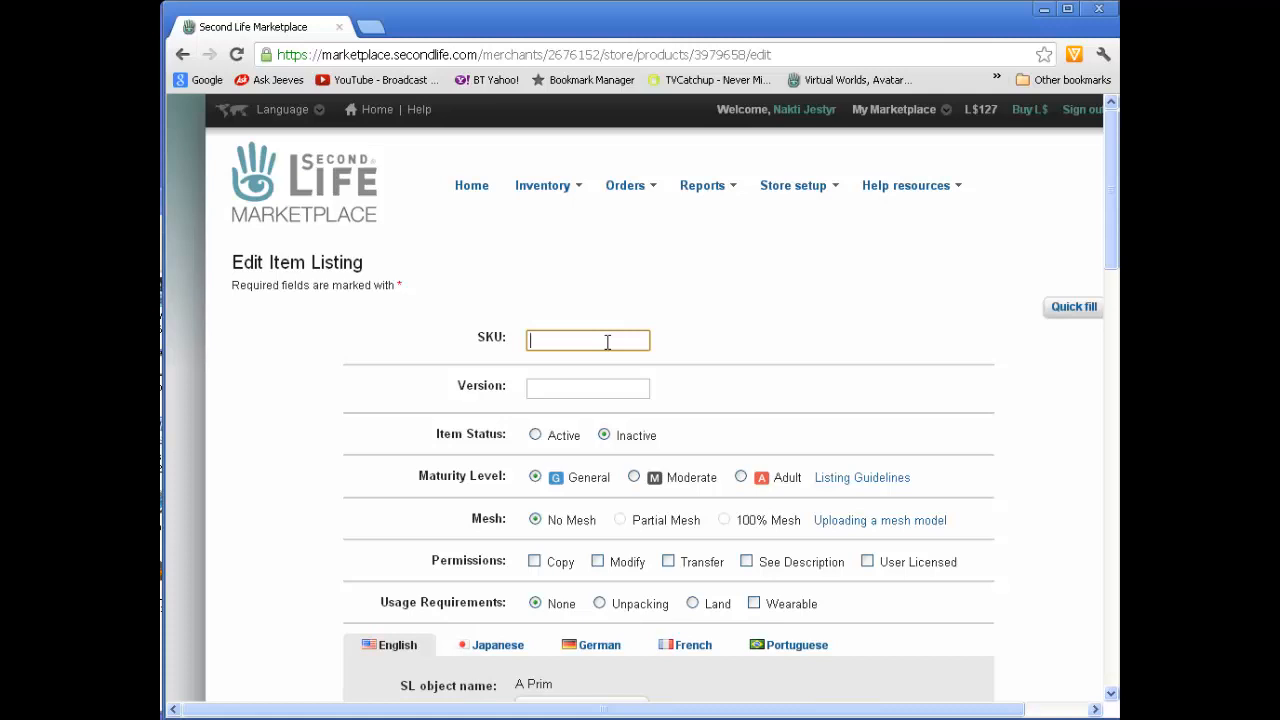
text(0001)
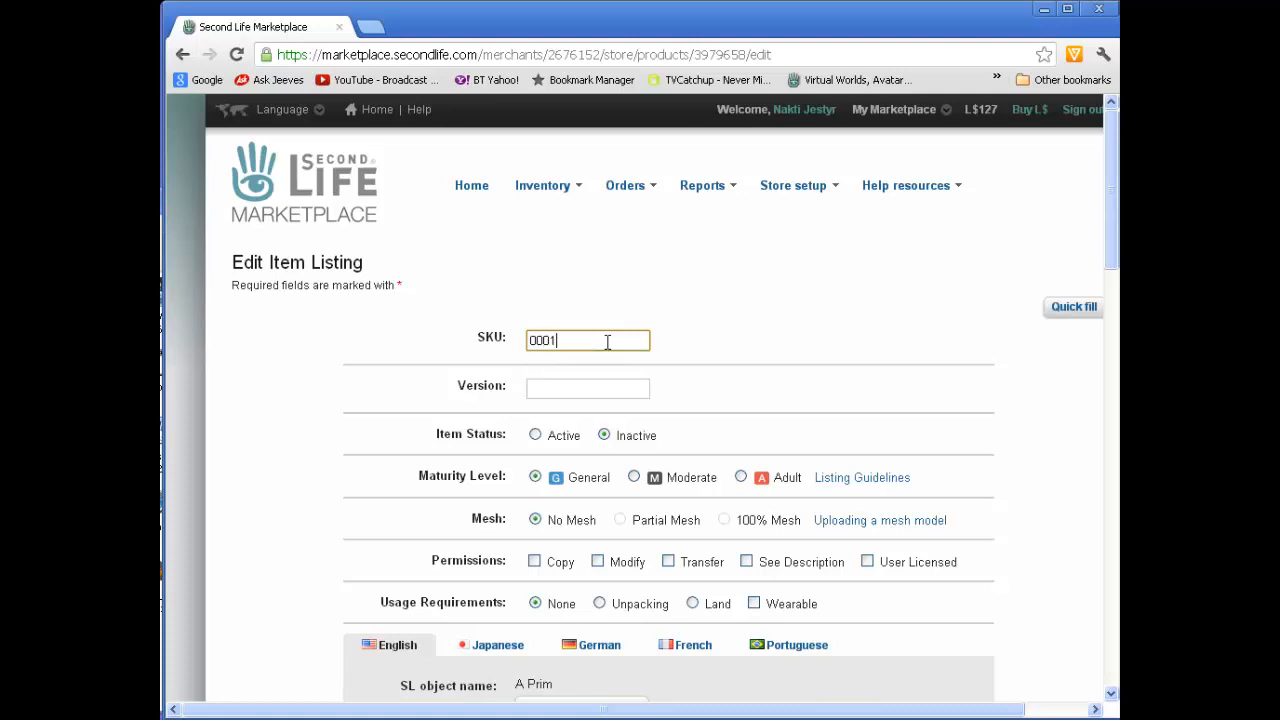
text(1)
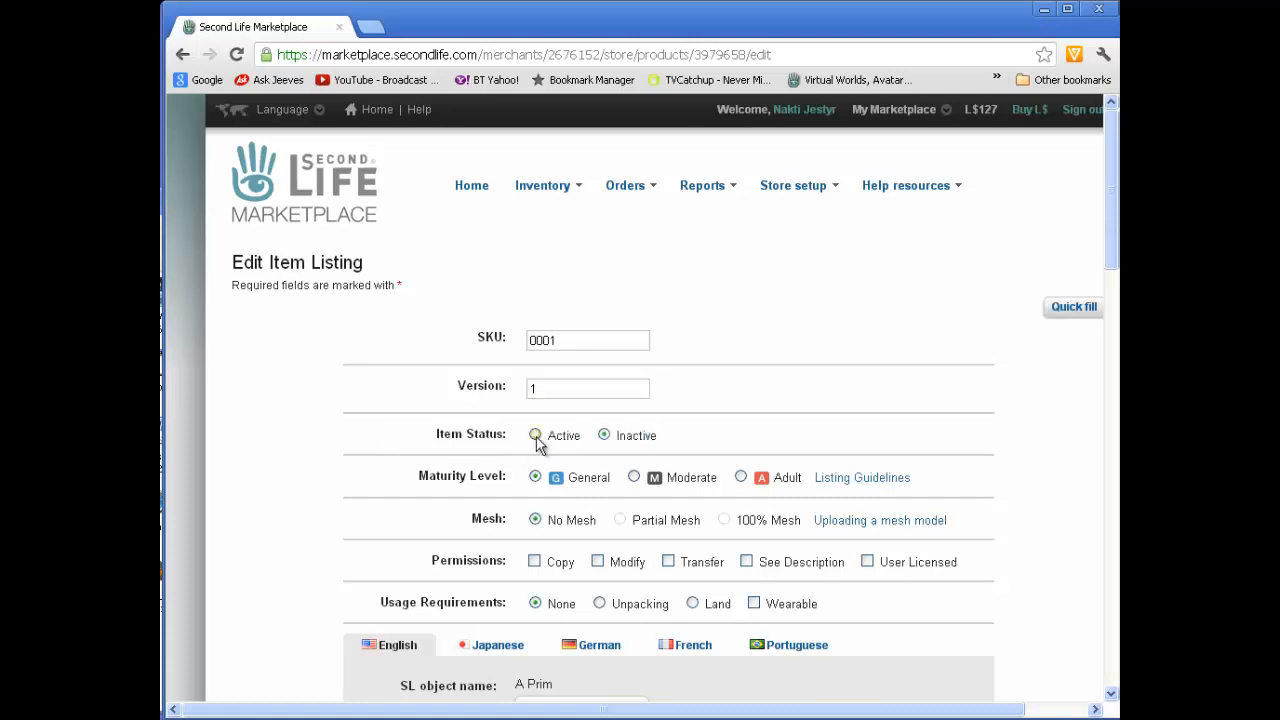
click(536, 436)
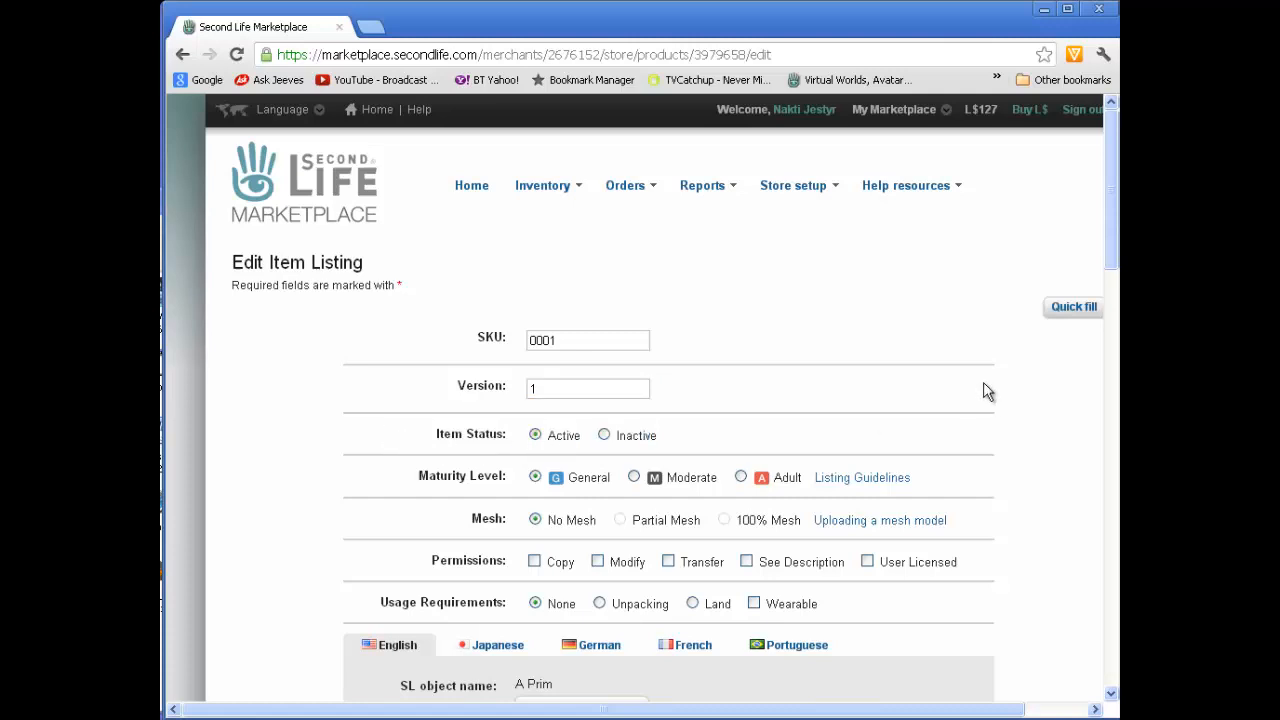
scroll(down, 3)
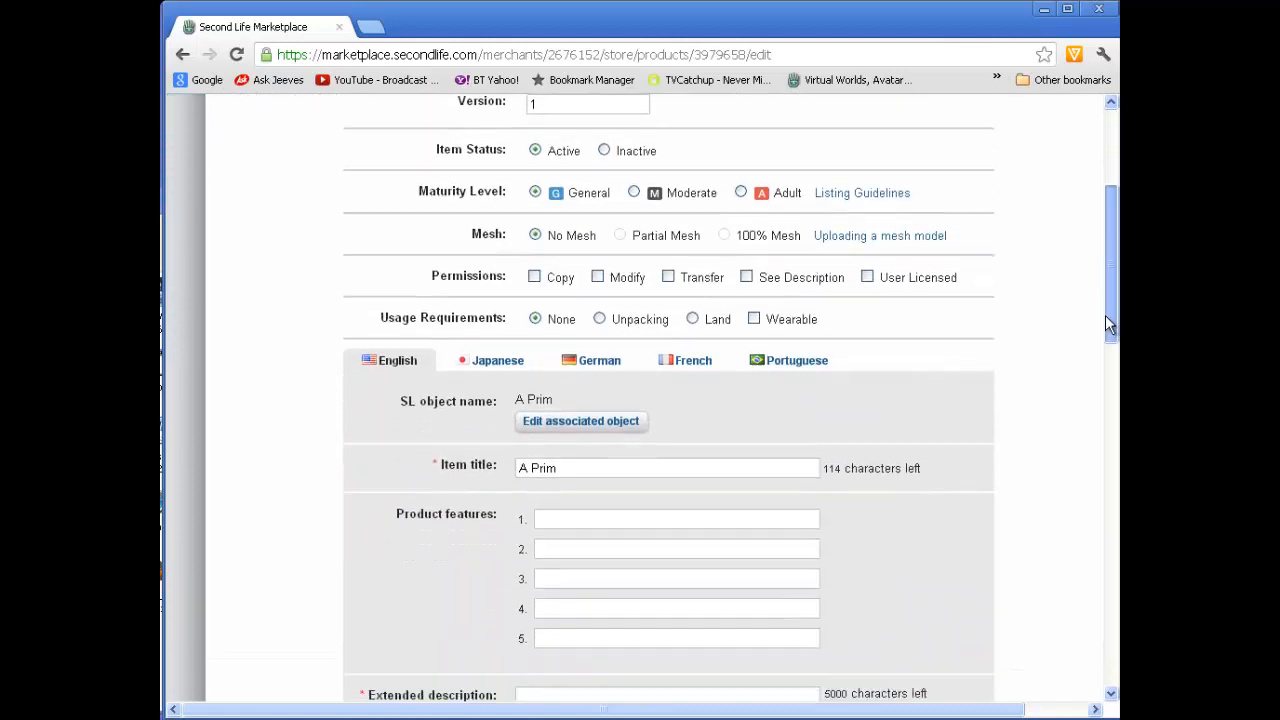
scroll(down, 3)
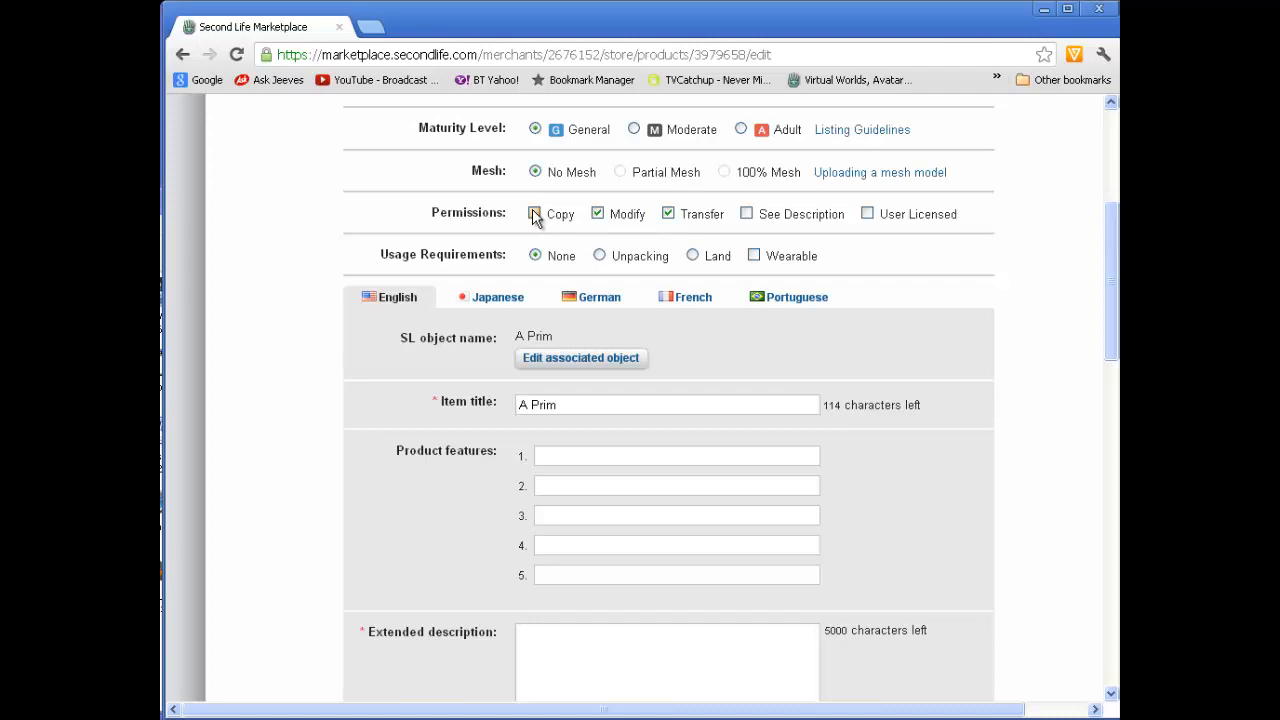
click(534, 212)
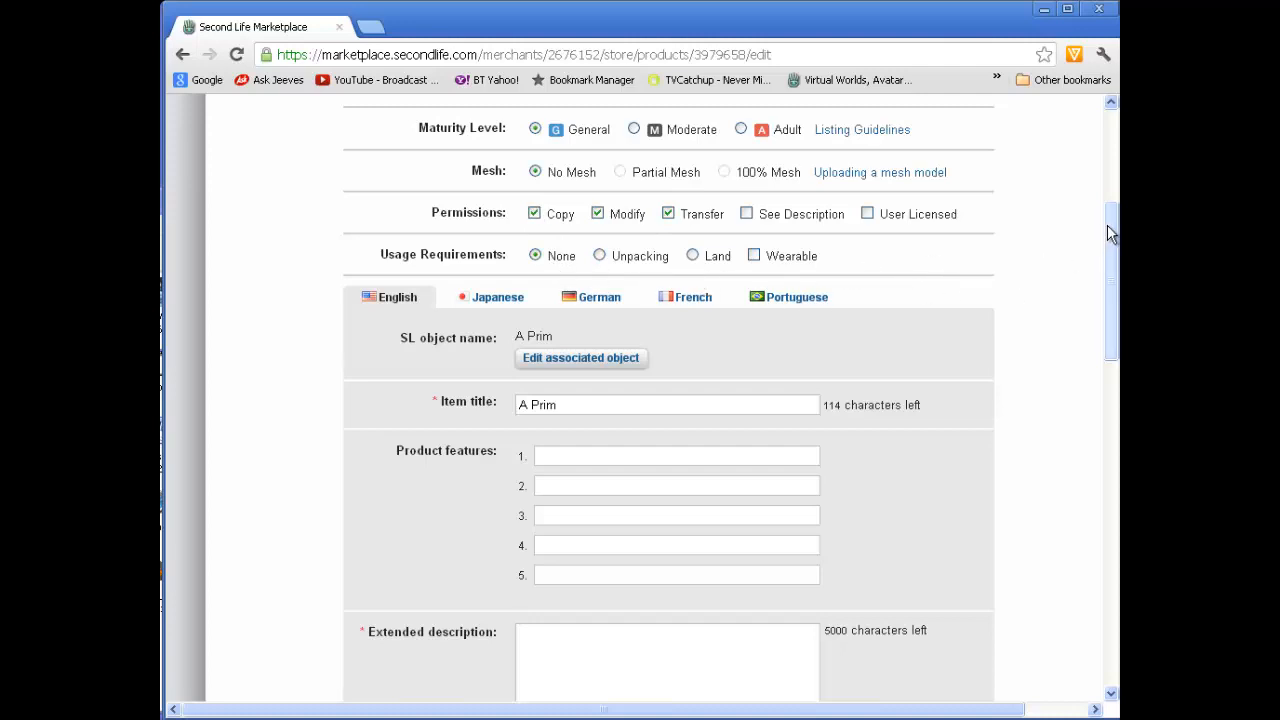
Write the extended description 'do not buy - test item'
scroll(down, 3)
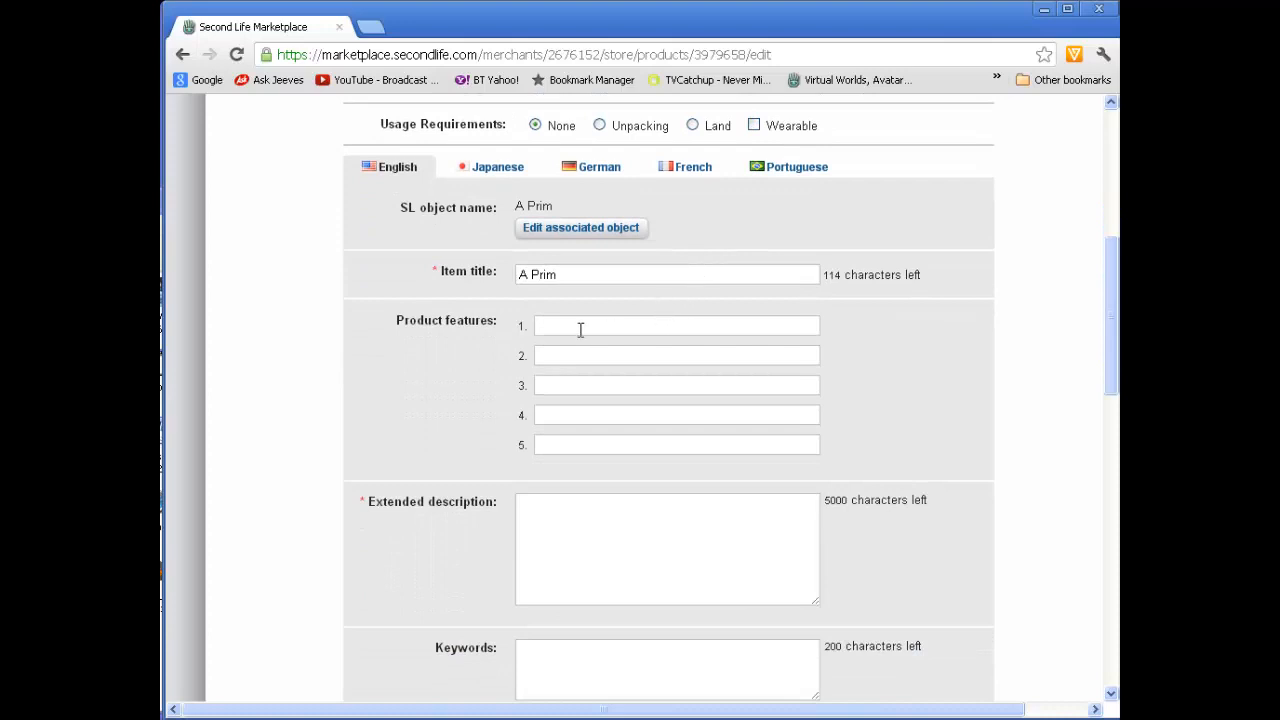
click(668, 548)
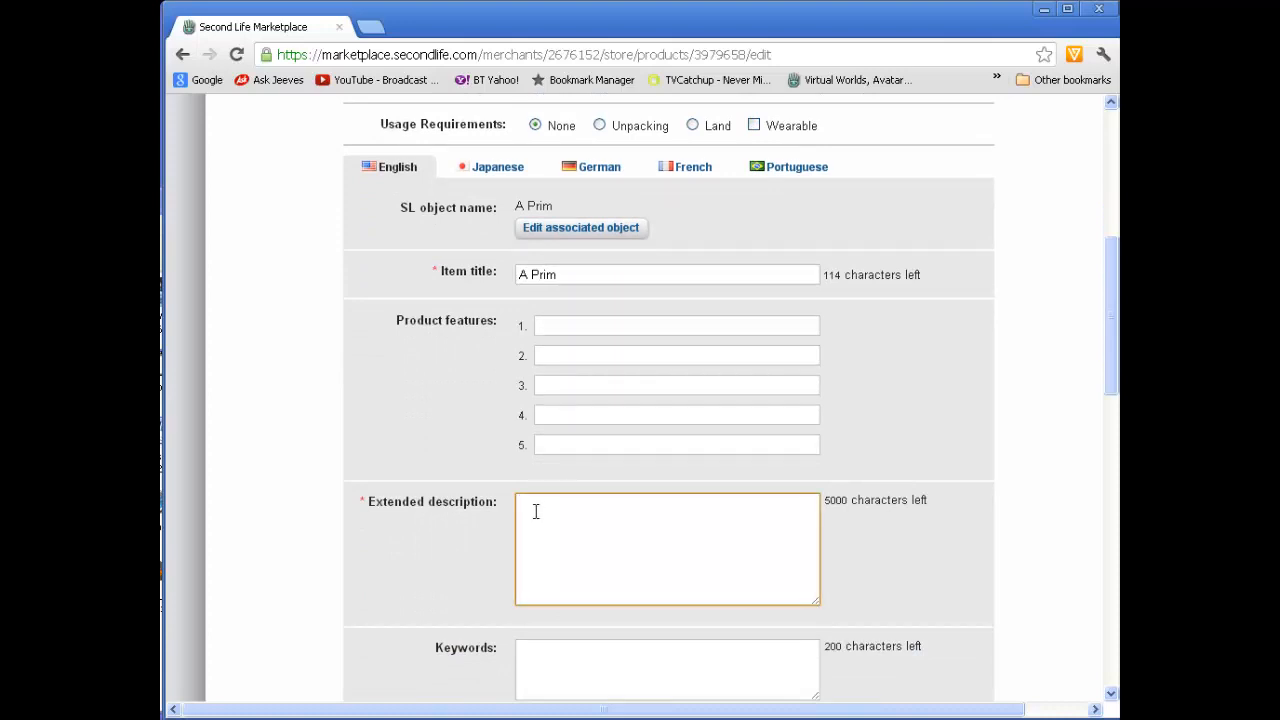
text(do not buy)
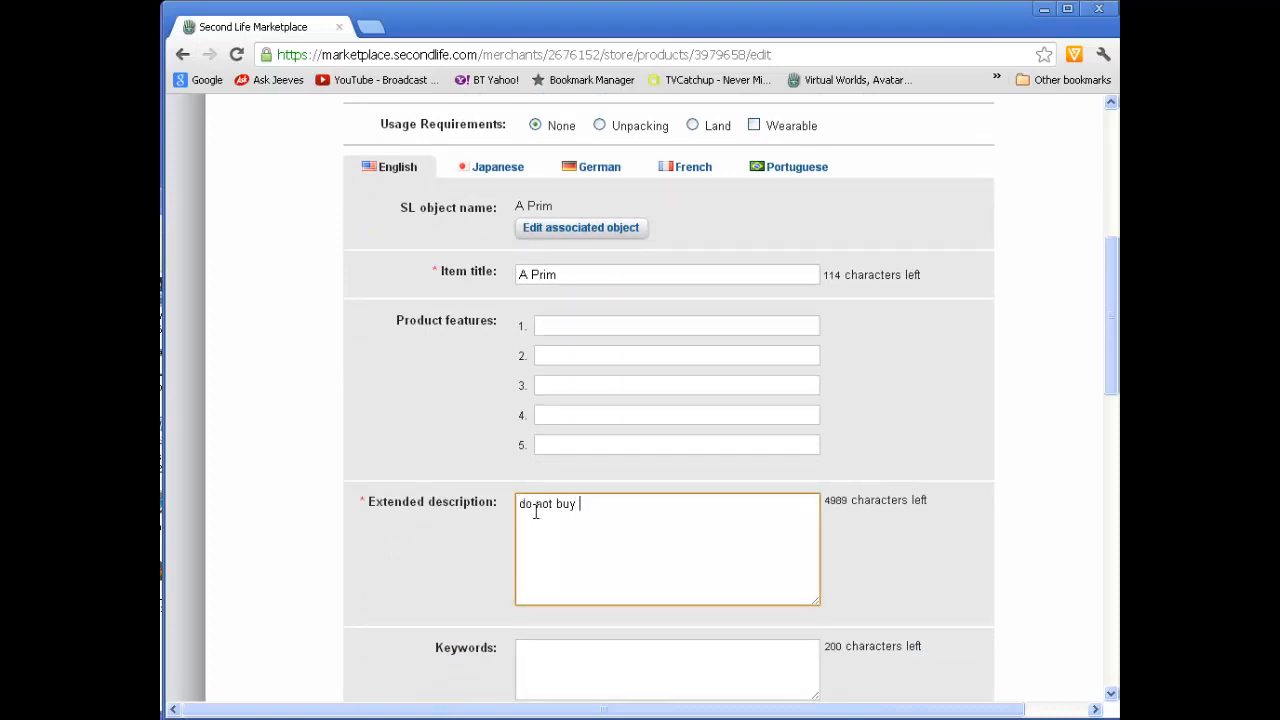
text(- test item)
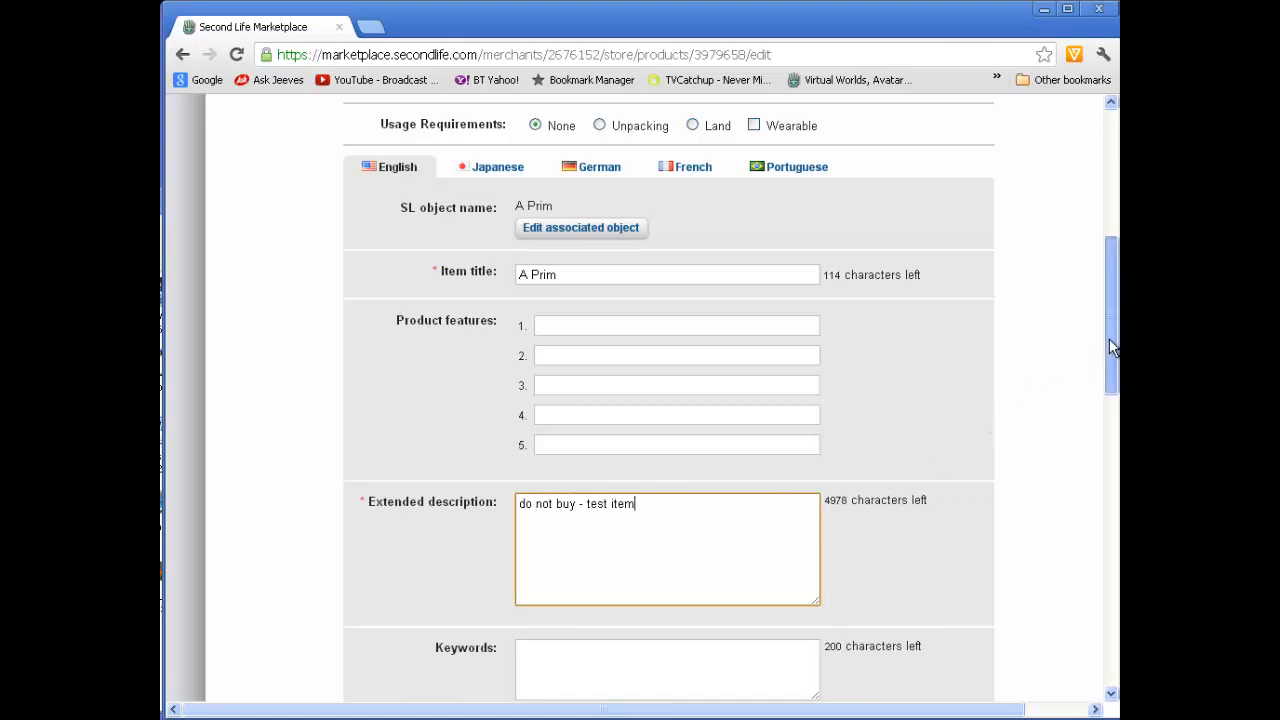
scroll(down, 3)
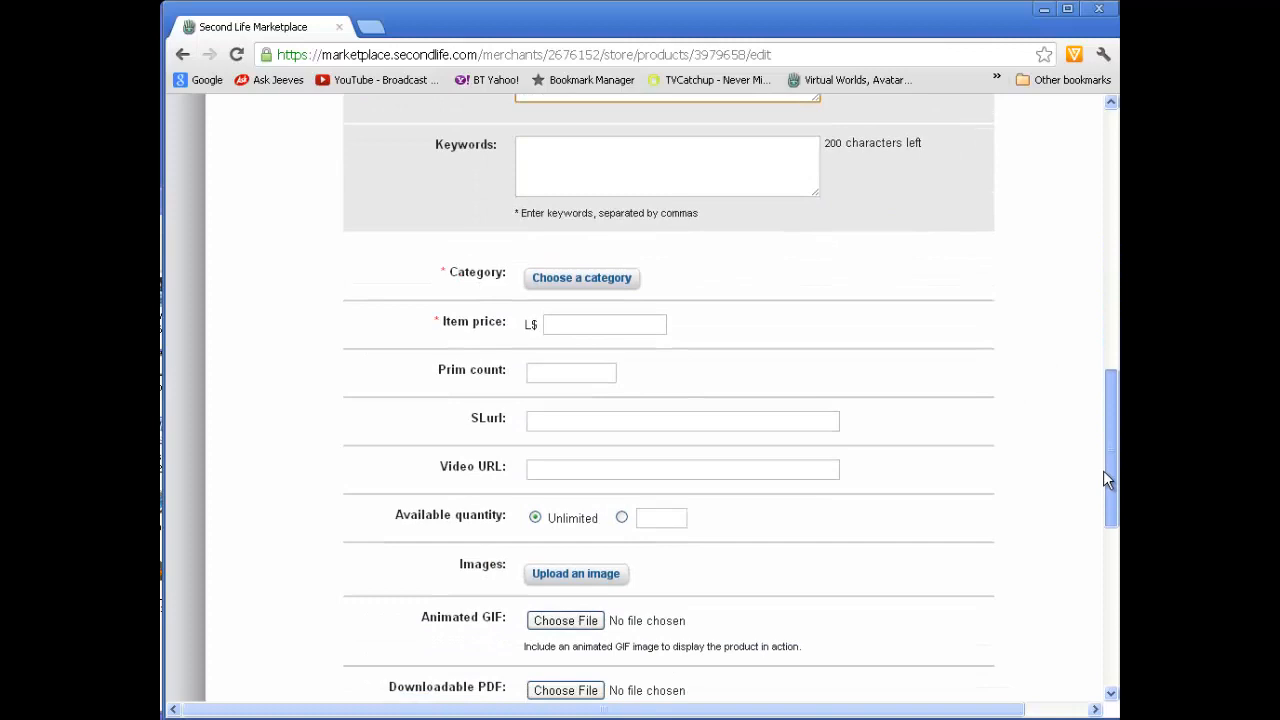
File the listing under the Avatar Accessories category via the browse tree
scroll(down, 3)
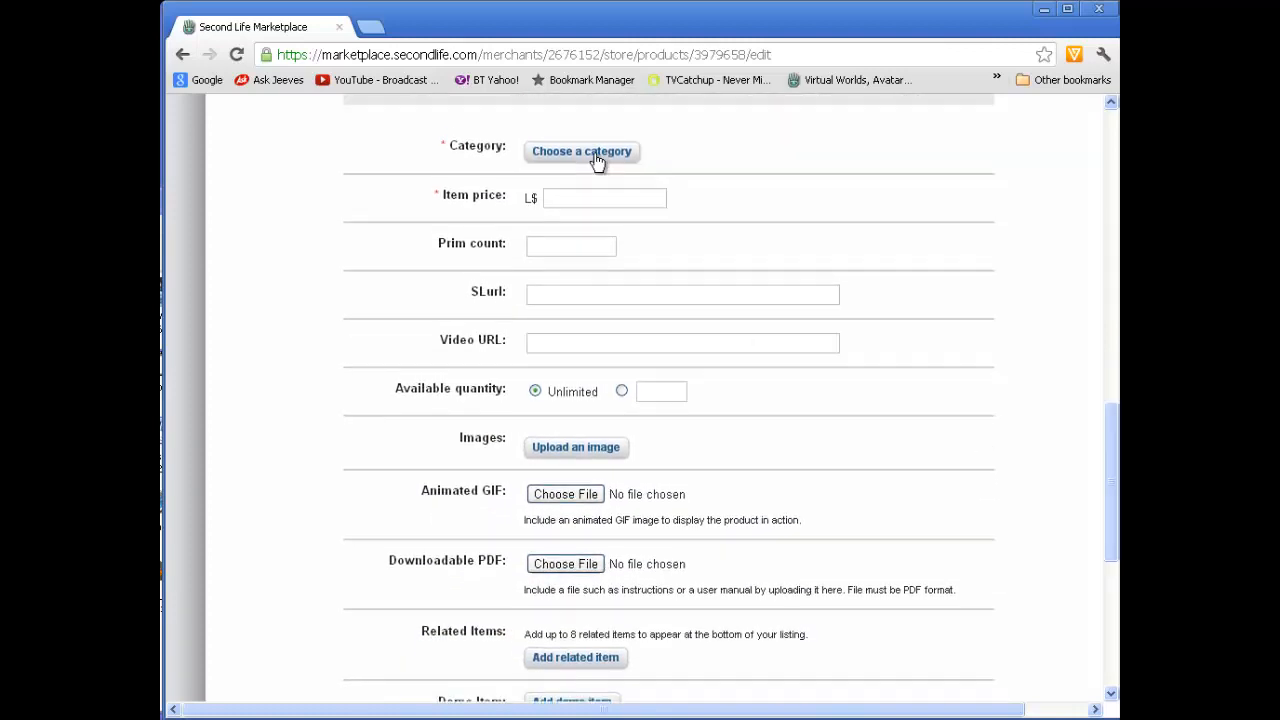
click(580, 152)
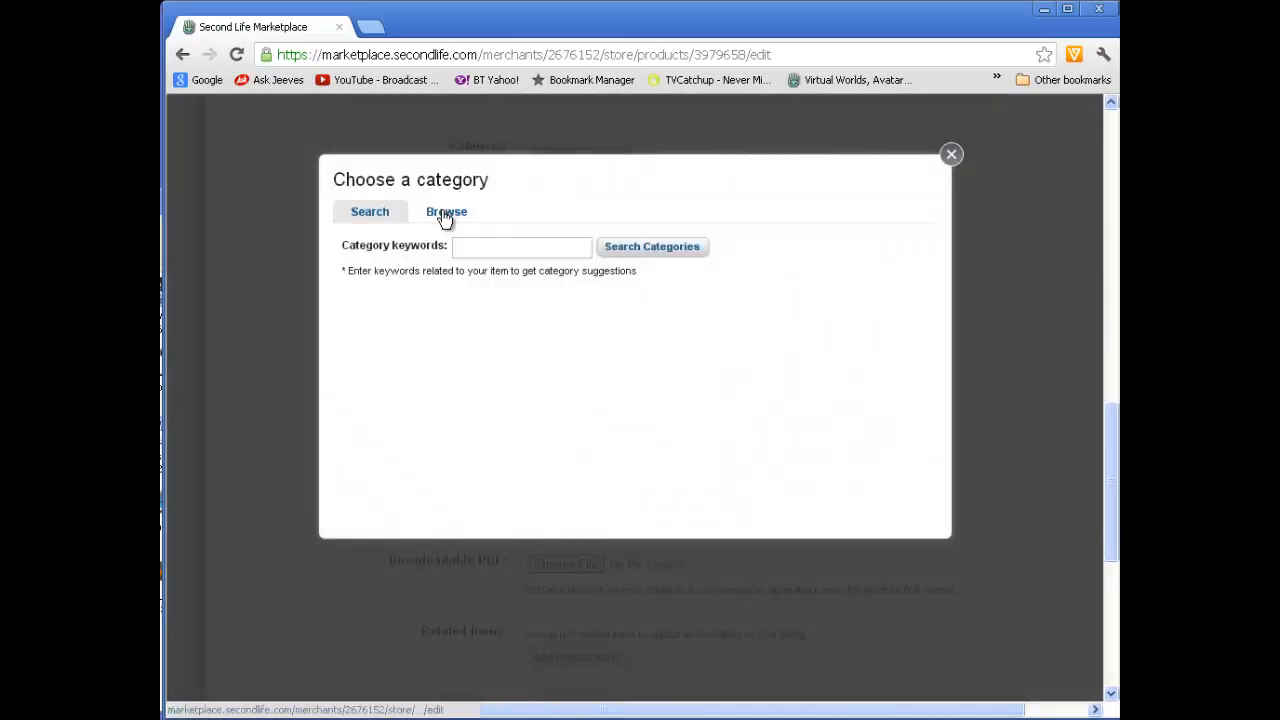
click(446, 212)
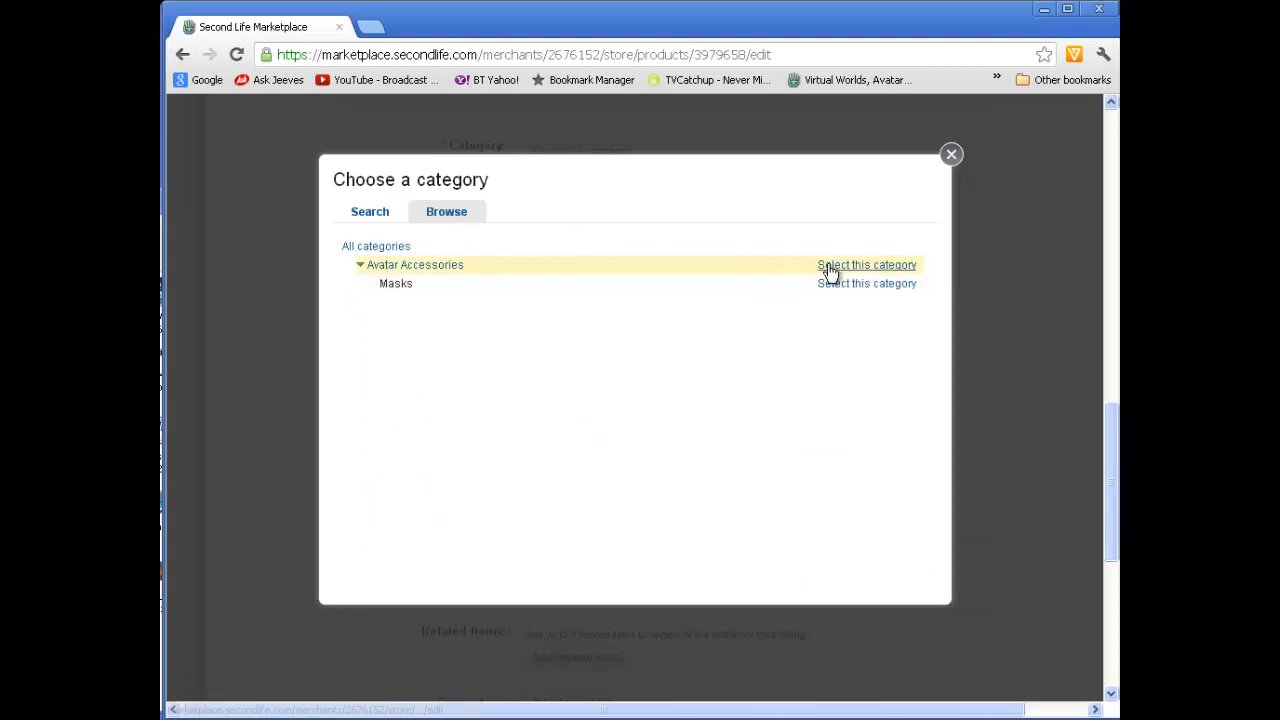
click(866, 264)
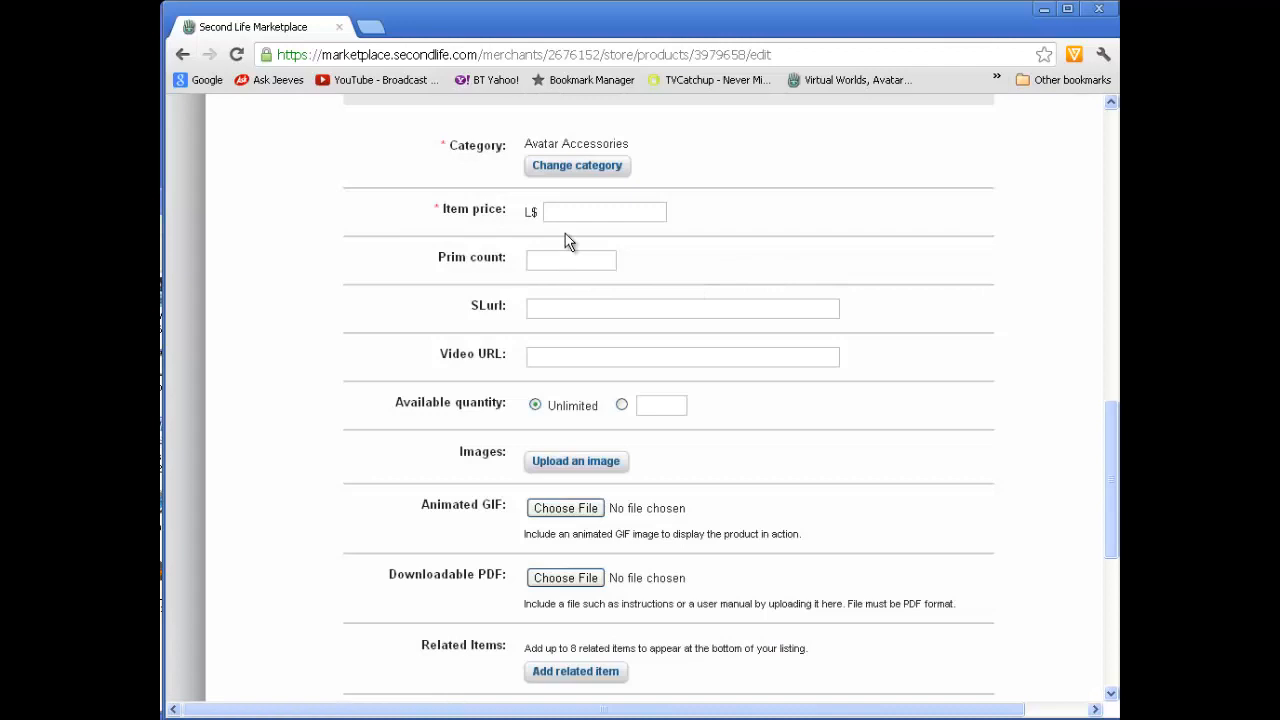
Set the item price to L$1 and the prim count to 1, then start adding a product image
text(1)
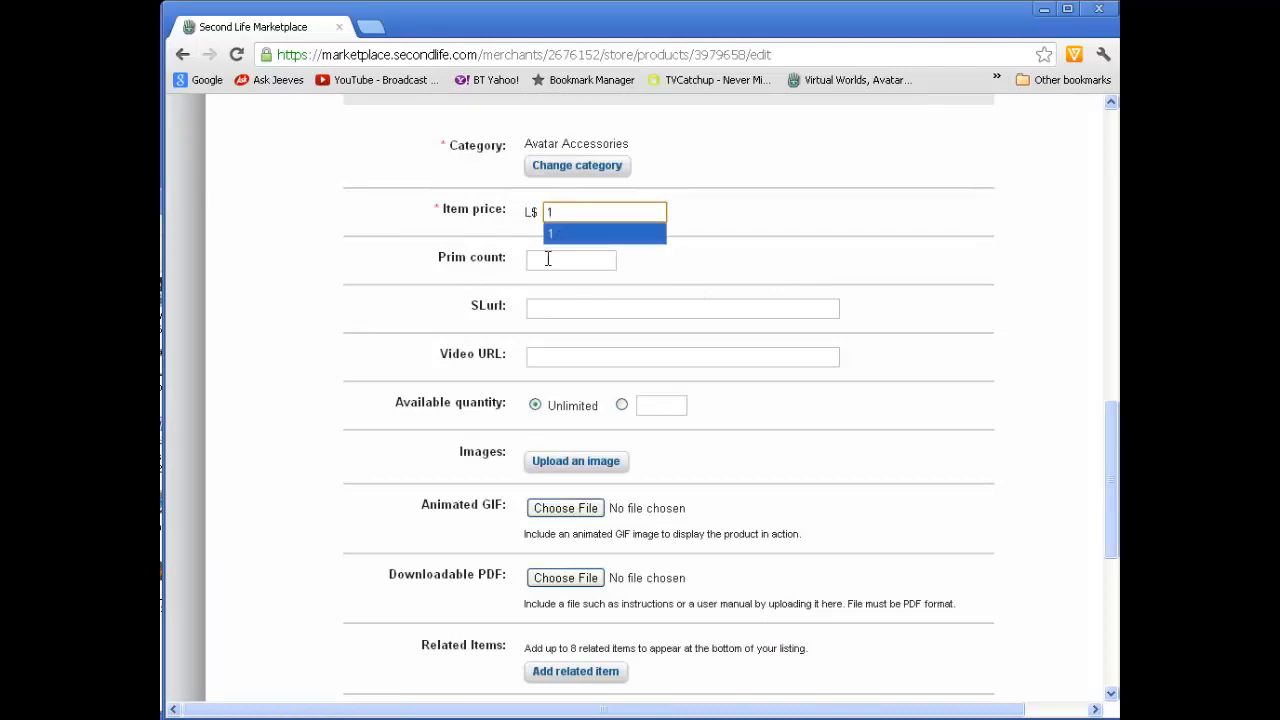
click(684, 308)
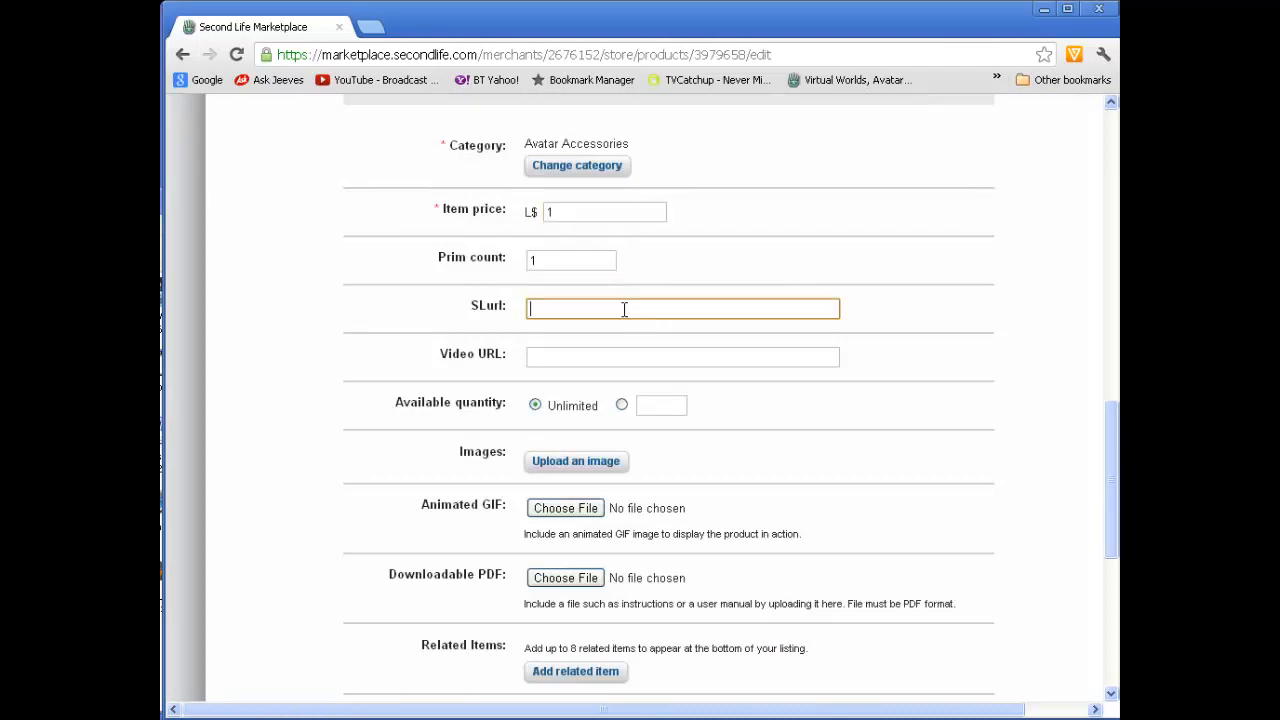
mouse_move(616, 304)
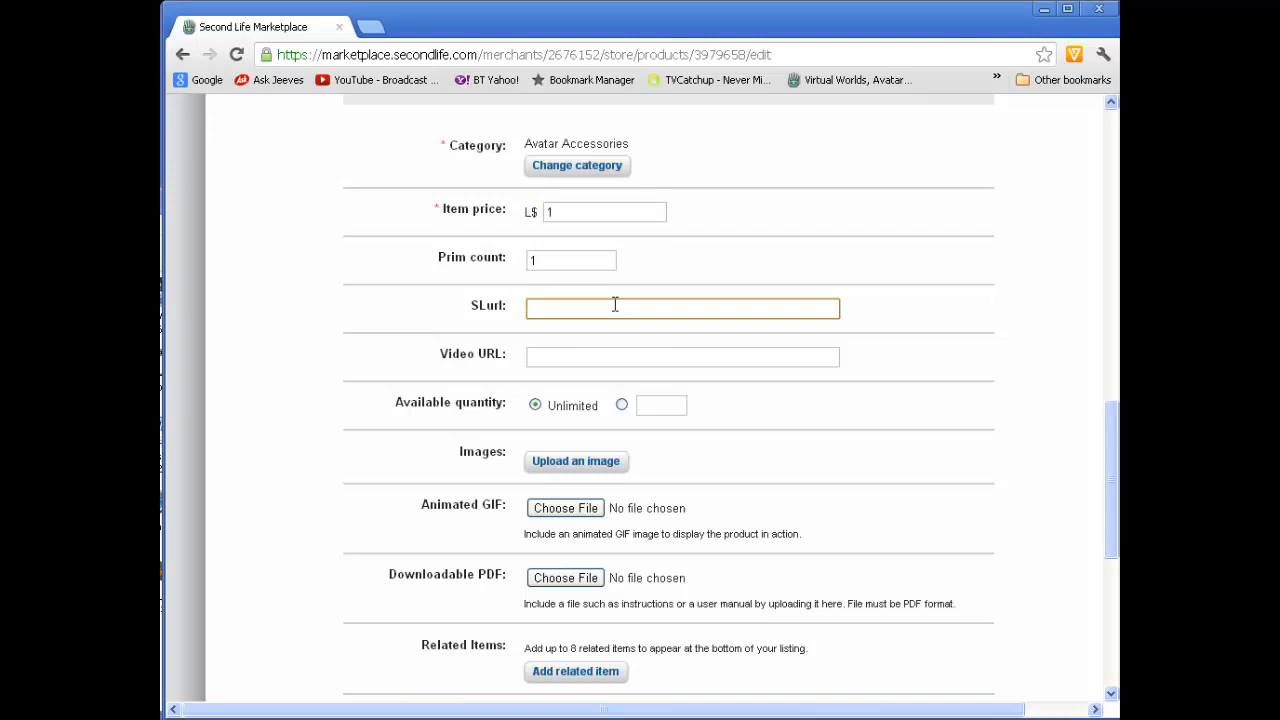
click(684, 356)
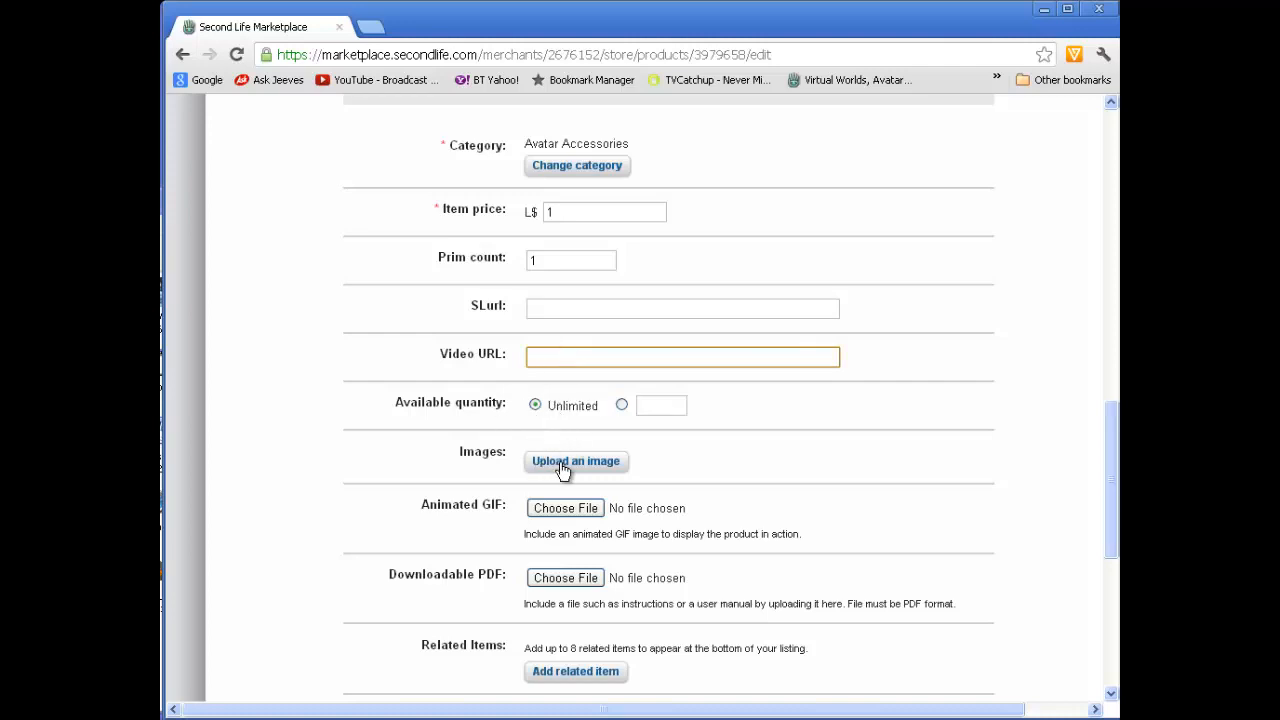
click(576, 460)
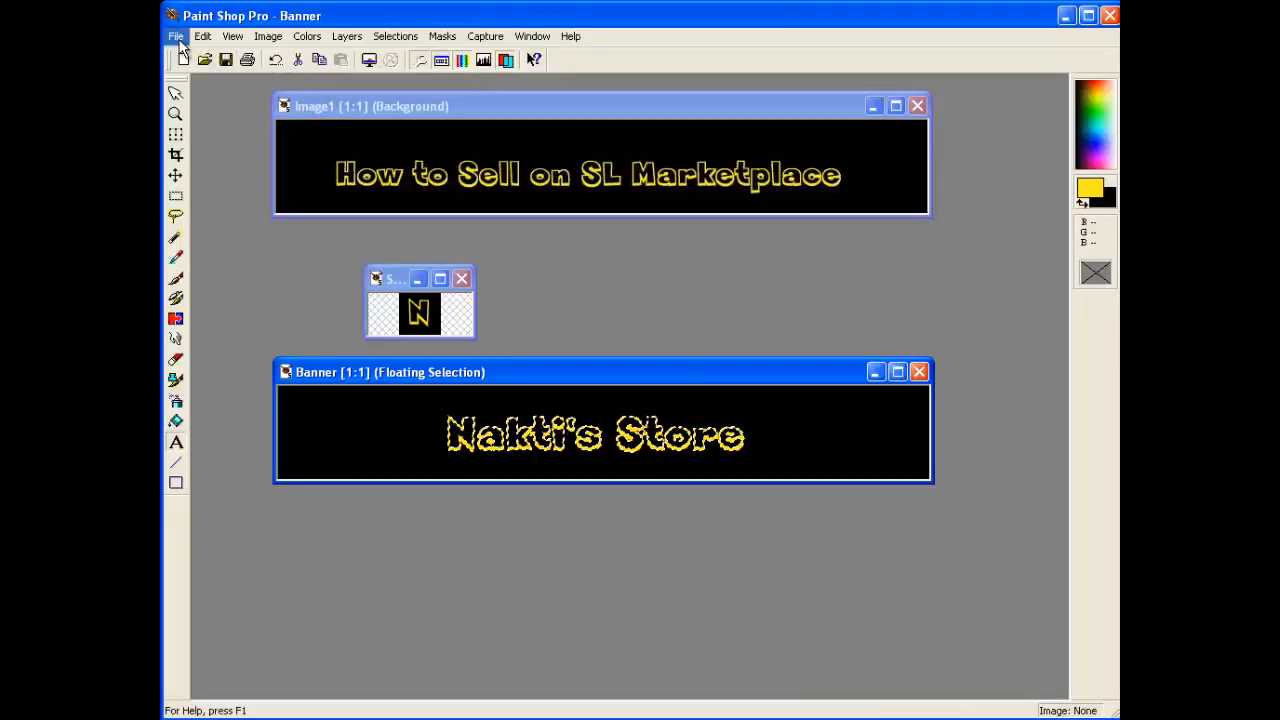
Load Snapshot of prim_001 in Paint Shop Pro and resize it to 512 × 512 pixels
click(176, 36)
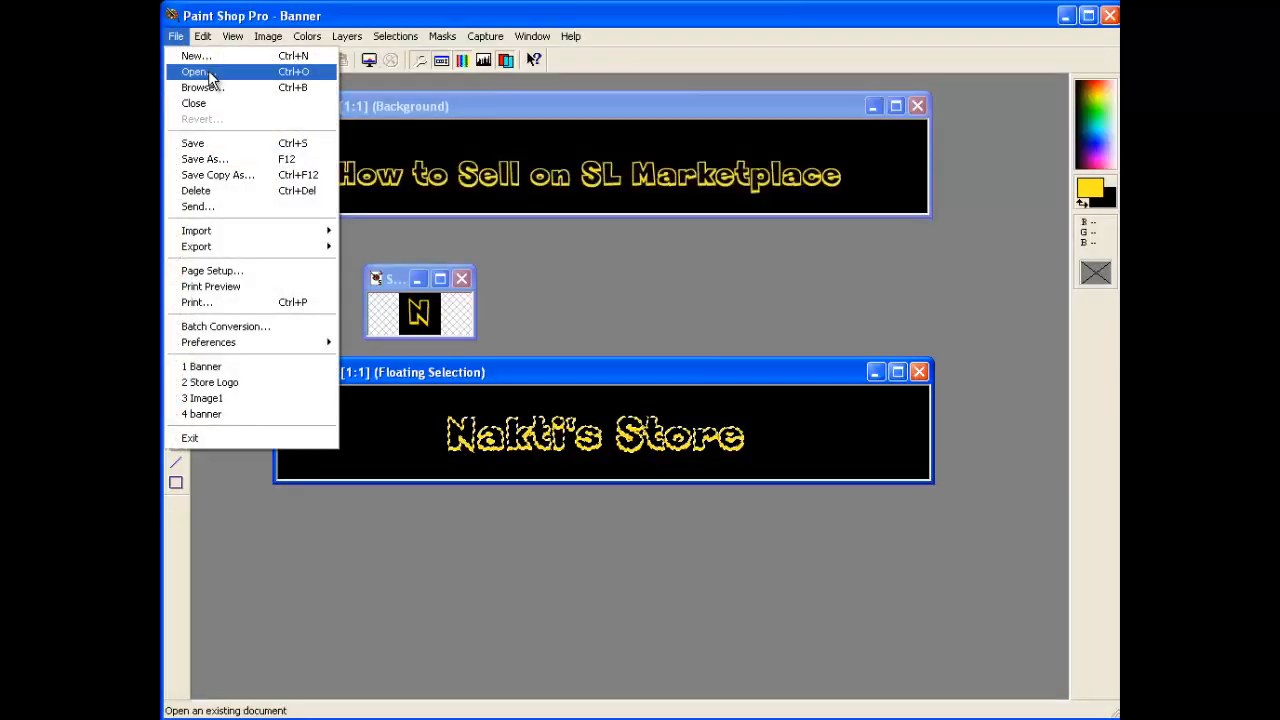
click(194, 72)
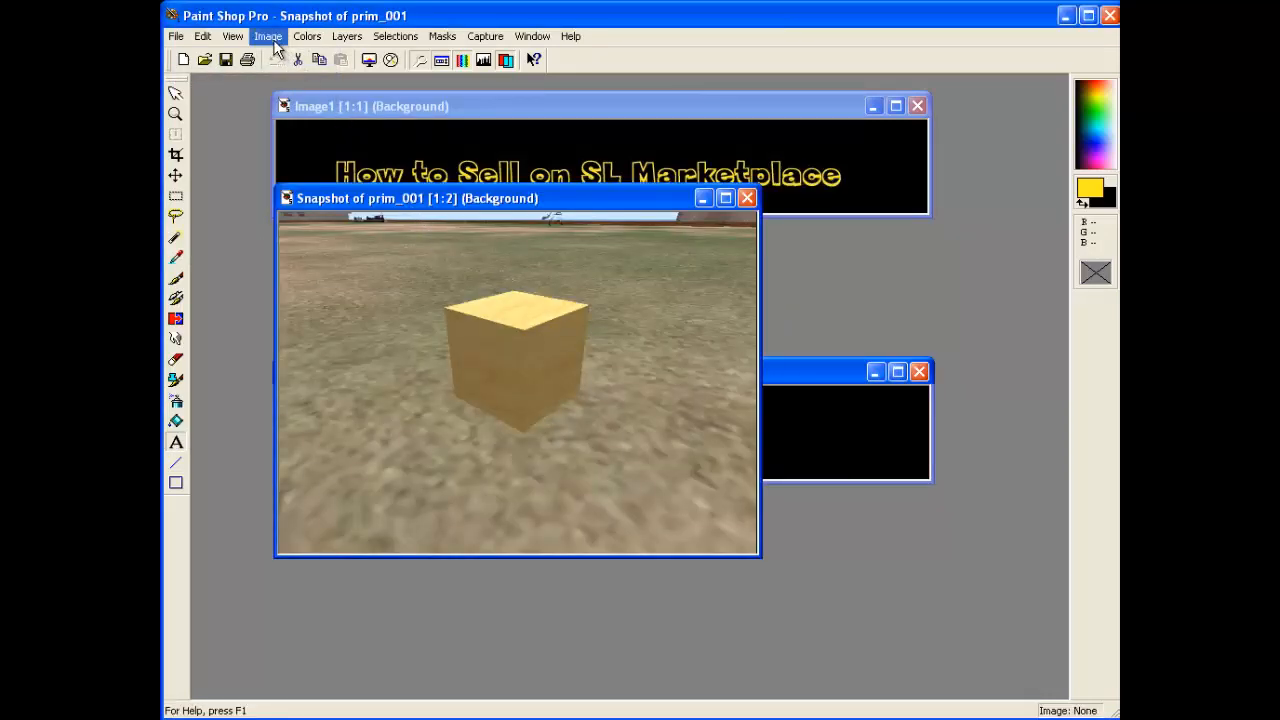
click(268, 36)
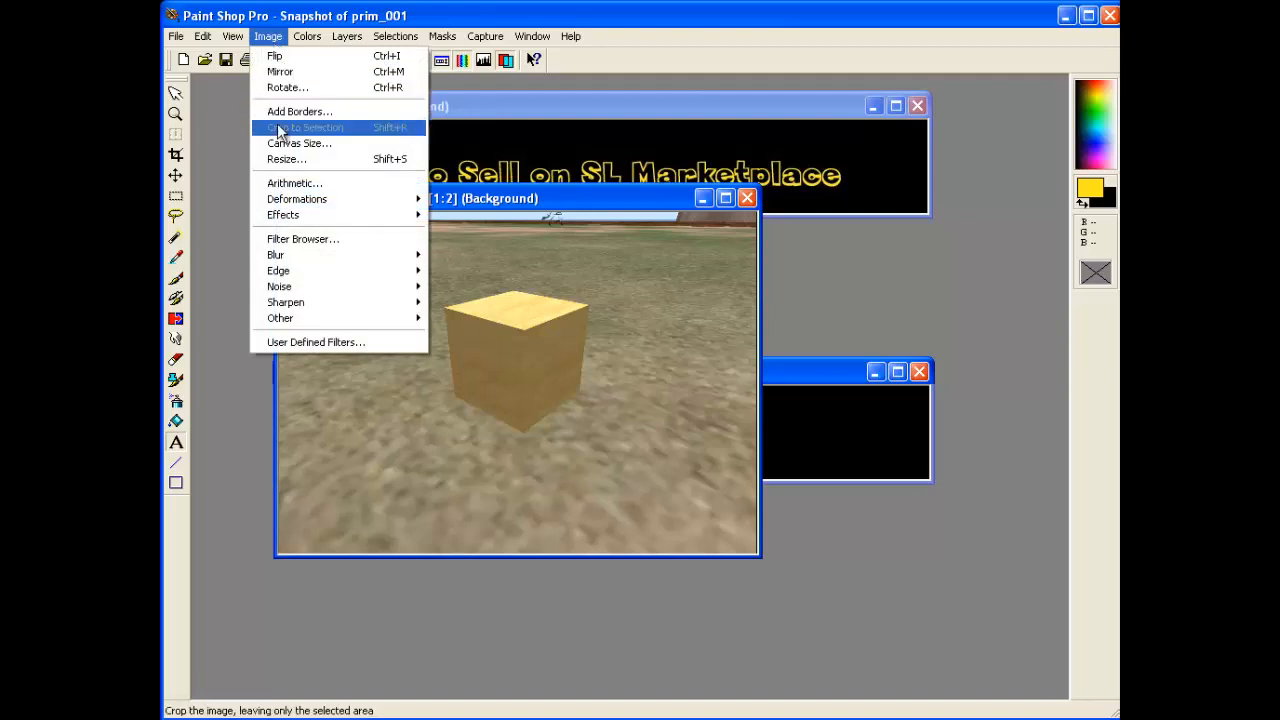
click(286, 160)
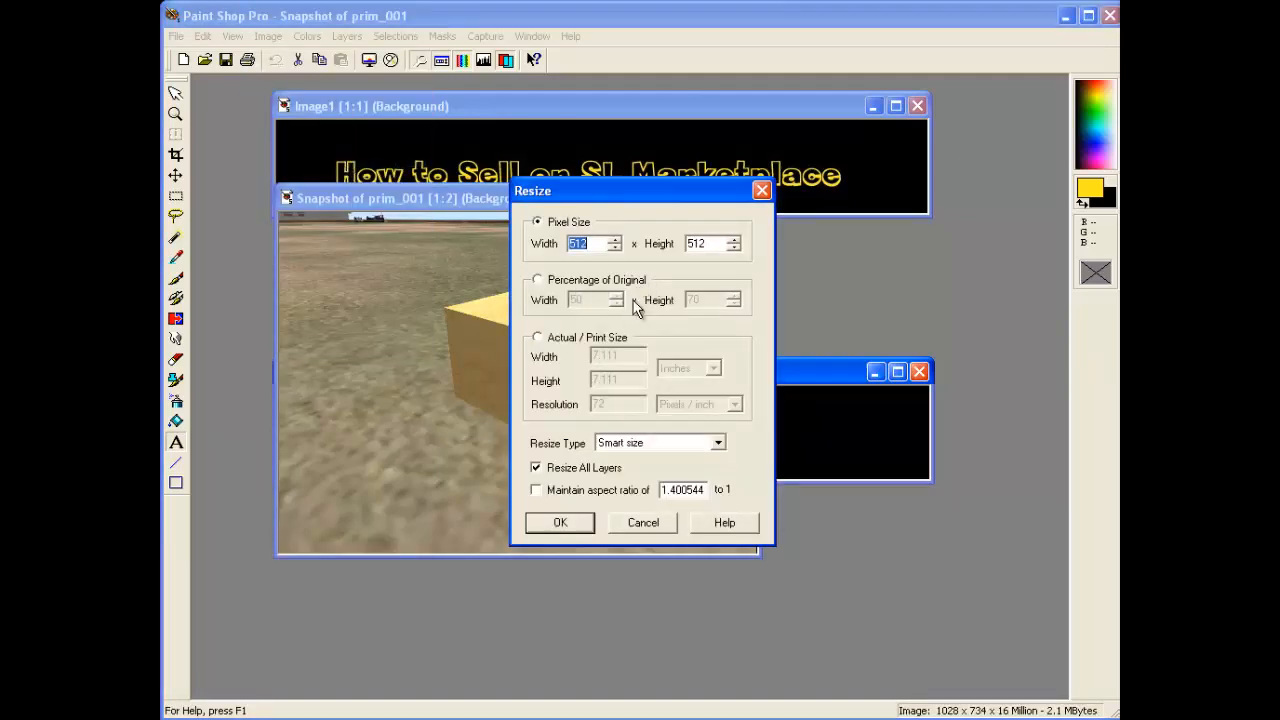
click(560, 522)
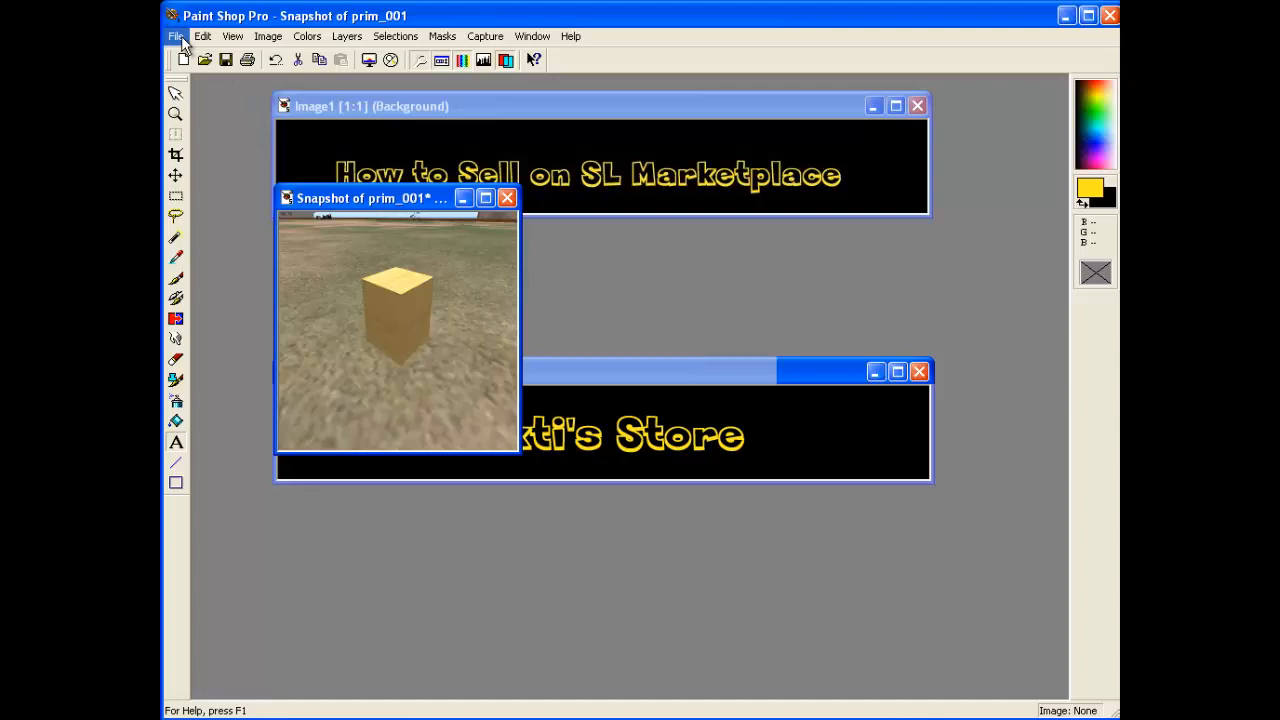
Save the resized image as a JPEG named 'Snapshot of prim_001 512'
click(176, 36)
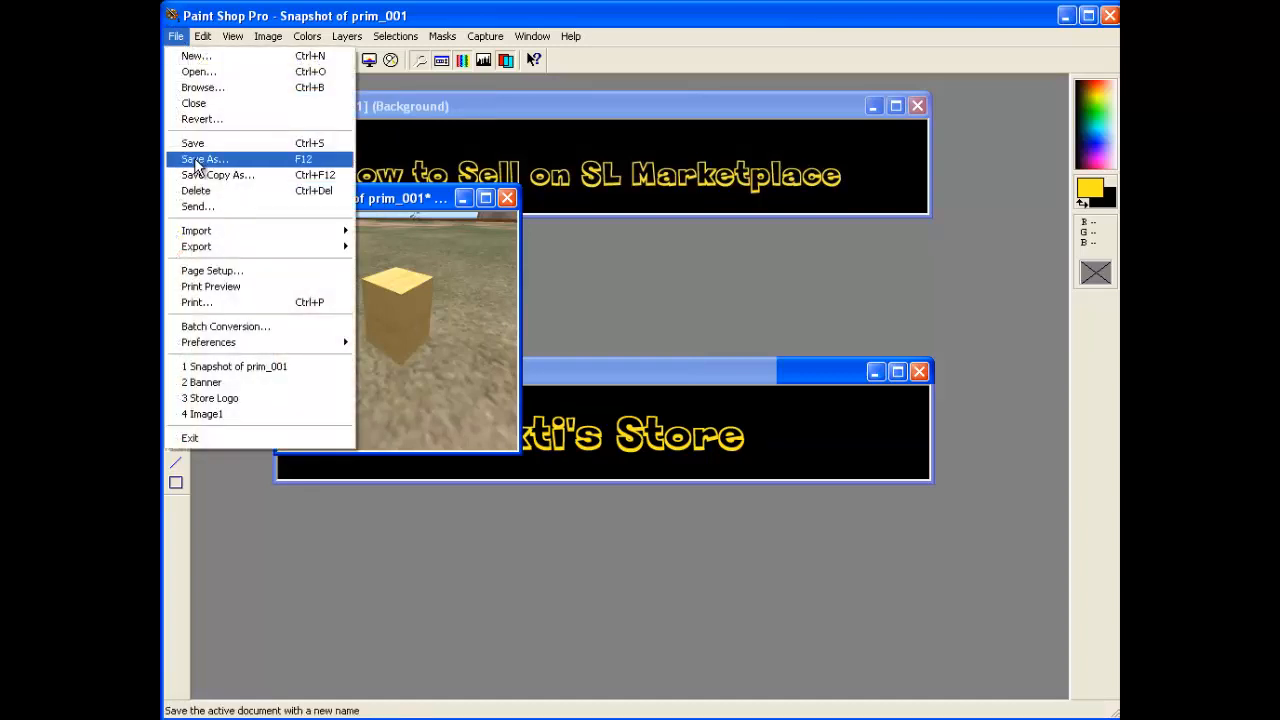
click(204, 160)
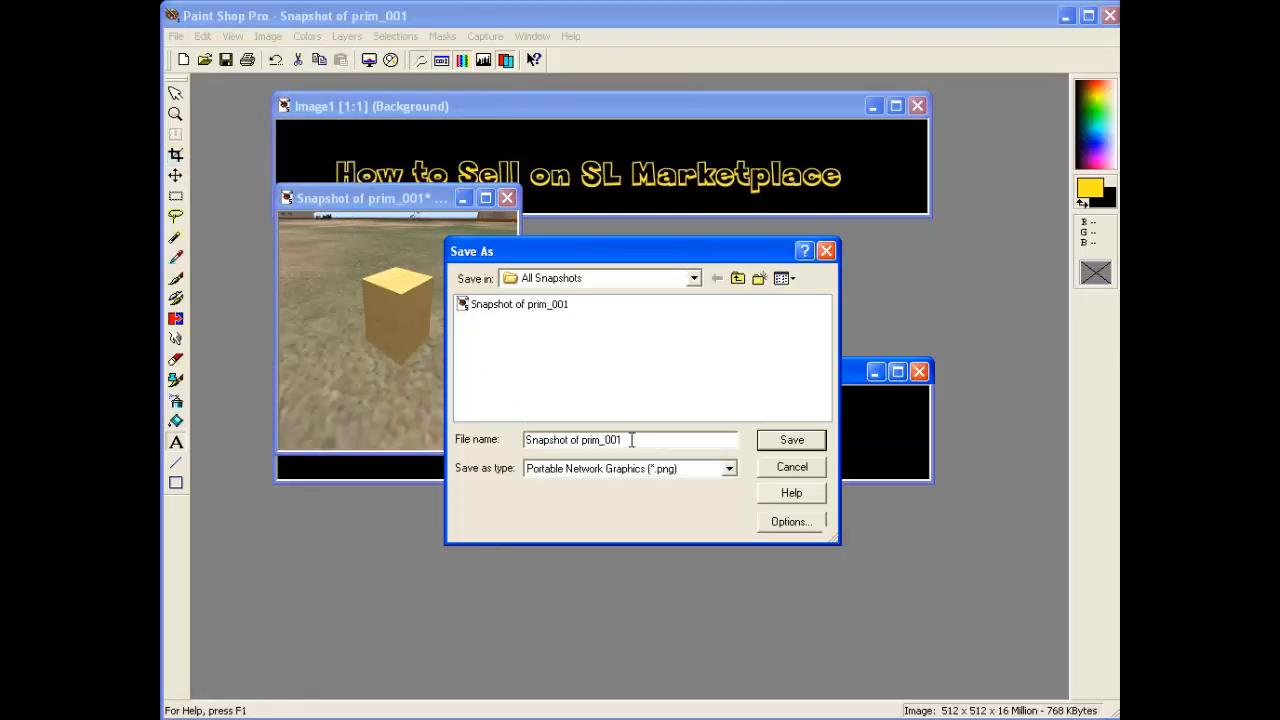
text(512)
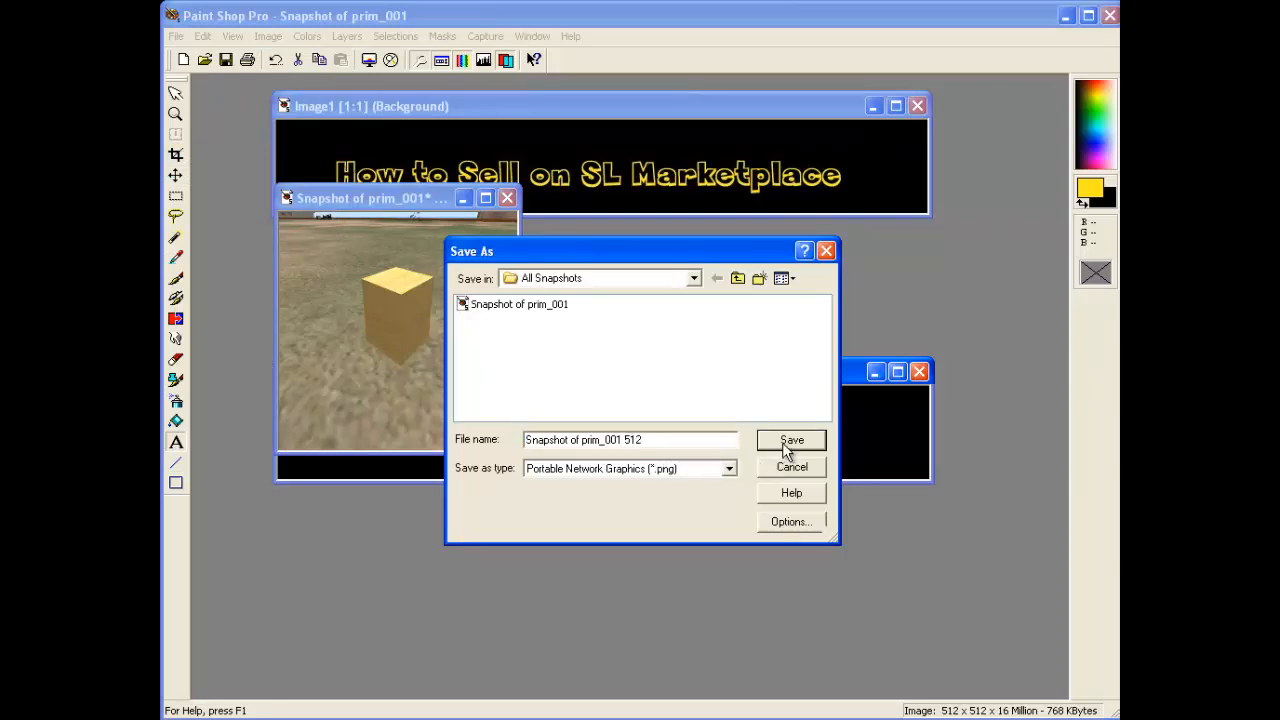
click(728, 468)
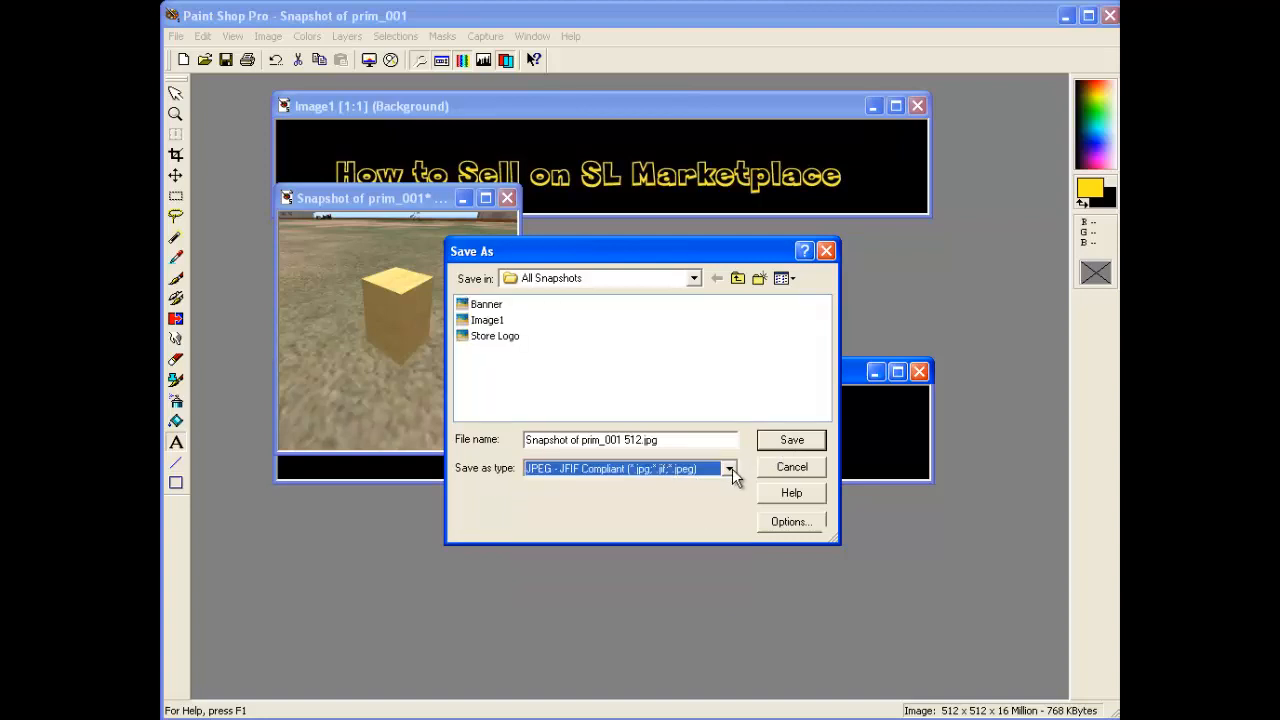
mouse_move(792, 452)
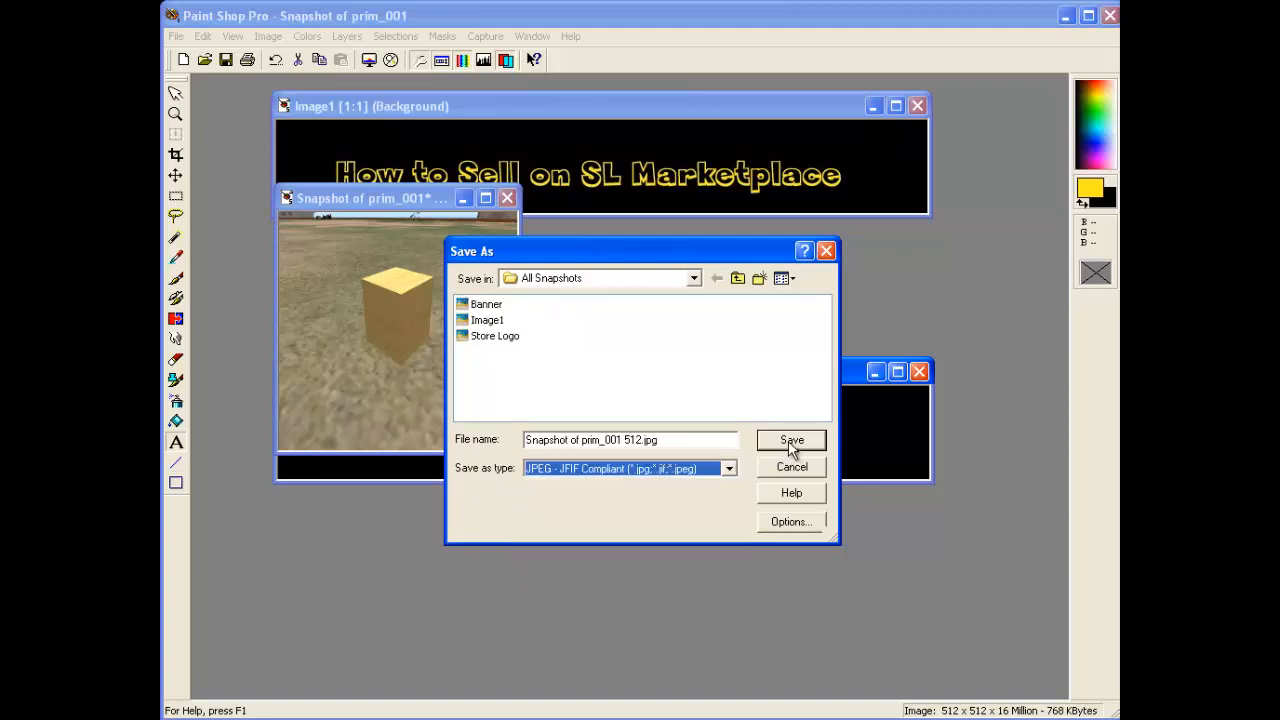
click(792, 440)
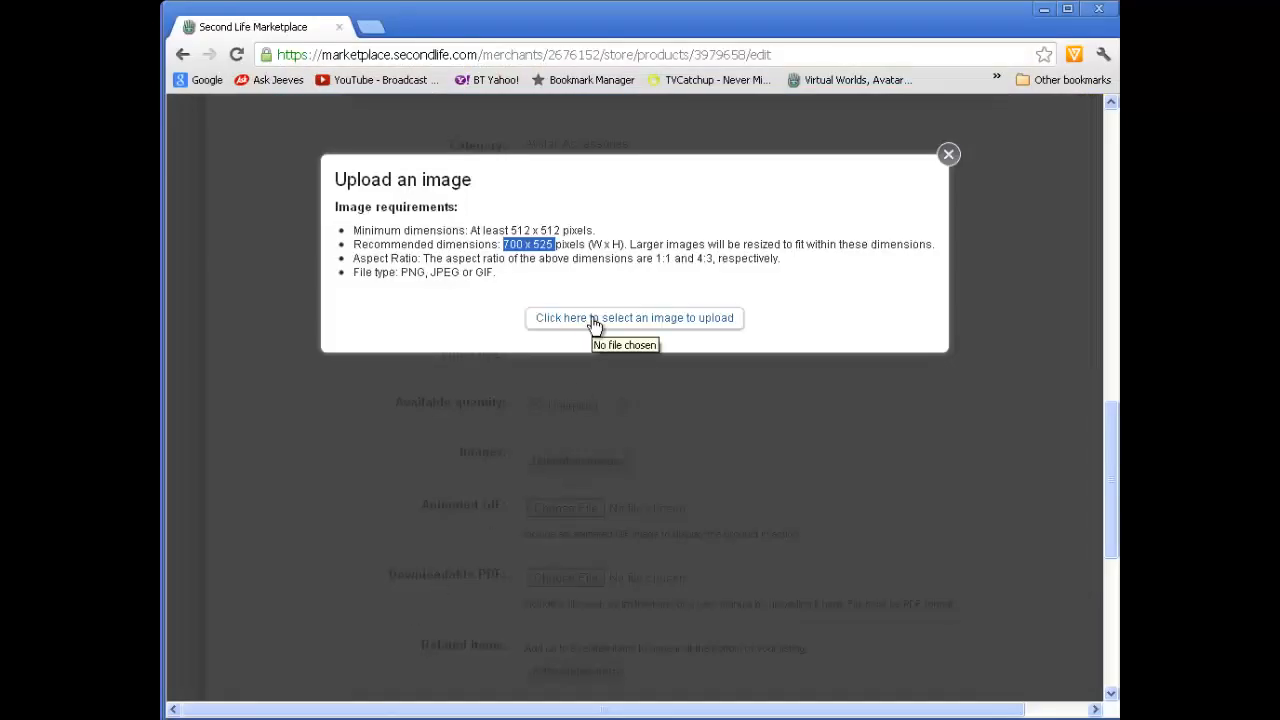
Upload Snapshot of prim_001 512 as the listing's main image
click(634, 318)
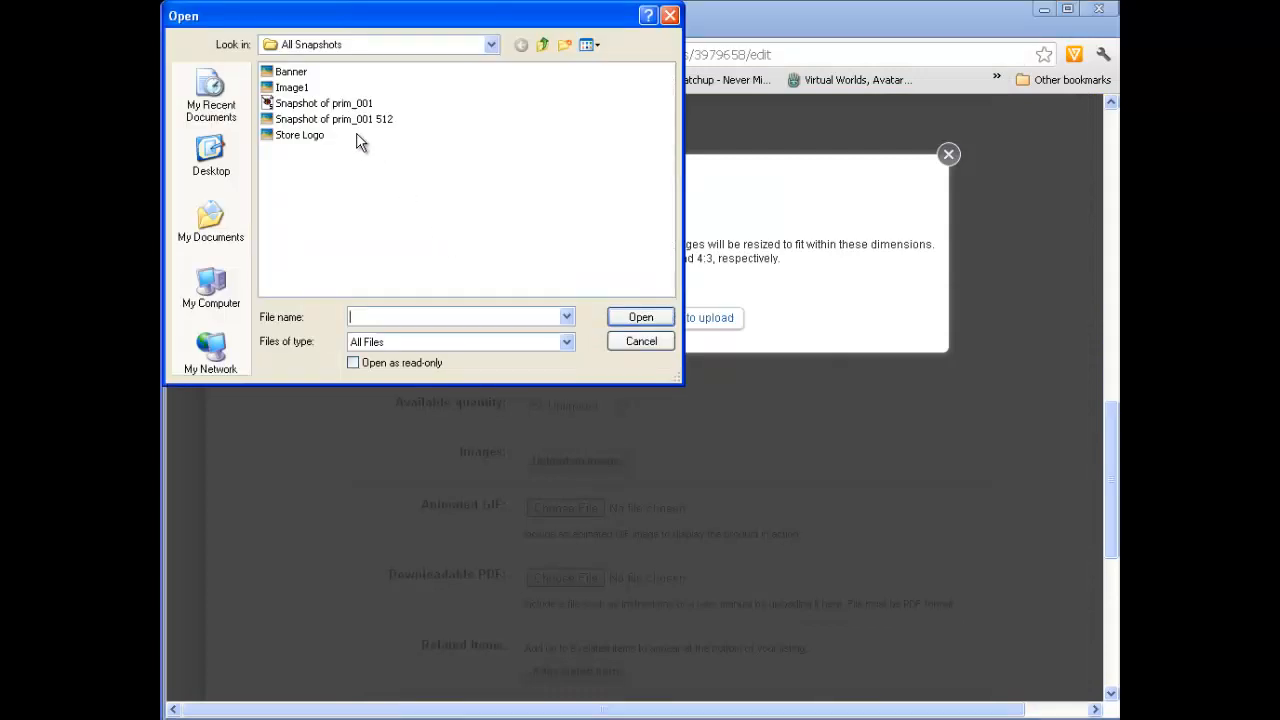
click(334, 120)
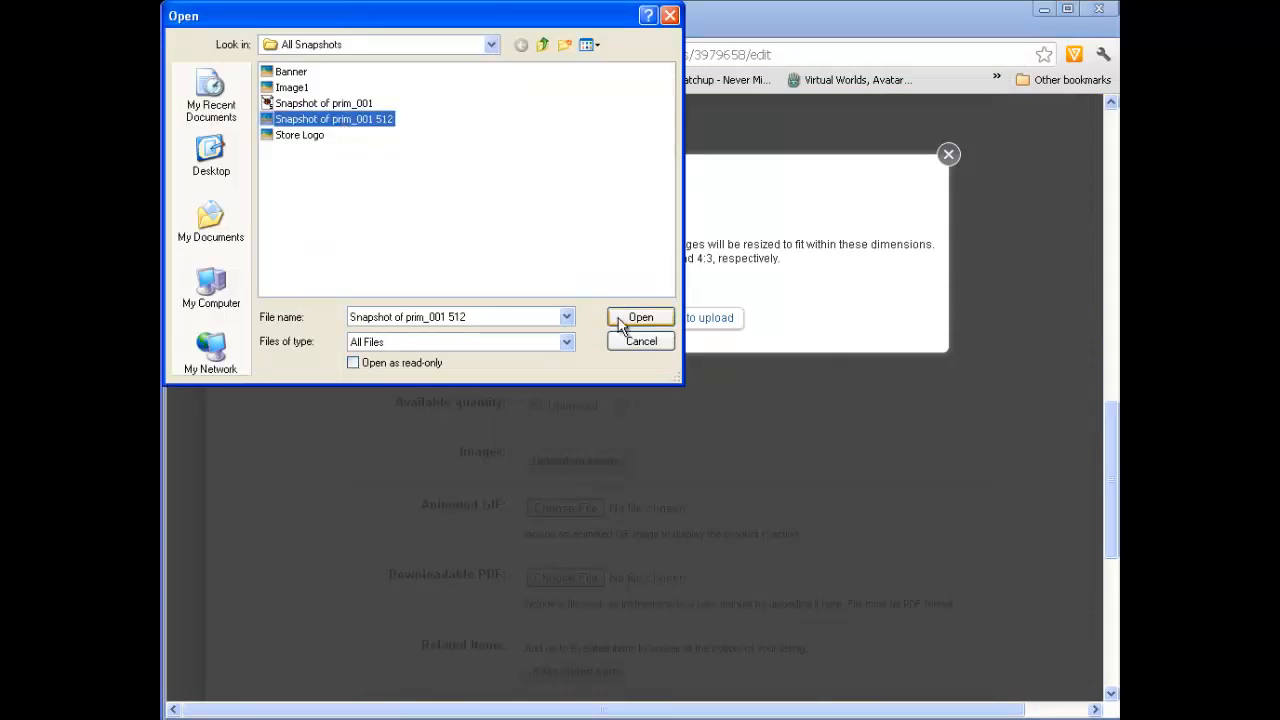
click(640, 316)
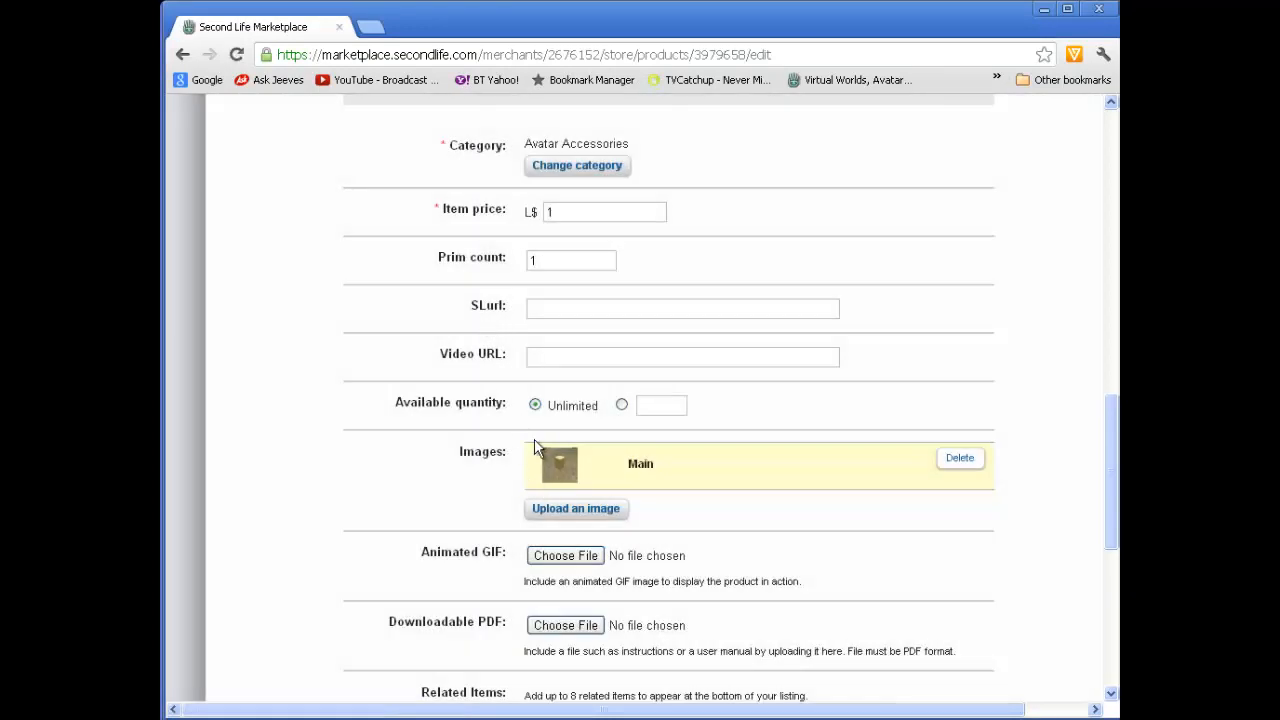
mouse_move(568, 490)
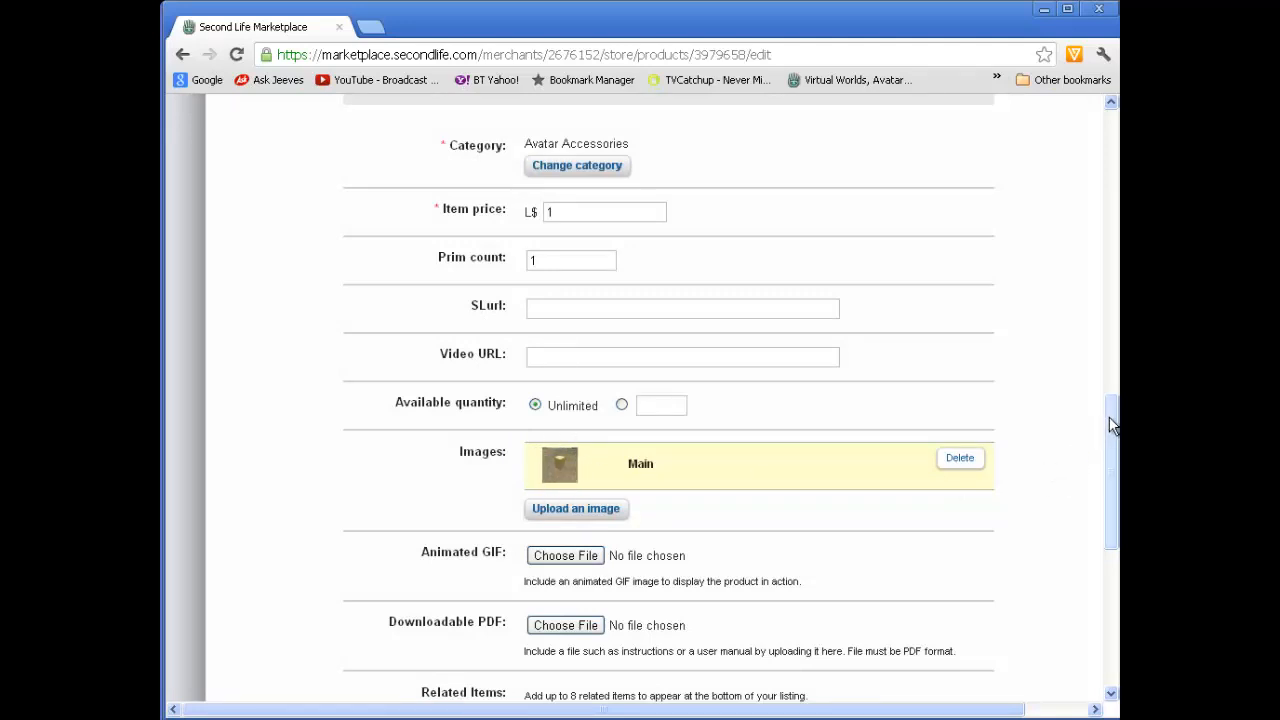
scroll(down, 3)
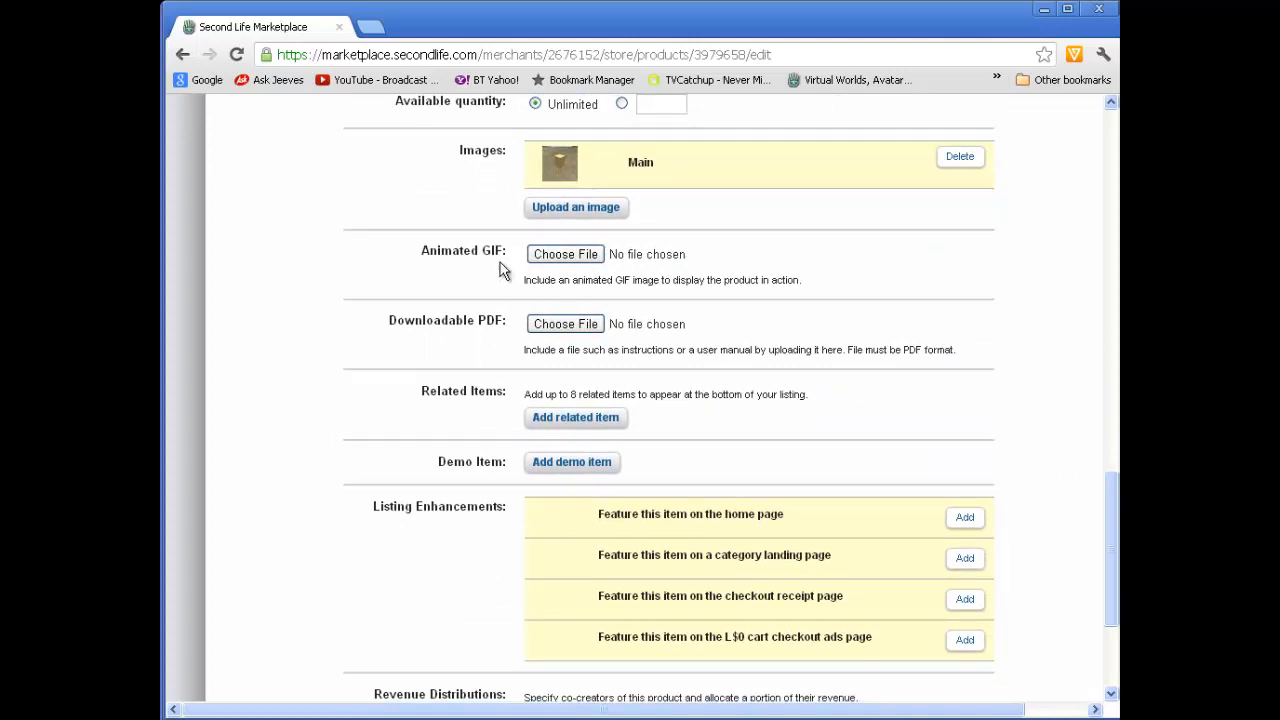
mouse_move(488, 328)
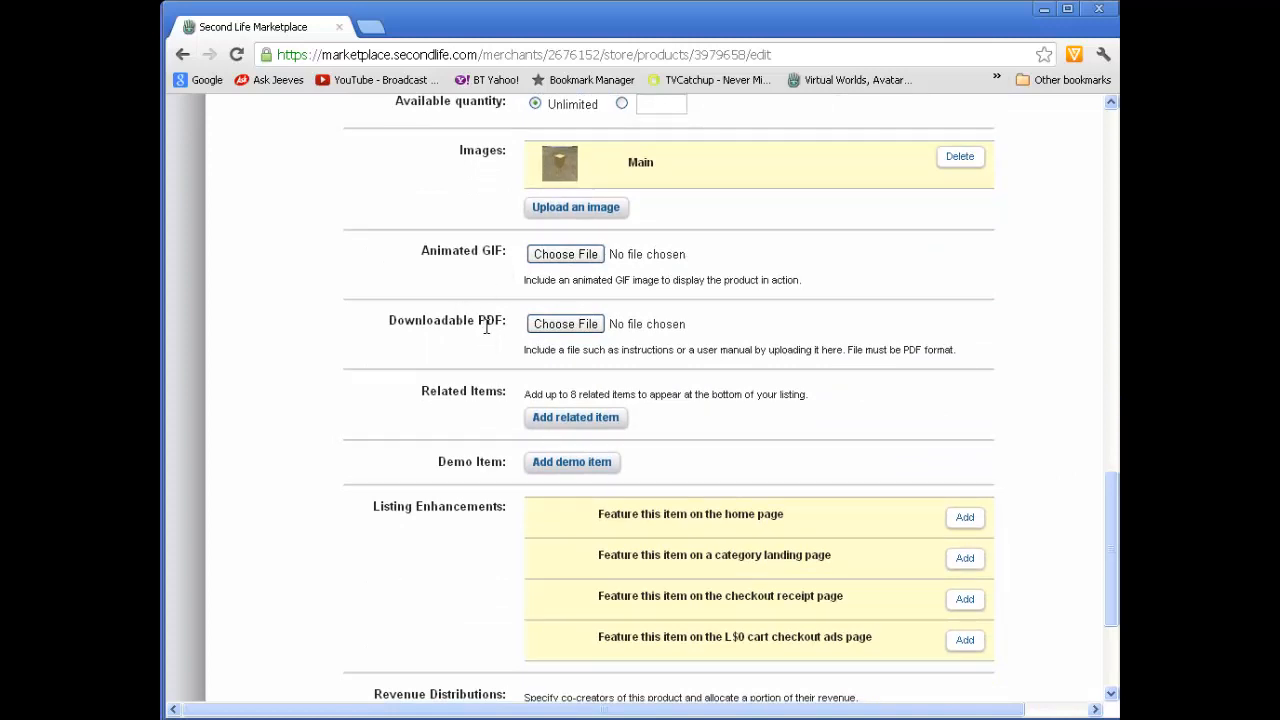
double_click(488, 320)
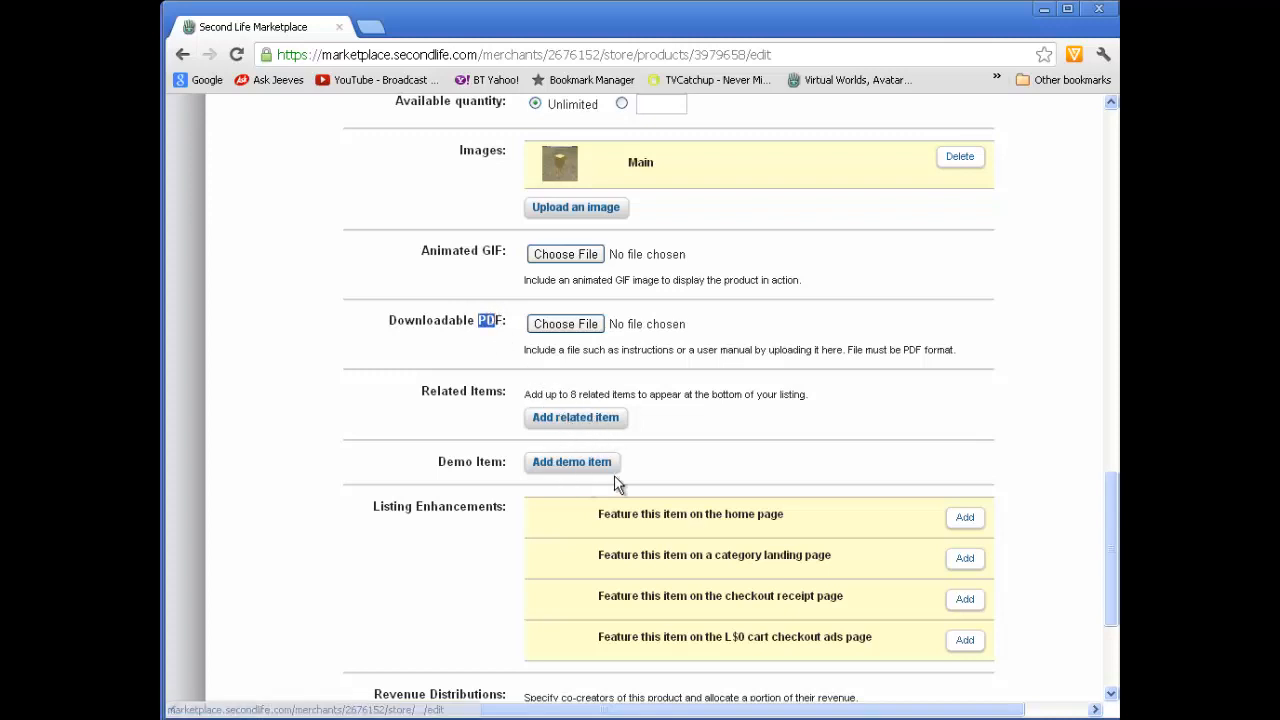
scroll(down, 3)
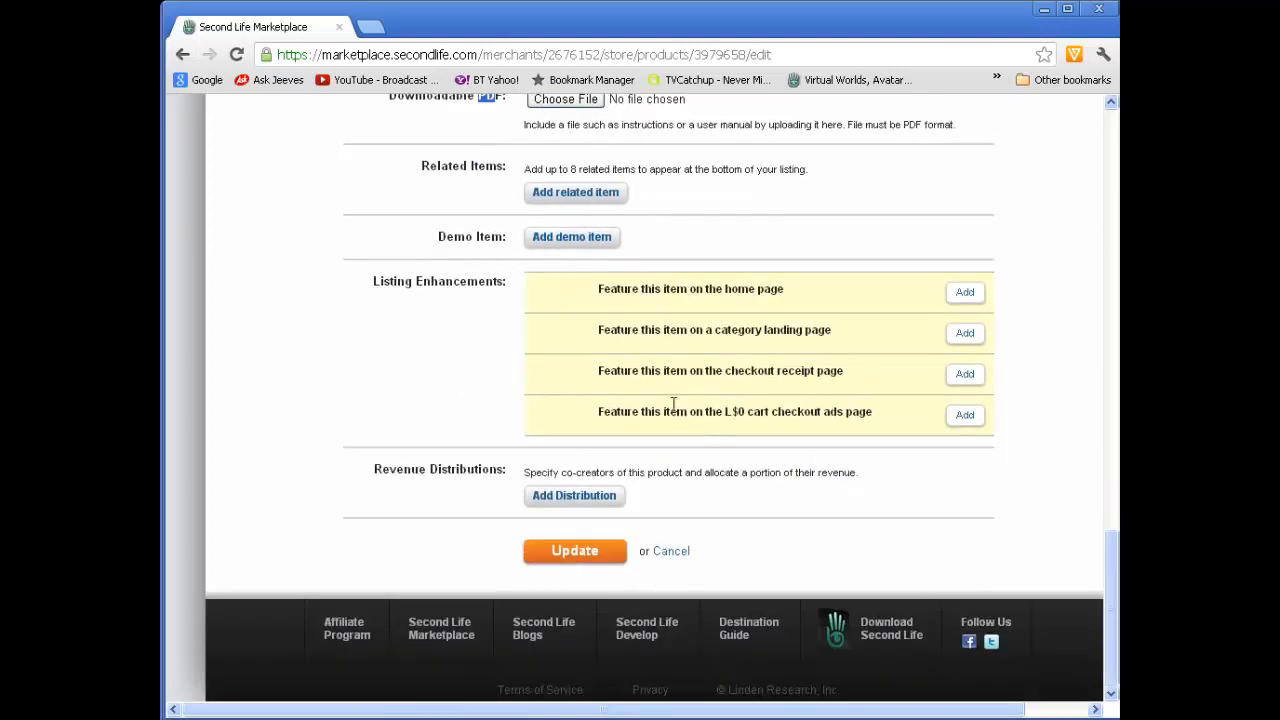
mouse_move(704, 292)
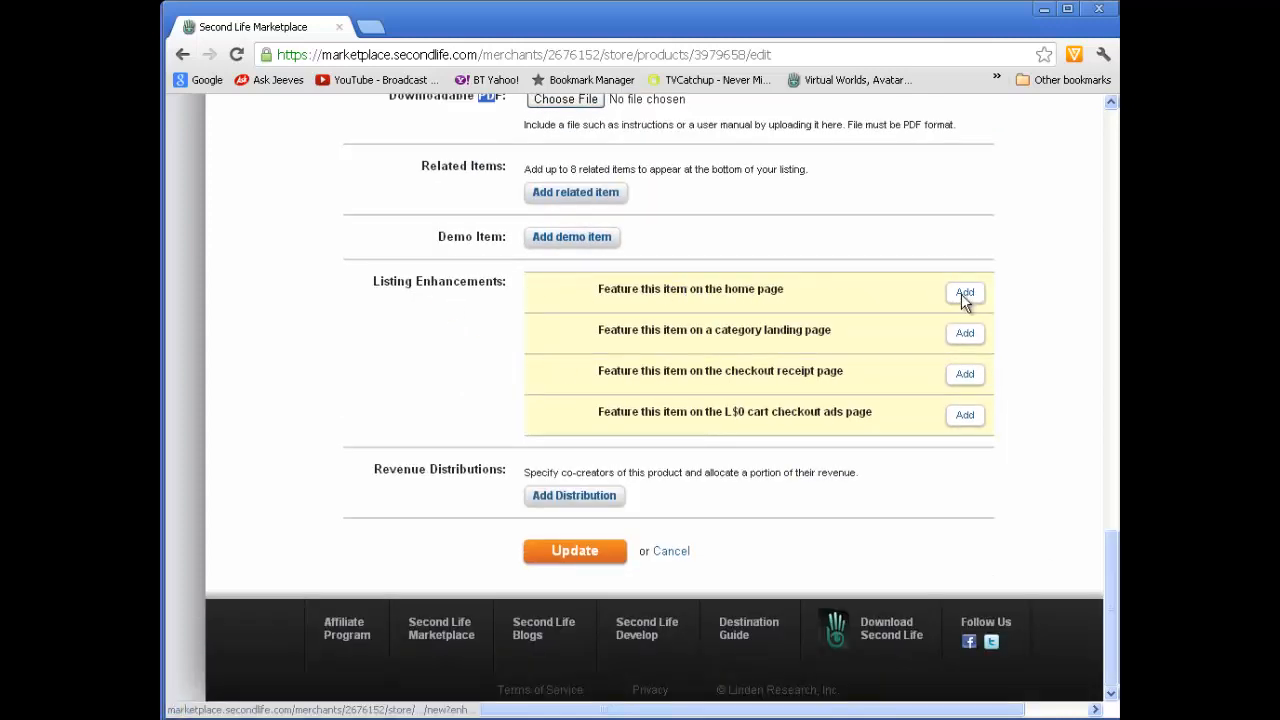
click(964, 292)
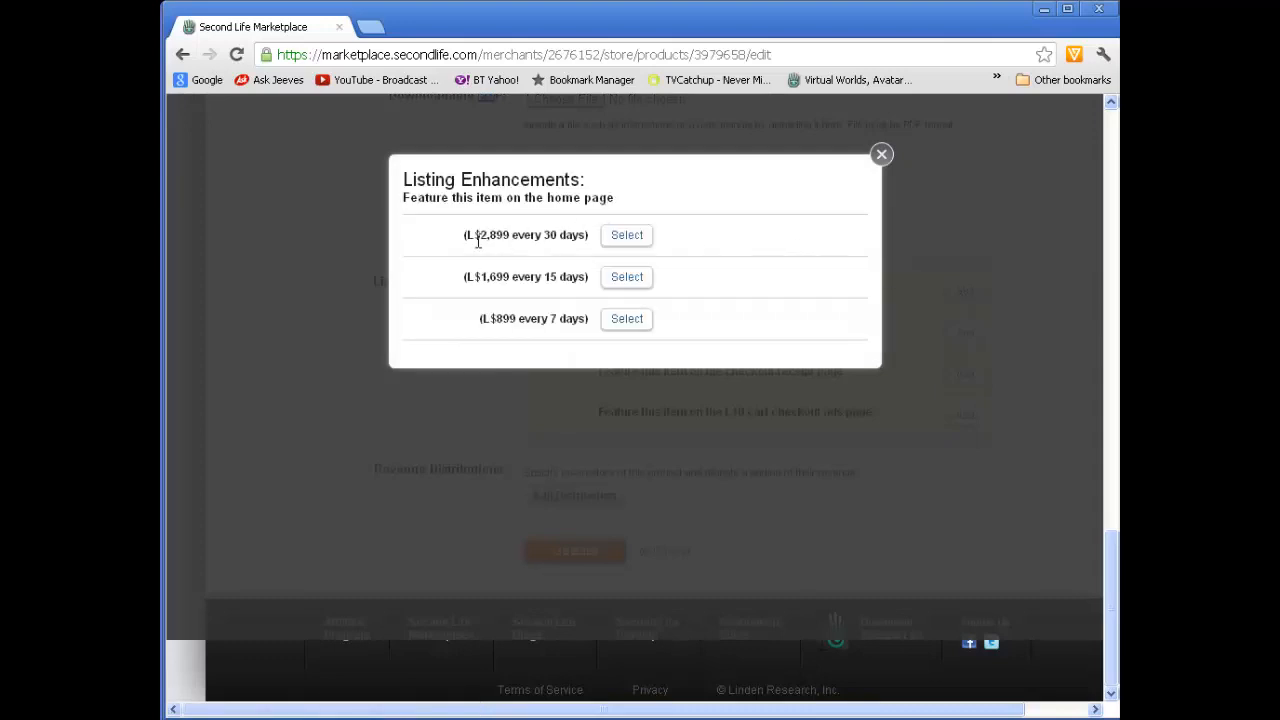
mouse_move(482, 236)
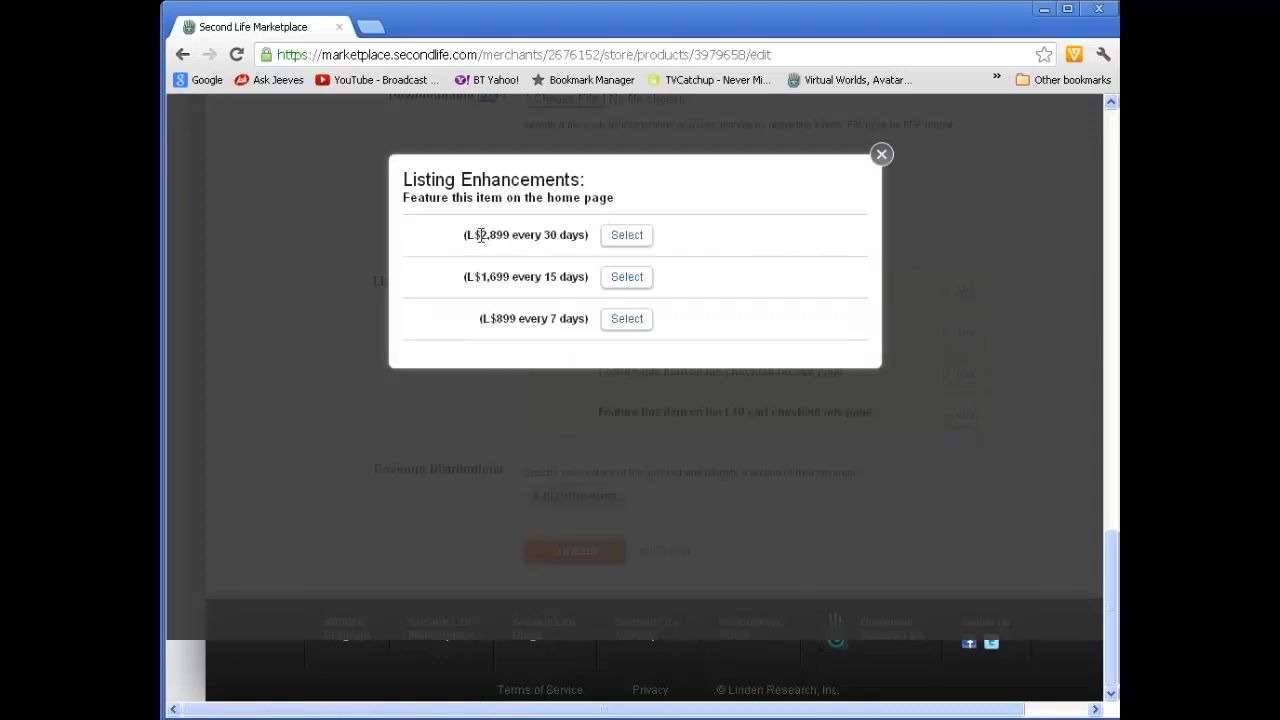
mouse_move(880, 156)
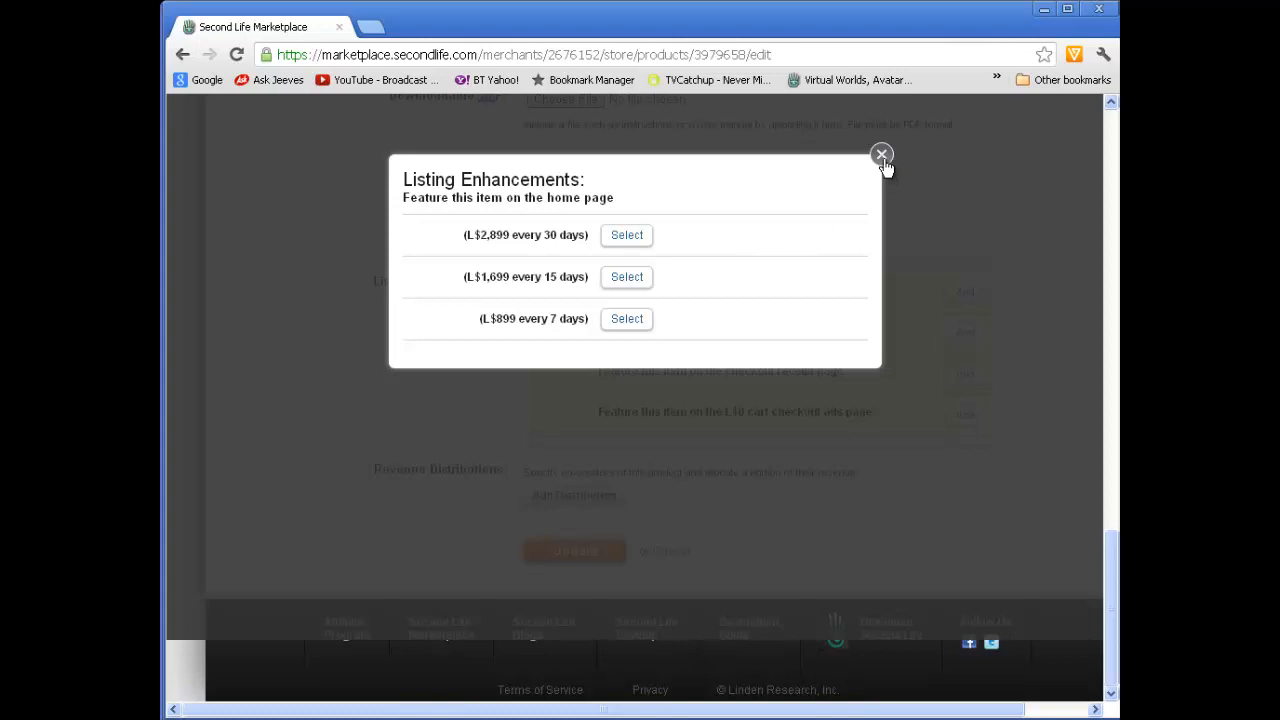
click(880, 156)
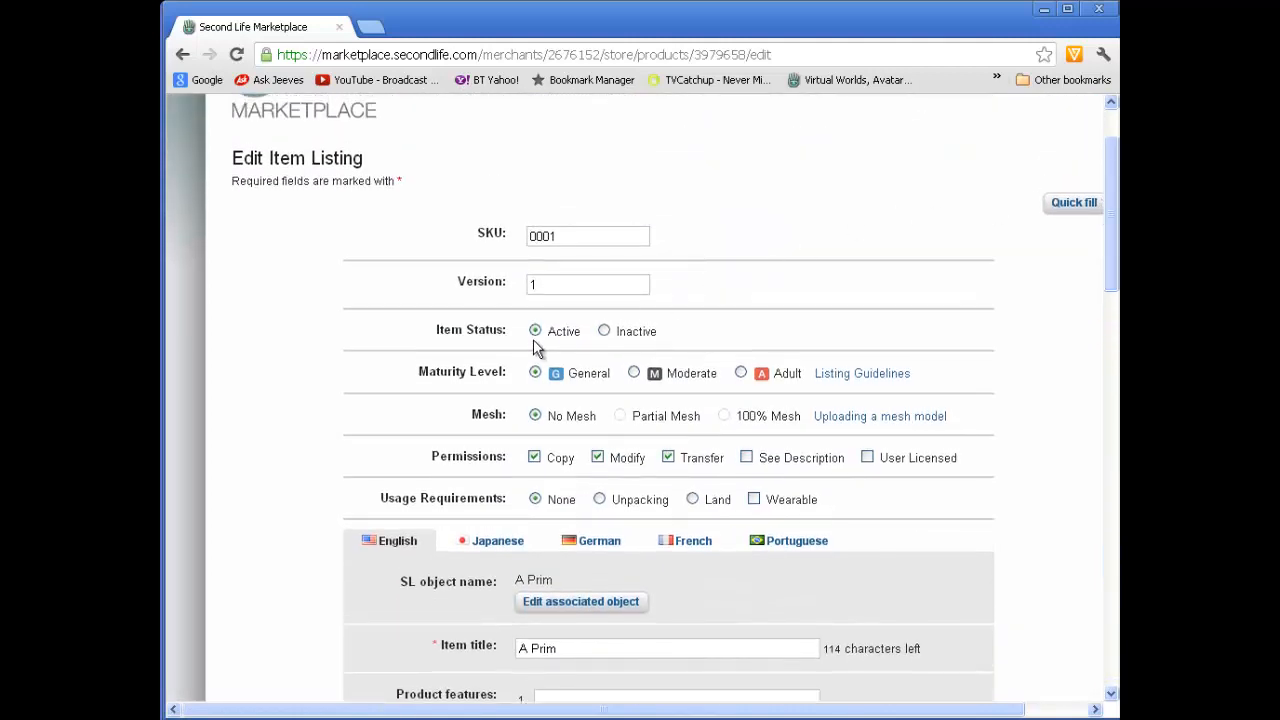
mouse_move(556, 630)
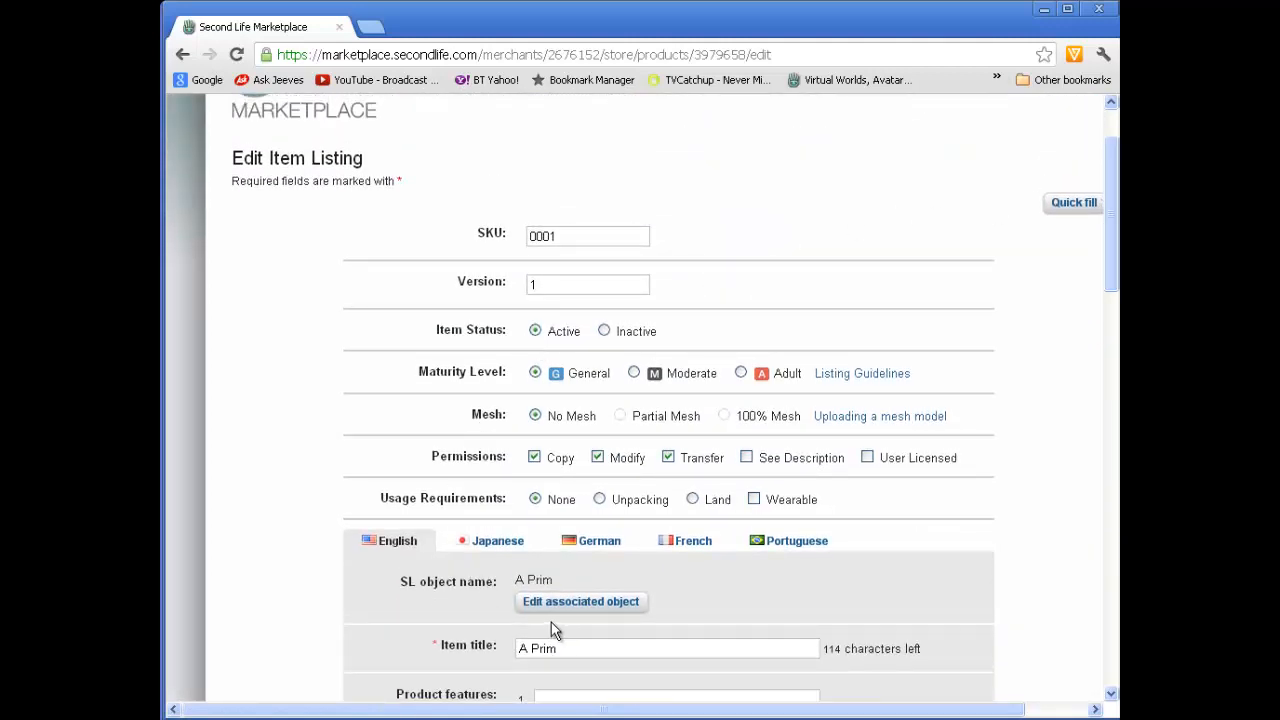
Review the Edit Item Listing fields and save the A Prim listing with Update
scroll(down, 3)
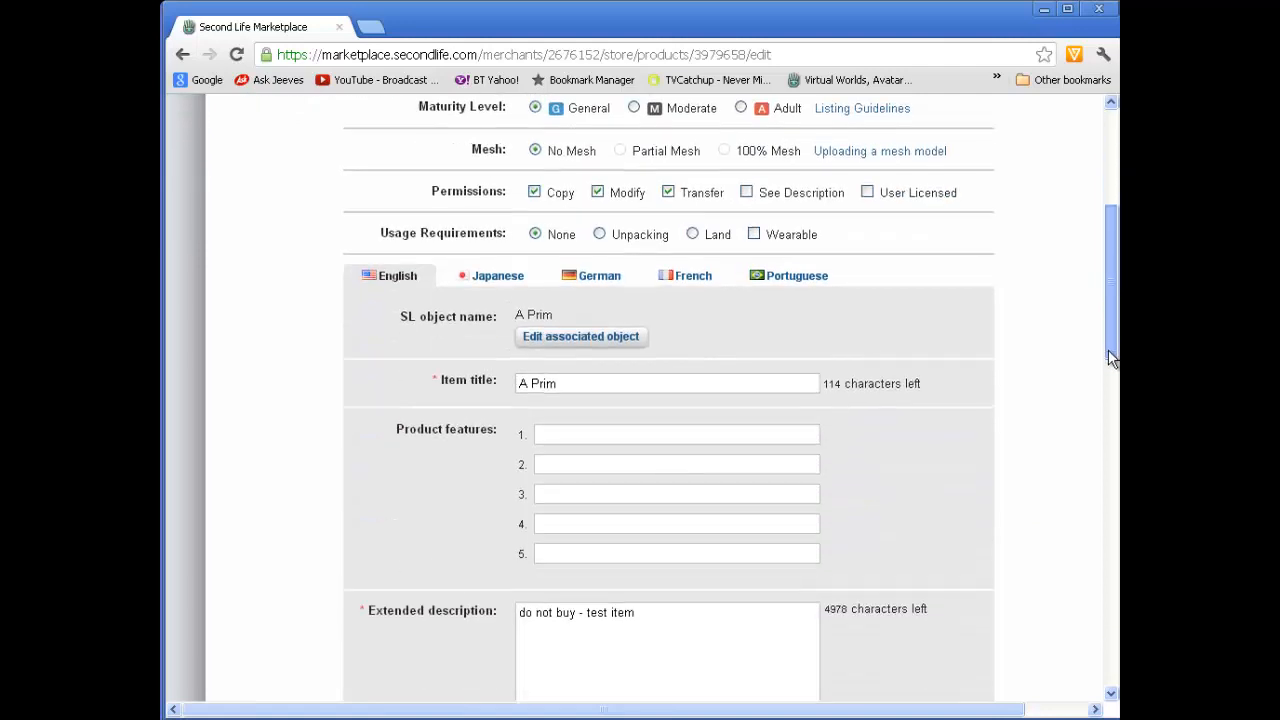
scroll(down, 3)
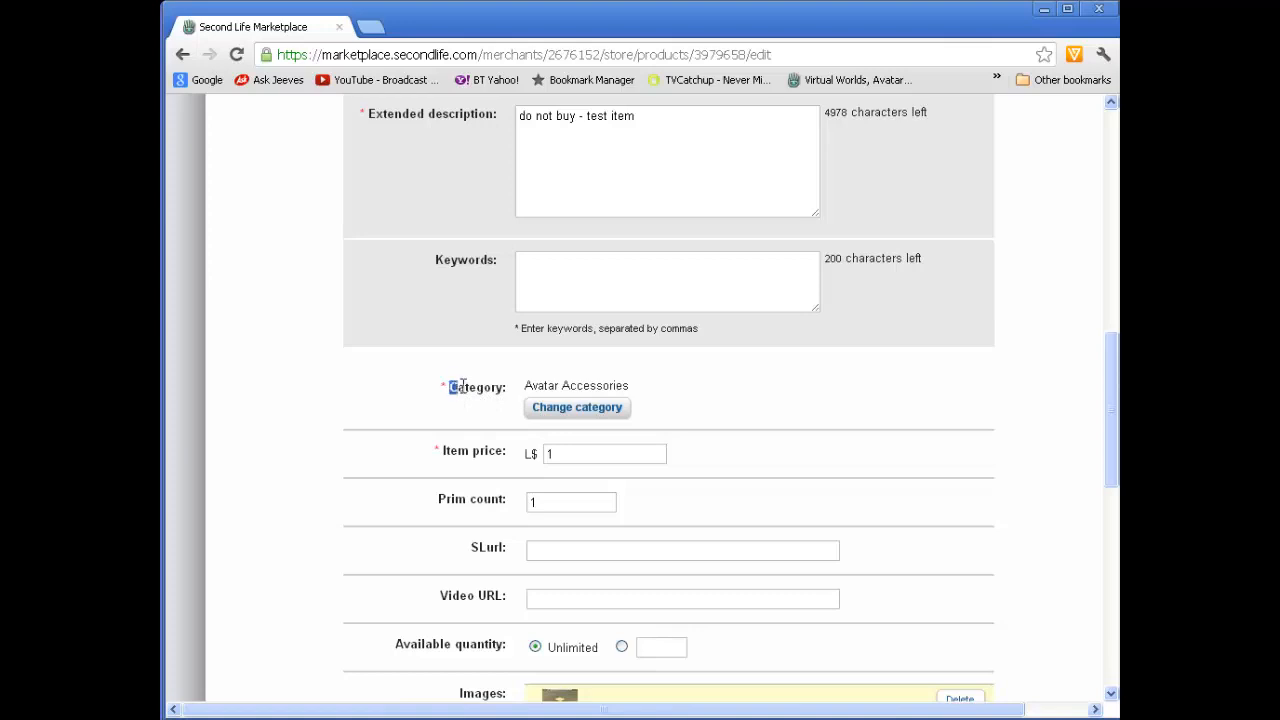
double_click(476, 388)
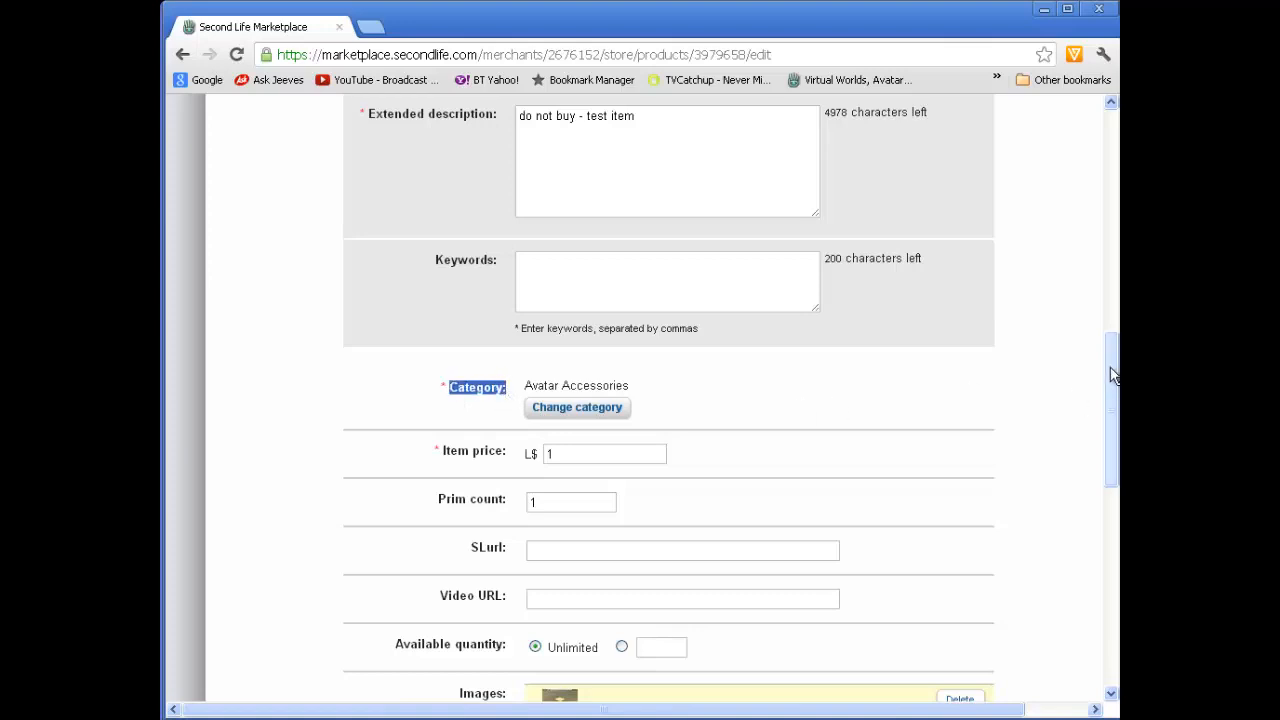
scroll(down, 3)
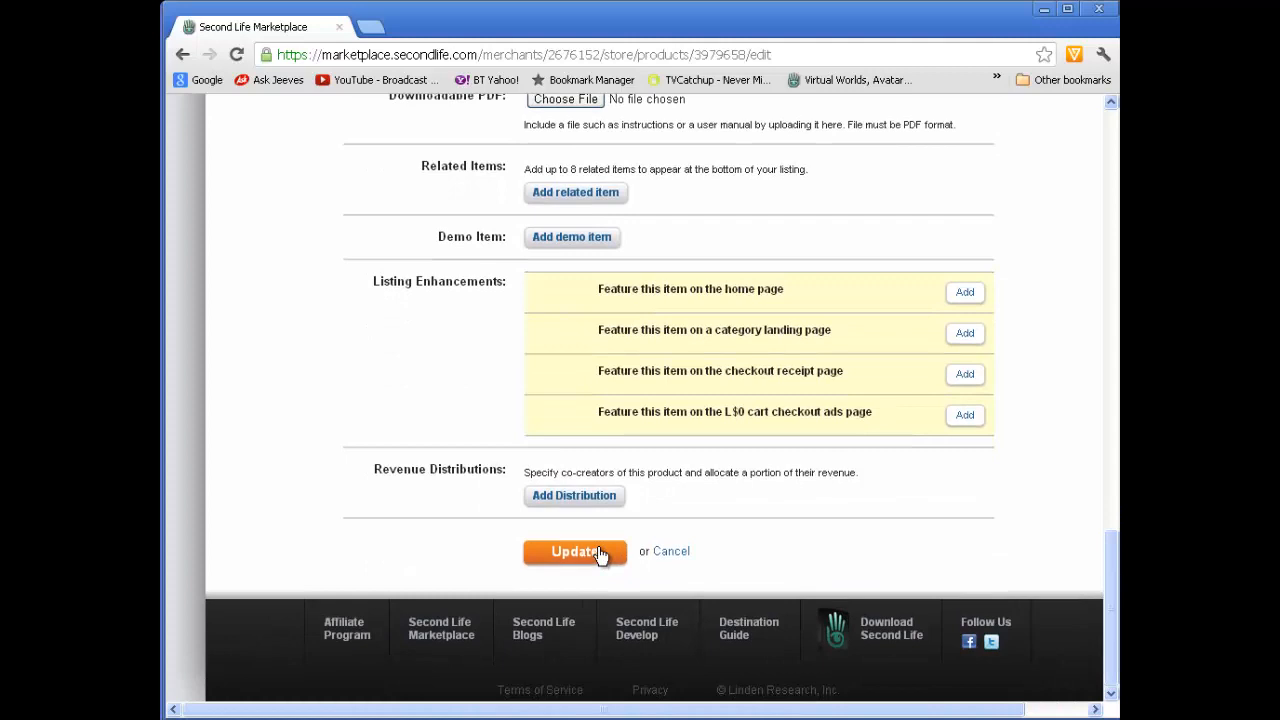
click(574, 552)
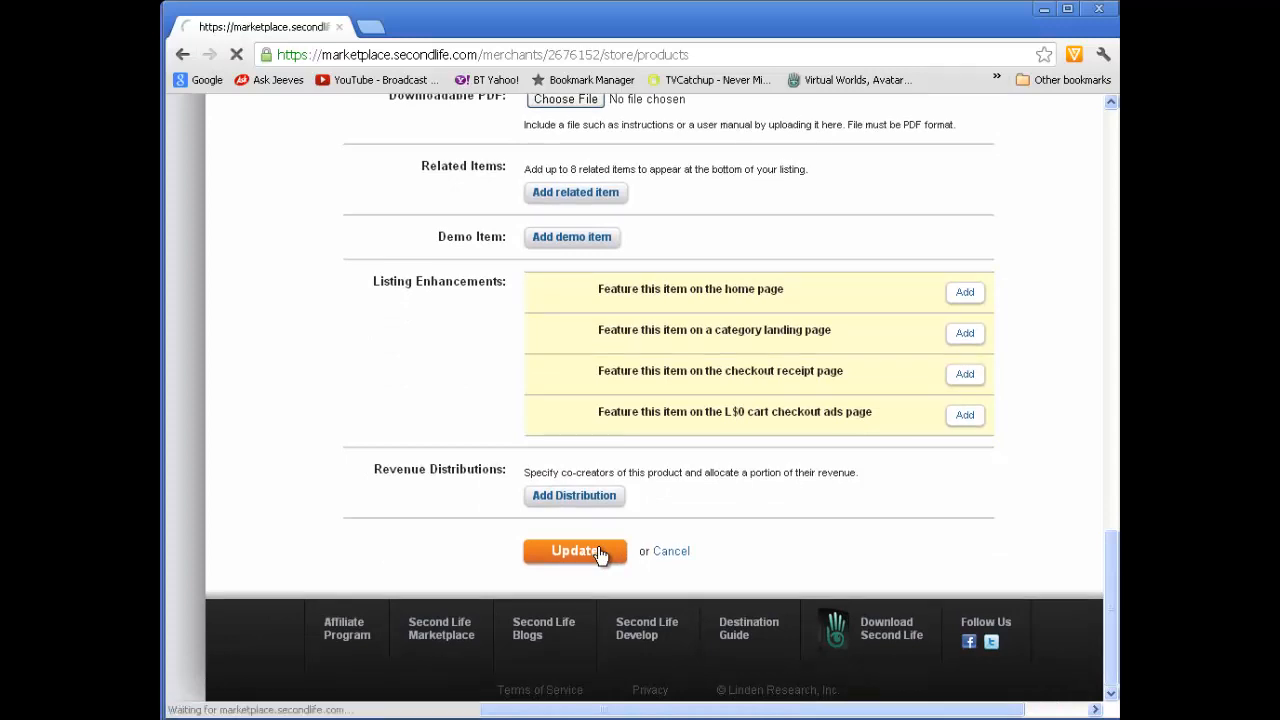
click(574, 552)
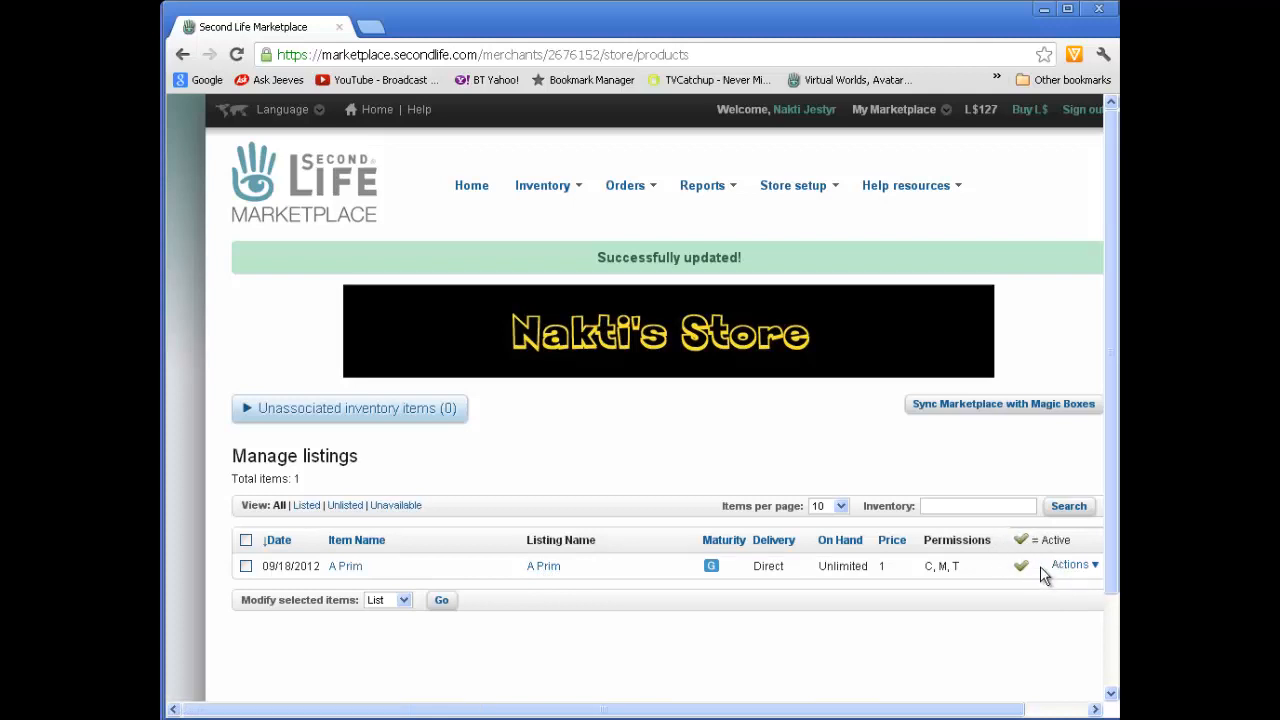
Preview the A Prim product page from its Actions menu, showing the cube image at L$1
scroll(down, 3)
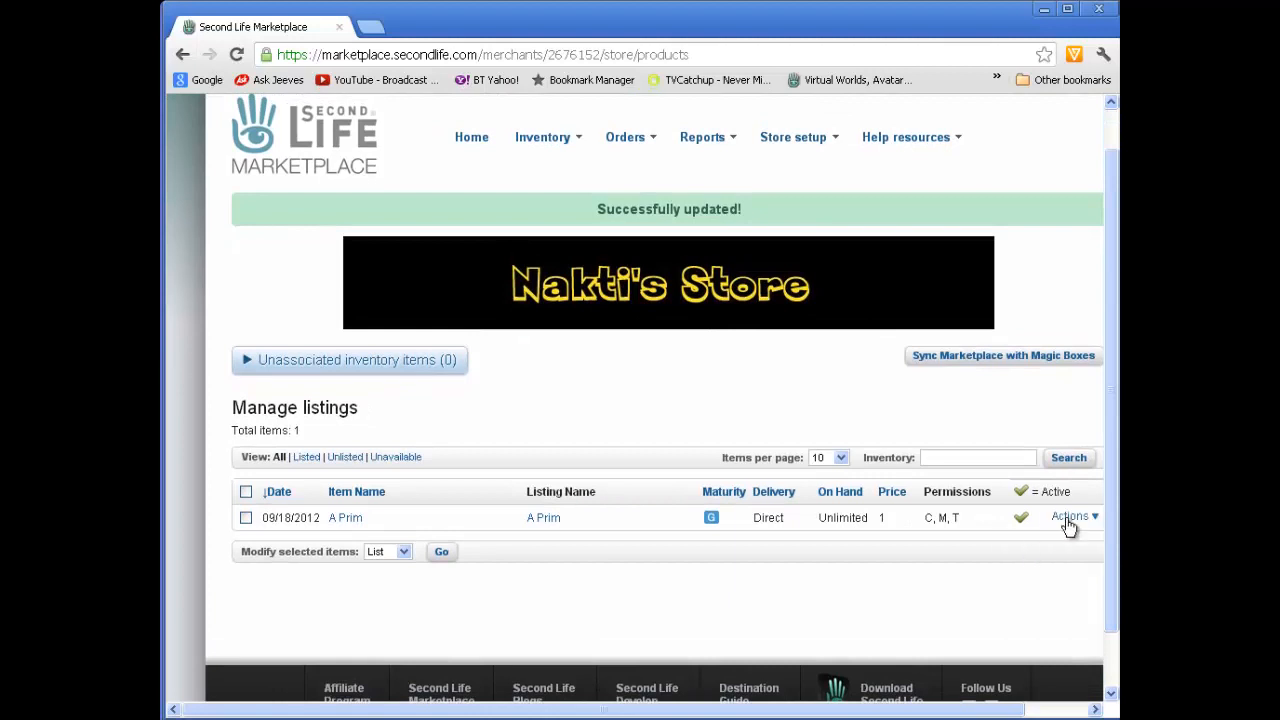
click(1072, 516)
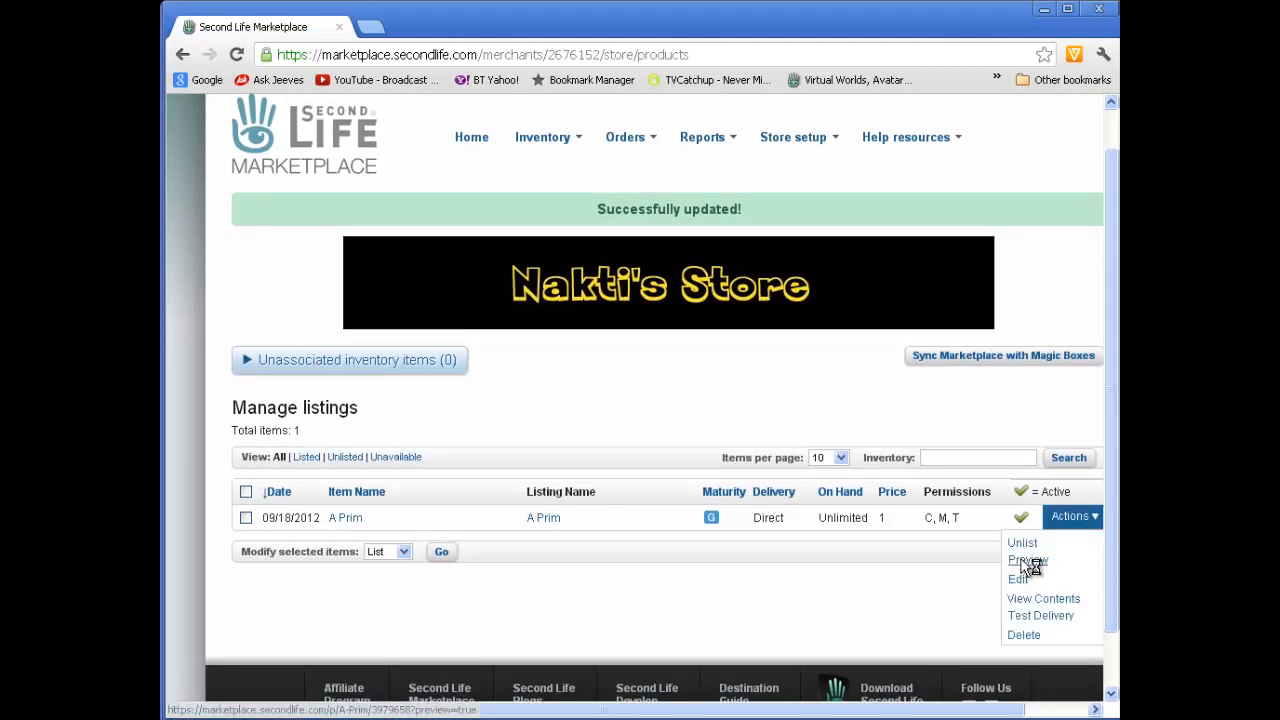
click(1028, 560)
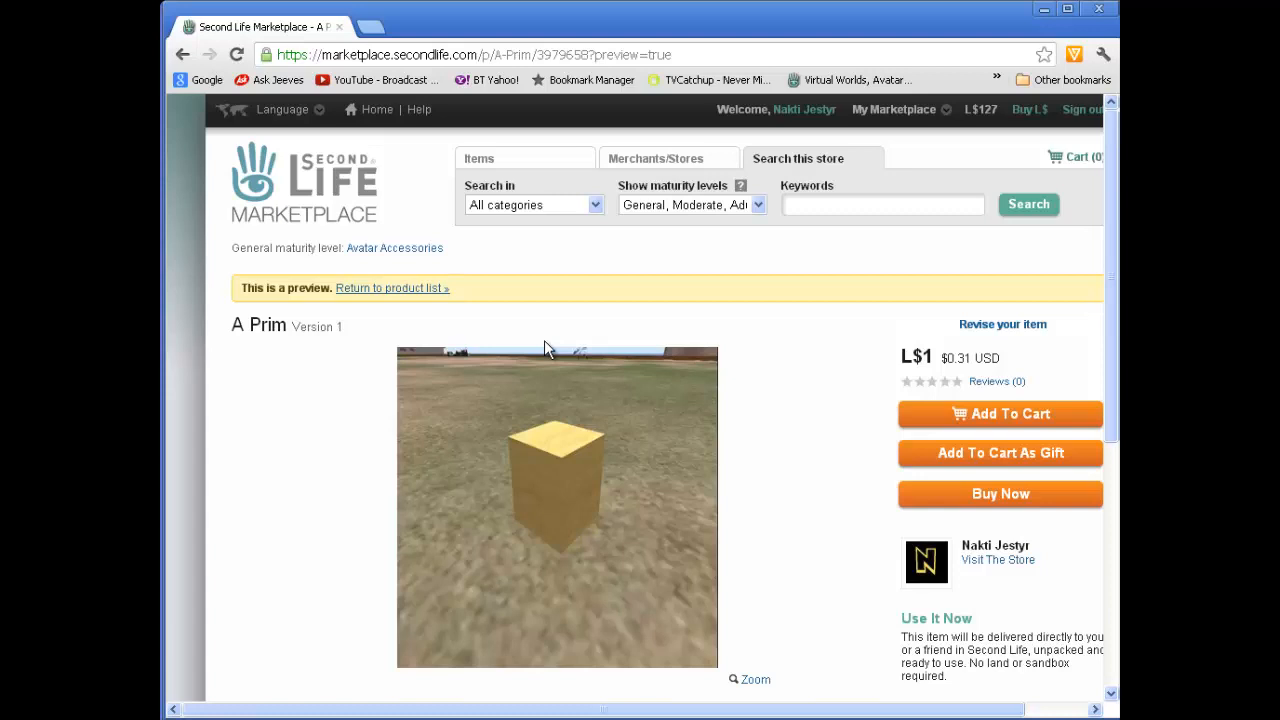
mouse_move(668, 160)
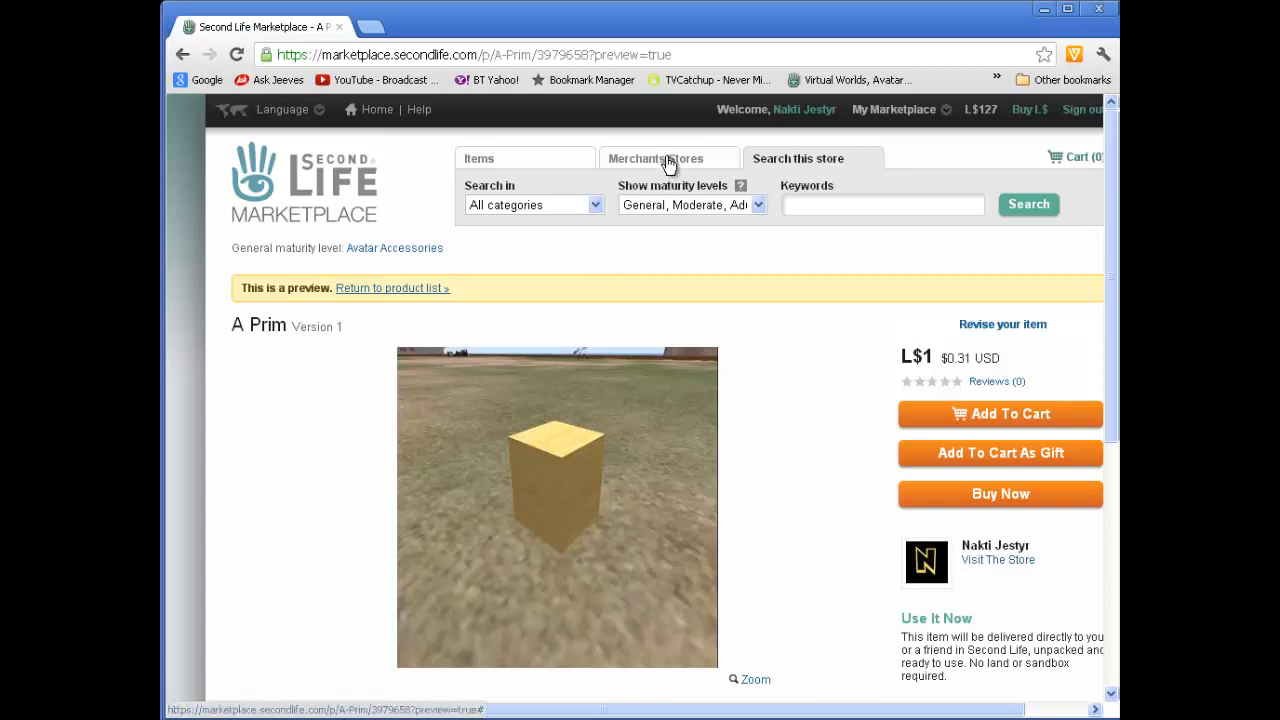
Search Merchants/Stores for the owner name 'Nakti'
click(668, 158)
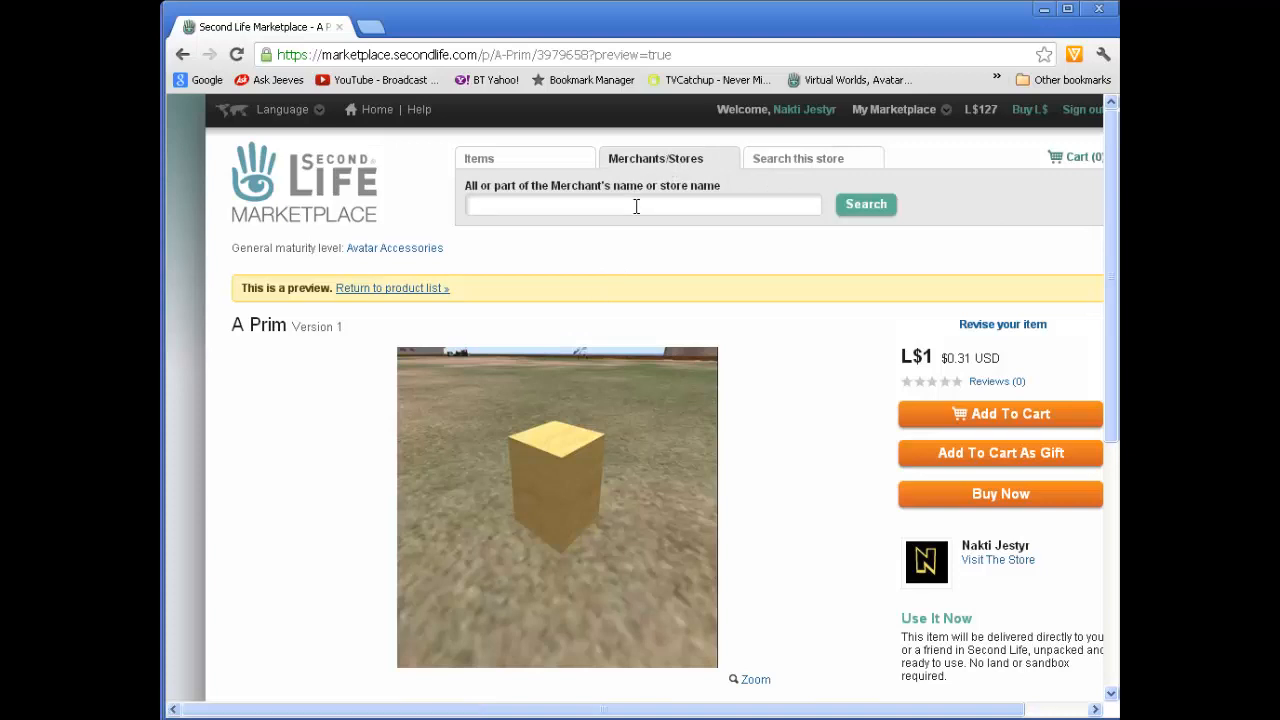
click(644, 204)
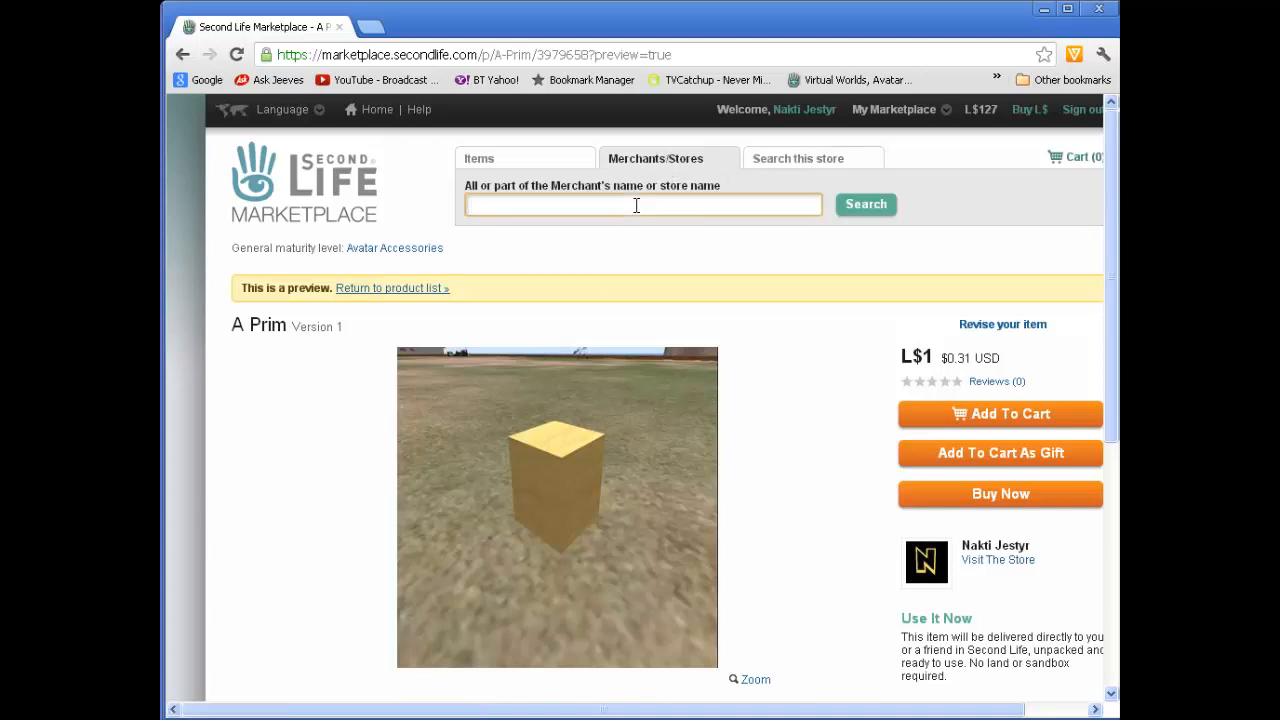
text(Nakti Jestyr)
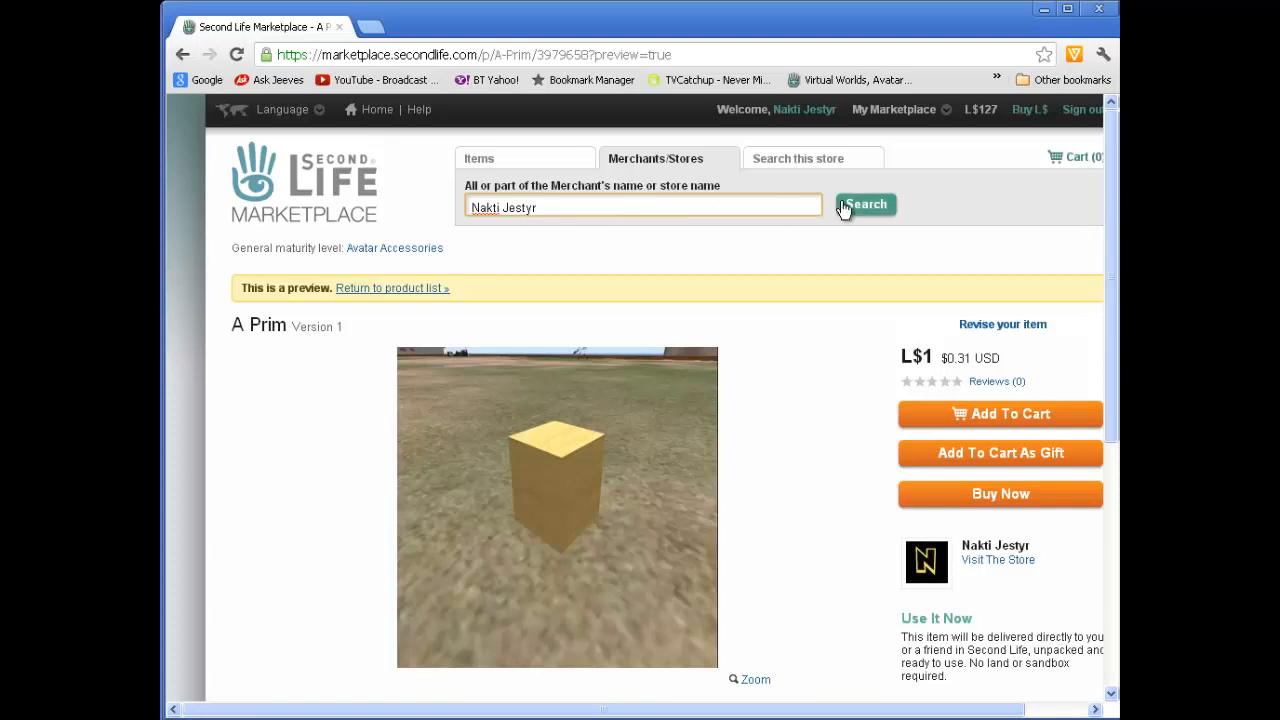
click(864, 204)
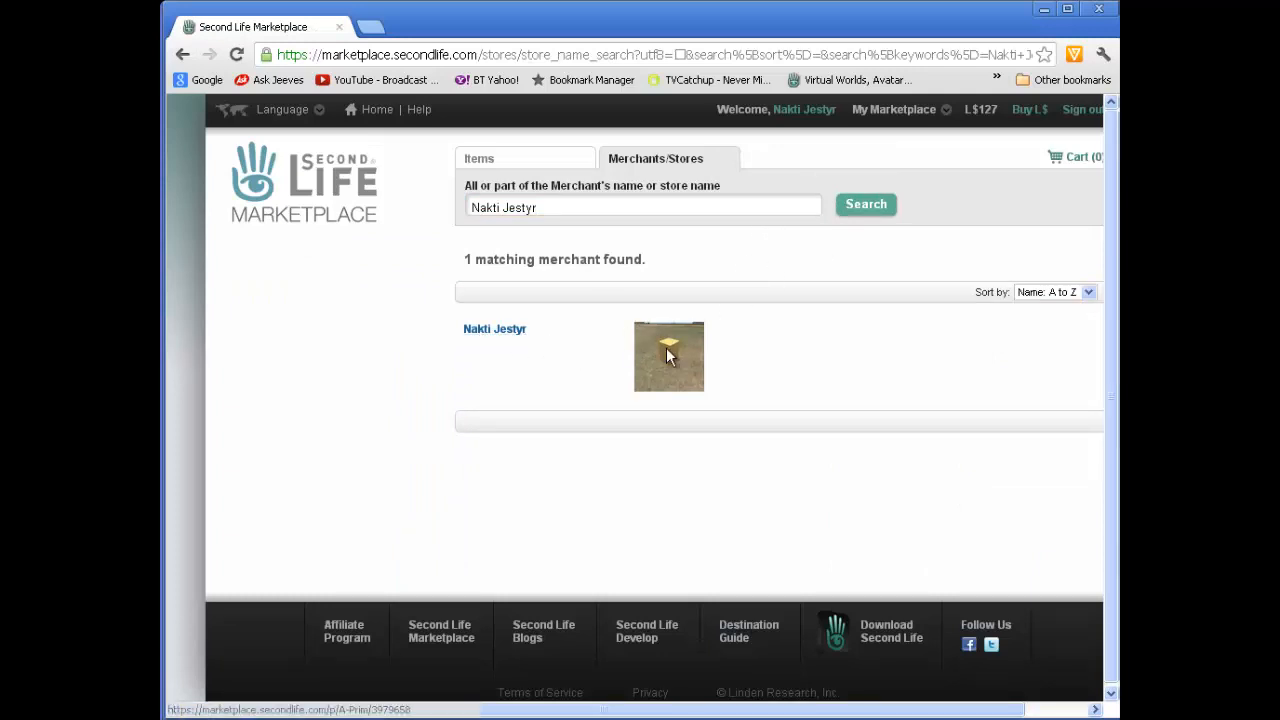
Open the live A Prim item from the results and close the banner image in Paint Shop Pro
click(668, 356)
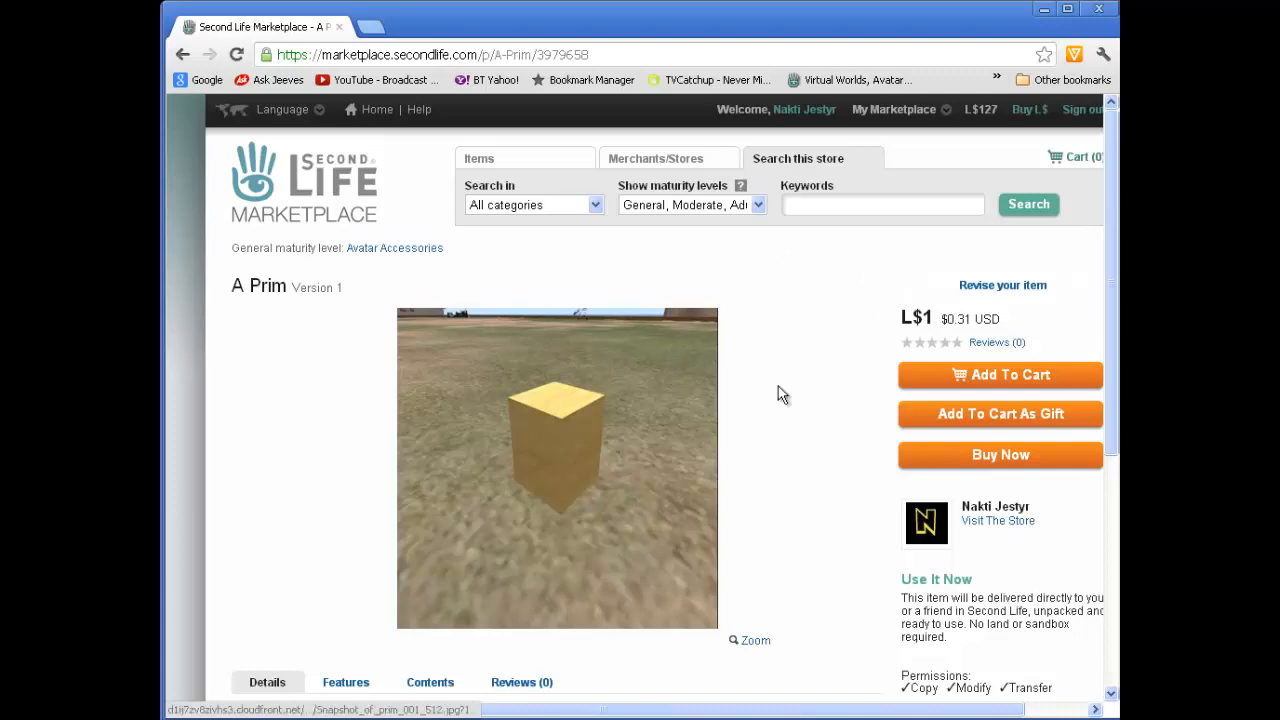
mouse_move(940, 456)
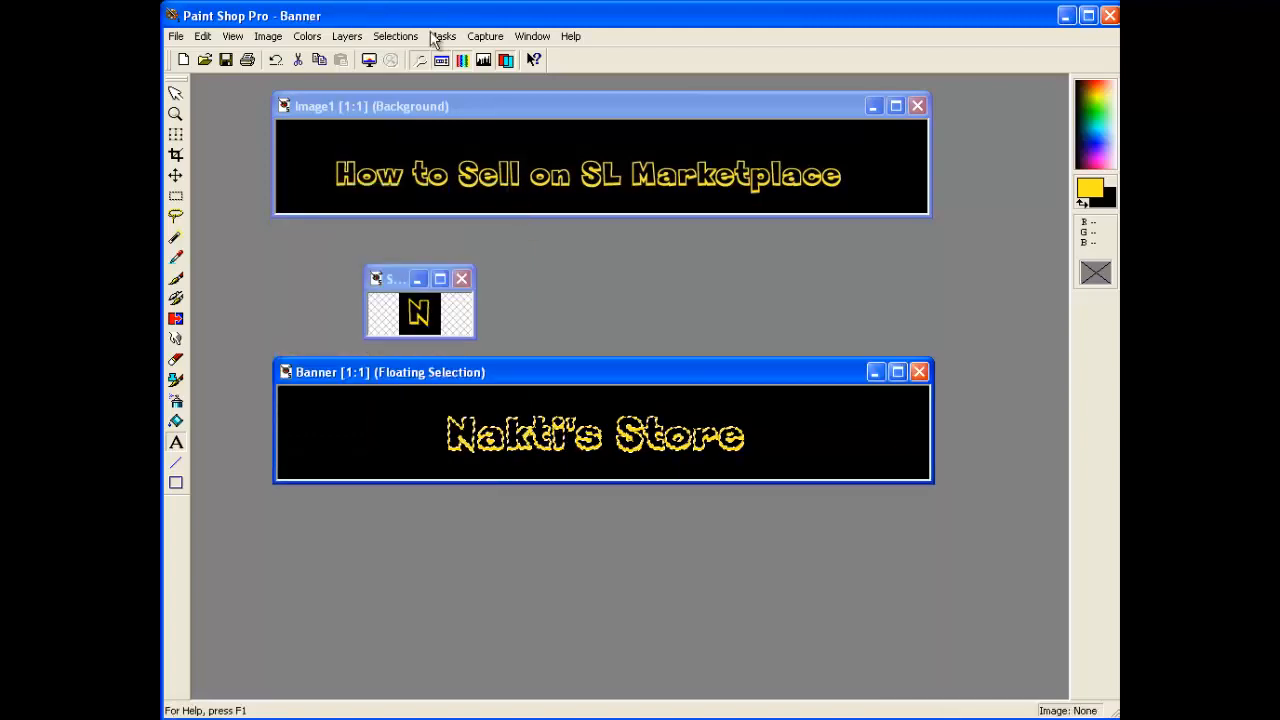
click(918, 370)
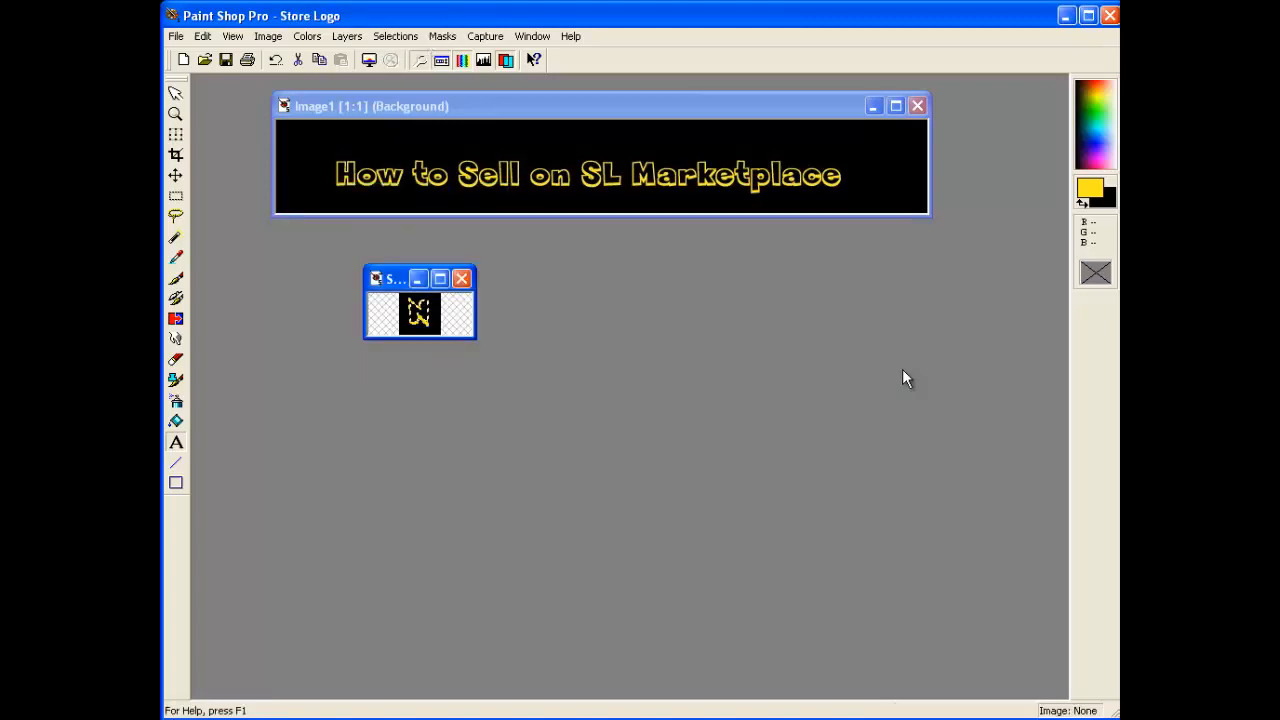